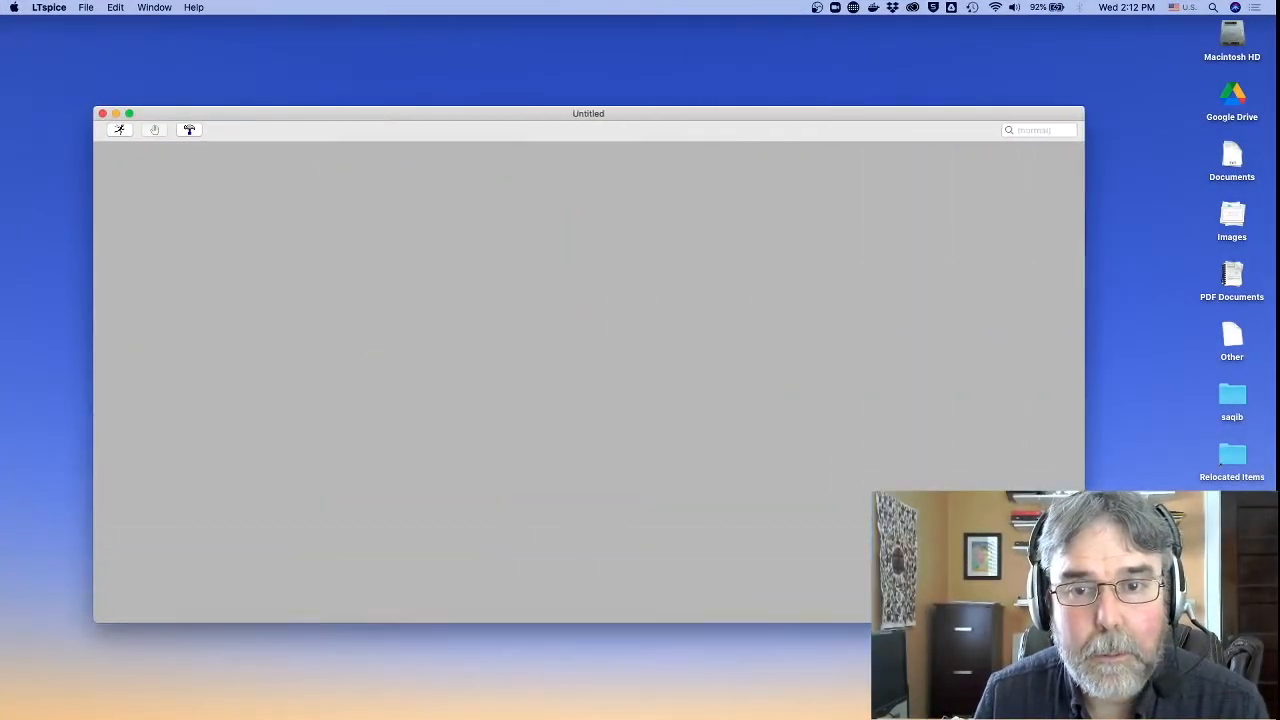
Place an NPN transistor Q1 from the library and assign it the 2N3904 model
{"action": "left_click", "coordinate": [189, 130]}
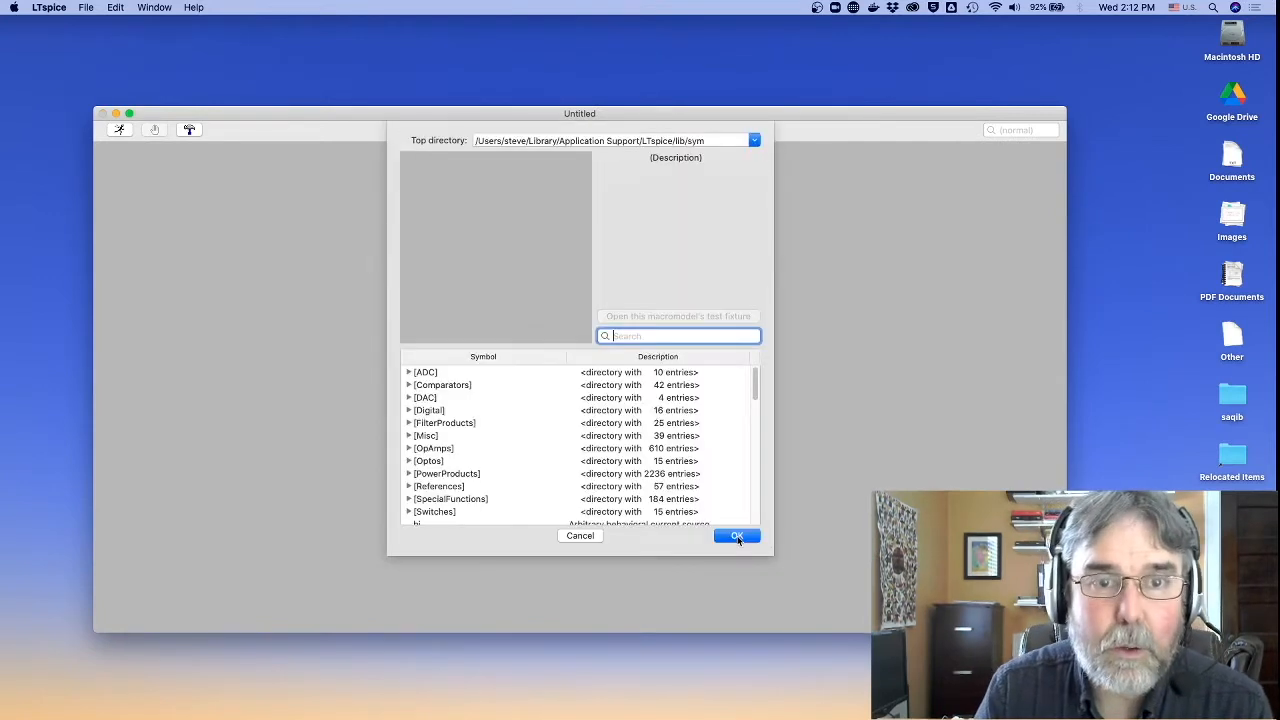
{"action": "type", "text": "npn"}
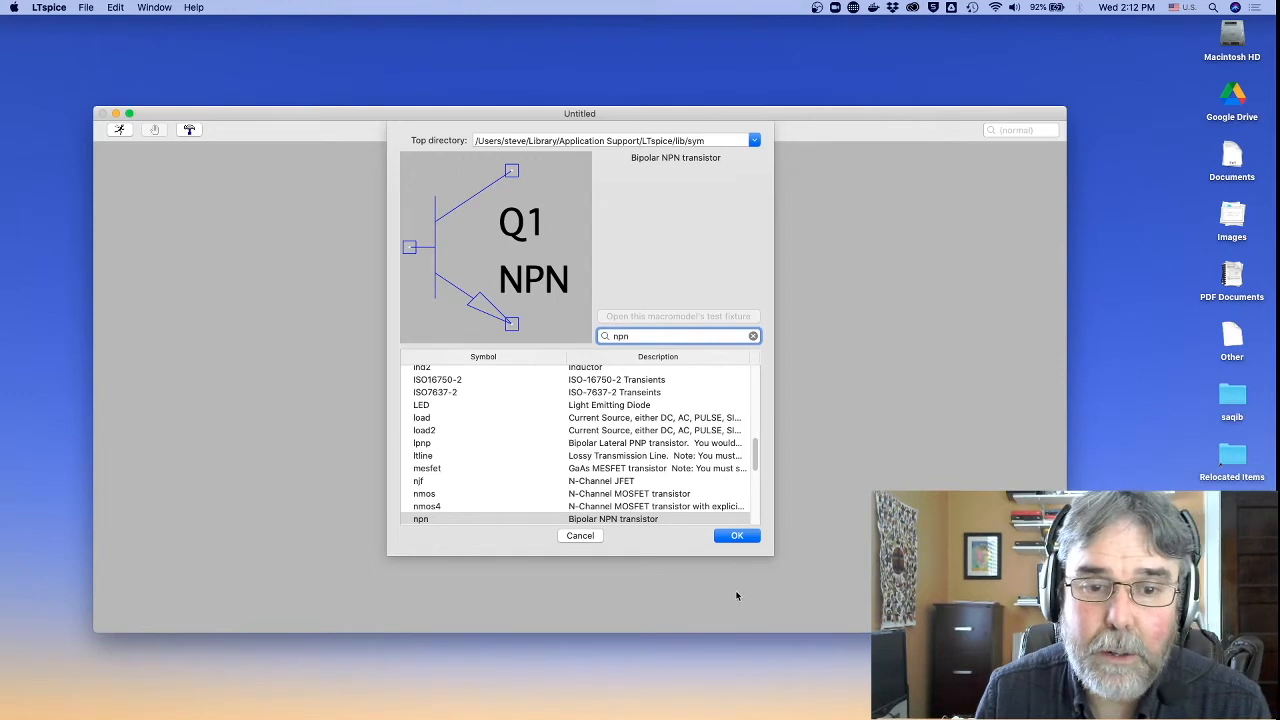
{"action": "left_click", "coordinate": [737, 535]}
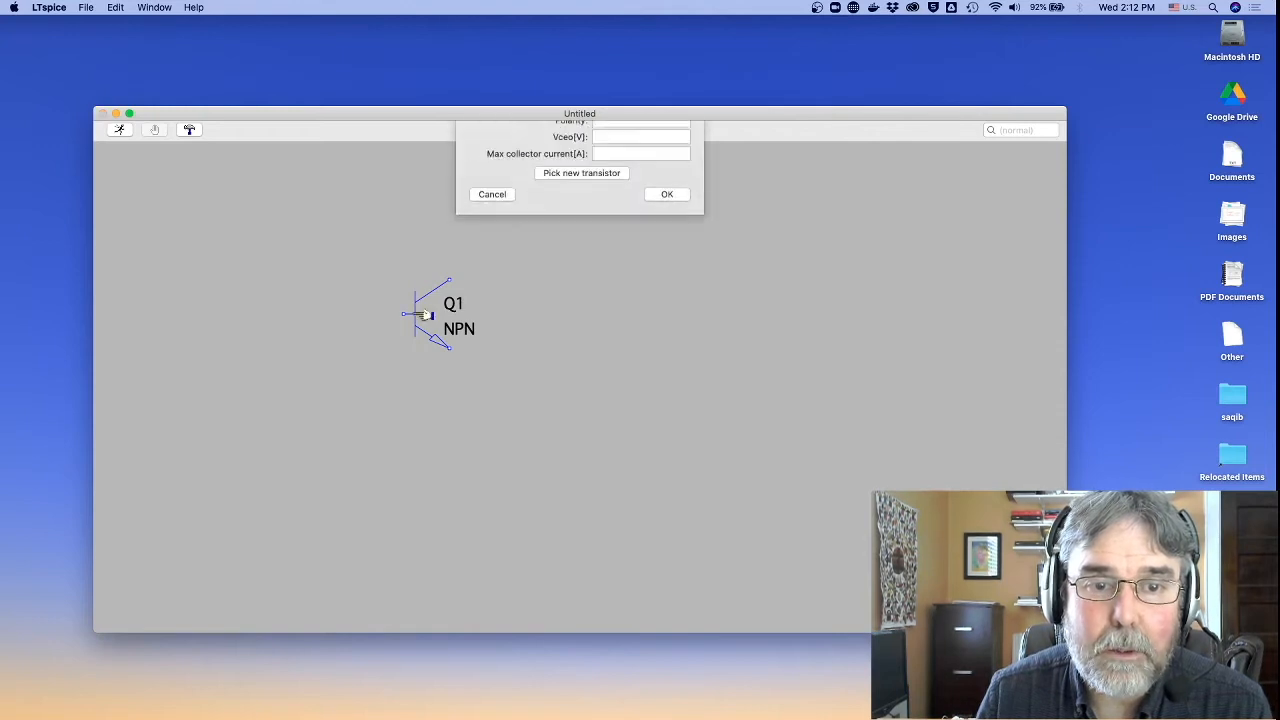
{"action": "left_click", "coordinate": [582, 172]}
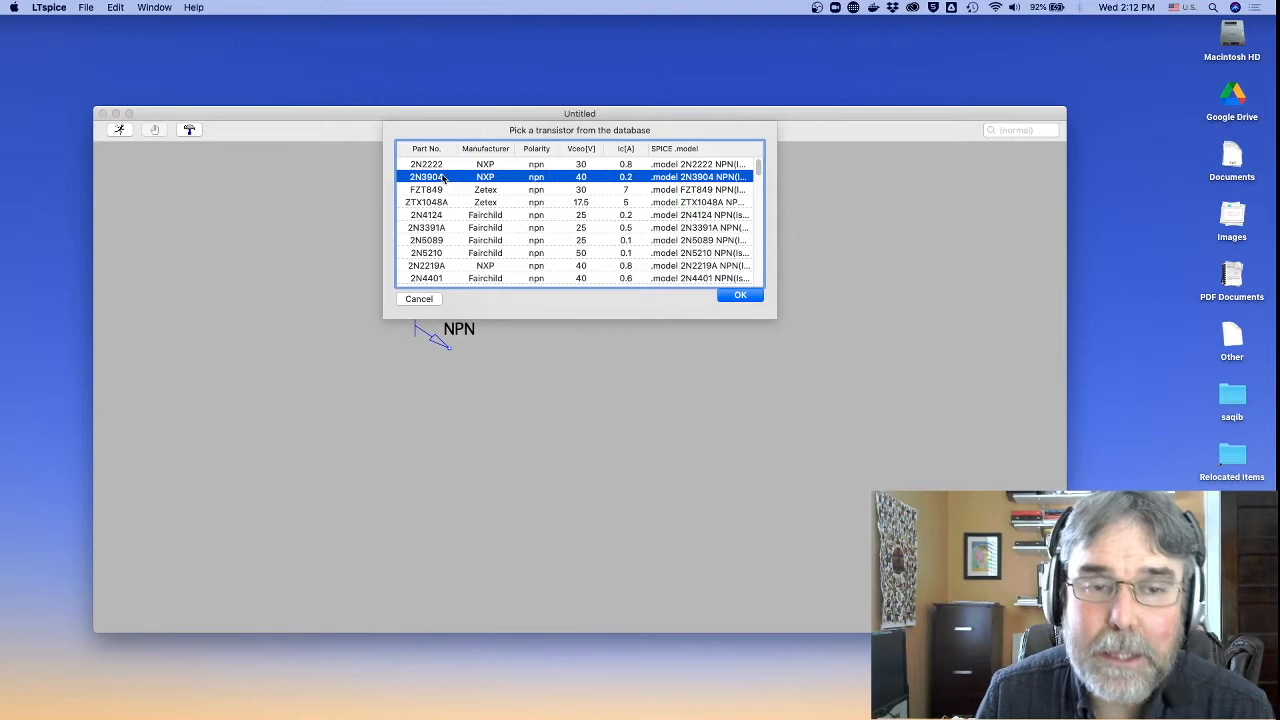
{"action": "mouse_move", "coordinate": [761, 312]}
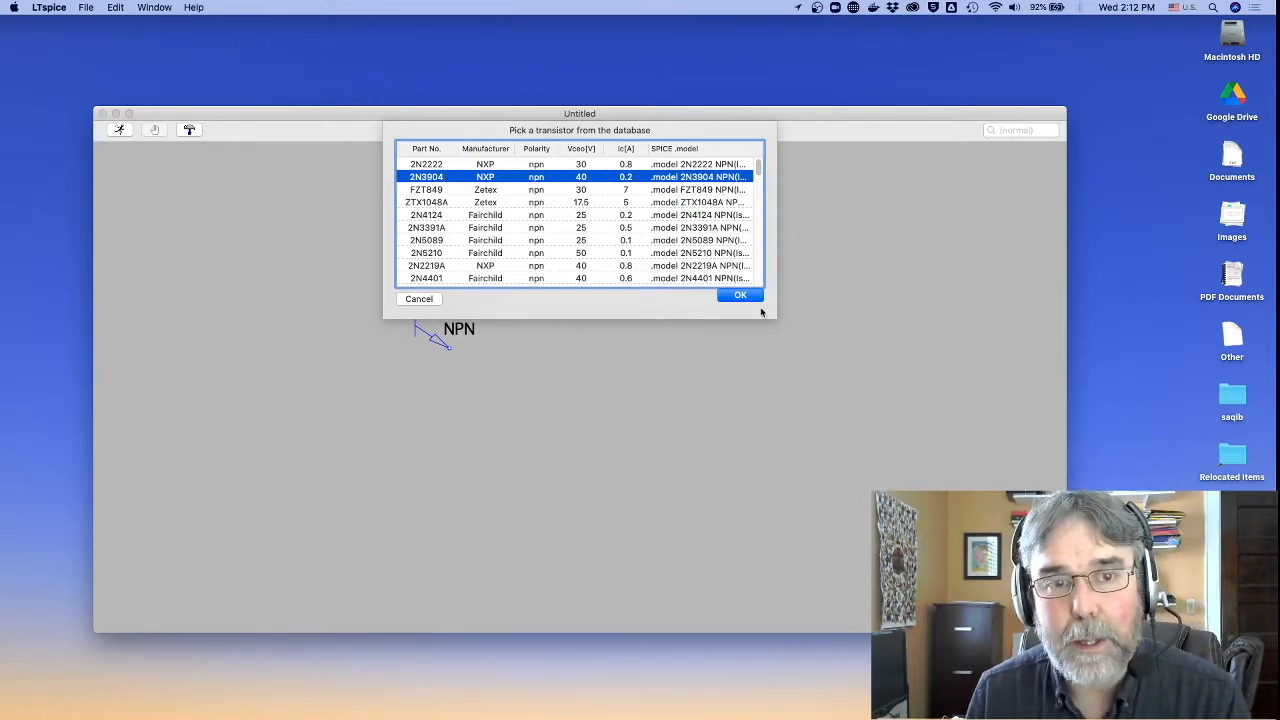
{"action": "left_click", "coordinate": [740, 295]}
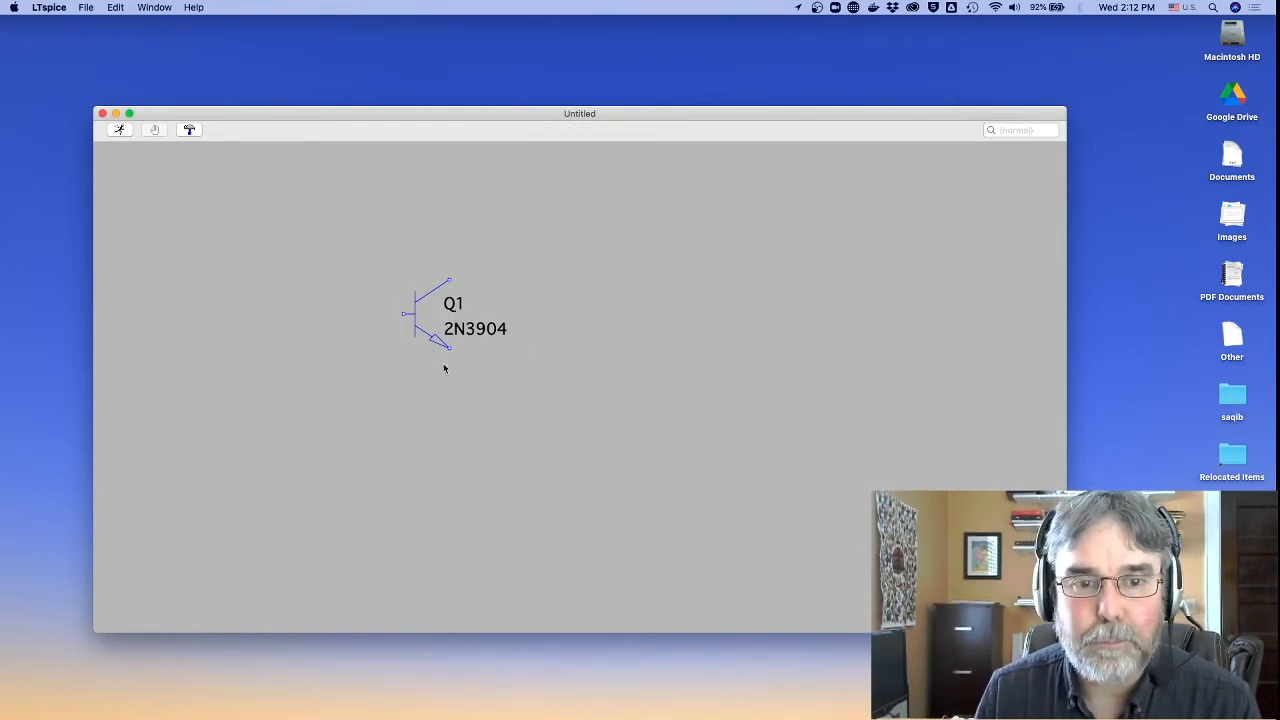
Place voltage sources V1 and V2 and resistors R1 and R2 around Q1, and wire them
{"action": "left_click_drag", "start_coordinate": [430, 315], "coordinate": [520, 330]}
{"action": "type", "text": "vol"}
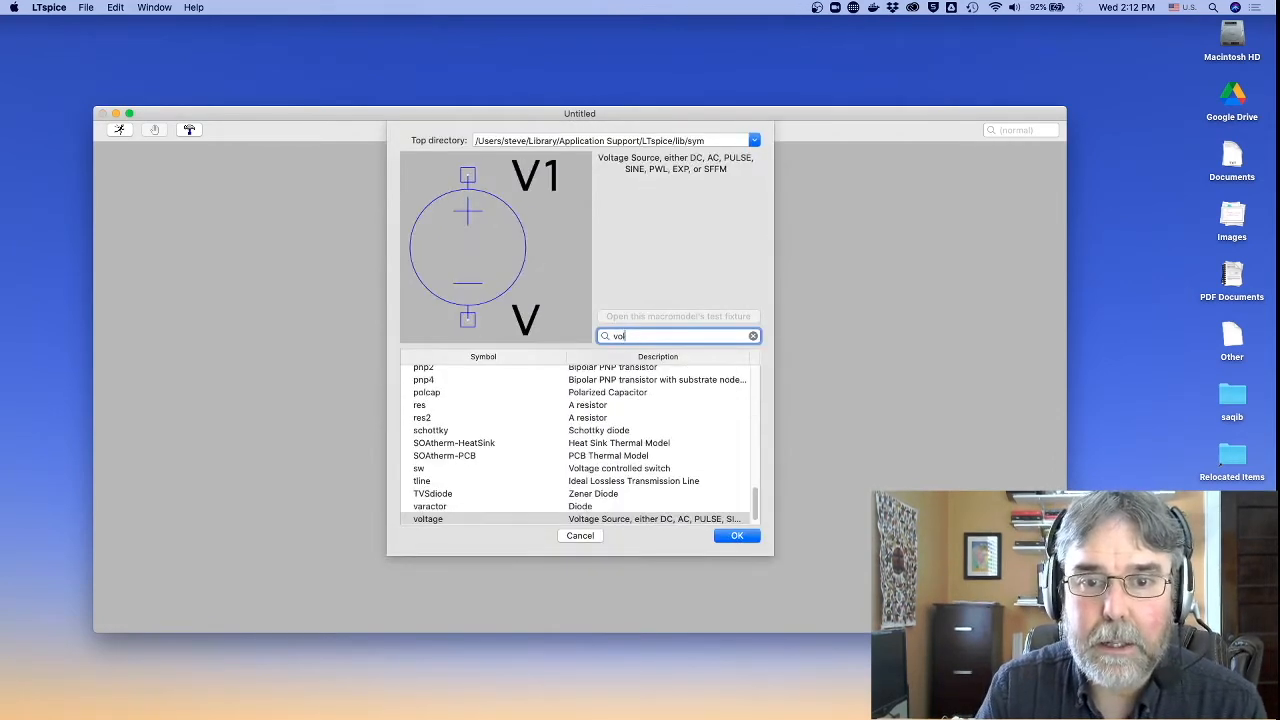
{"action": "left_click", "coordinate": [737, 535]}
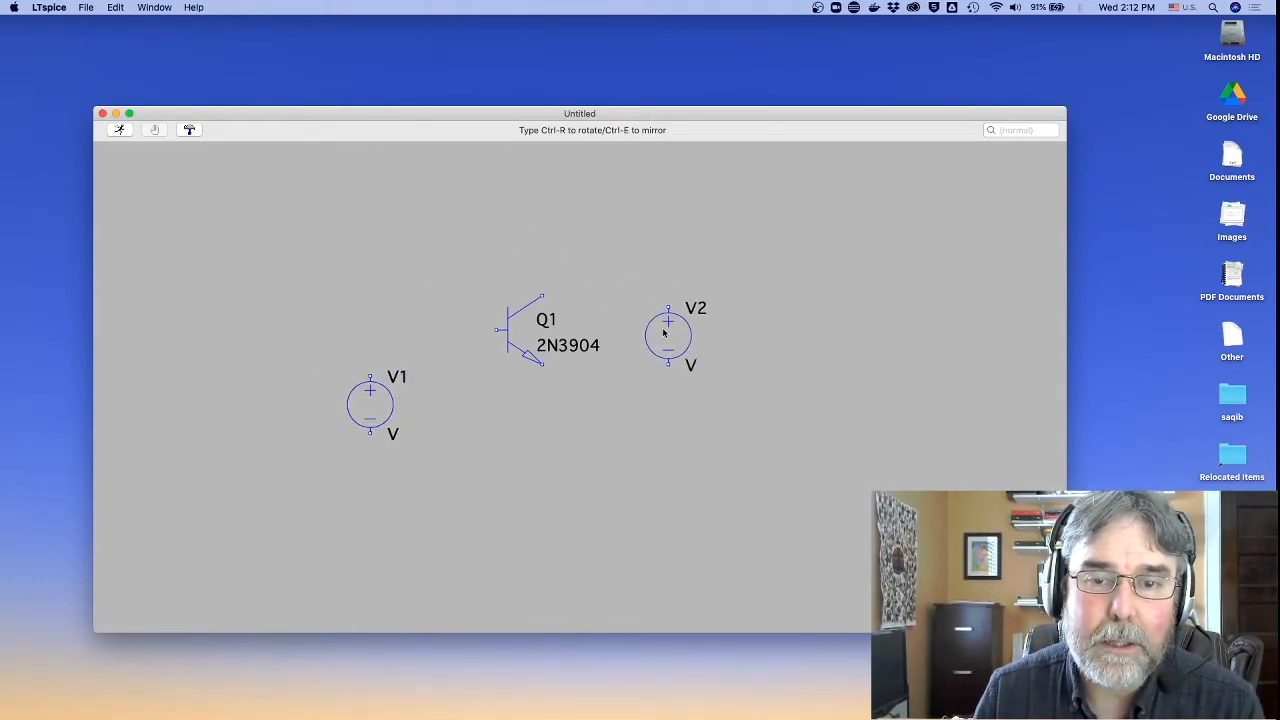
{"action": "left_click", "coordinate": [680, 335]}
{"action": "type", "text": "res"}
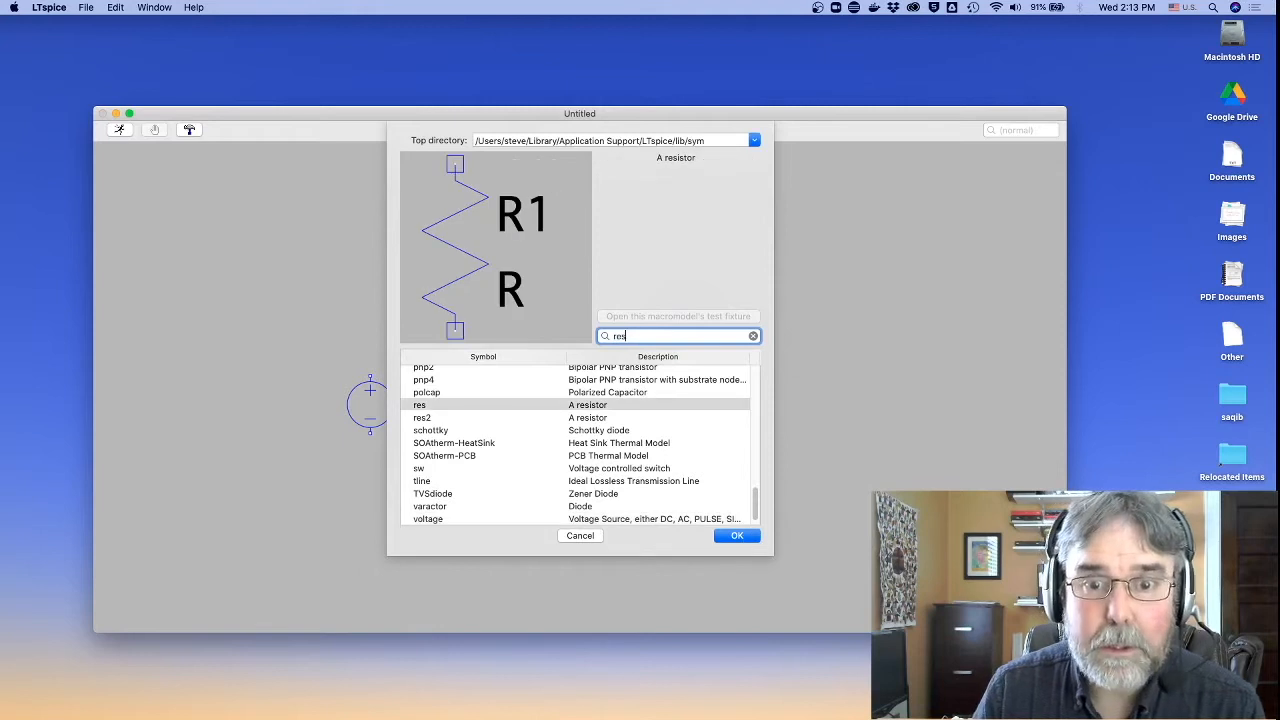
{"action": "left_click", "coordinate": [737, 535]}
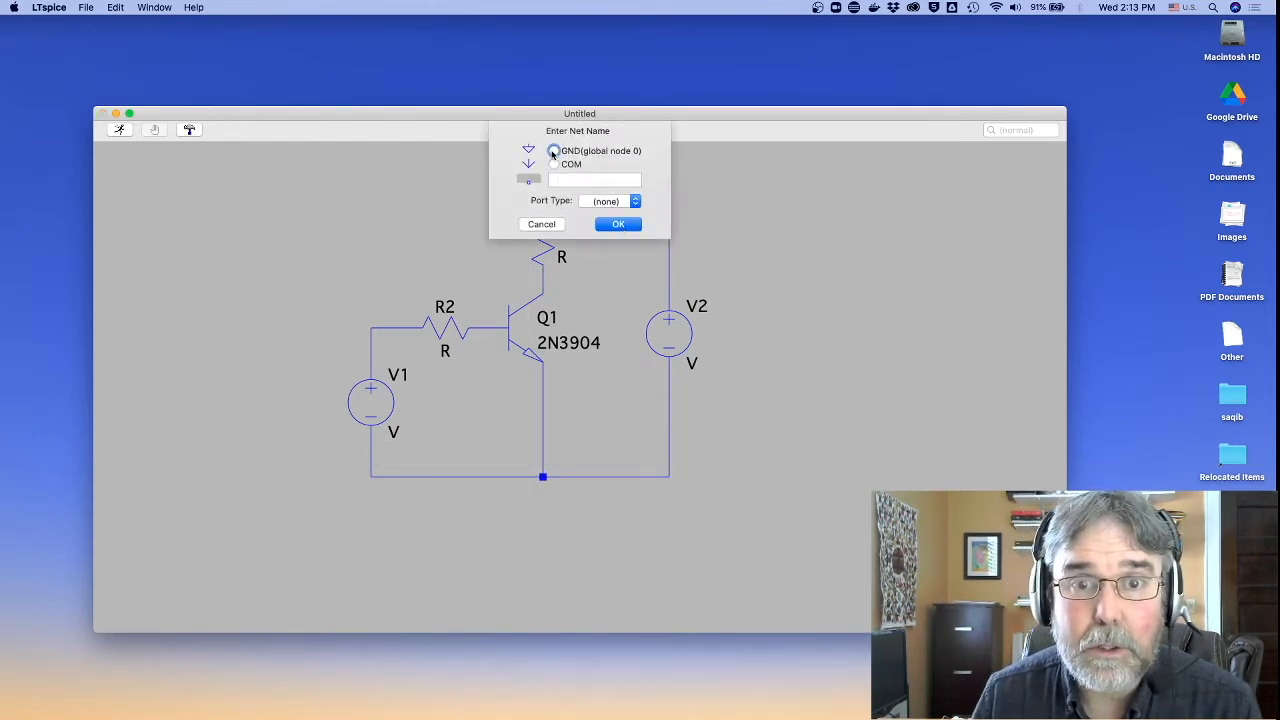
Ground the bottom wire, set R2 to 50k and R1 to 5k
{"action": "left_click", "coordinate": [617, 223]}
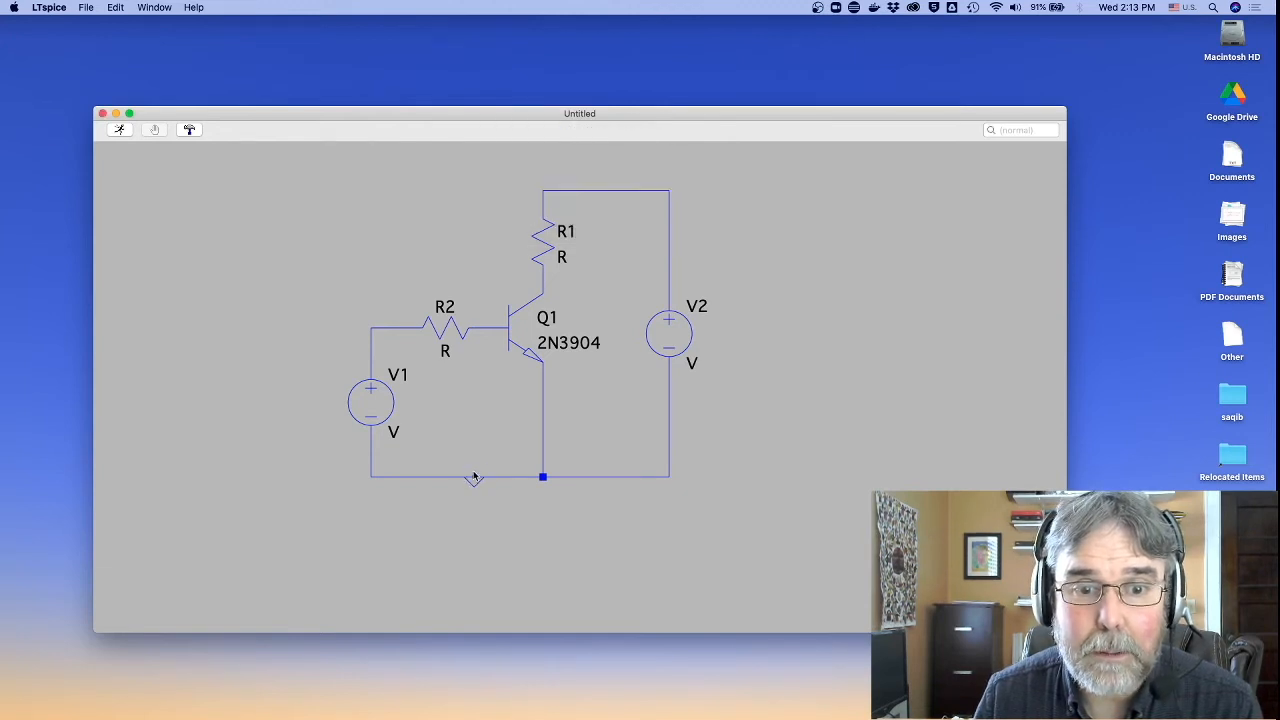
{"action": "mouse_move", "coordinate": [540, 280]}
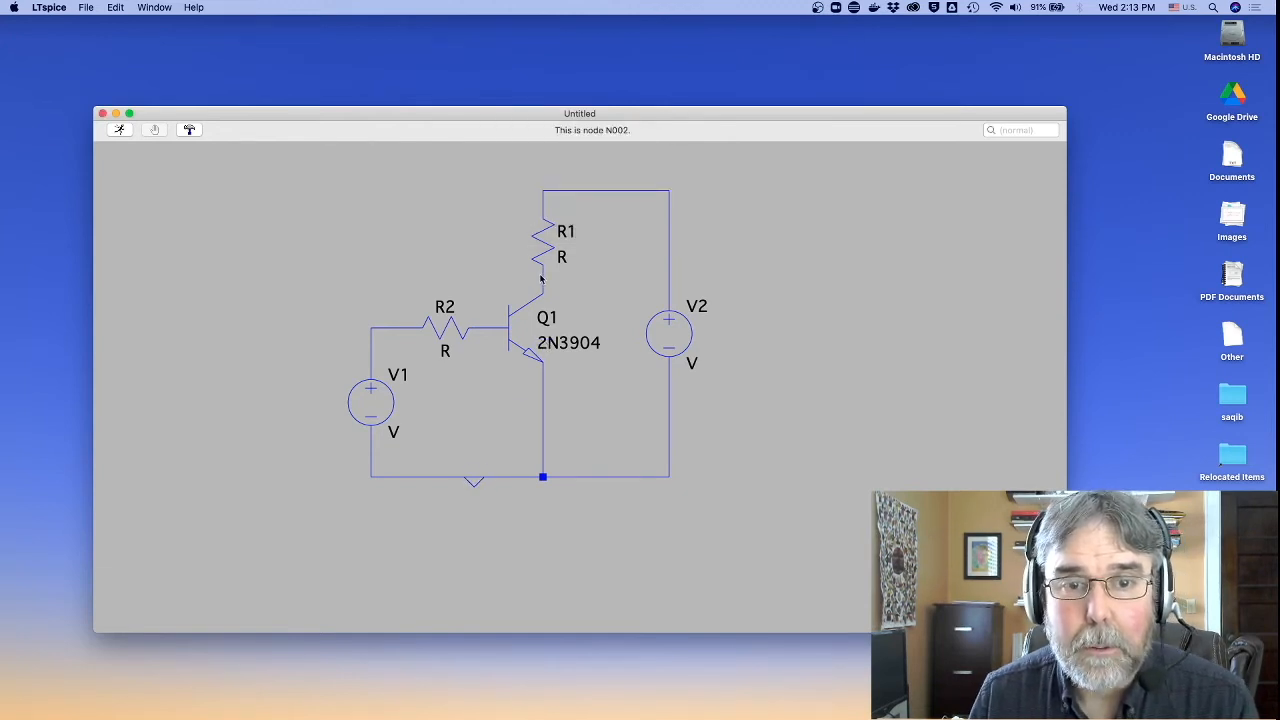
{"action": "mouse_move", "coordinate": [455, 325]}
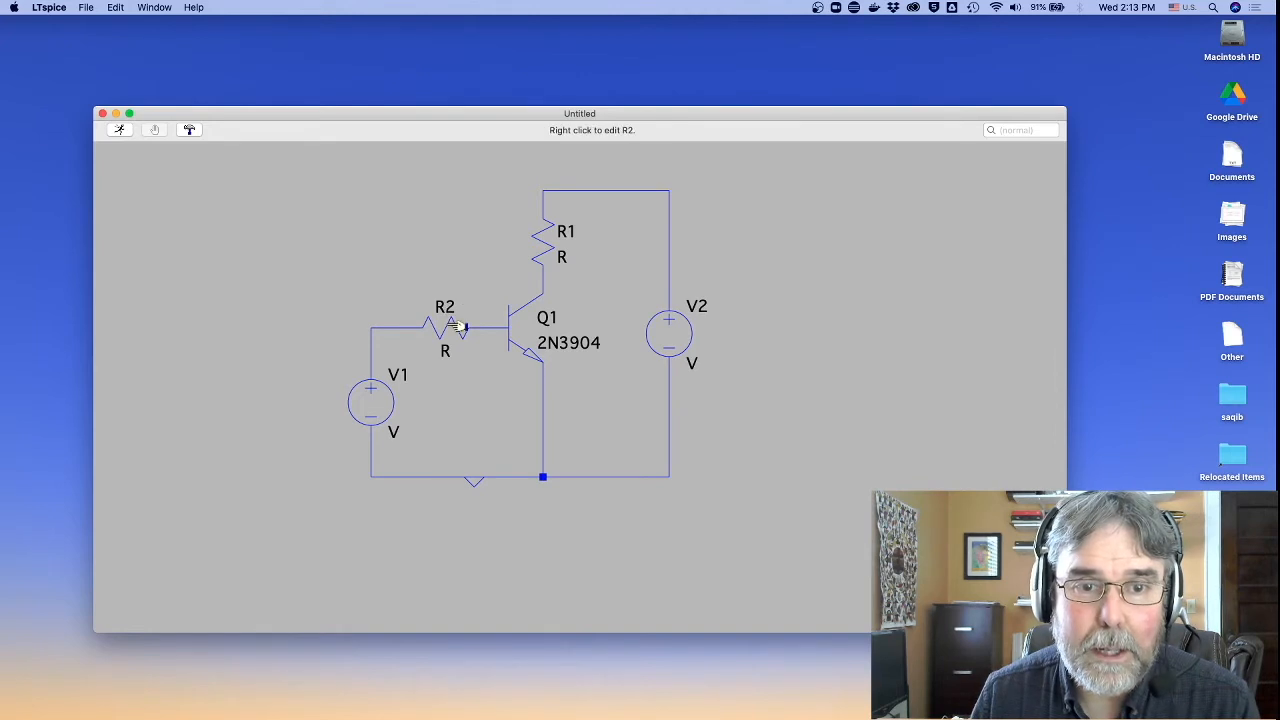
{"action": "right_click", "coordinate": [445, 325]}
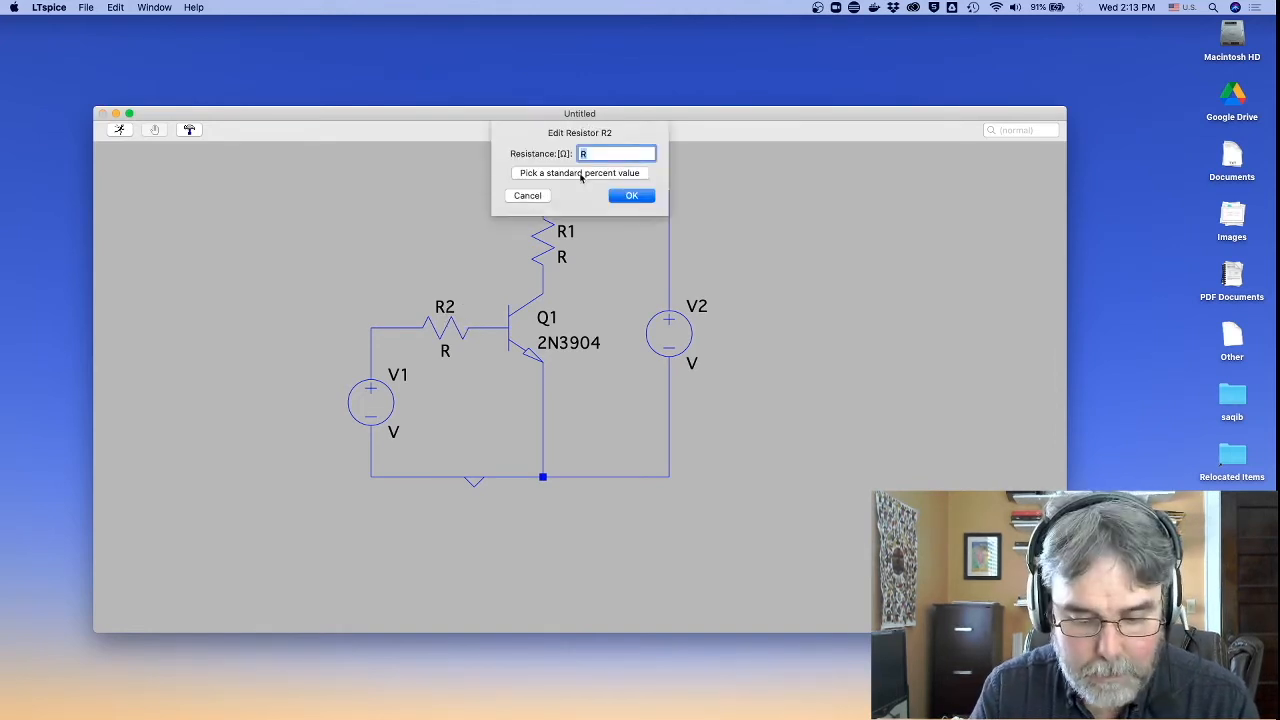
{"action": "left_click", "coordinate": [631, 195]}
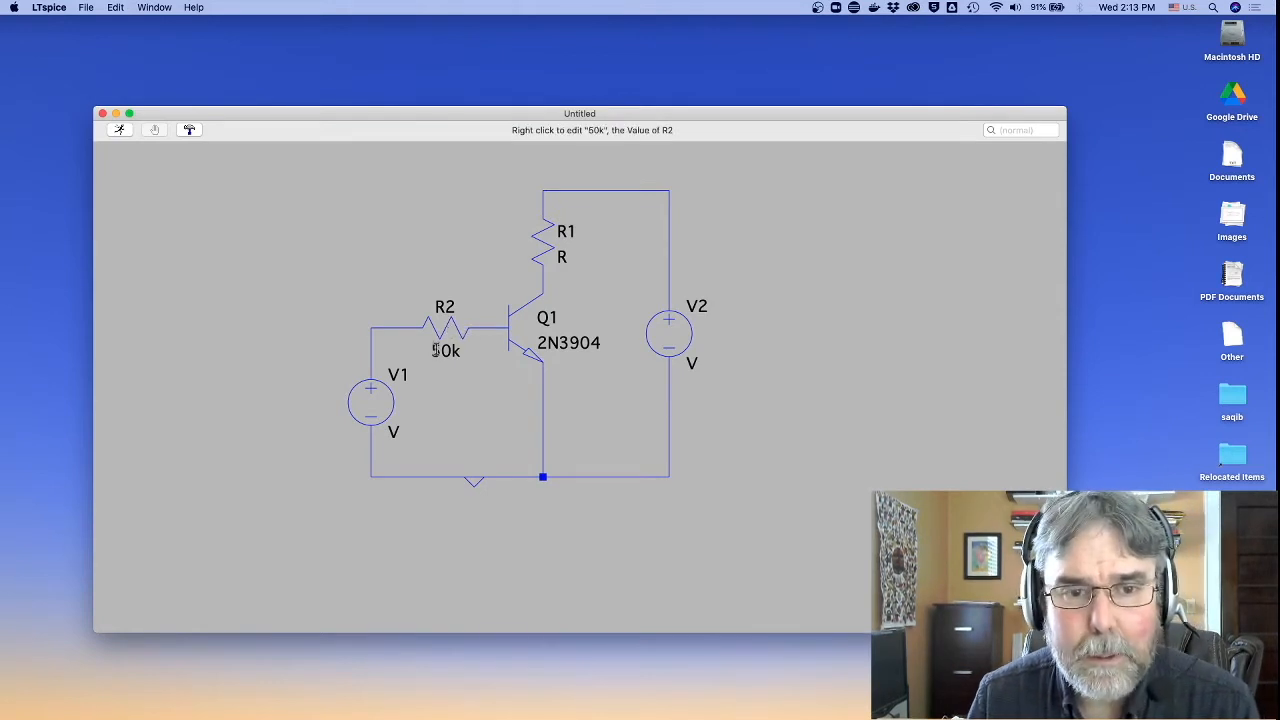
{"action": "mouse_move", "coordinate": [450, 335]}
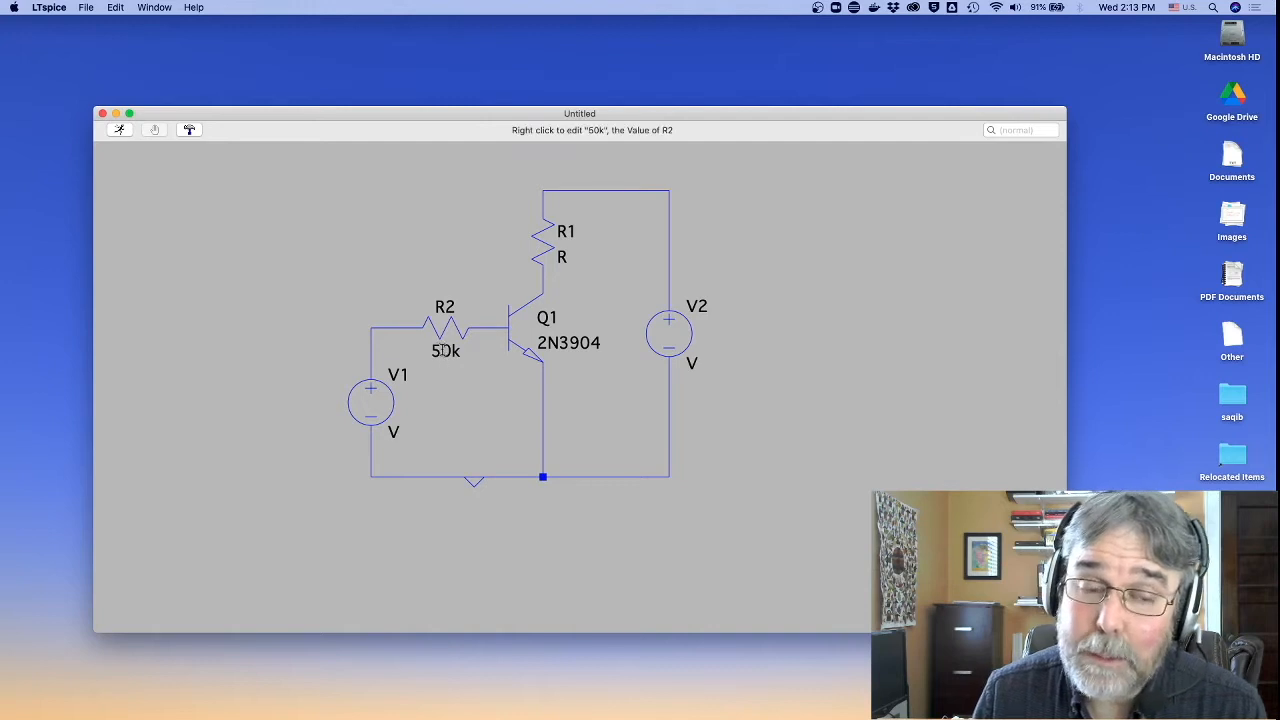
{"action": "mouse_move", "coordinate": [372, 329]}
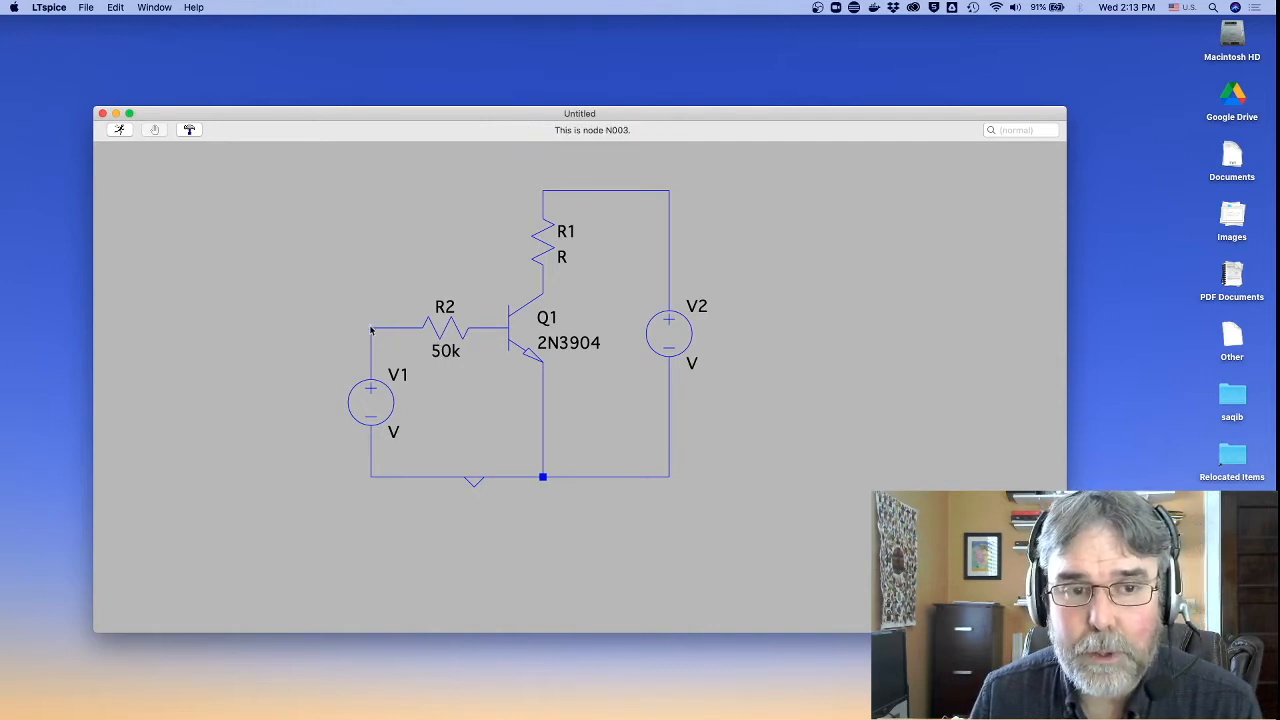
{"action": "mouse_move", "coordinate": [515, 328]}
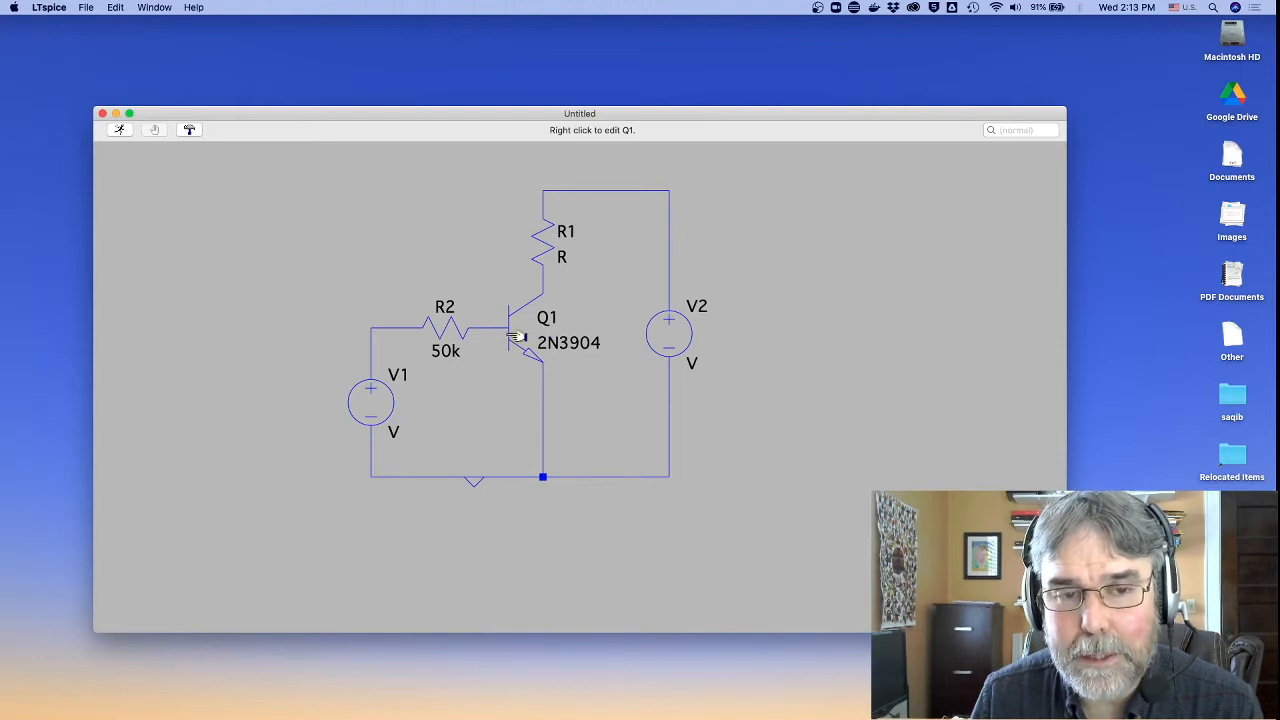
{"action": "mouse_move", "coordinate": [403, 335]}
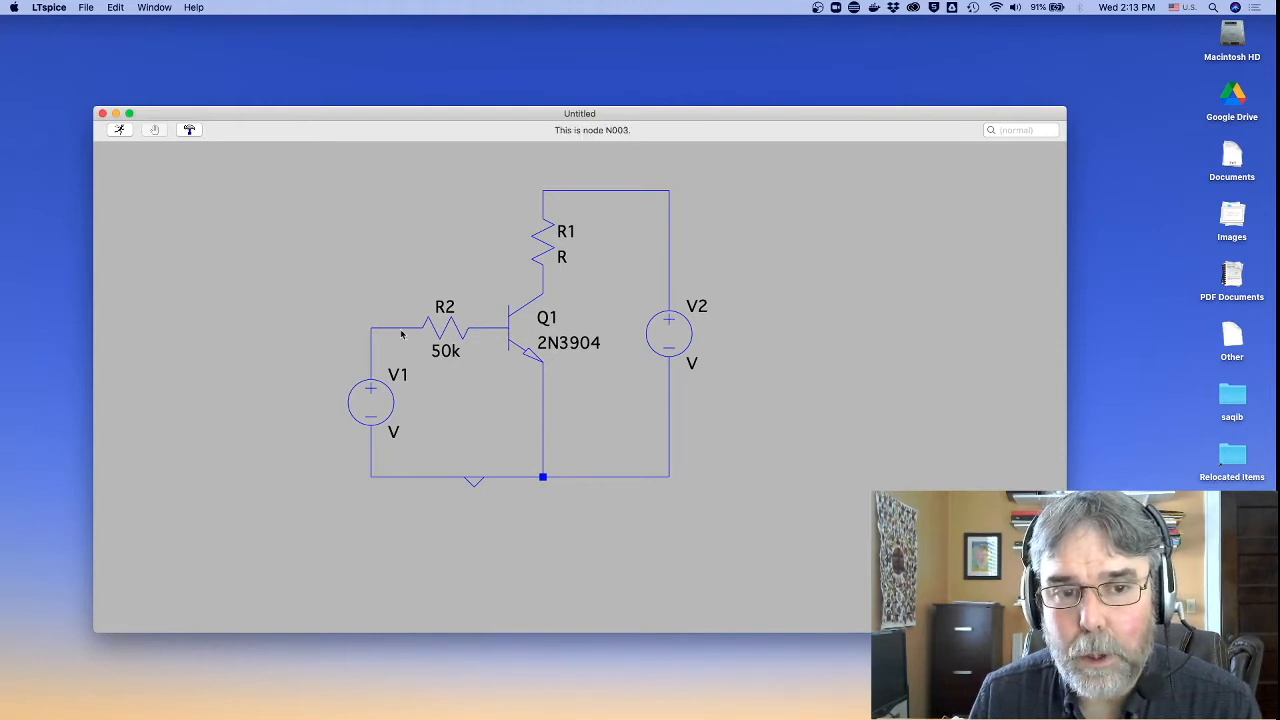
{"action": "mouse_move", "coordinate": [510, 330]}
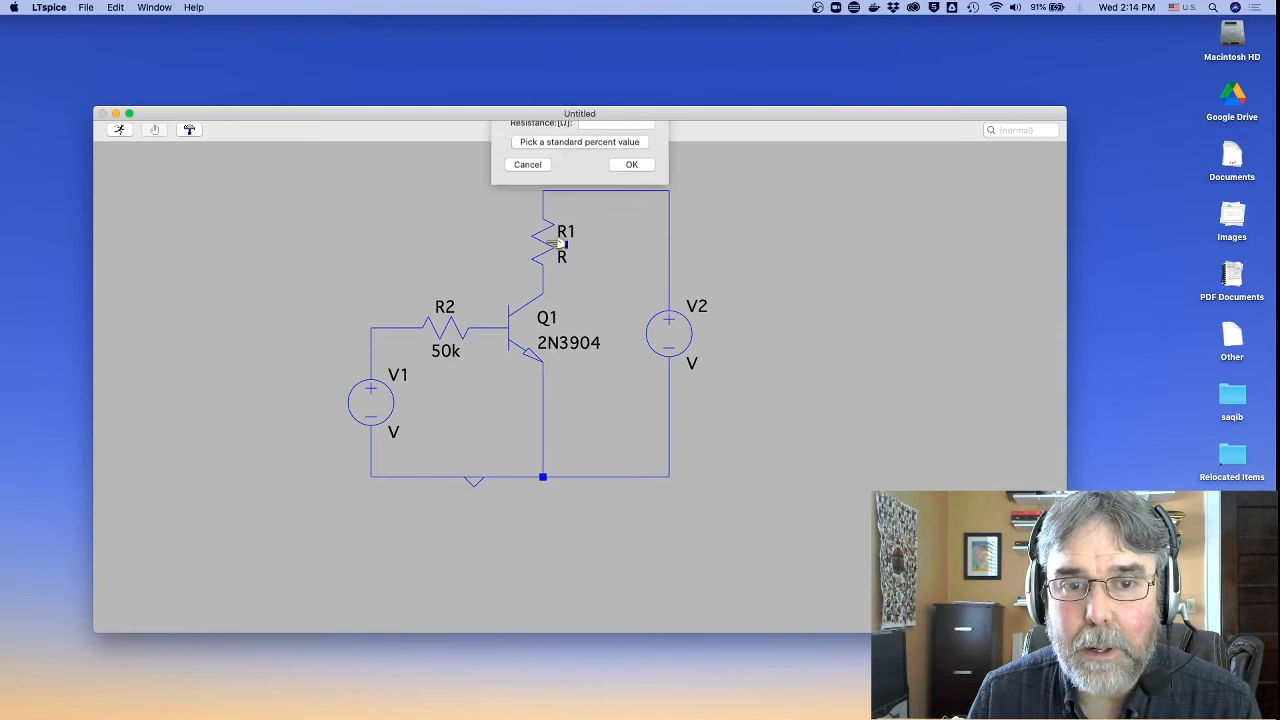
{"action": "type", "text": "5k"}
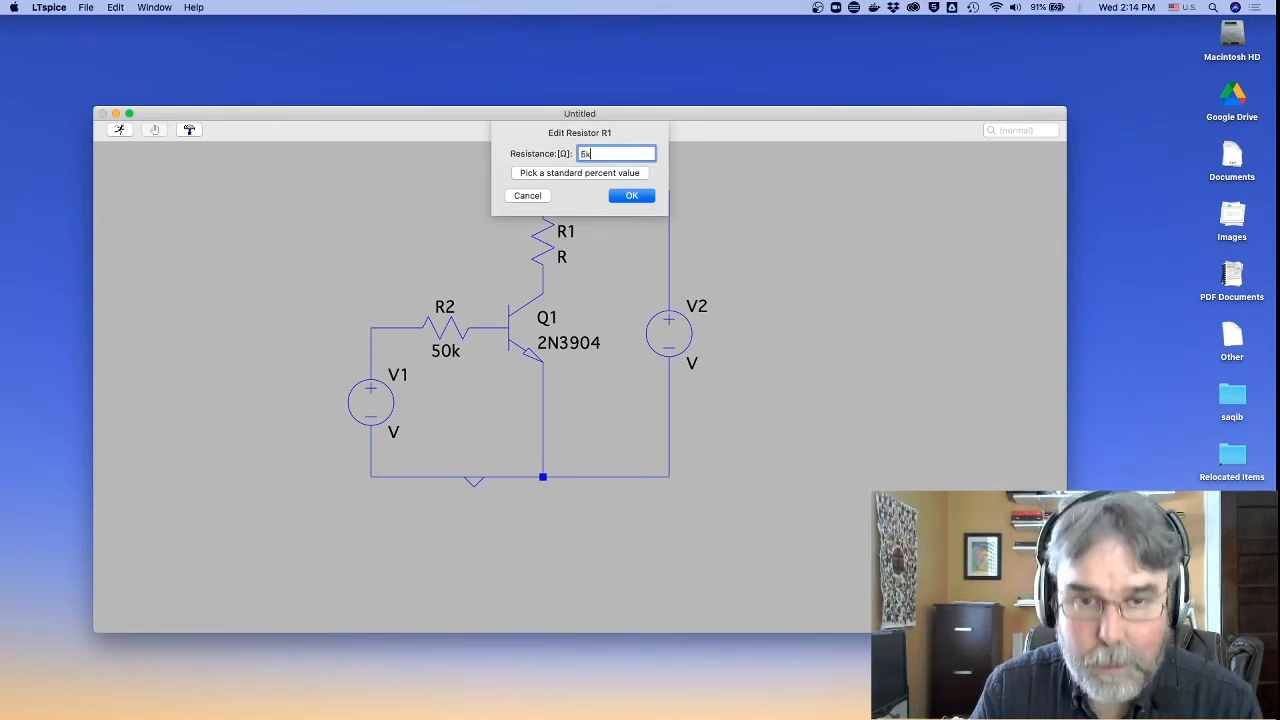
{"action": "left_click", "coordinate": [631, 195]}
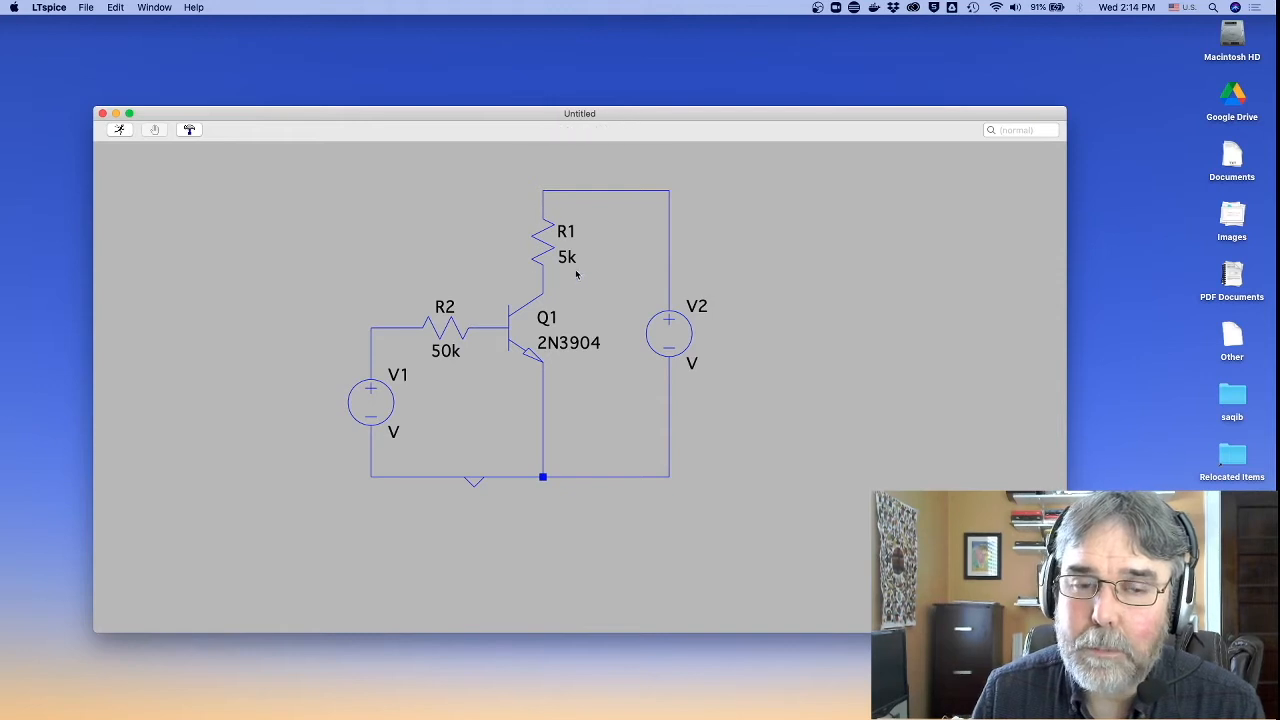
{"action": "mouse_move", "coordinate": [545, 258]}
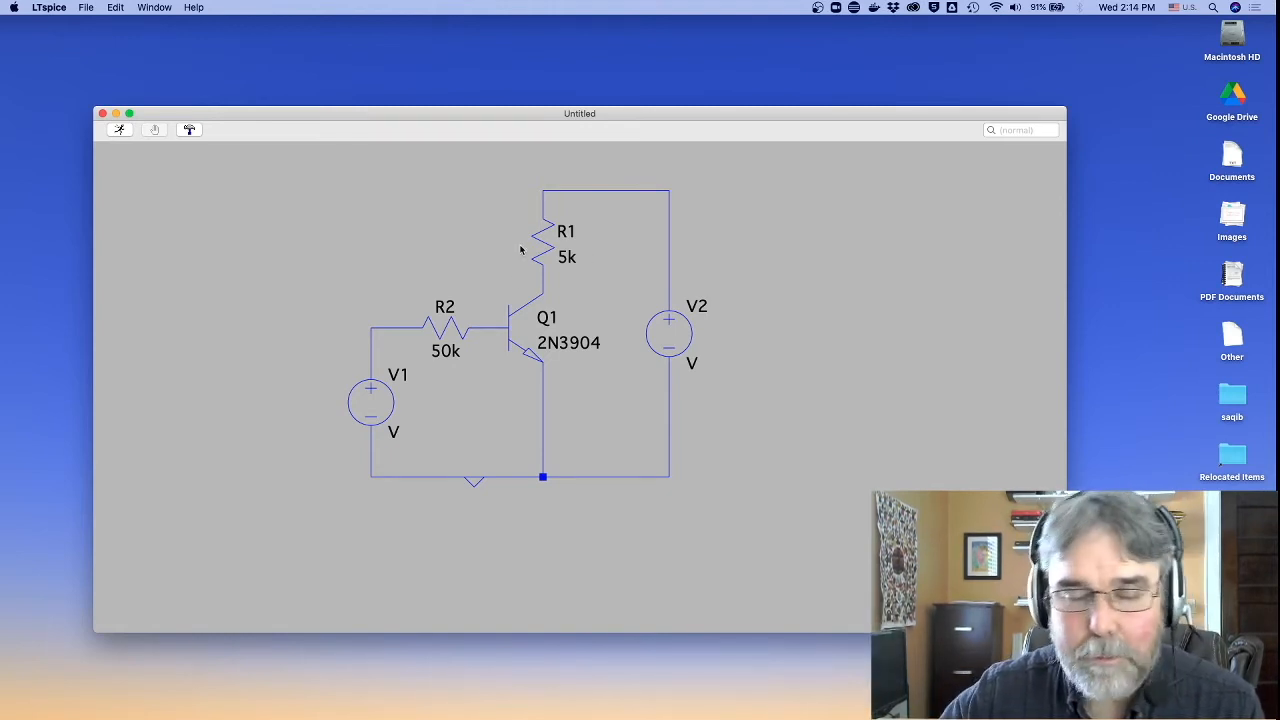
{"action": "mouse_move", "coordinate": [525, 270]}
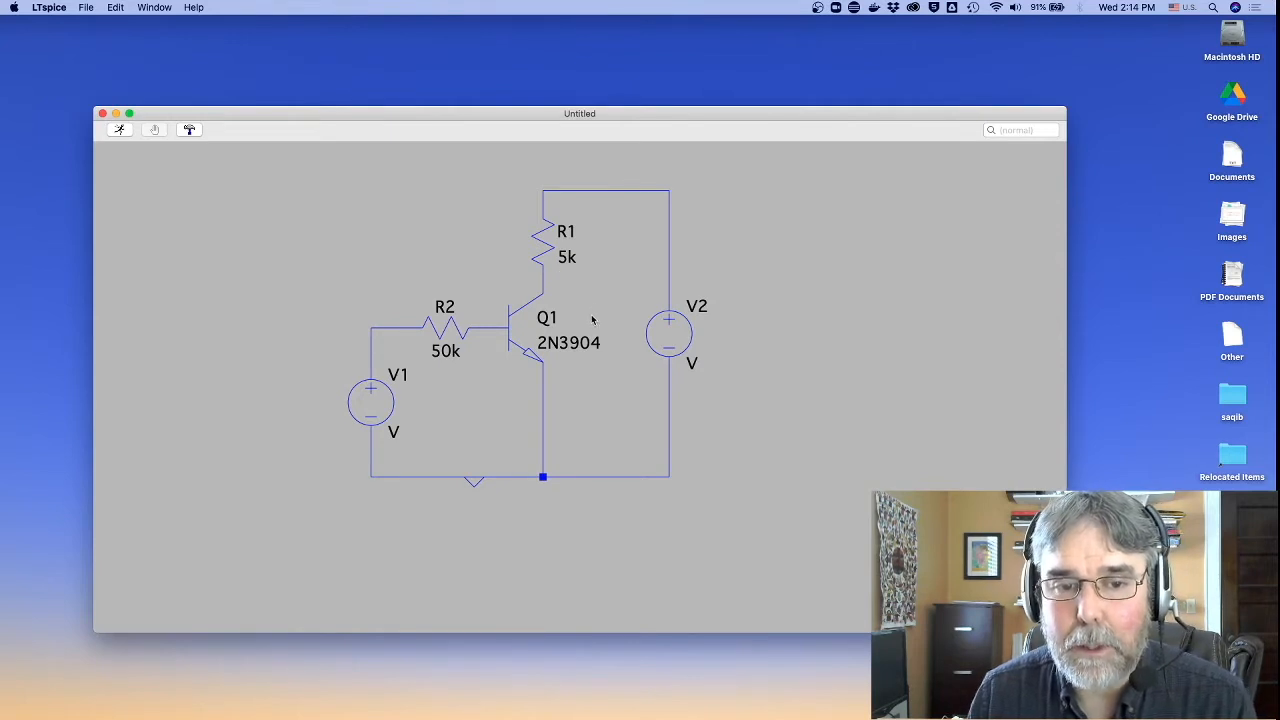
{"action": "mouse_move", "coordinate": [957, 253]}
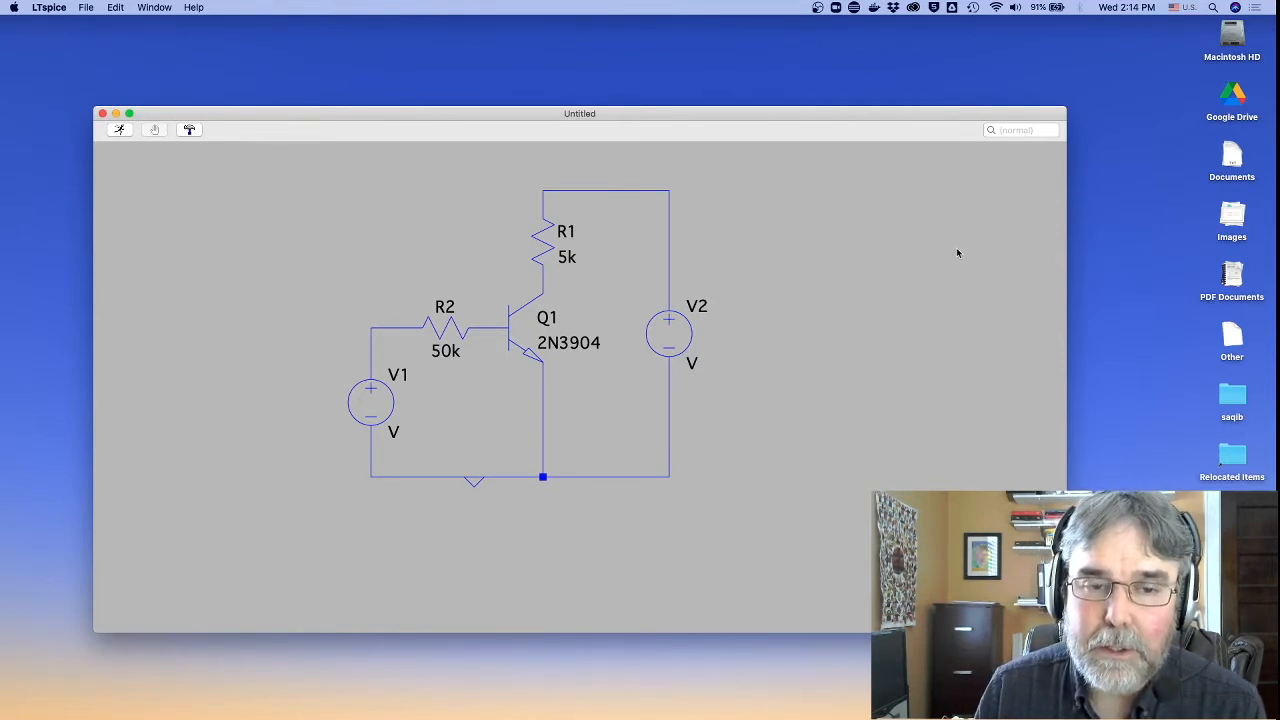
{"action": "mouse_move", "coordinate": [914, 256]}
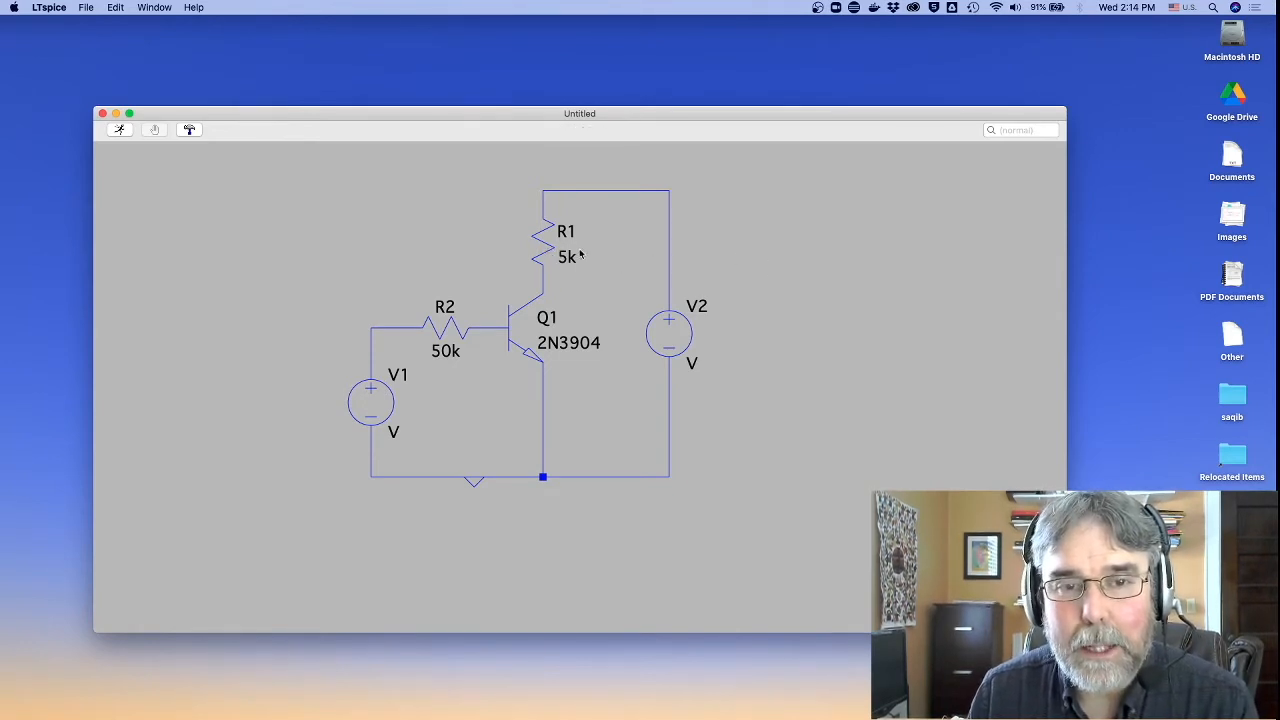
{"action": "mouse_move", "coordinate": [444, 350]}
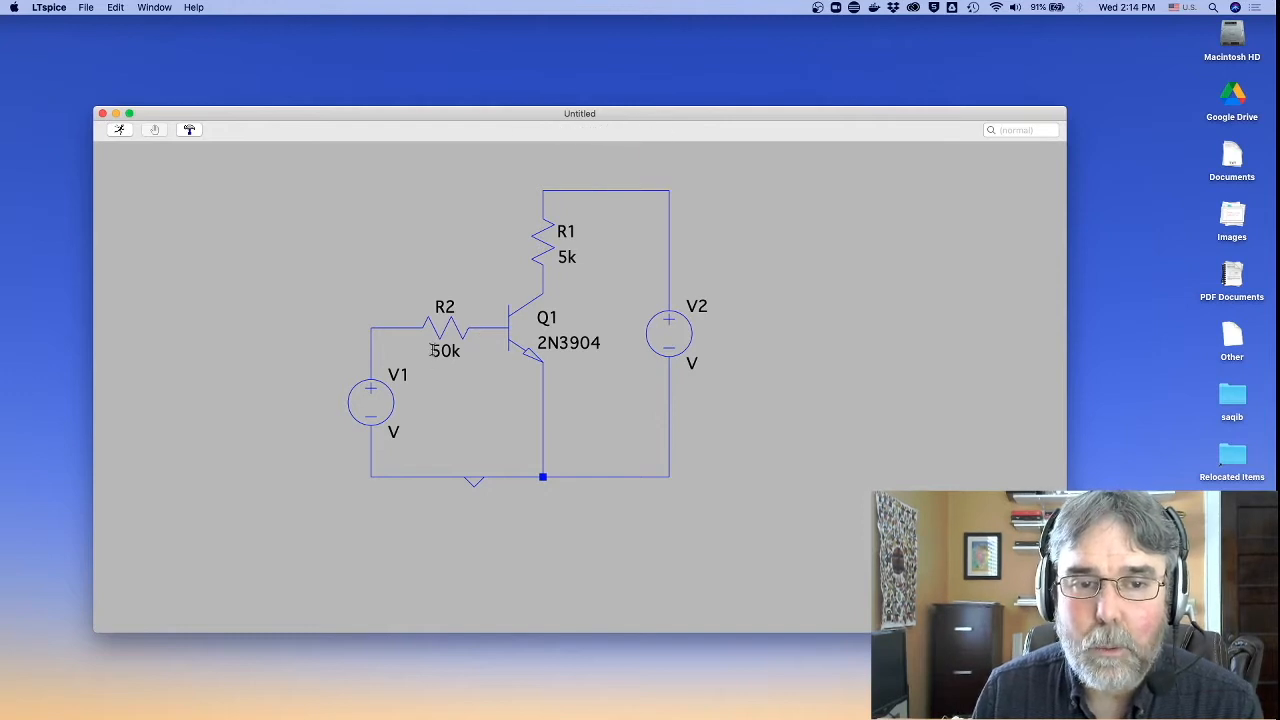
{"action": "mouse_move", "coordinate": [206, 230]}
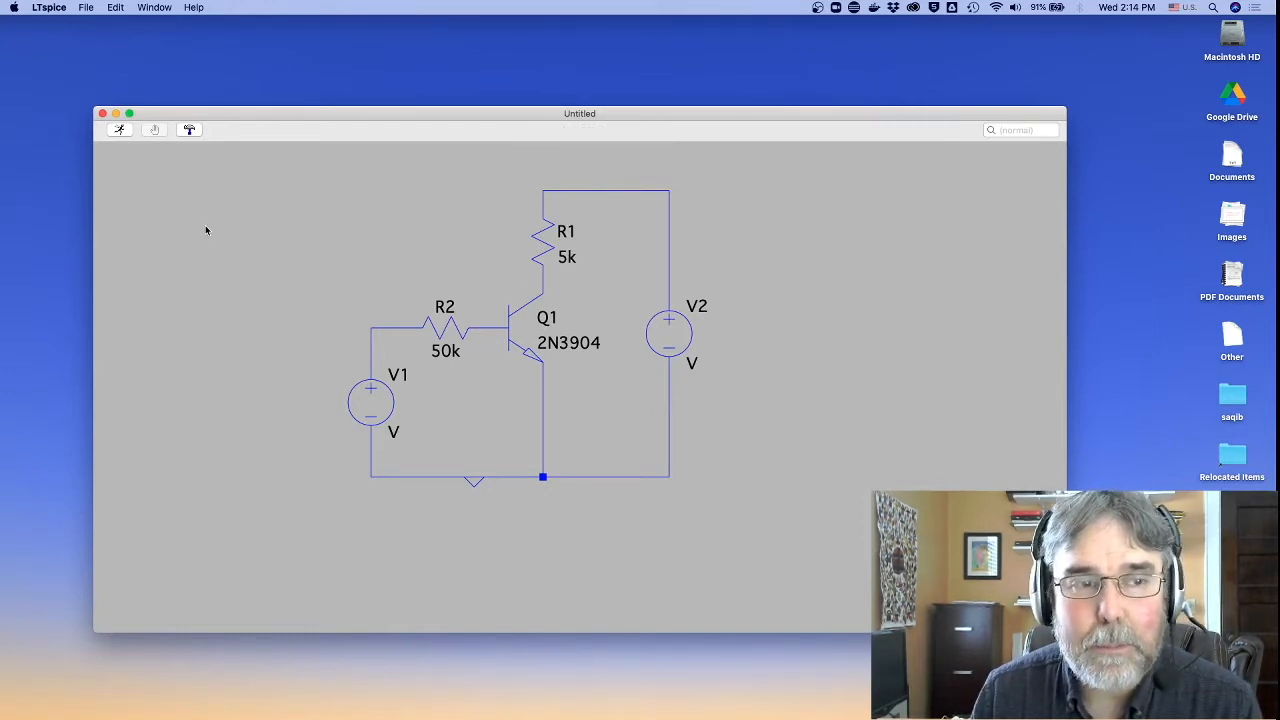
{"action": "mouse_move", "coordinate": [217, 222]}
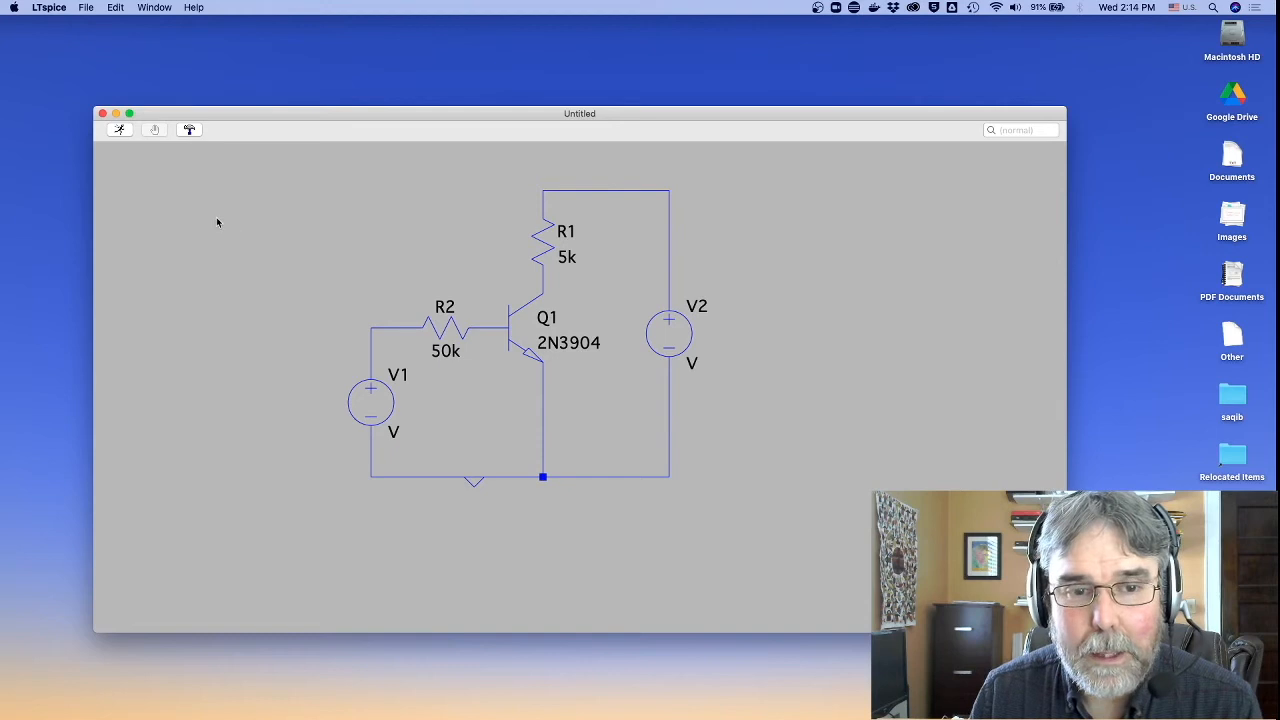
Add the SPICE directive '.dc V1 0 1.5 0.01' and place it above R2
{"action": "right_click", "coordinate": [217, 222]}
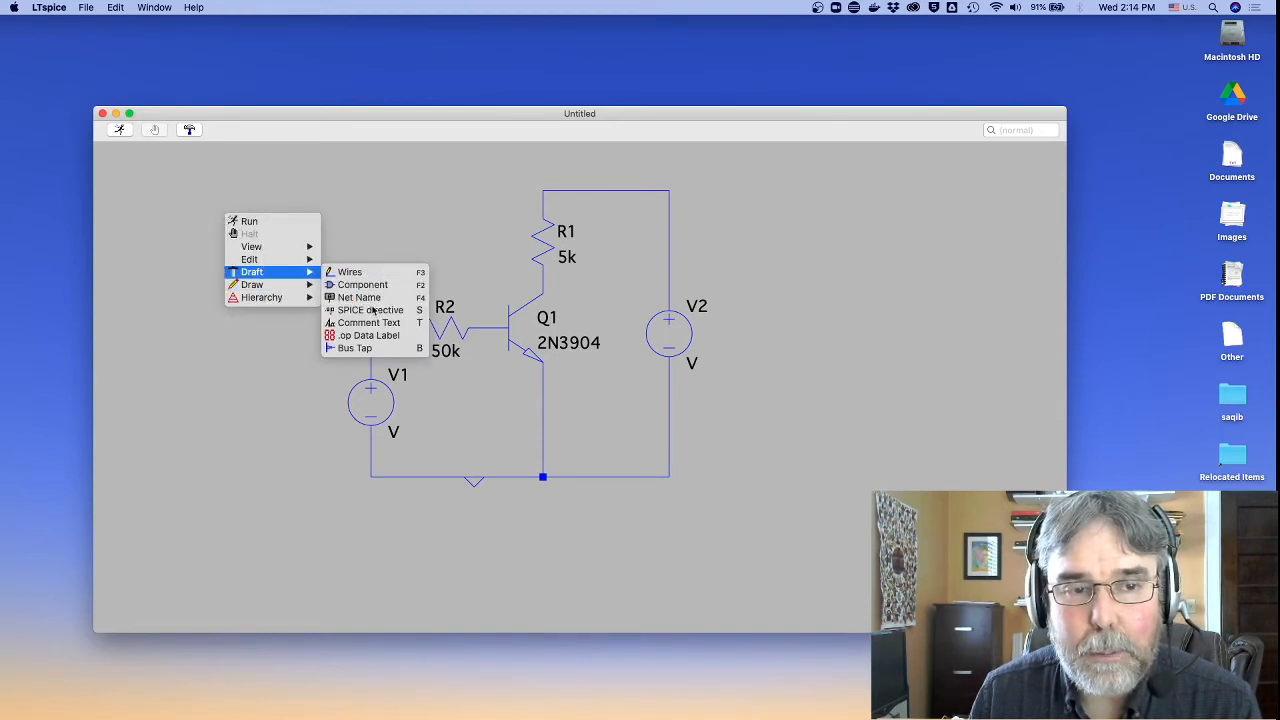
{"action": "left_click", "coordinate": [371, 309]}
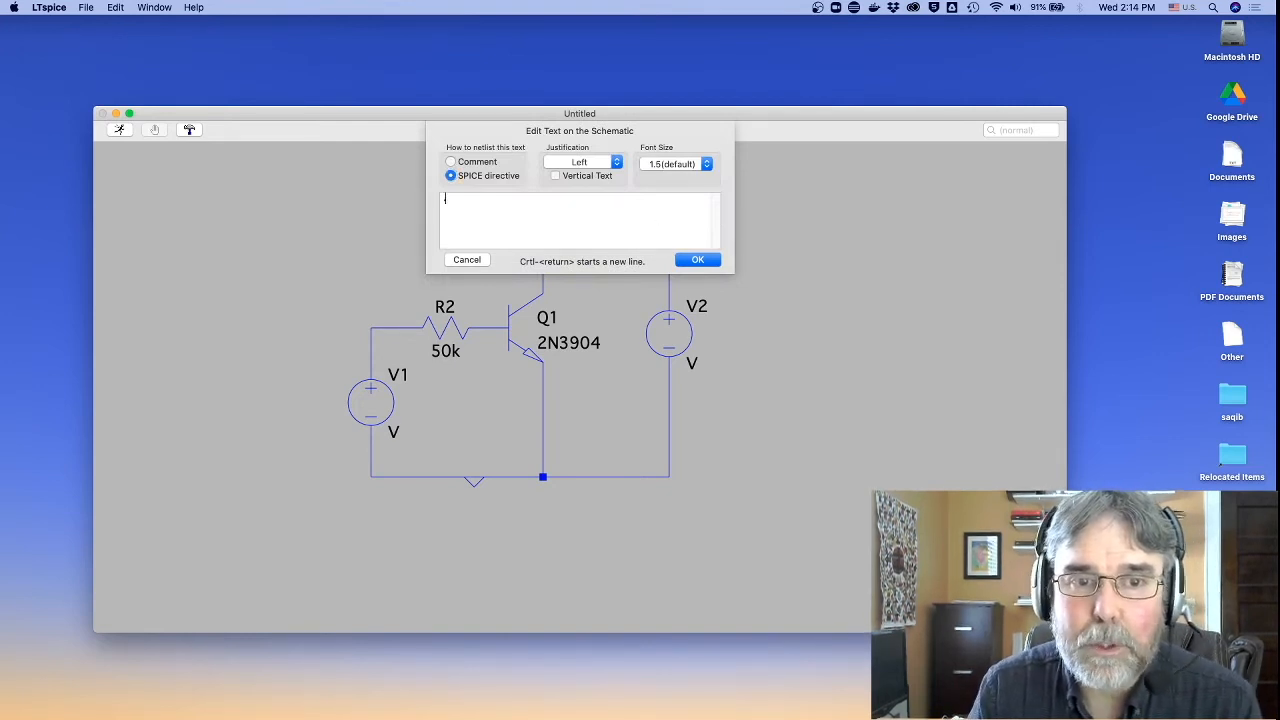
{"action": "type", "text": ".dc V"}
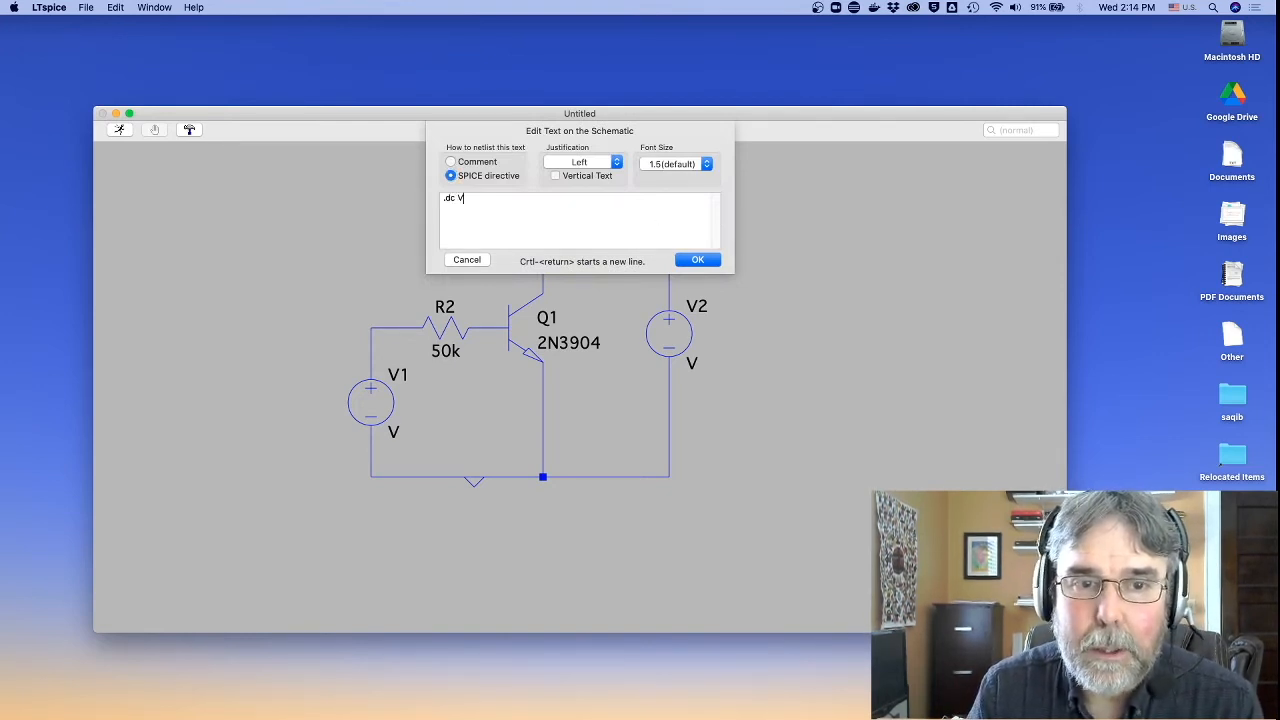
{"action": "type", "text": "1 0"}
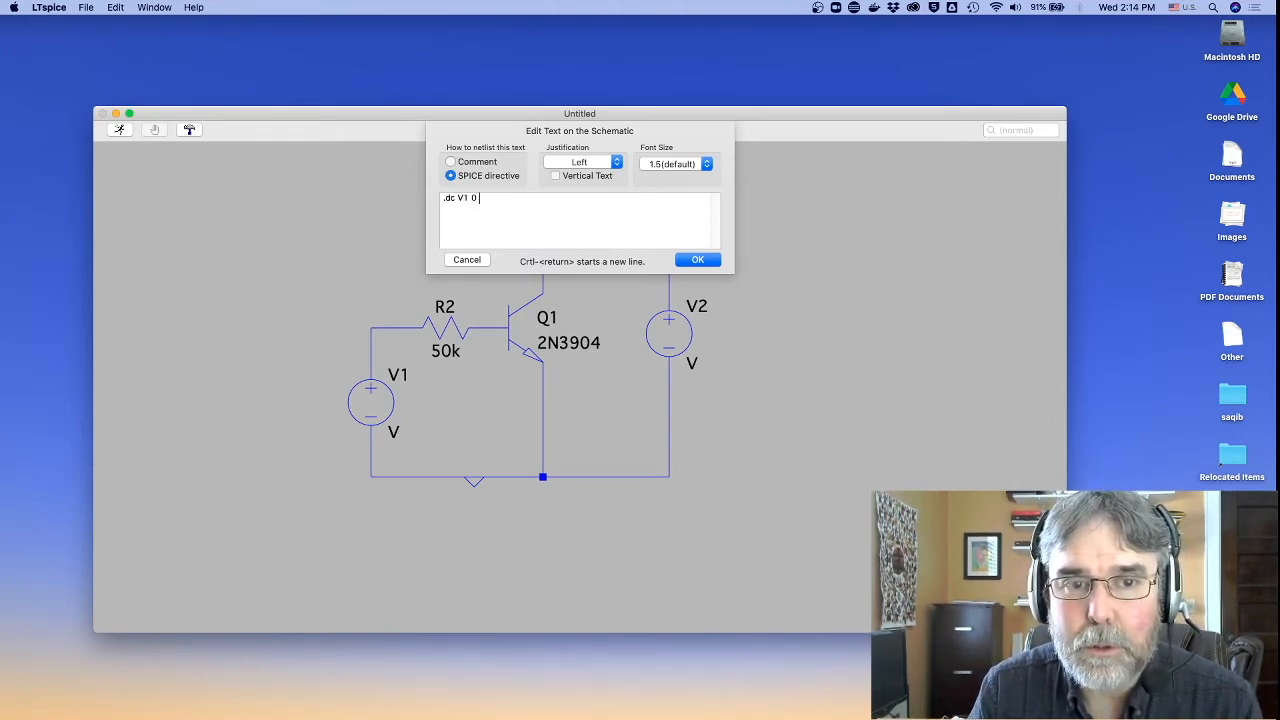
{"action": "type", "text": "1.5 0.1"}
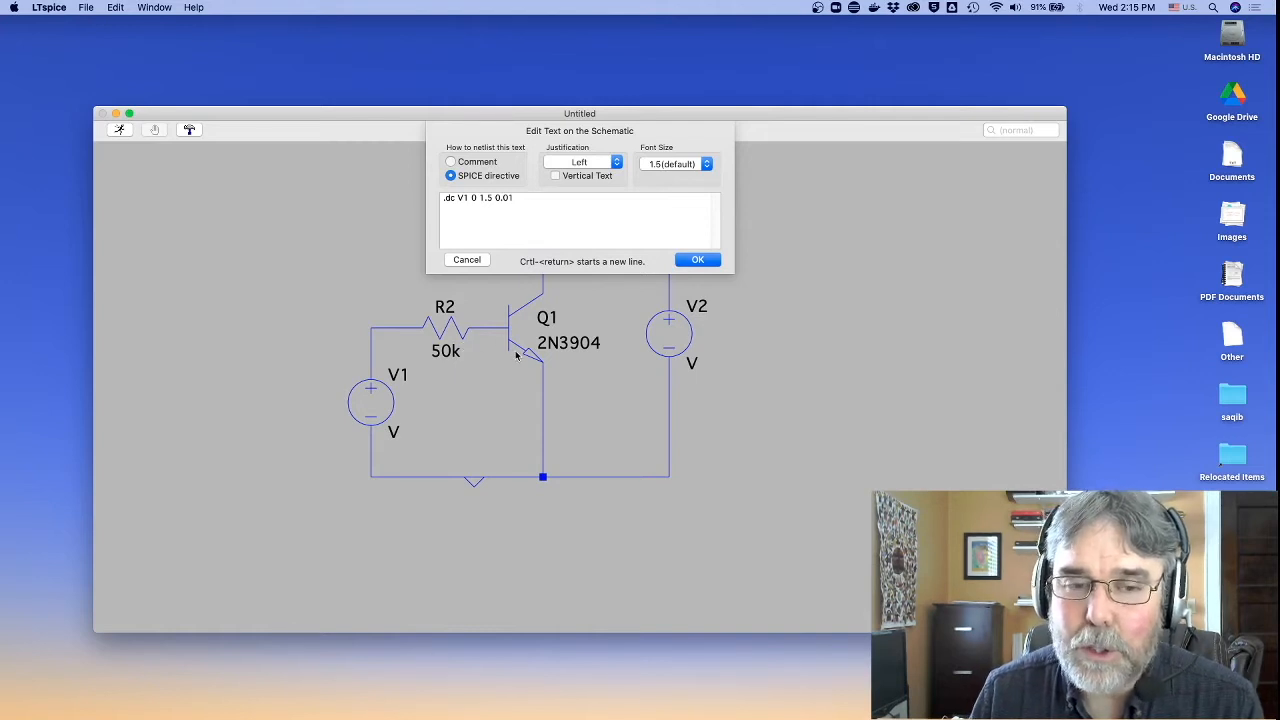
{"action": "mouse_move", "coordinate": [528, 300]}
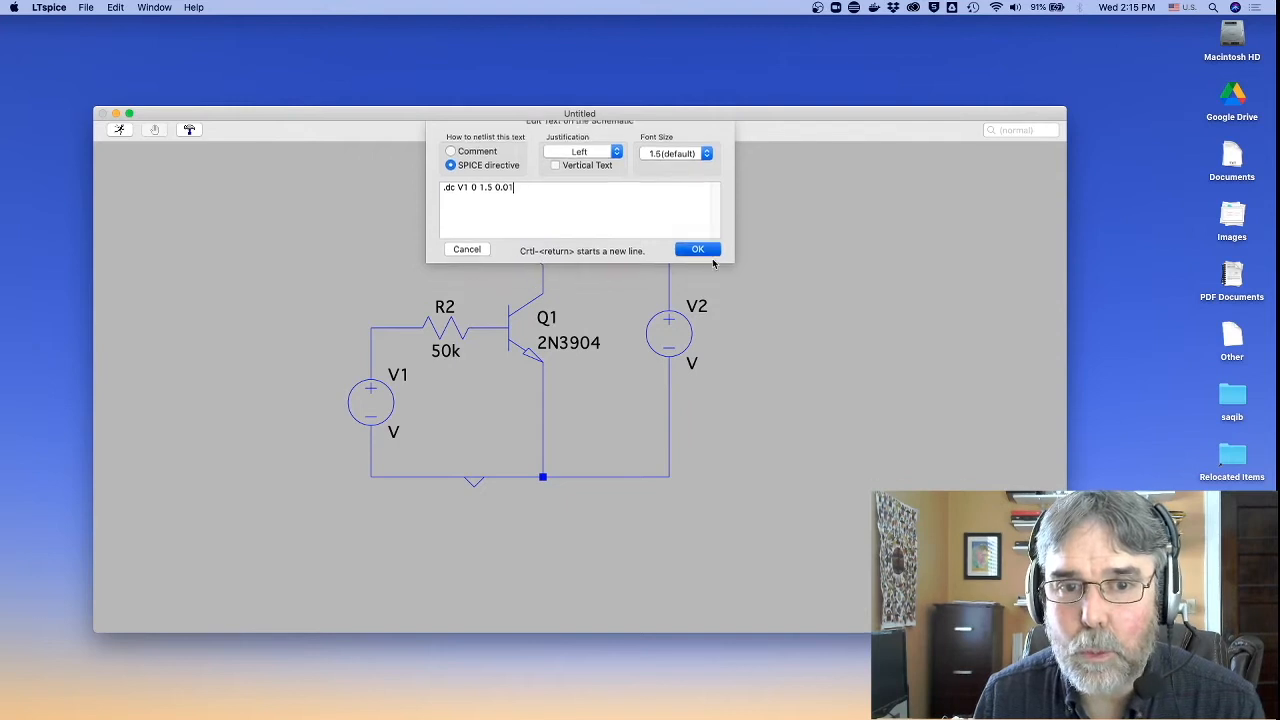
{"action": "left_click", "coordinate": [697, 249]}
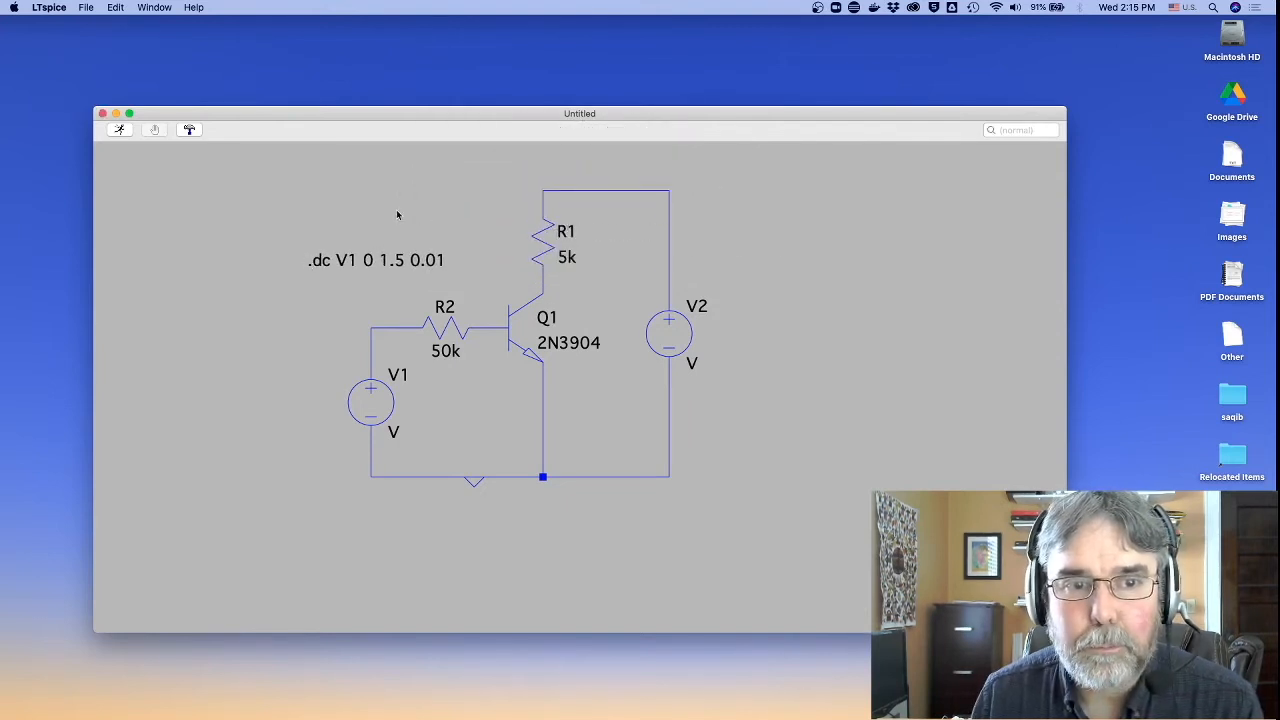
{"action": "mouse_move", "coordinate": [368, 261]}
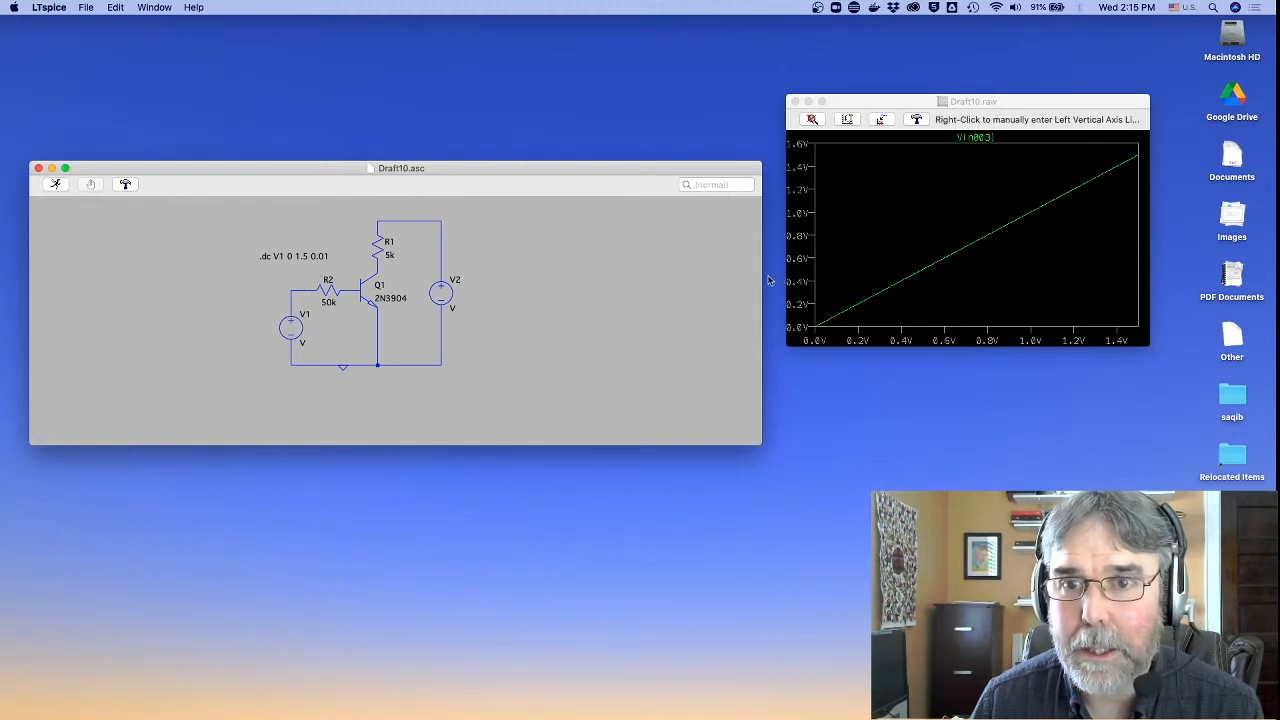
{"action": "mouse_move", "coordinate": [916, 334]}
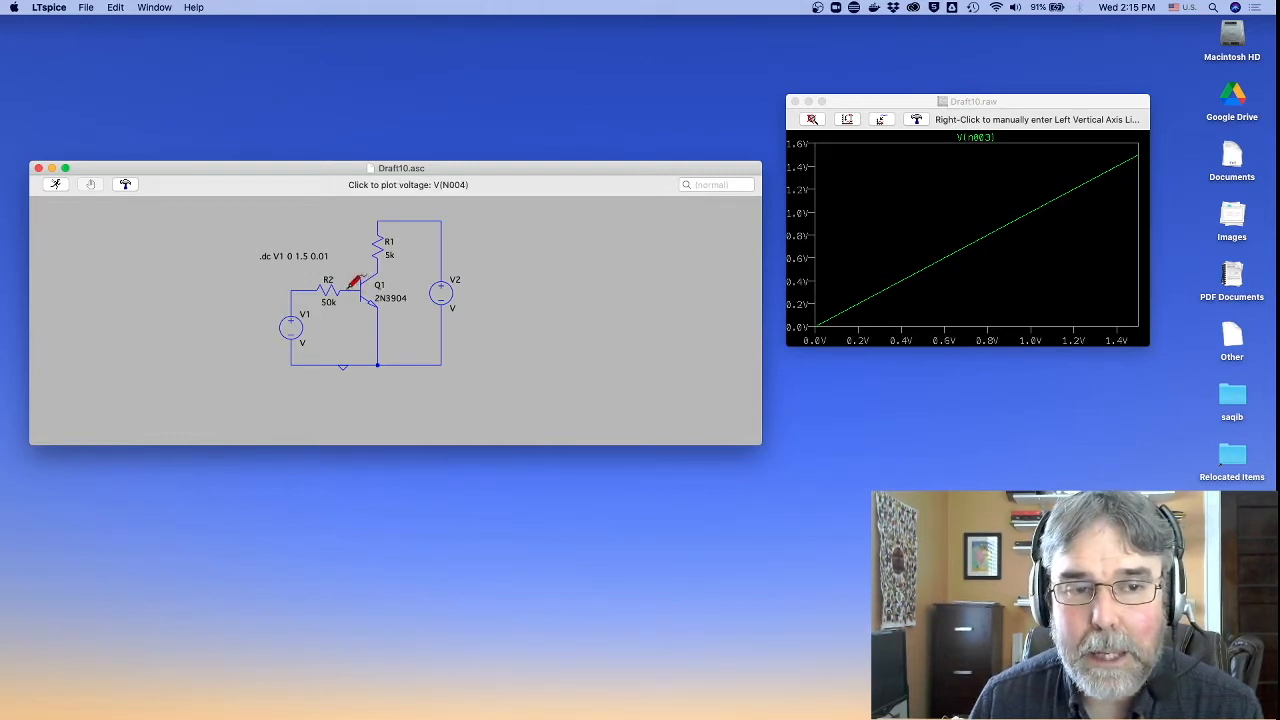
{"action": "mouse_move", "coordinate": [362, 283]}
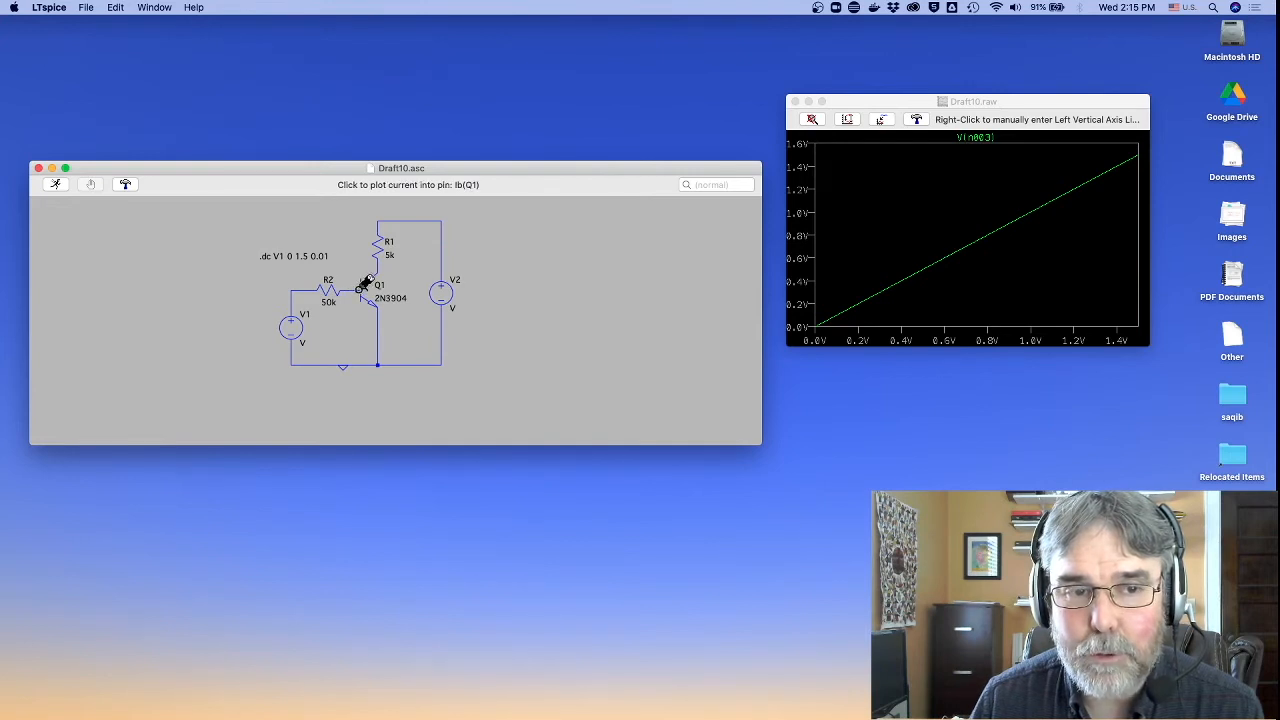
{"action": "mouse_move", "coordinate": [360, 283]}
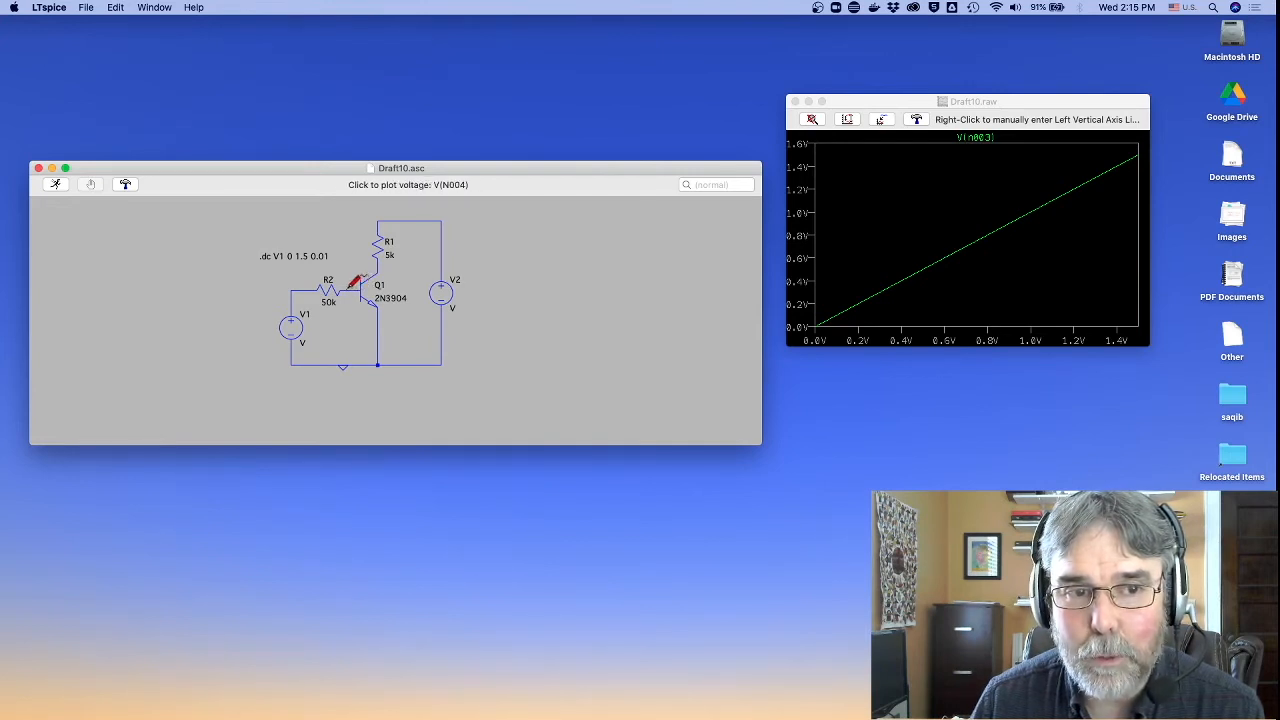
Probe Q1's base node to plot its voltage on the sweep
{"action": "left_click", "coordinate": [378, 283]}
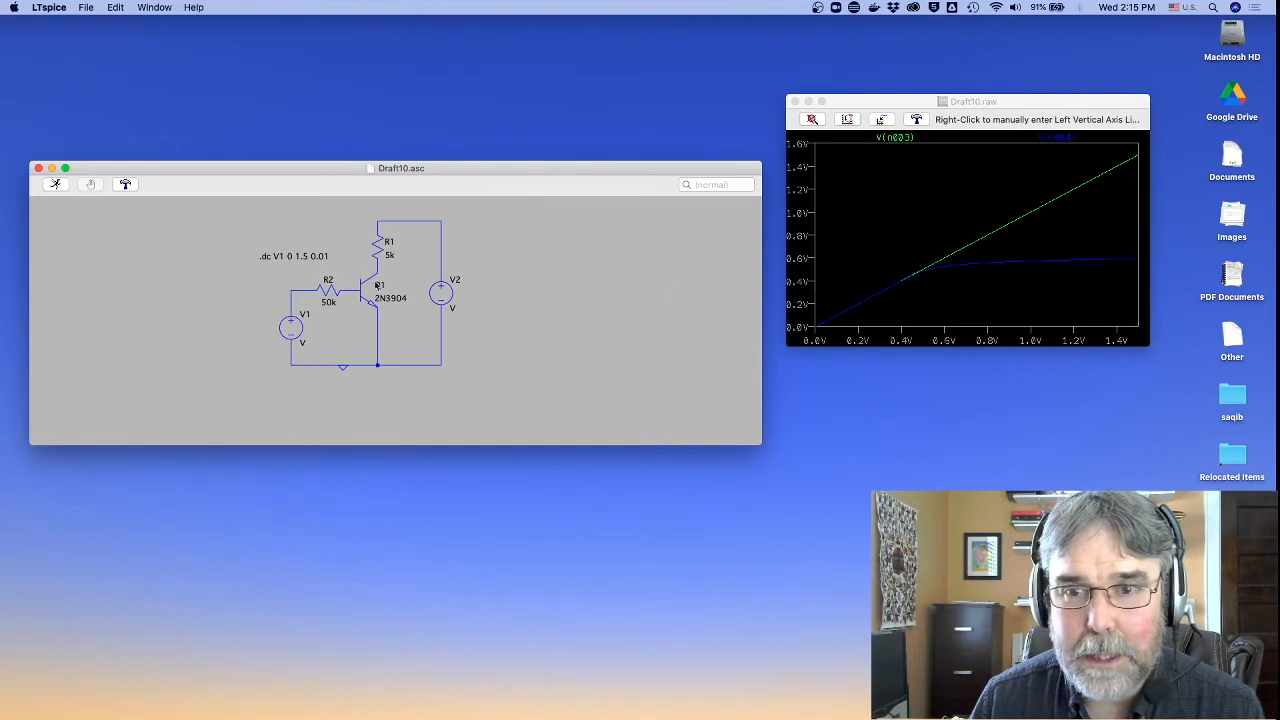
{"action": "mouse_move", "coordinate": [867, 305]}
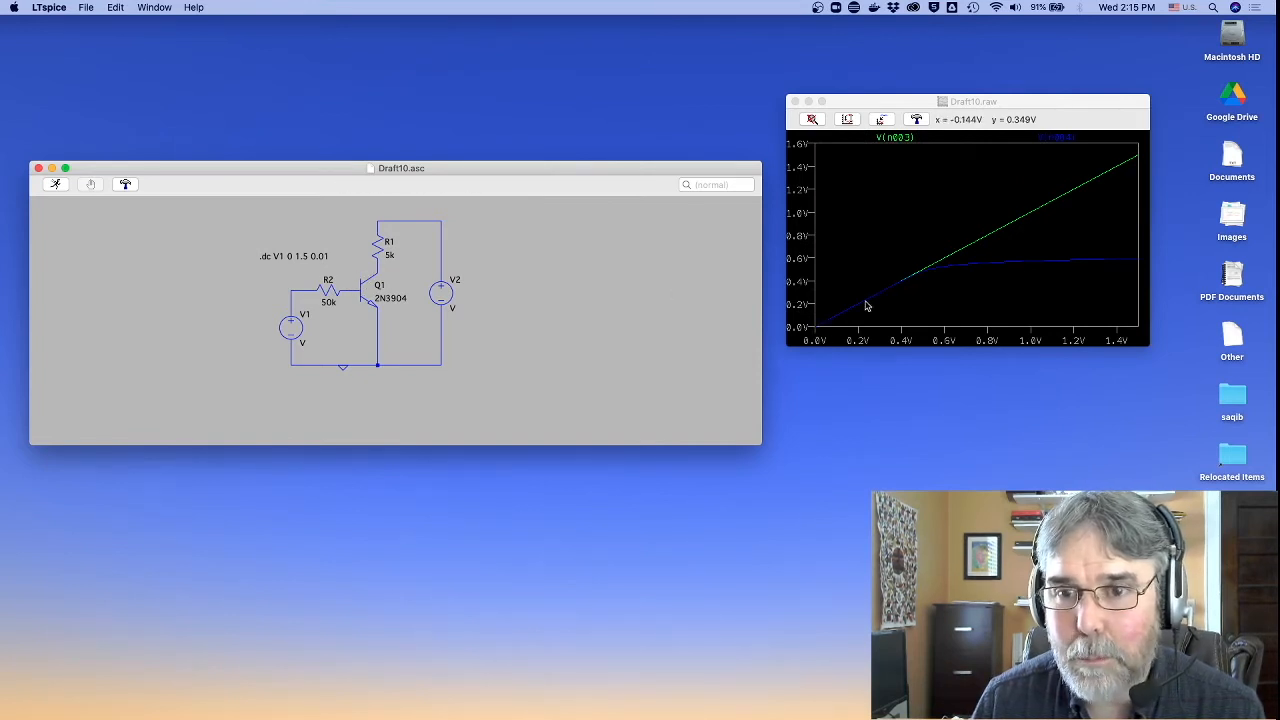
{"action": "mouse_move", "coordinate": [938, 271]}
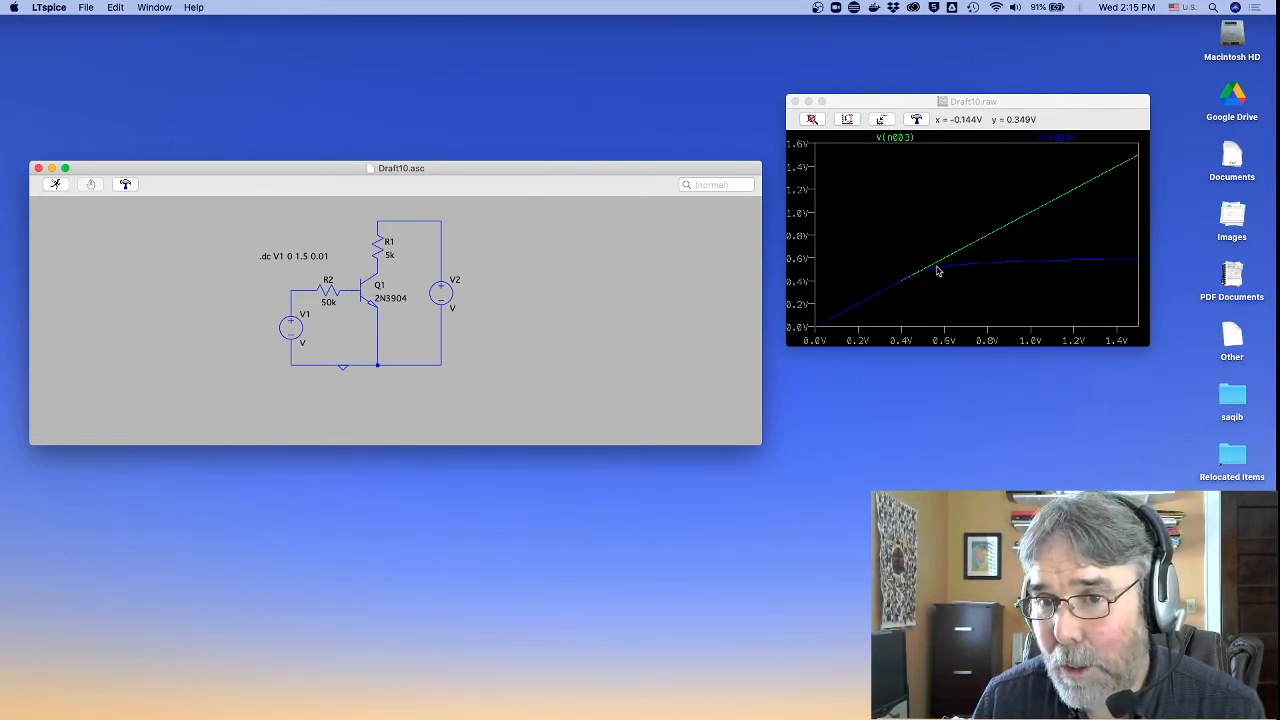
{"action": "mouse_move", "coordinate": [997, 267]}
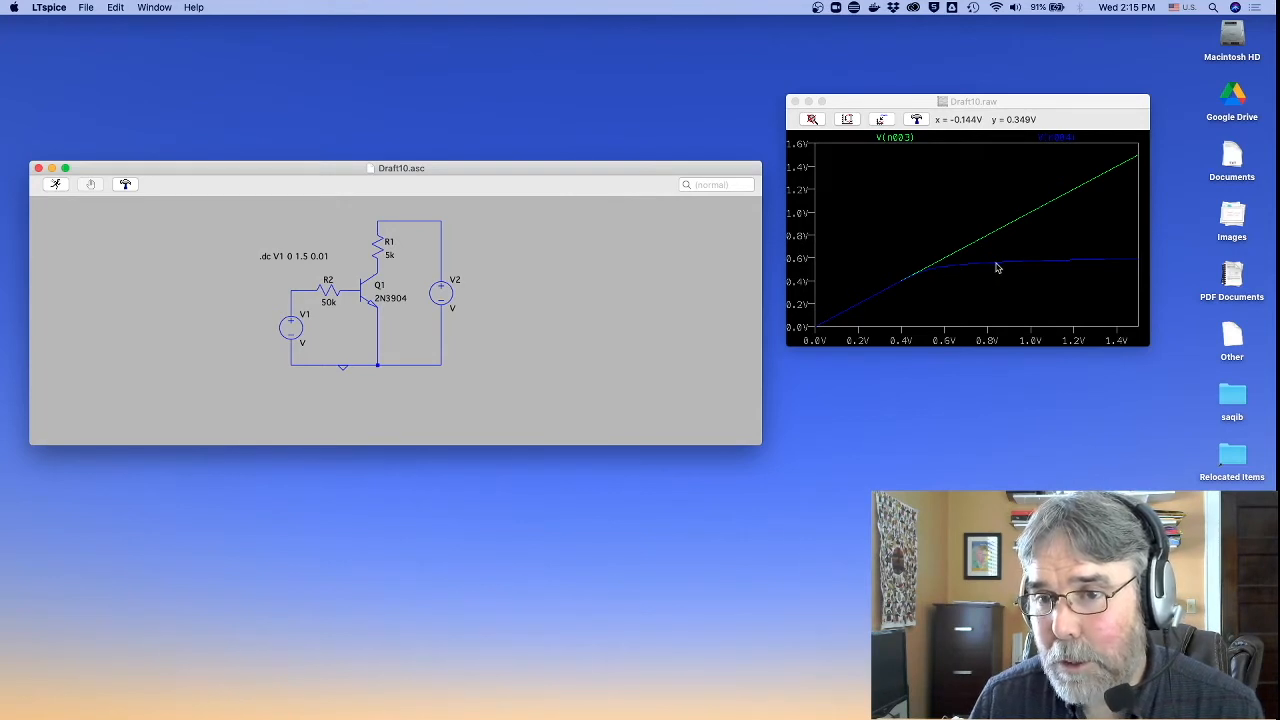
{"action": "mouse_move", "coordinate": [1020, 265]}
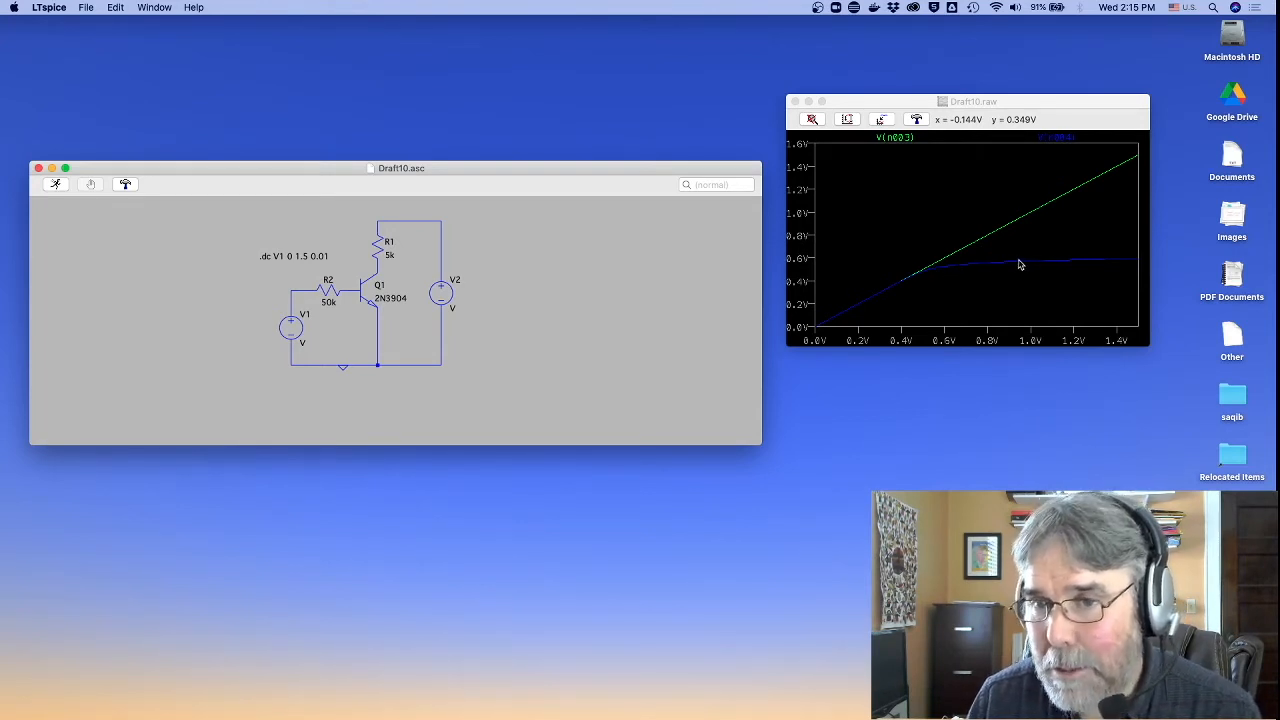
{"action": "mouse_move", "coordinate": [1035, 267]}
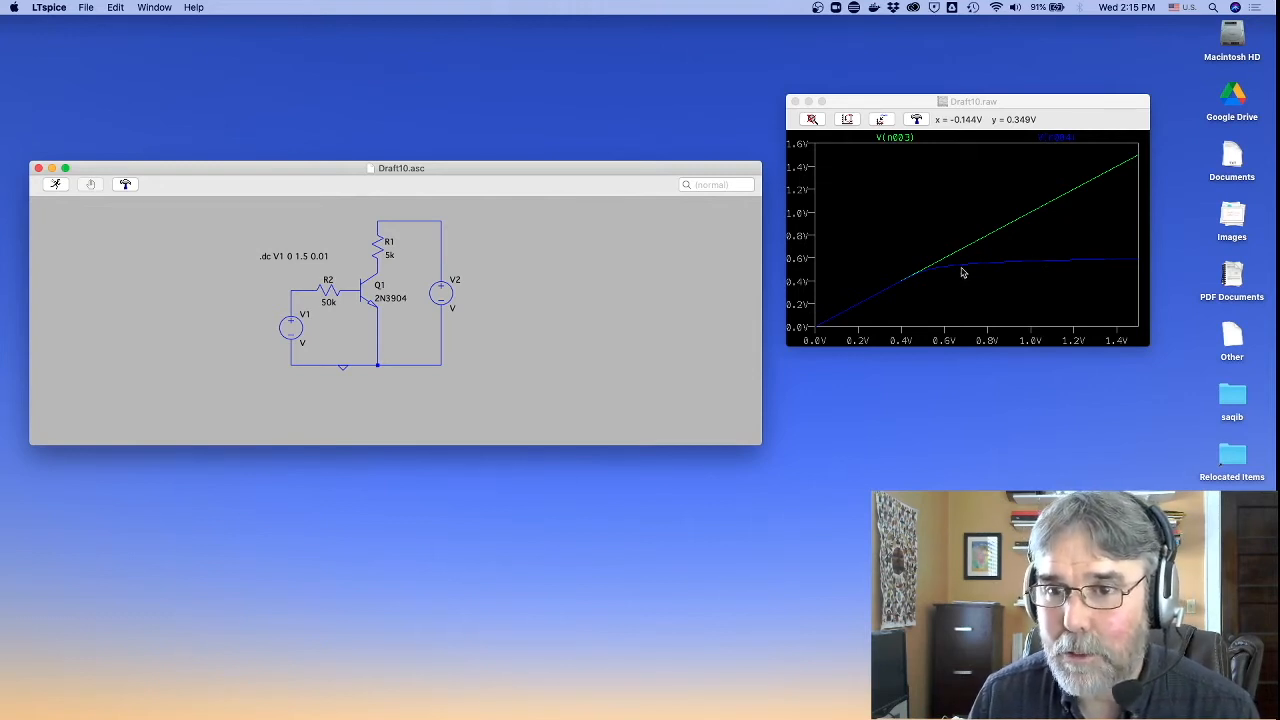
{"action": "mouse_move", "coordinate": [820, 270]}
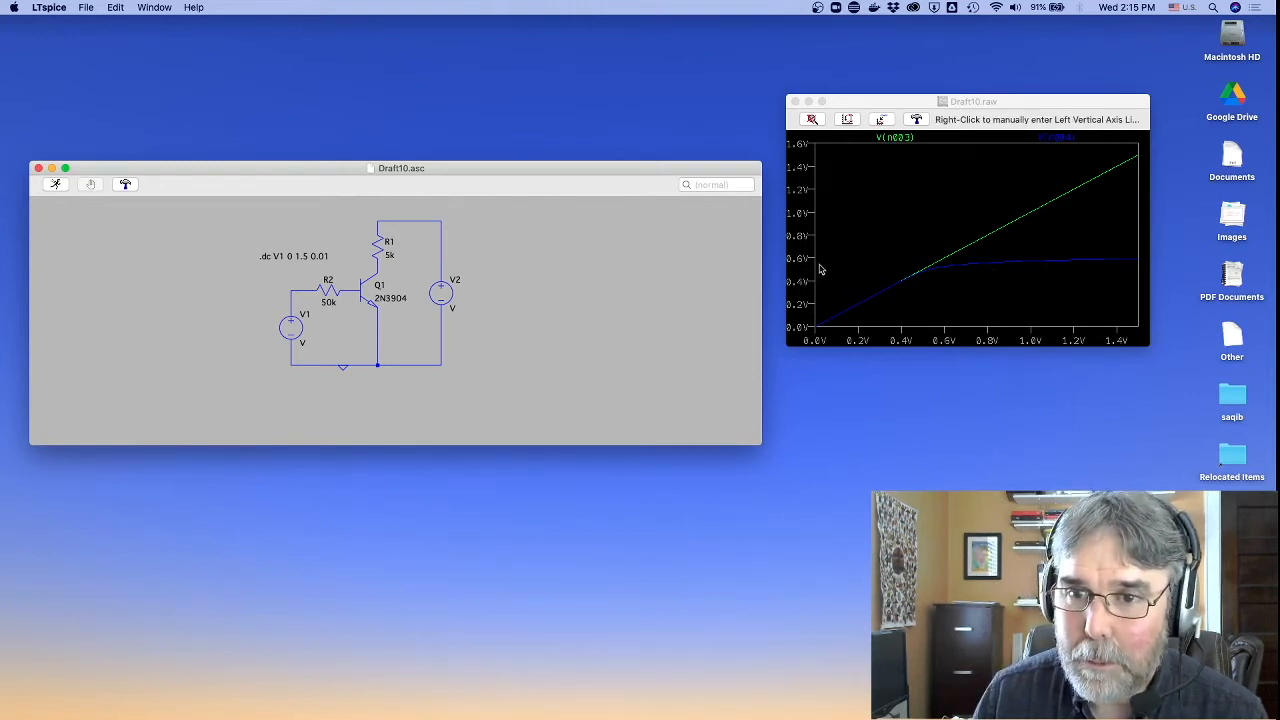
{"action": "mouse_move", "coordinate": [1044, 267]}
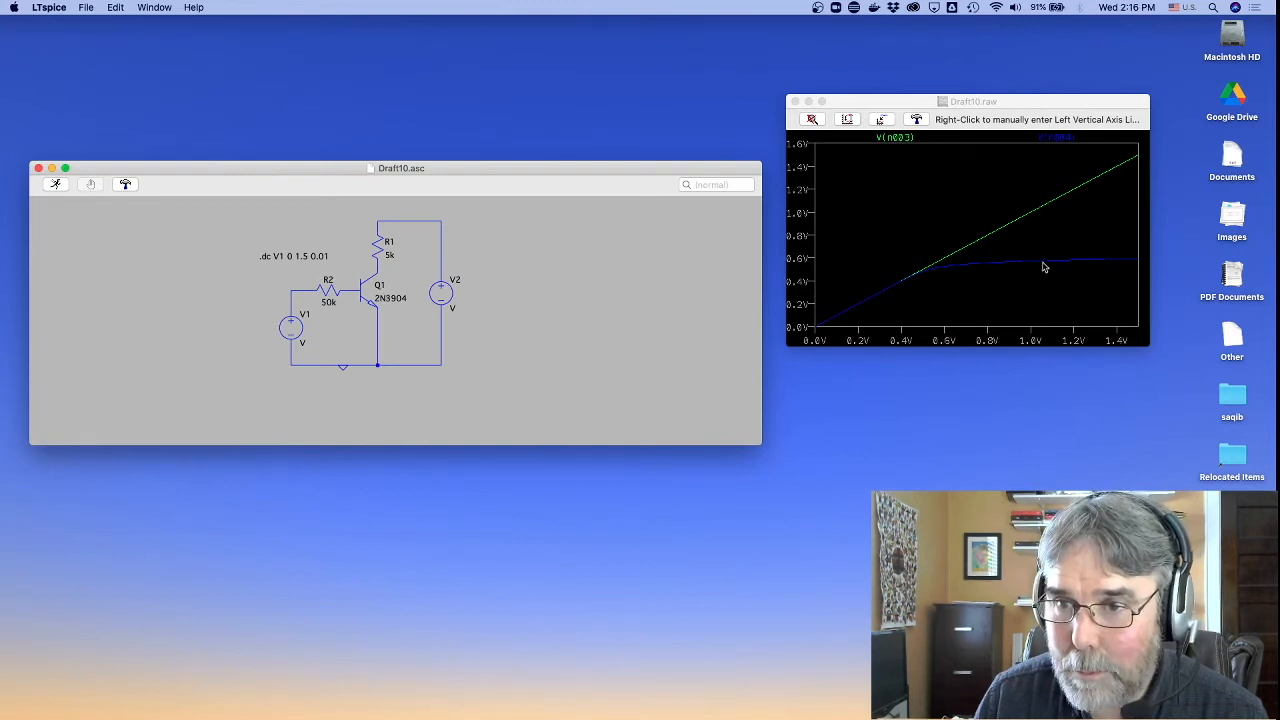
{"action": "mouse_move", "coordinate": [825, 286]}
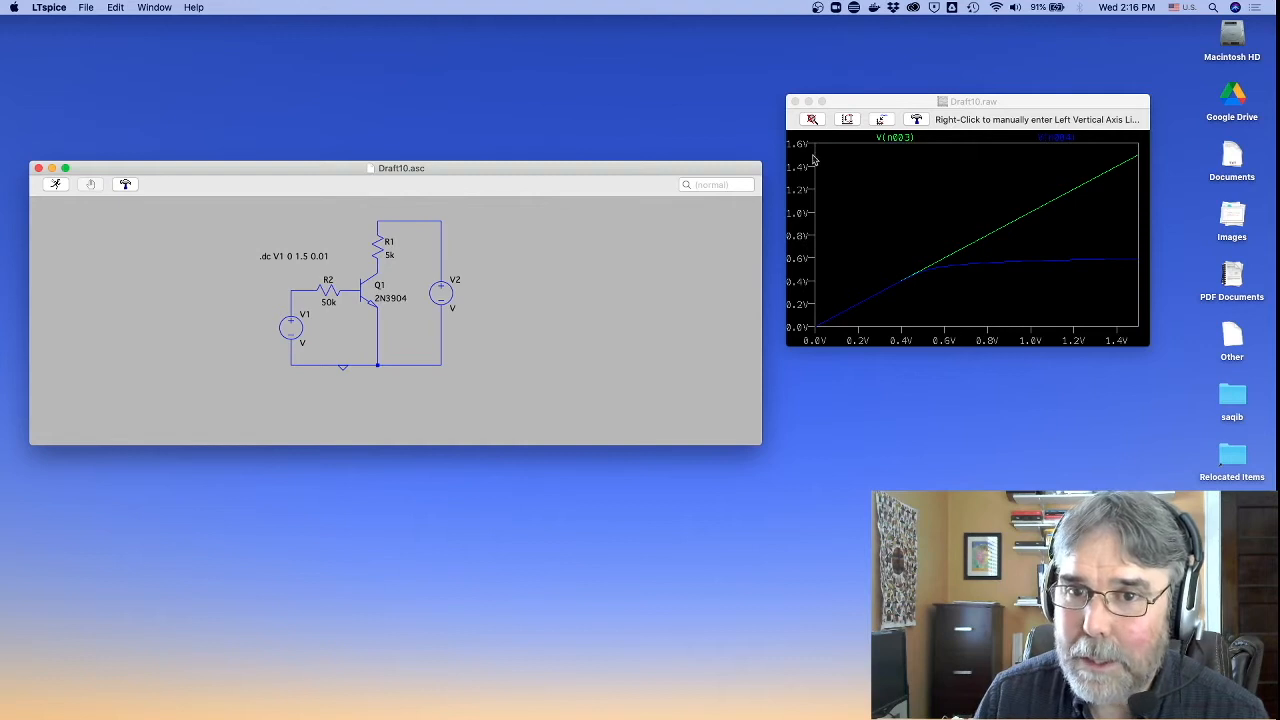
{"action": "mouse_move", "coordinate": [818, 178]}
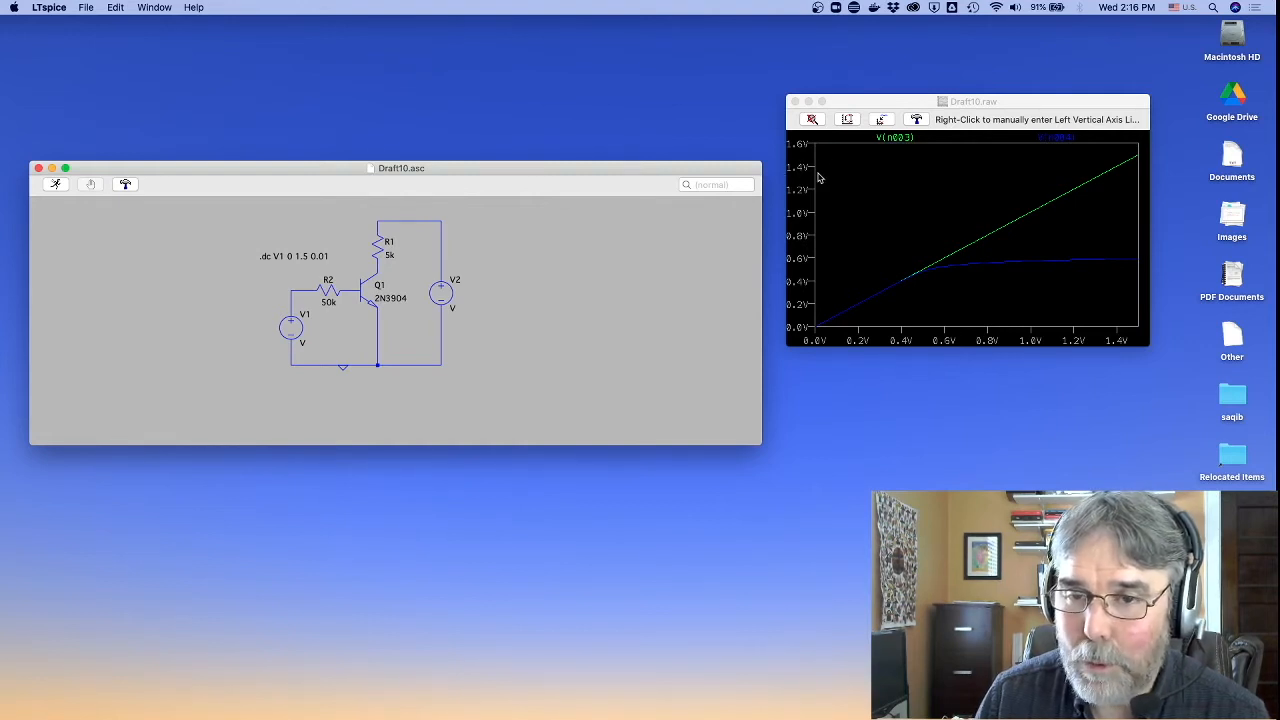
{"action": "mouse_move", "coordinate": [810, 141]}
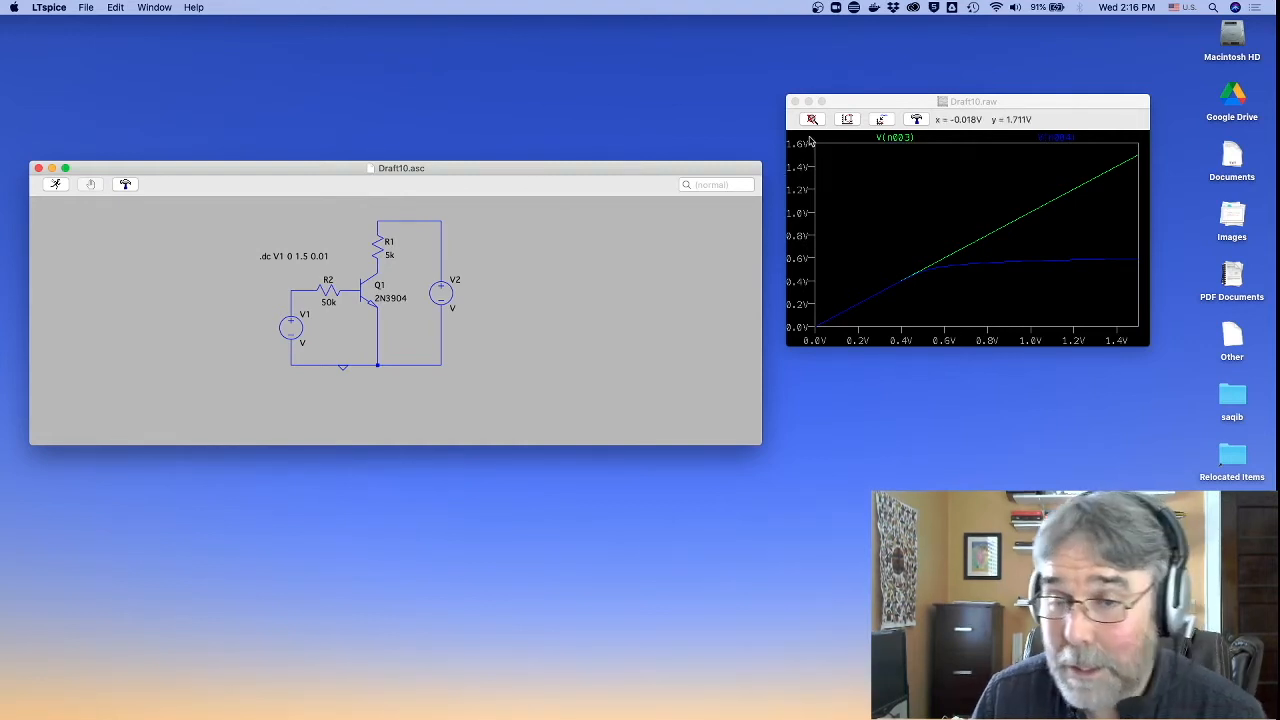
{"action": "mouse_move", "coordinate": [963, 275]}
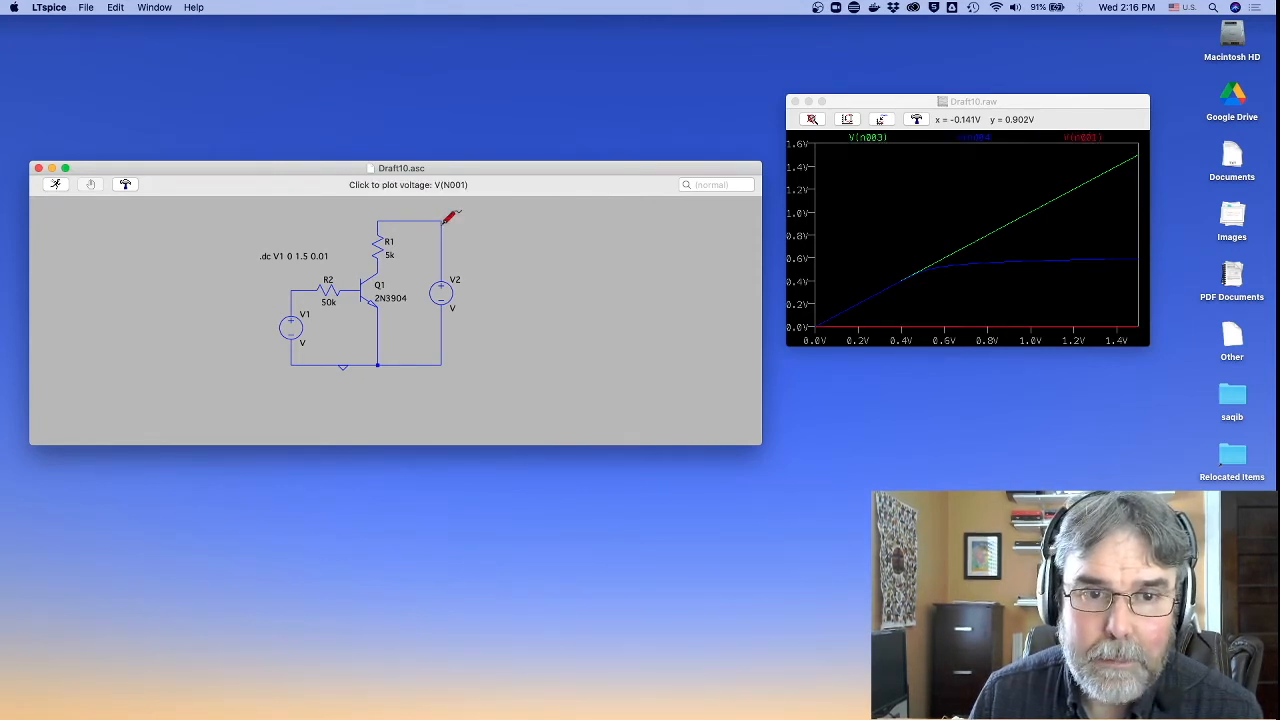
{"action": "mouse_move", "coordinate": [441, 291]}
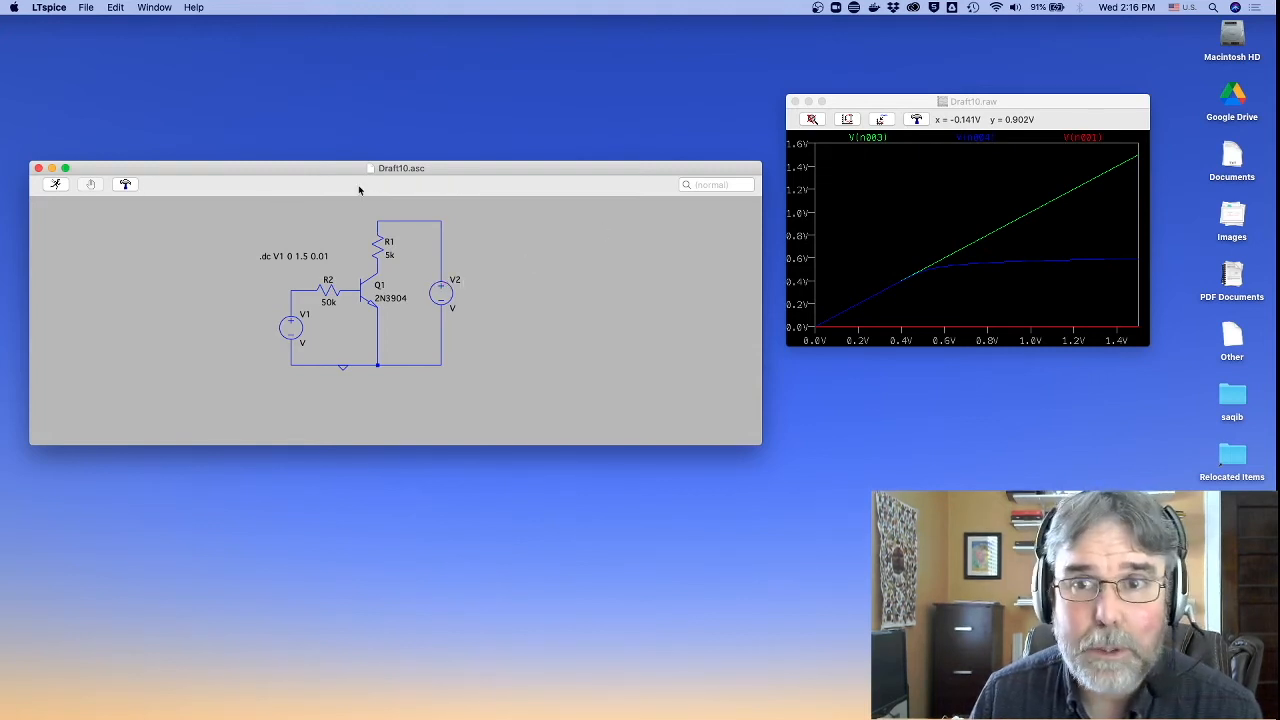
{"action": "mouse_move", "coordinate": [443, 293]}
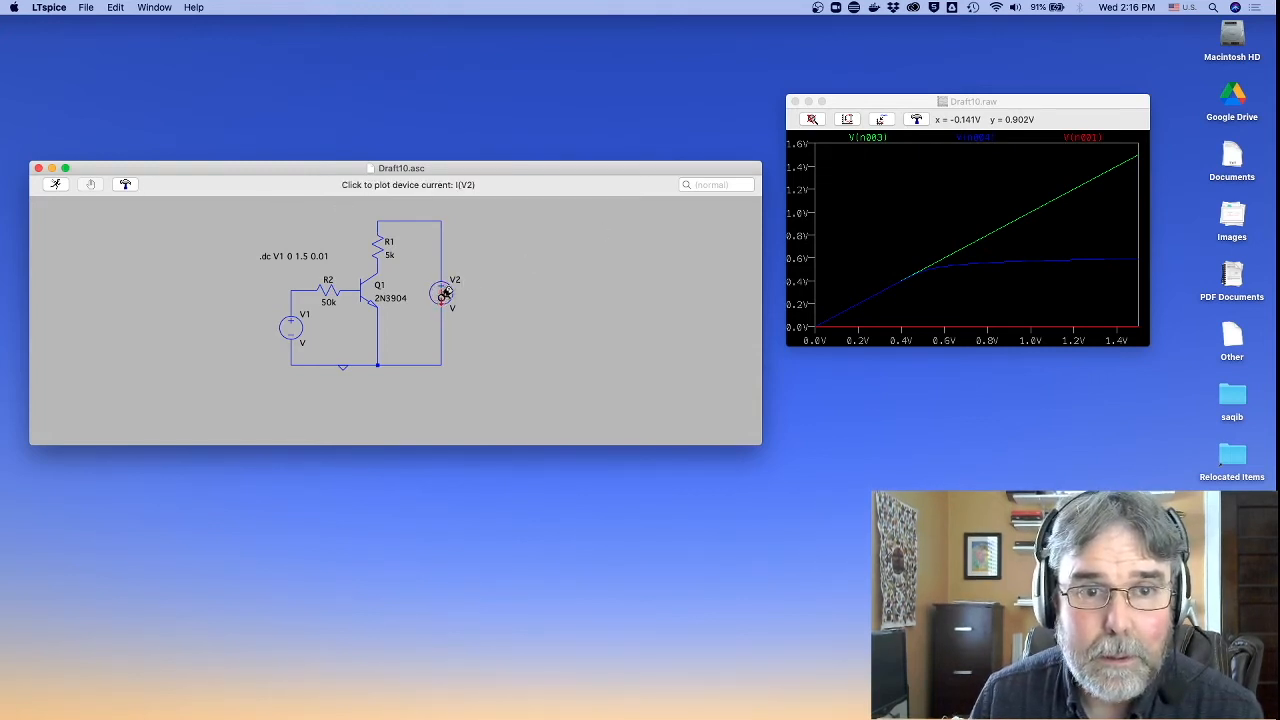
Set V2's DC value to 3.3 V, then replot the node left of R2 and the base voltage
{"action": "left_click", "coordinate": [793, 101]}
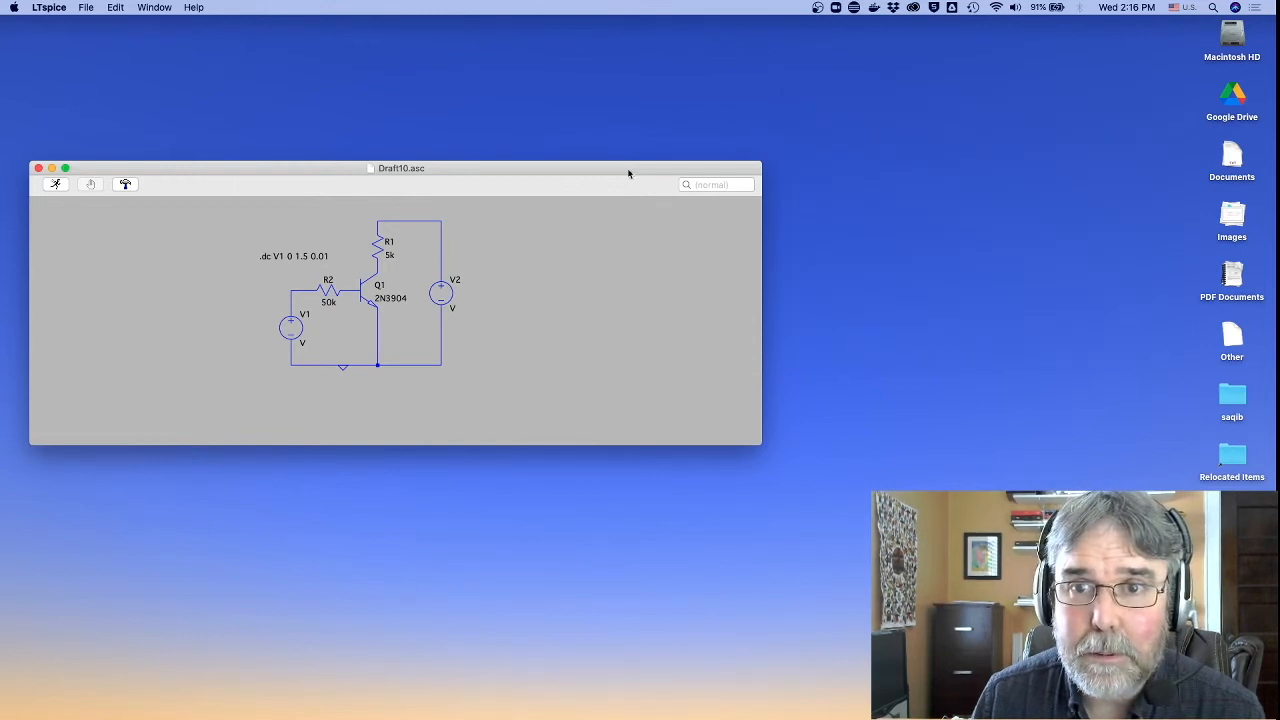
{"action": "double_click", "coordinate": [441, 291]}
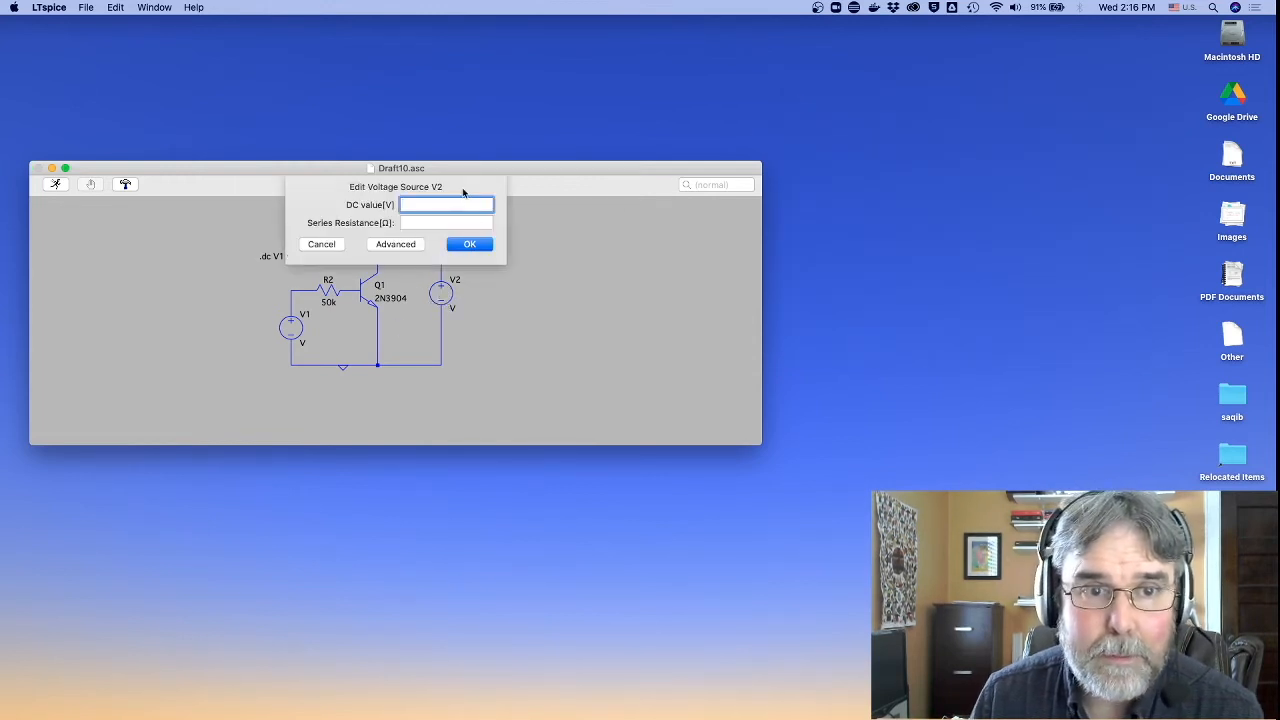
{"action": "left_click", "coordinate": [469, 244]}
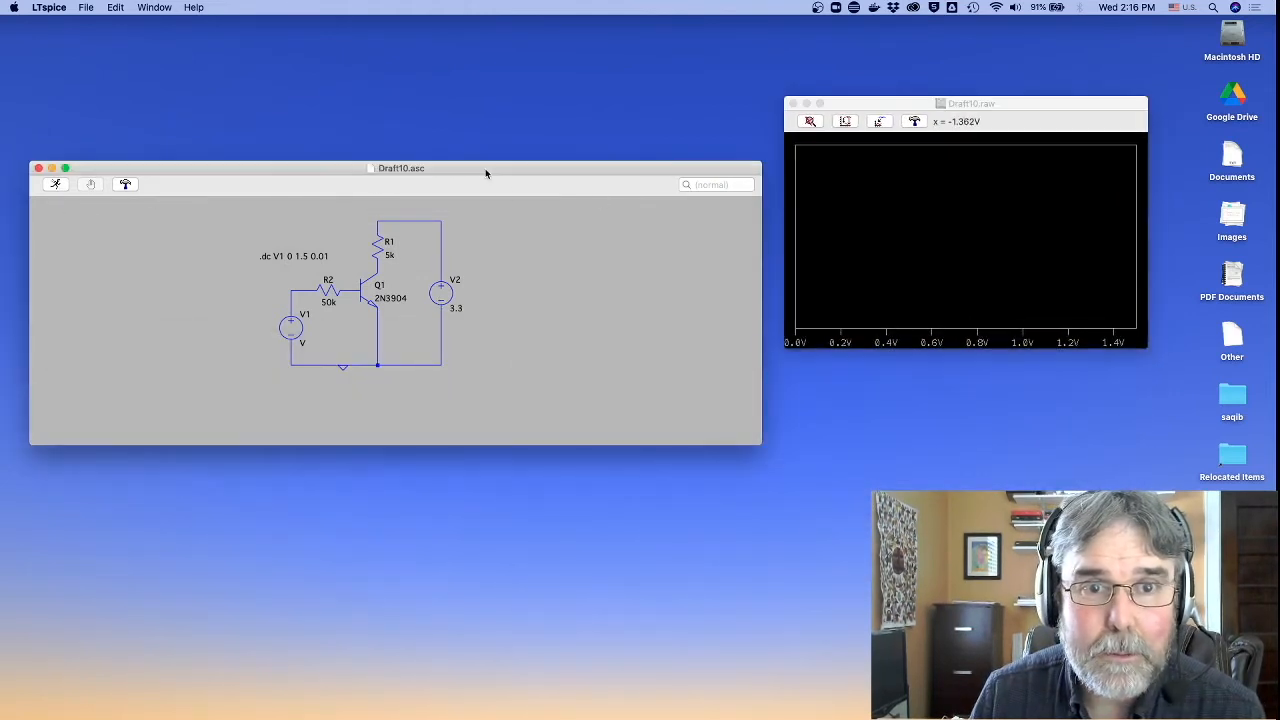
{"action": "left_click", "coordinate": [315, 283]}
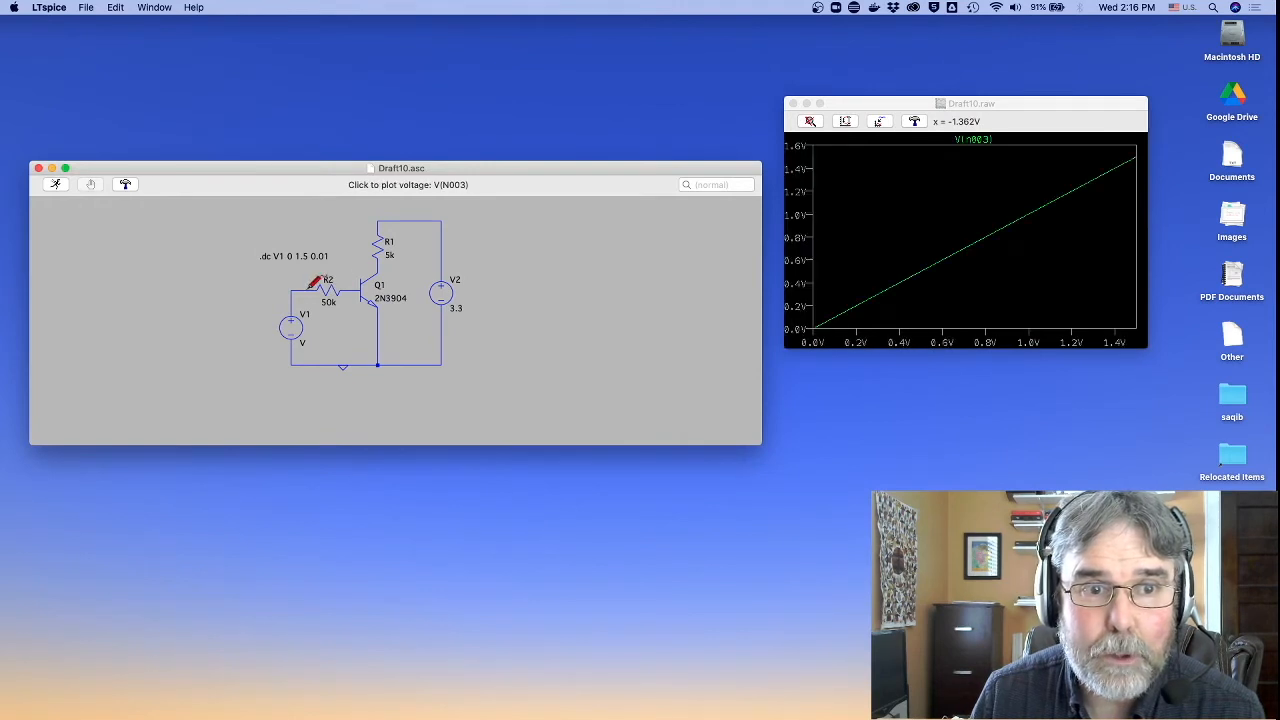
{"action": "mouse_move", "coordinate": [355, 283]}
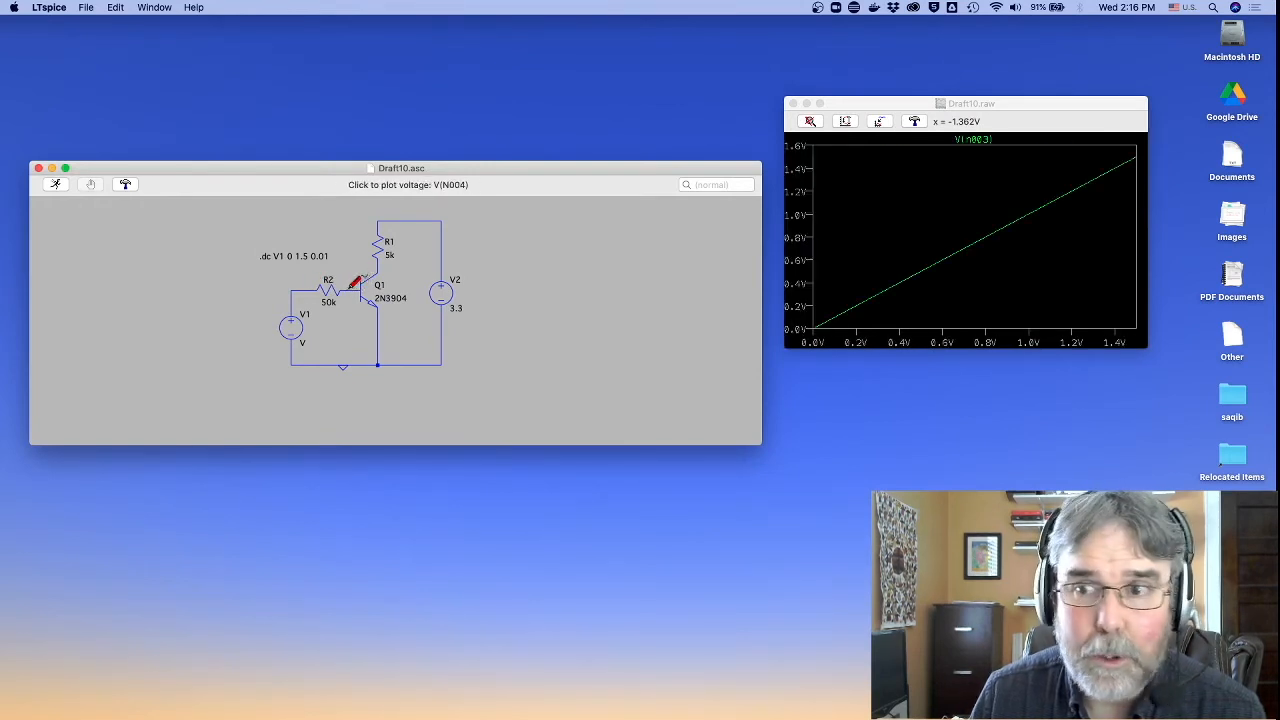
{"action": "left_click", "coordinate": [455, 252]}
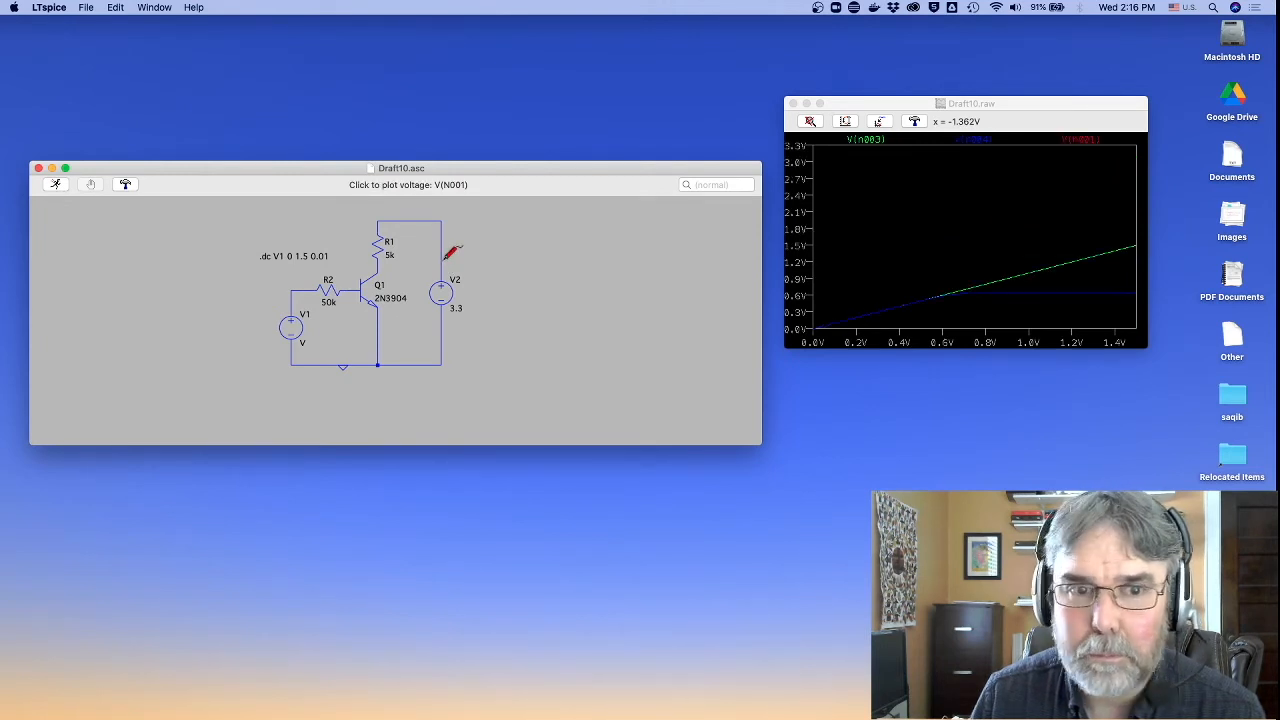
{"action": "mouse_move", "coordinate": [448, 277]}
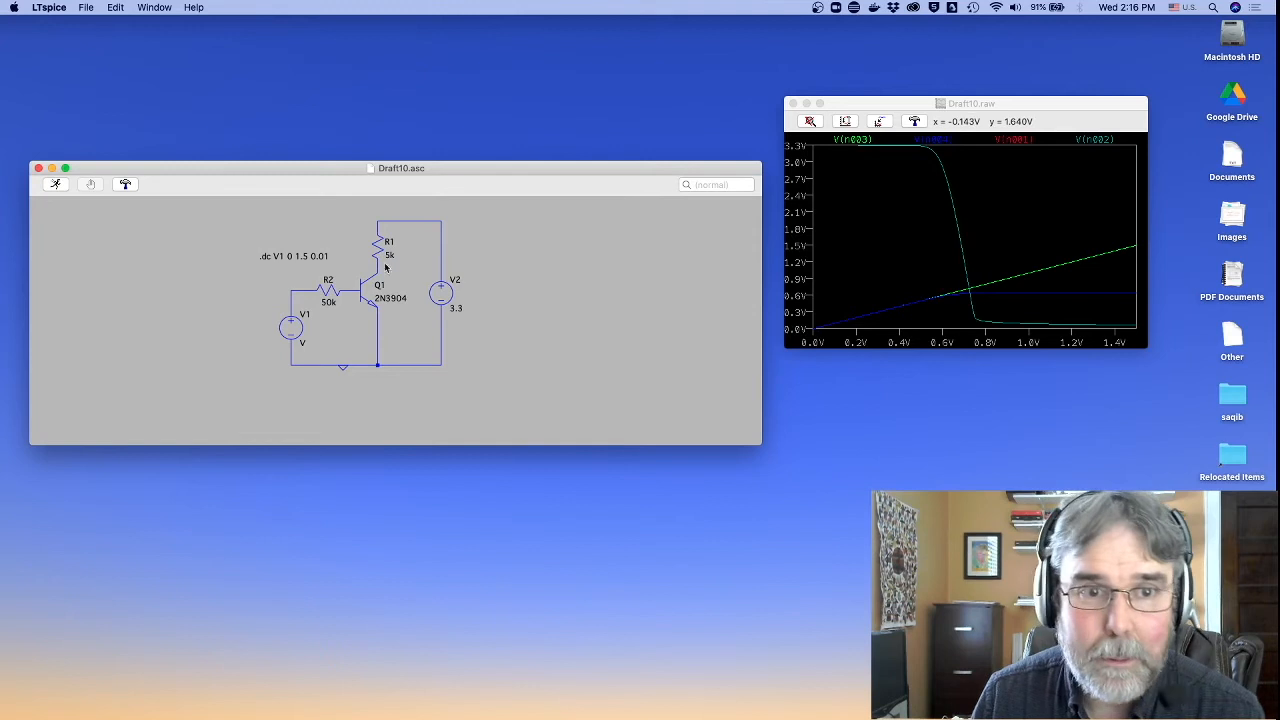
{"action": "mouse_move", "coordinate": [450, 245]}
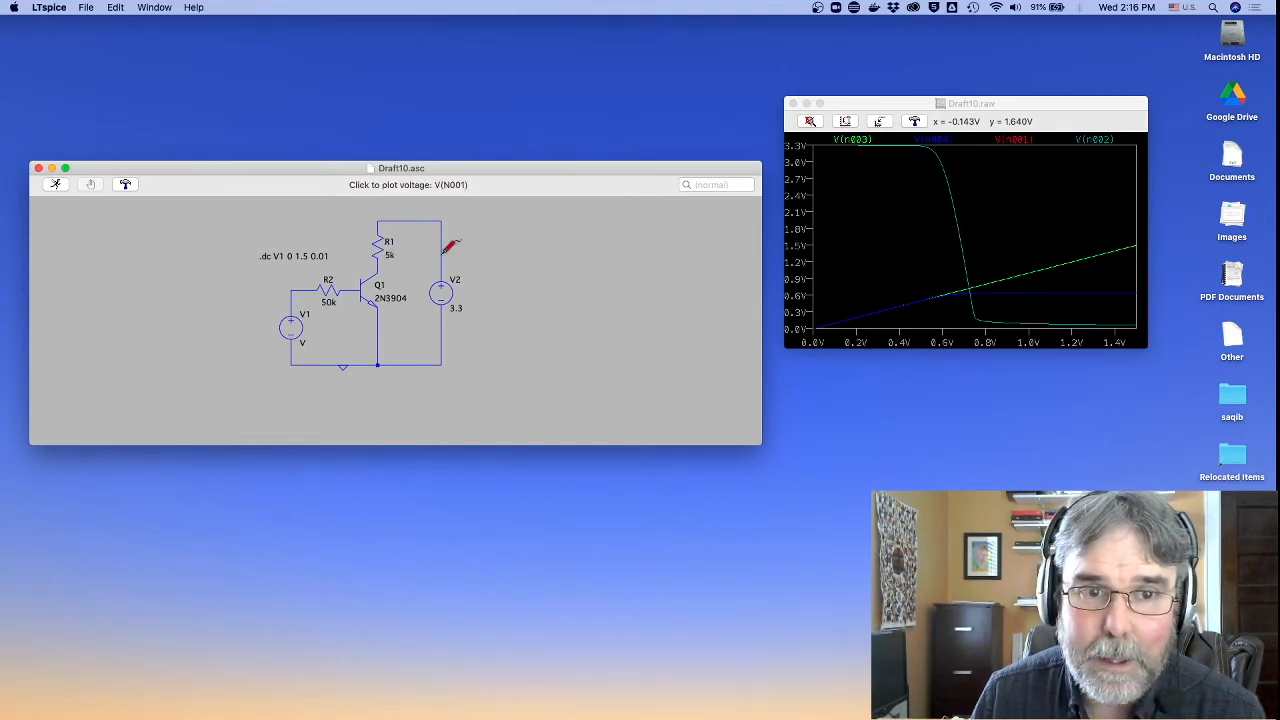
{"action": "mouse_move", "coordinate": [968, 148]}
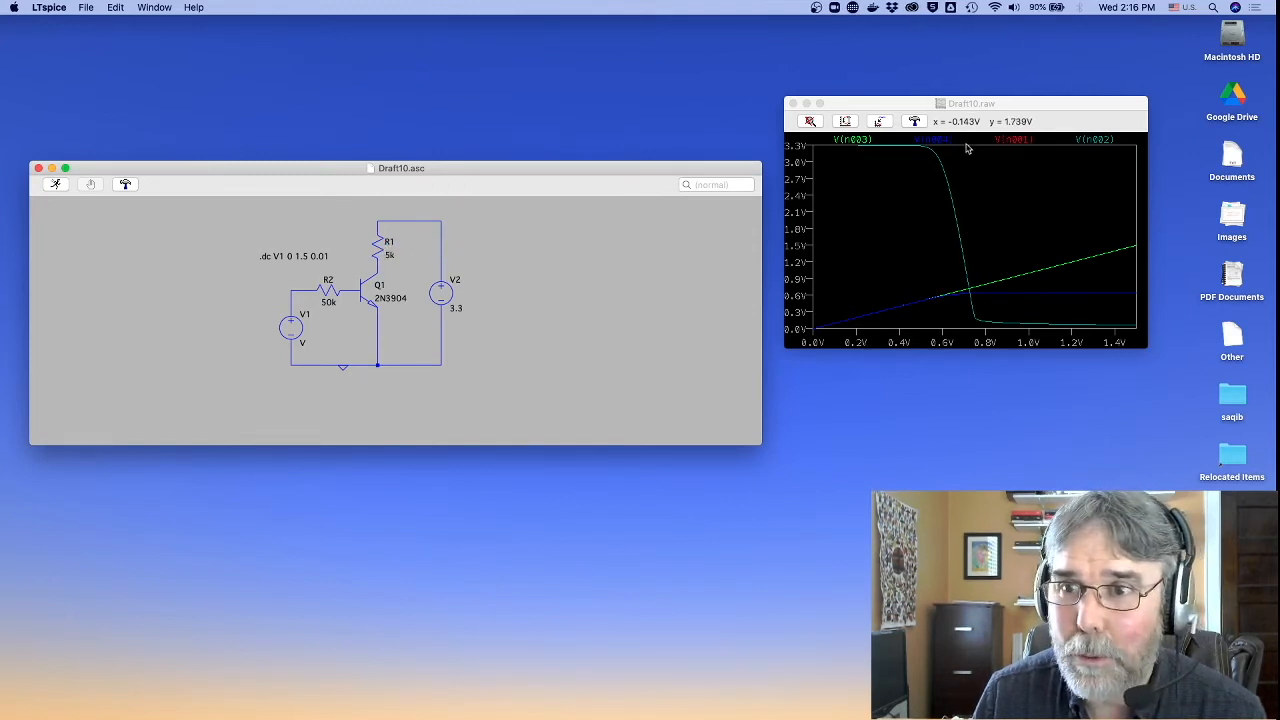
{"action": "mouse_move", "coordinate": [940, 158]}
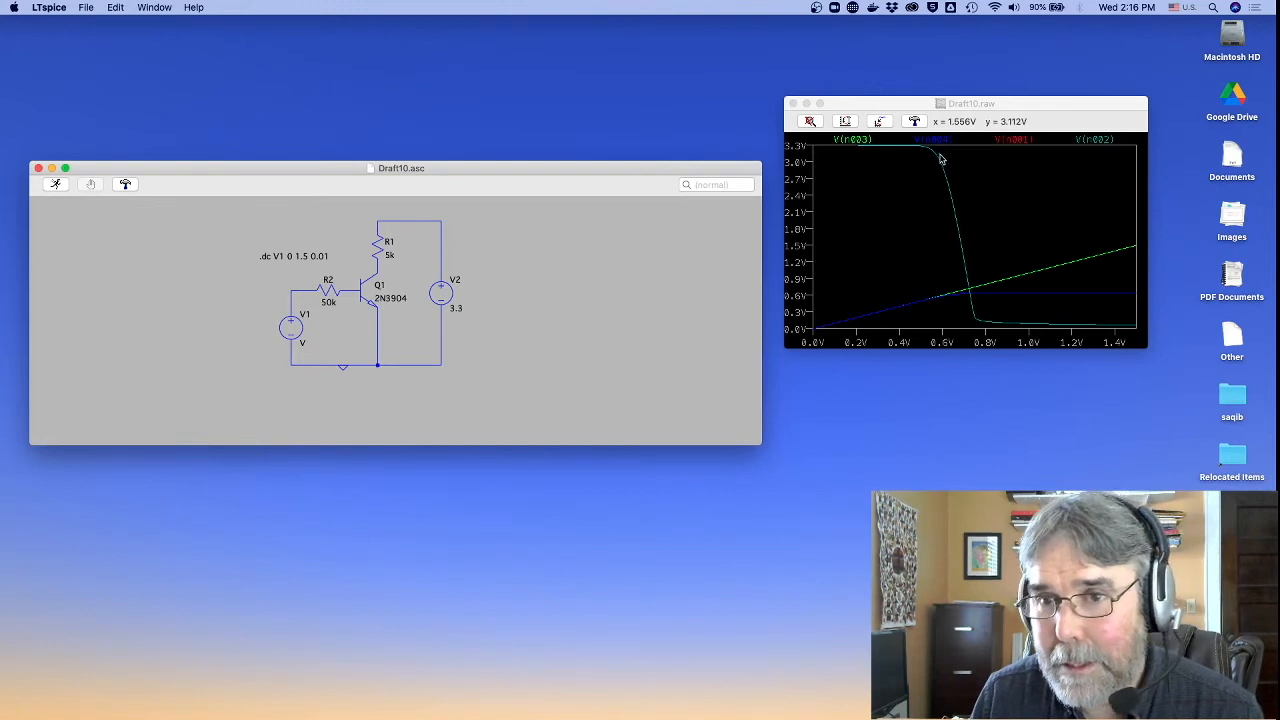
{"action": "mouse_move", "coordinate": [922, 196]}
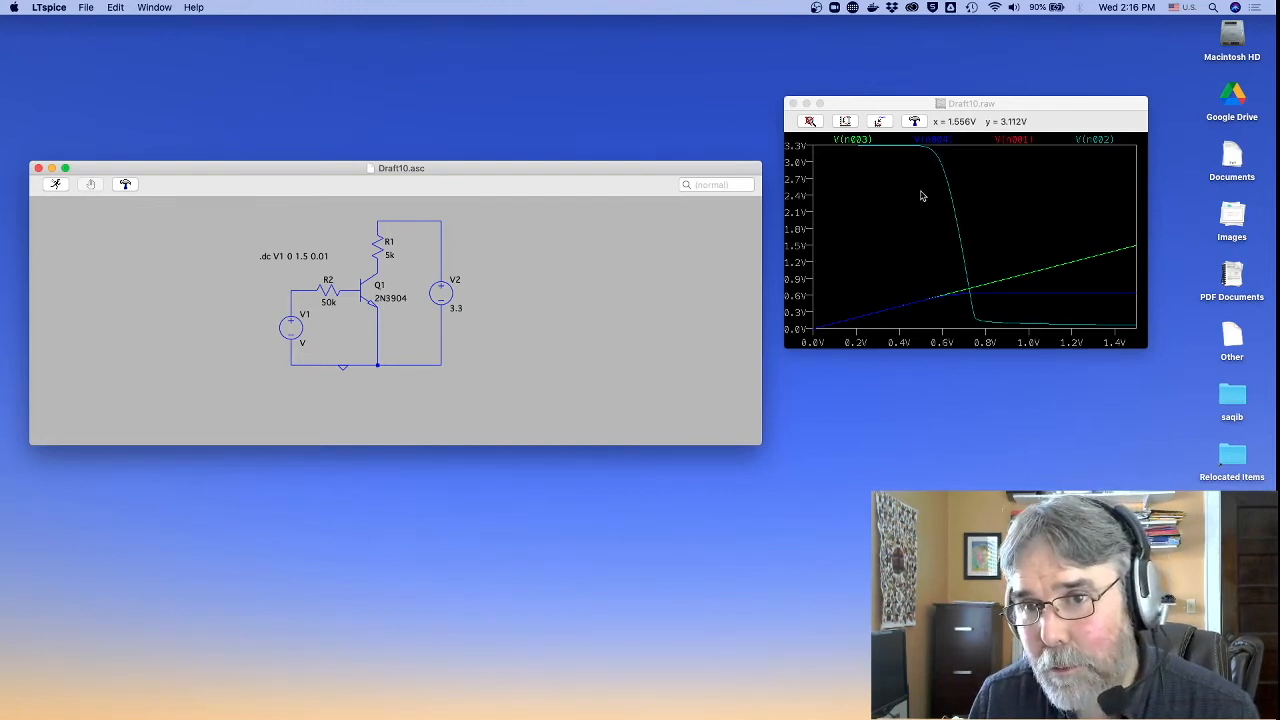
{"action": "mouse_move", "coordinate": [912, 292]}
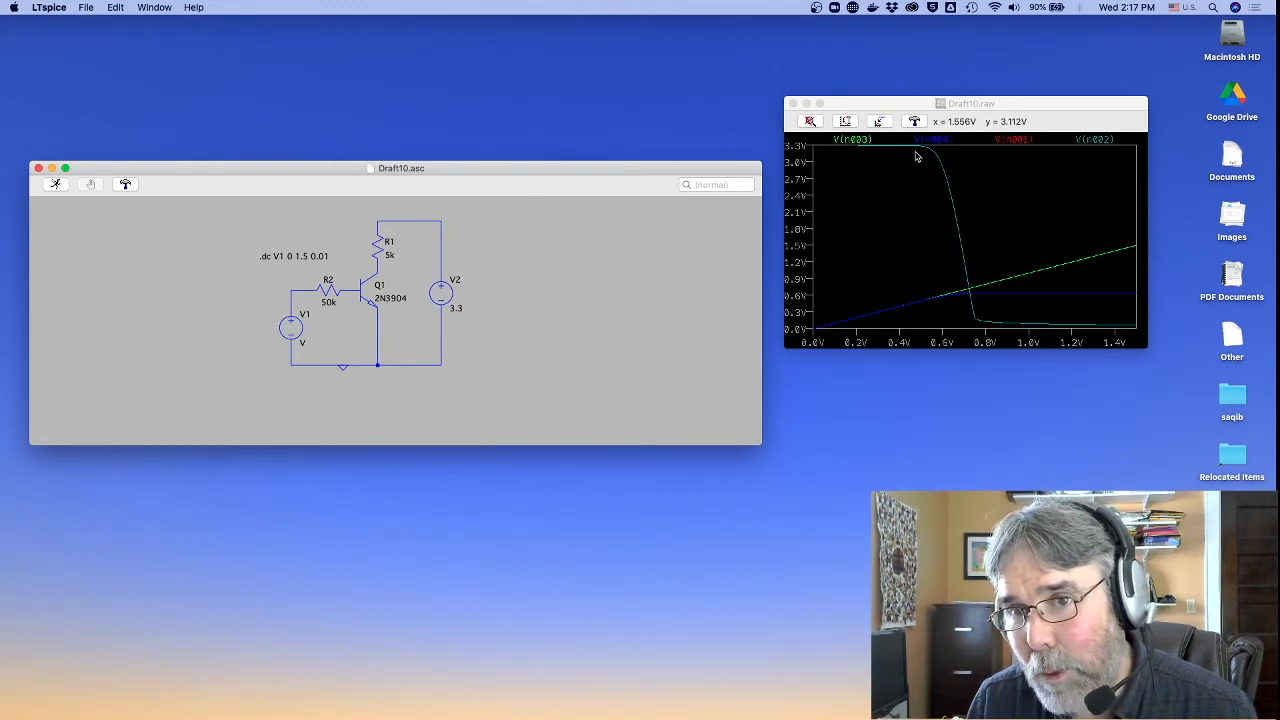
{"action": "mouse_move", "coordinate": [1032, 313]}
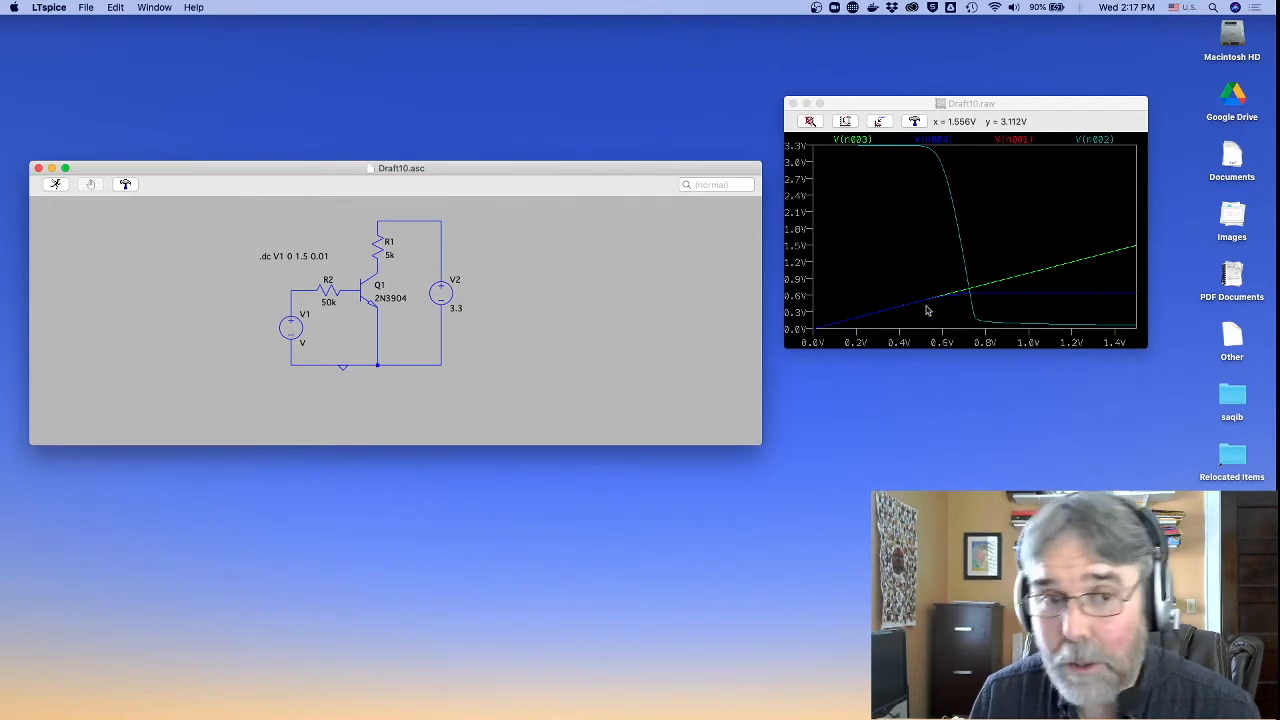
{"action": "mouse_move", "coordinate": [308, 302]}
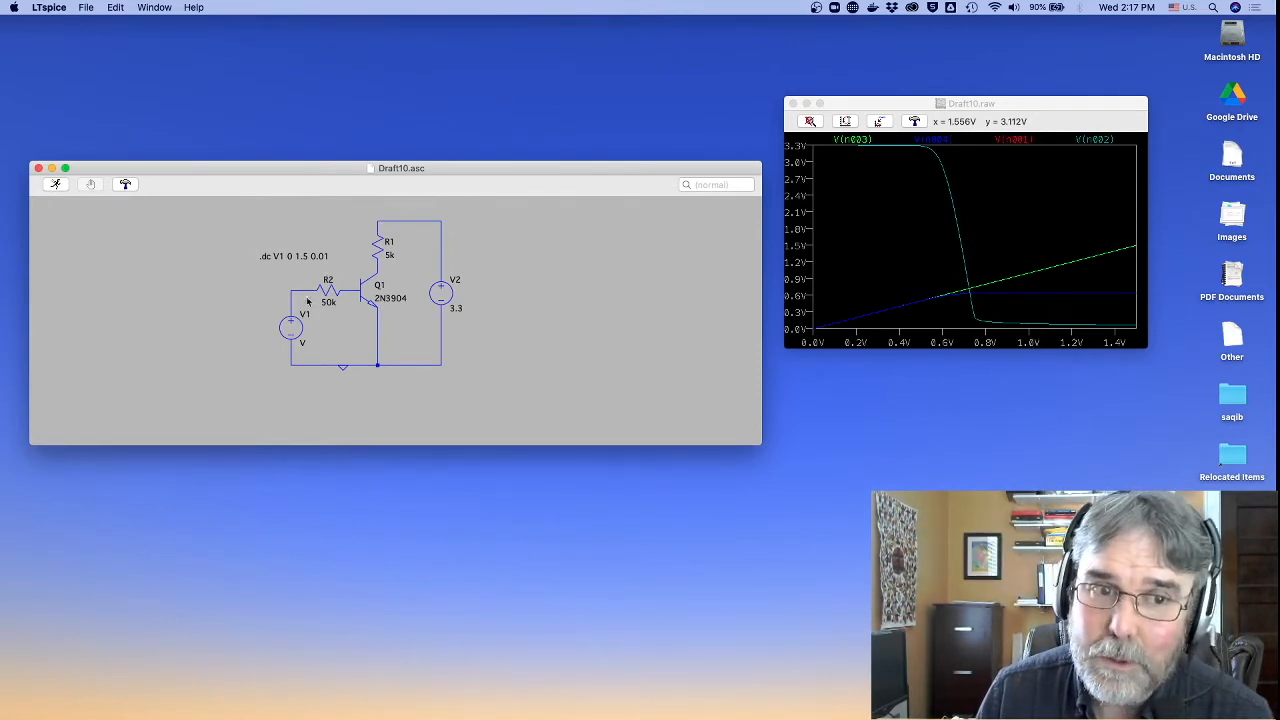
{"action": "mouse_move", "coordinate": [960, 253]}
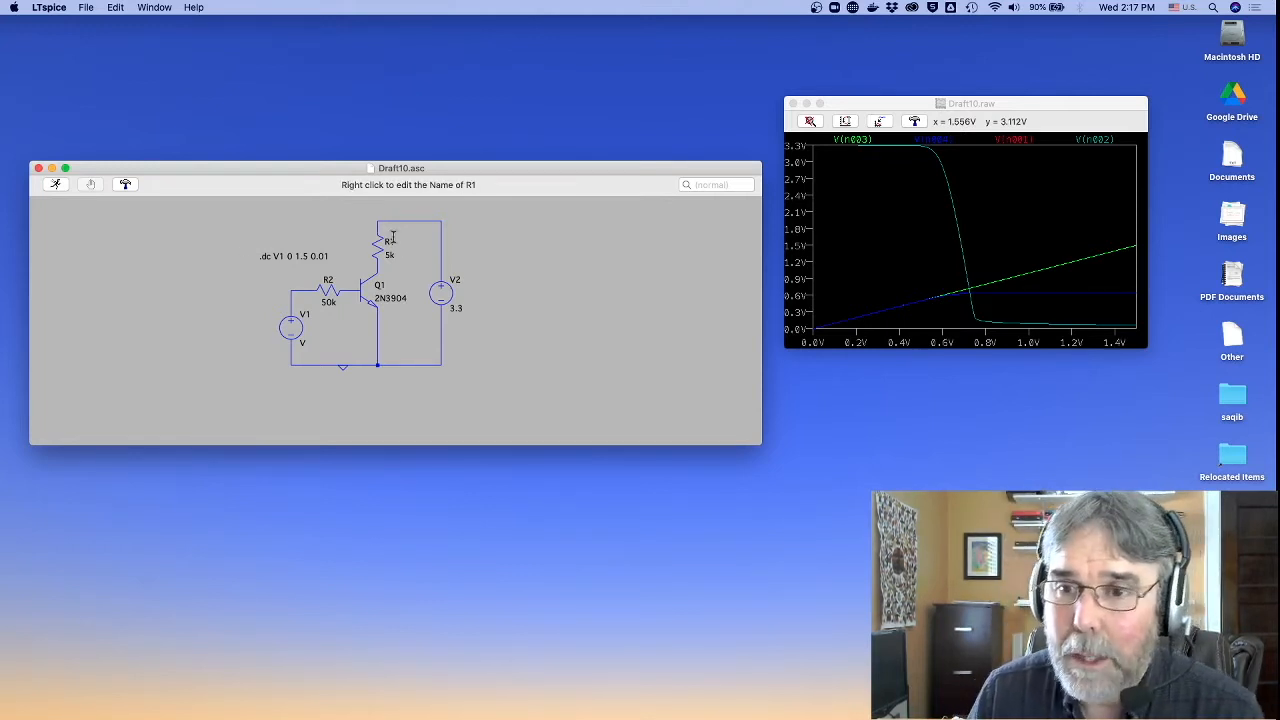
{"action": "mouse_move", "coordinate": [942, 180]}
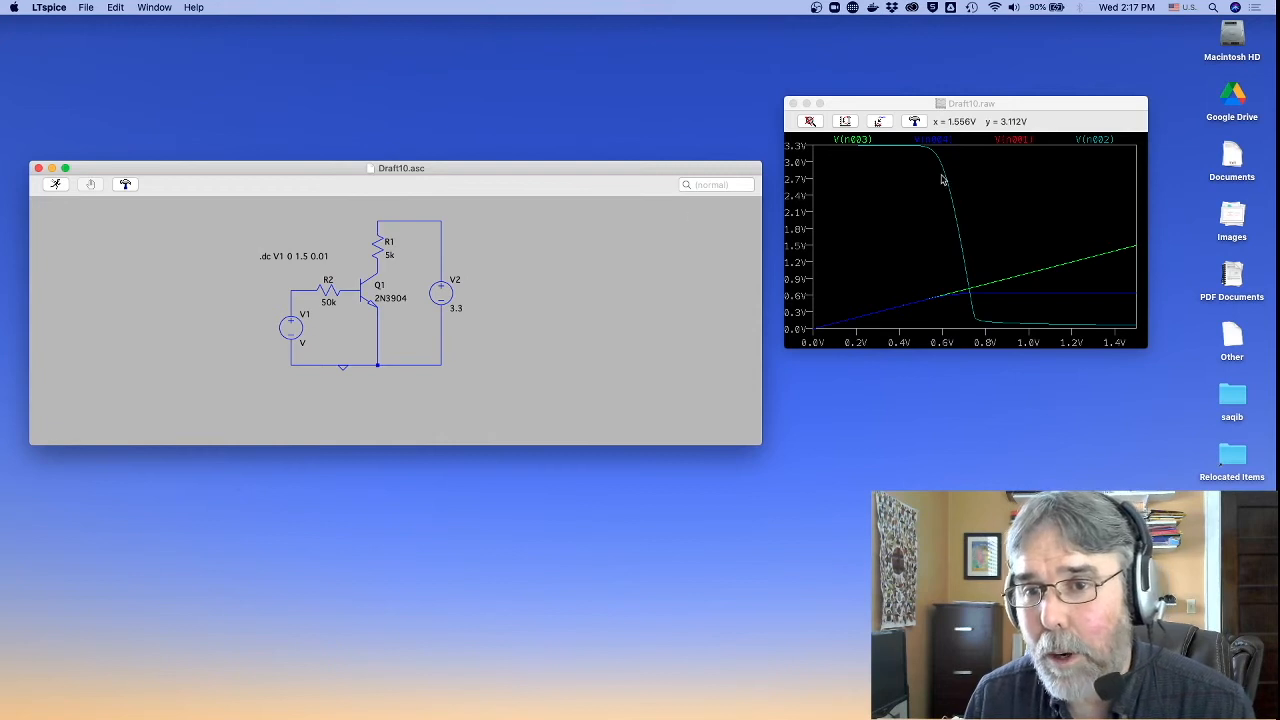
{"action": "mouse_move", "coordinate": [941, 236]}
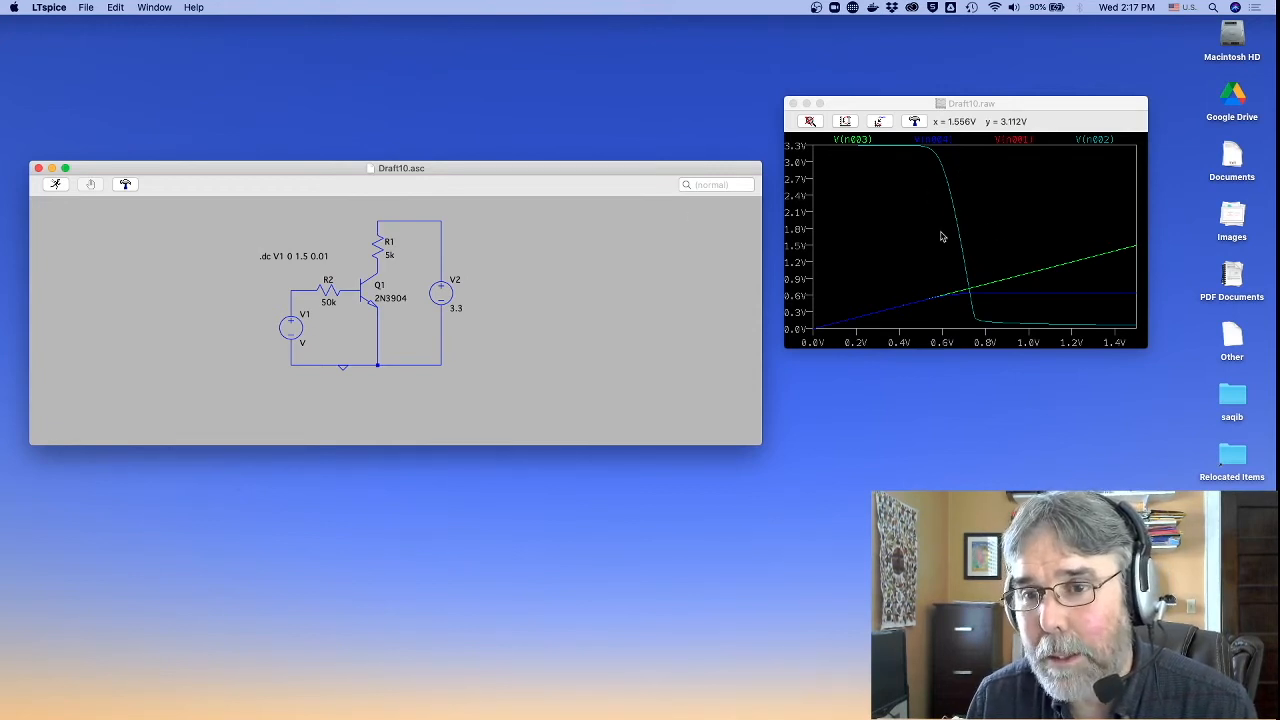
{"action": "mouse_move", "coordinate": [966, 192]}
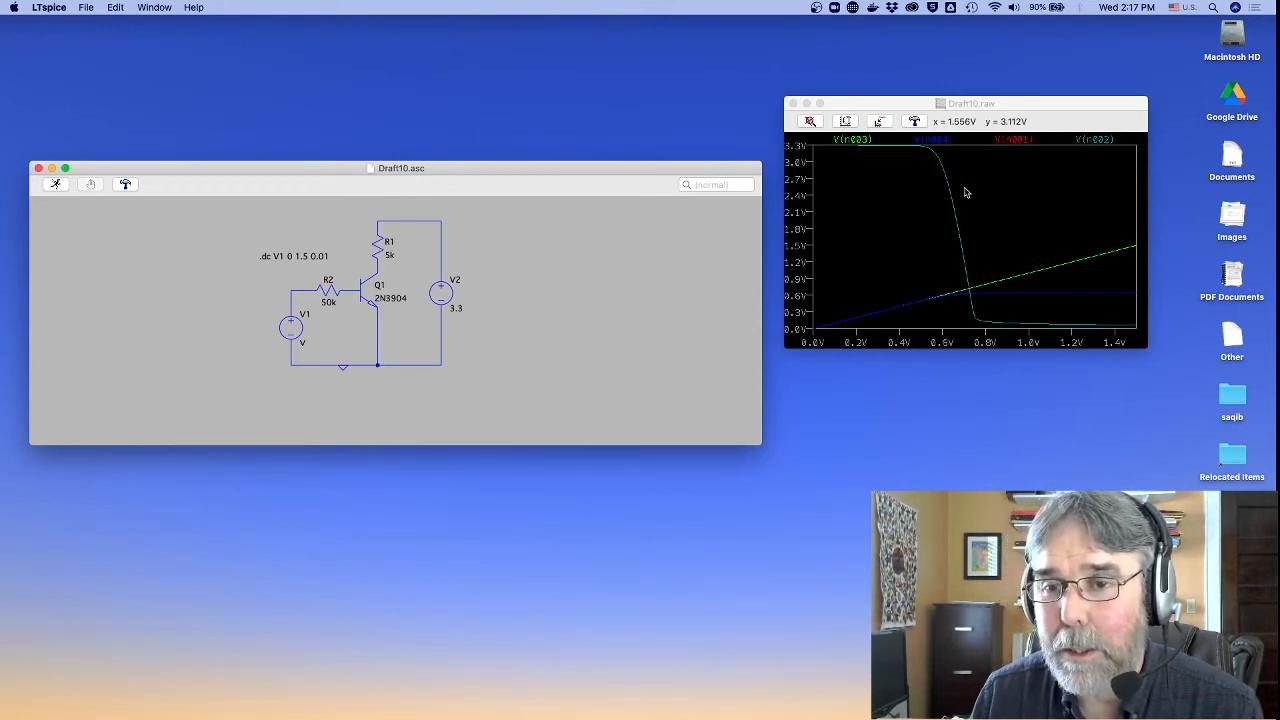
{"action": "mouse_move", "coordinate": [978, 203]}
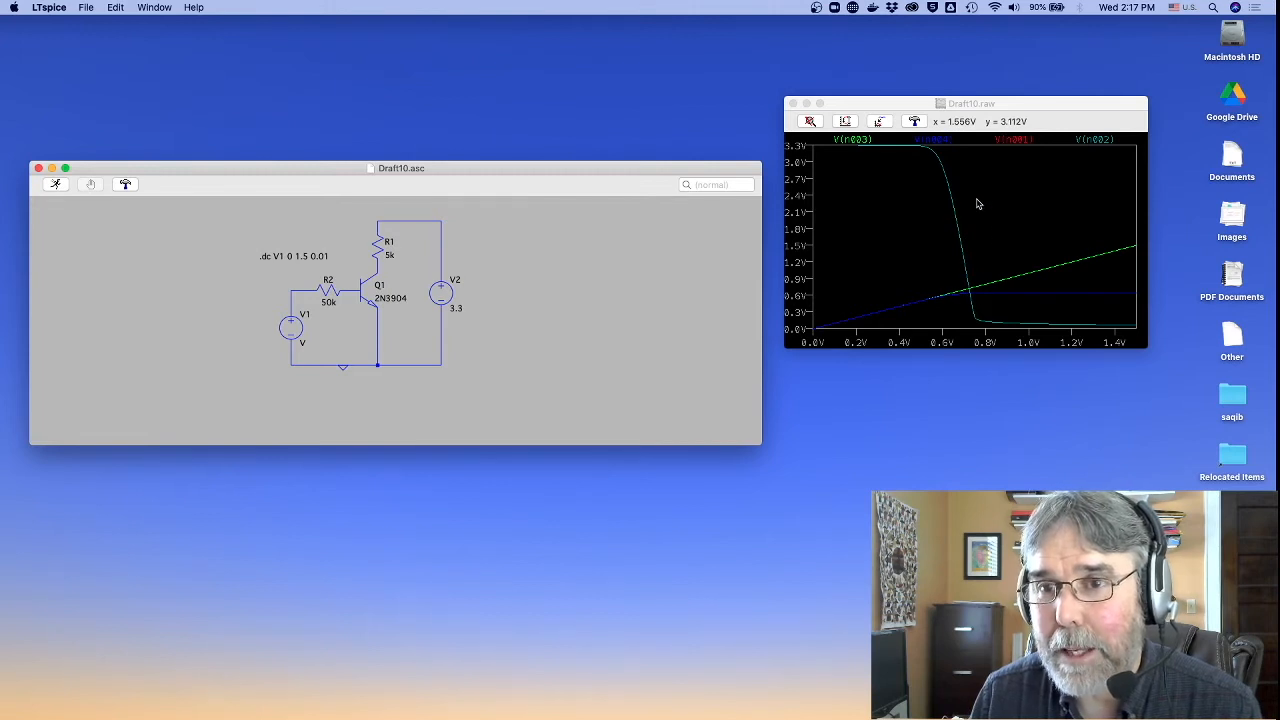
{"action": "left_click", "coordinate": [914, 121]}
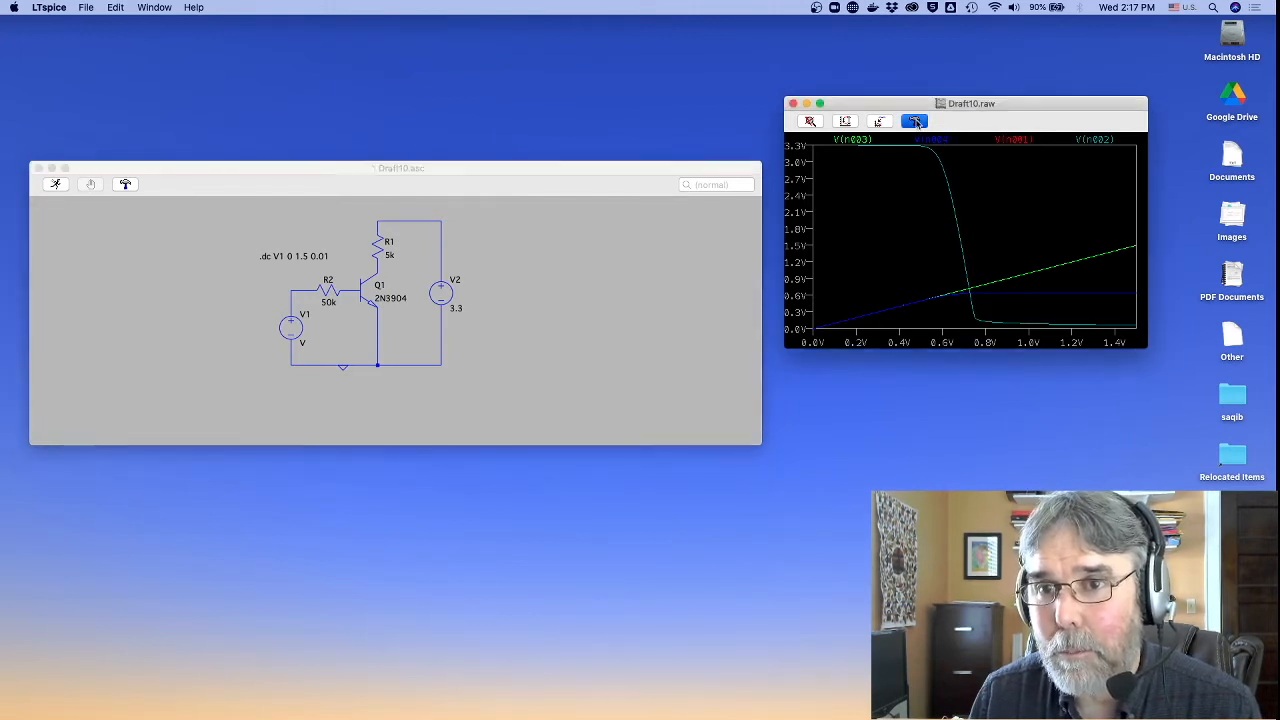
{"action": "left_click", "coordinate": [913, 121]}
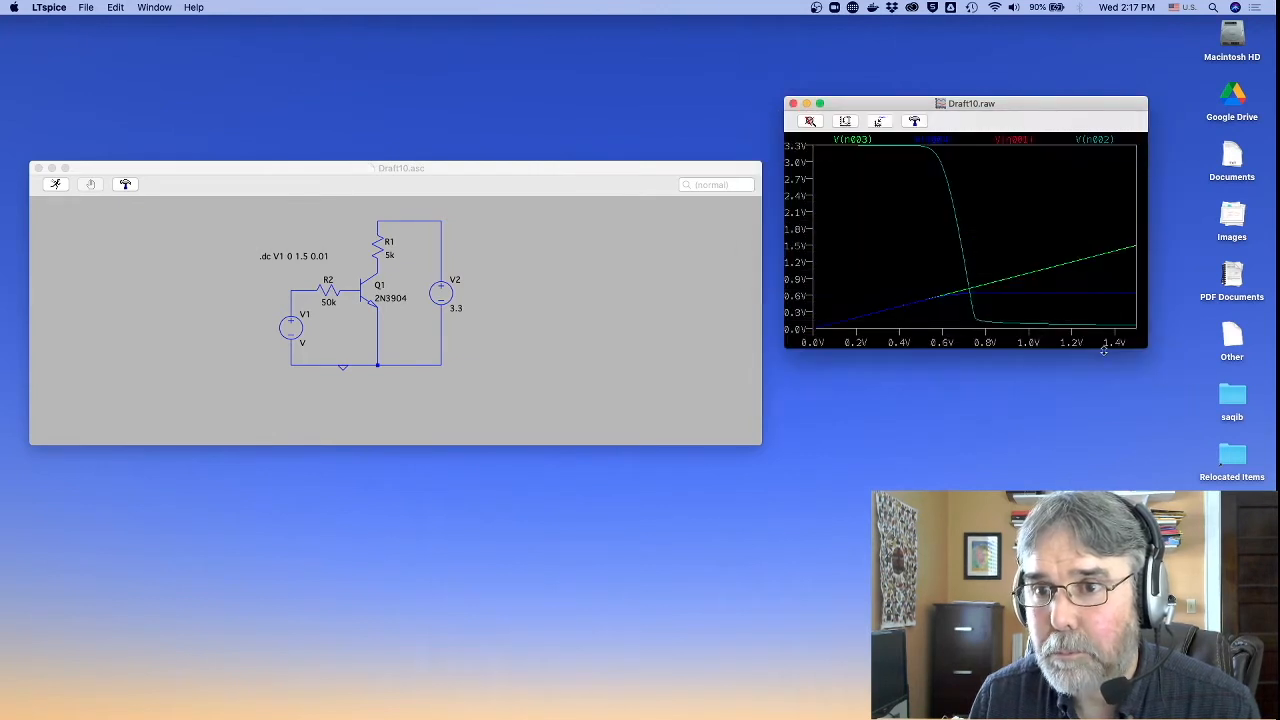
{"action": "mouse_move", "coordinate": [1100, 139]}
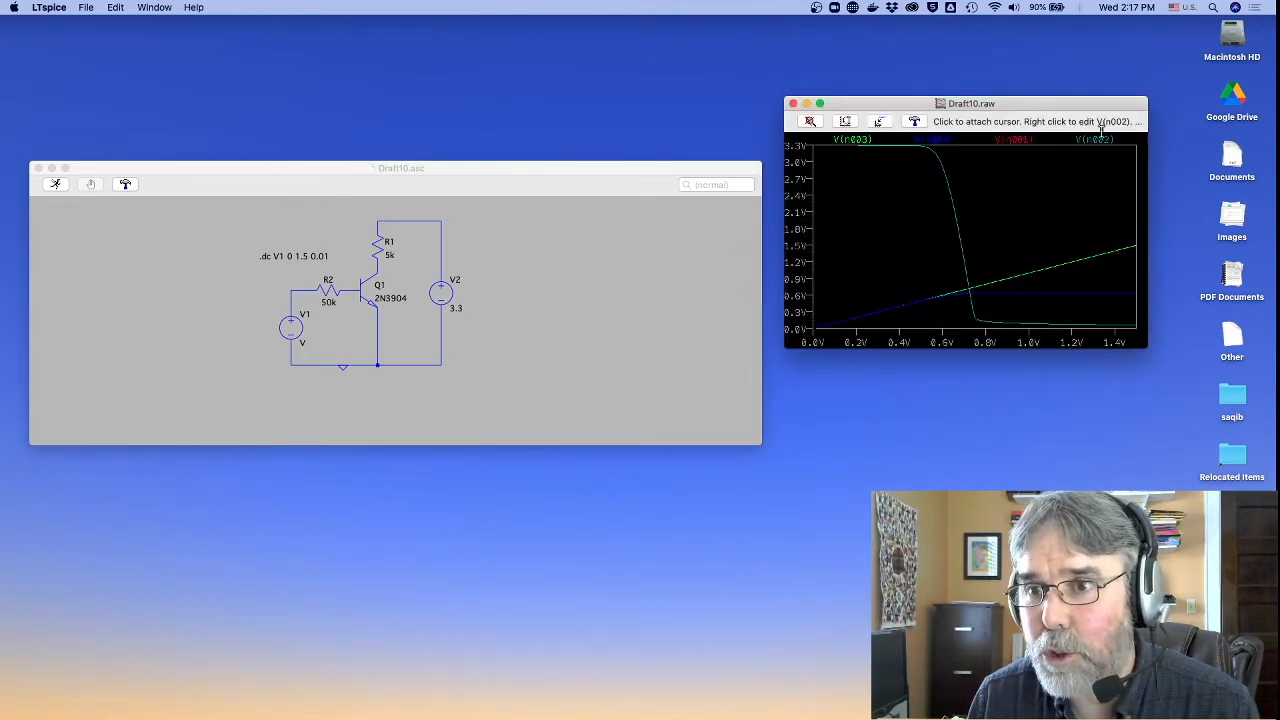
{"action": "mouse_move", "coordinate": [1033, 325]}
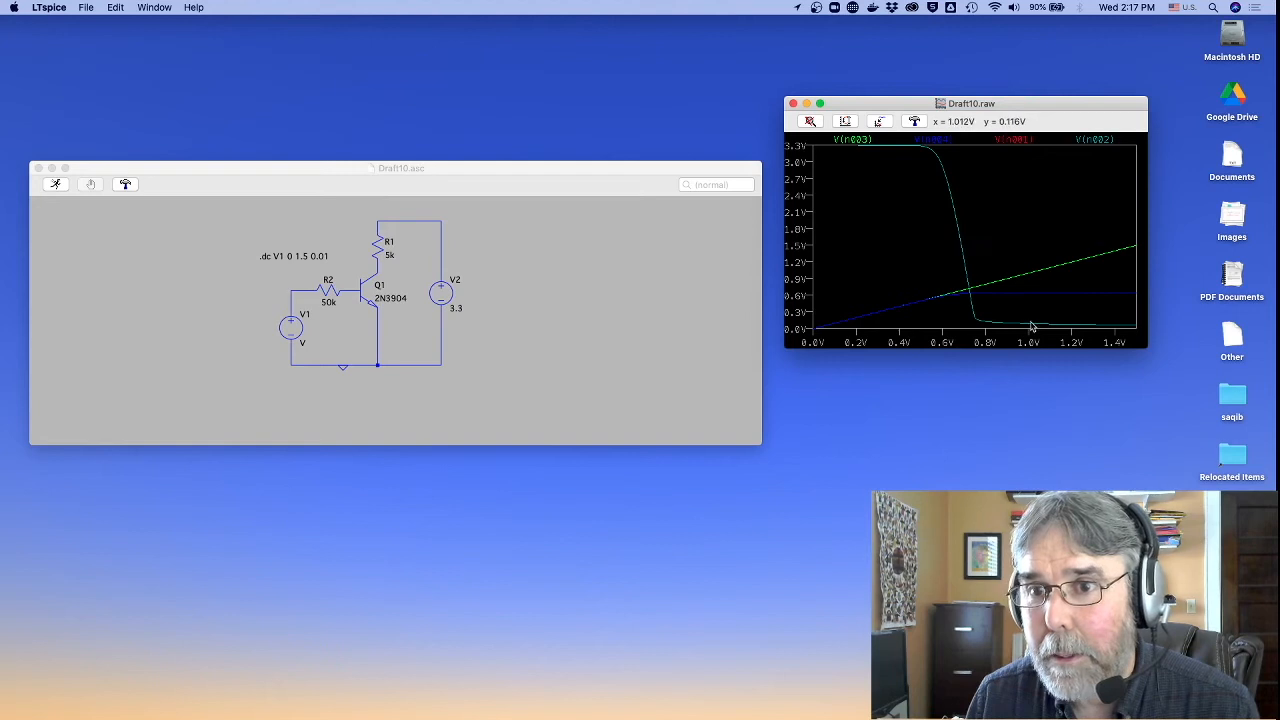
{"action": "mouse_move", "coordinate": [1083, 293]}
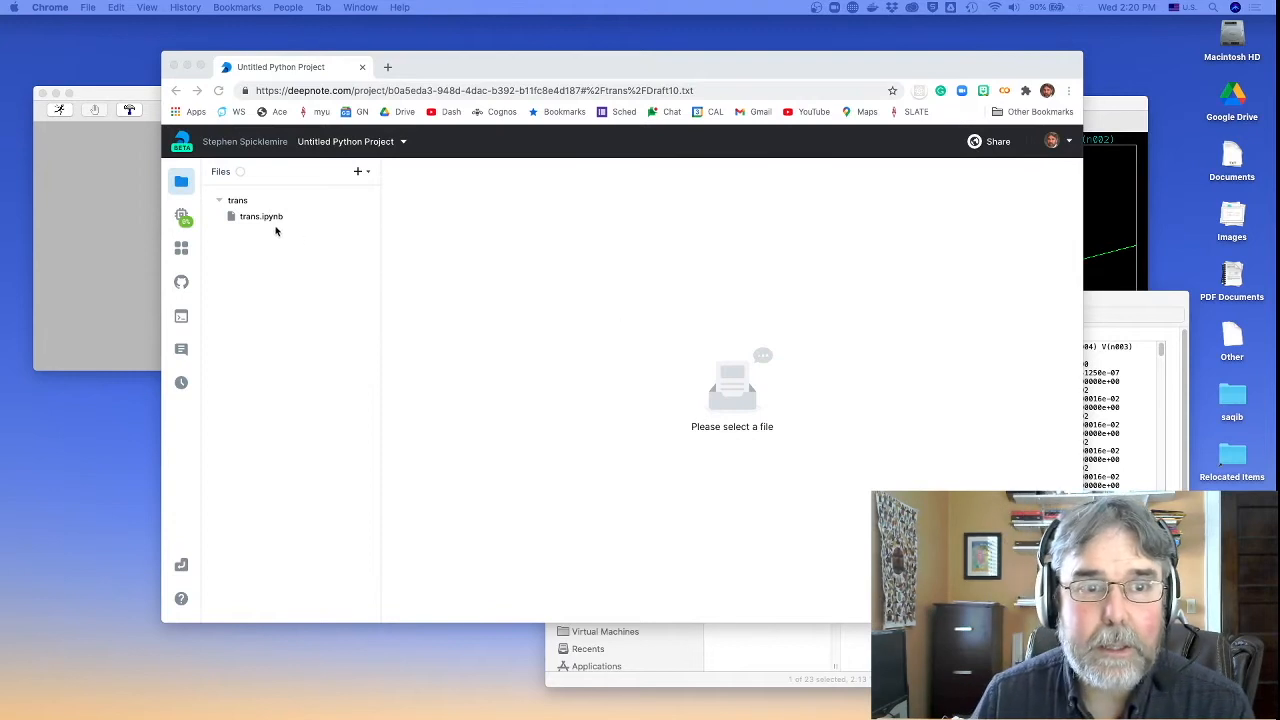
Open trans.ipynb and preview the uploaded Draft10.txt file
{"action": "left_click", "coordinate": [261, 216]}
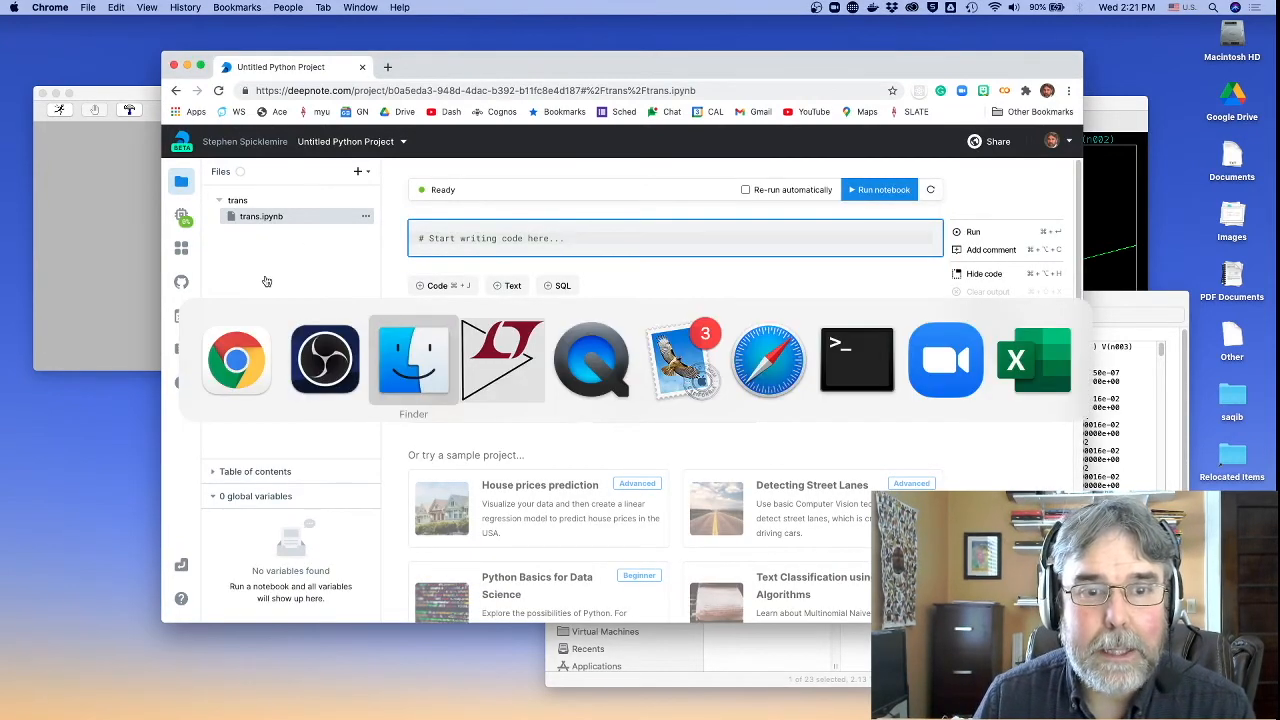
{"action": "left_click", "coordinate": [413, 360]}
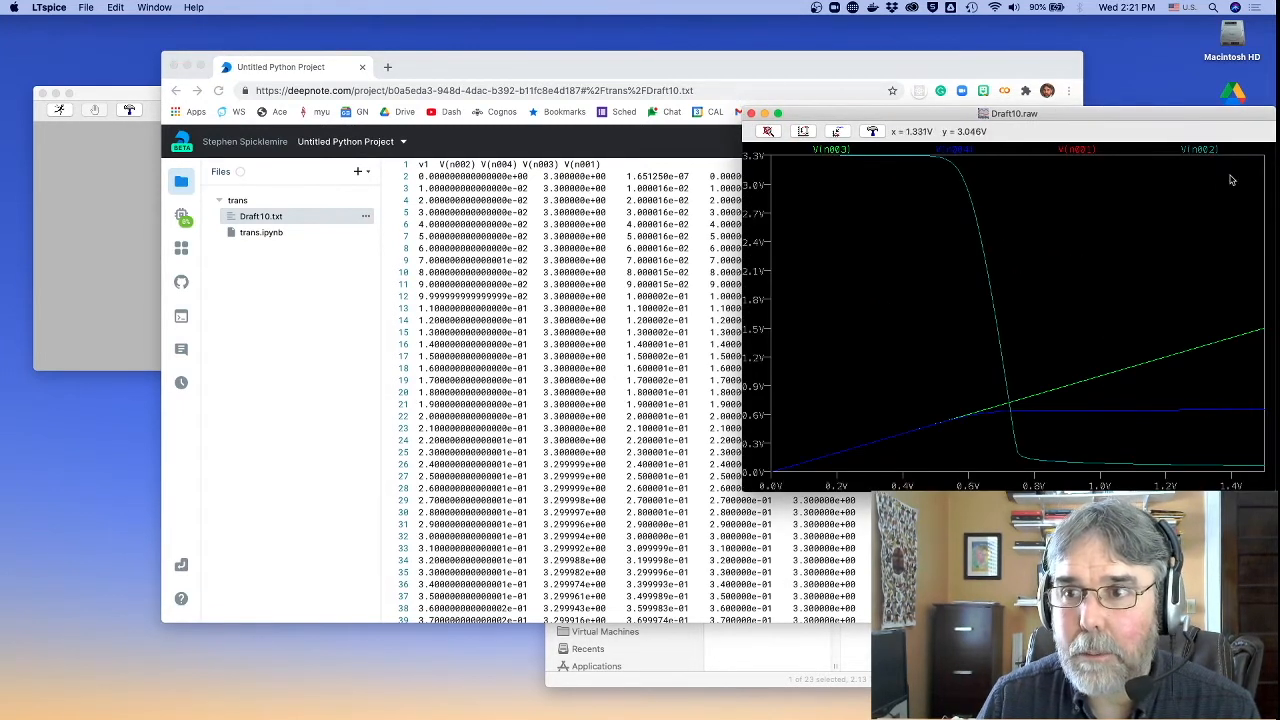
{"action": "mouse_move", "coordinate": [979, 392]}
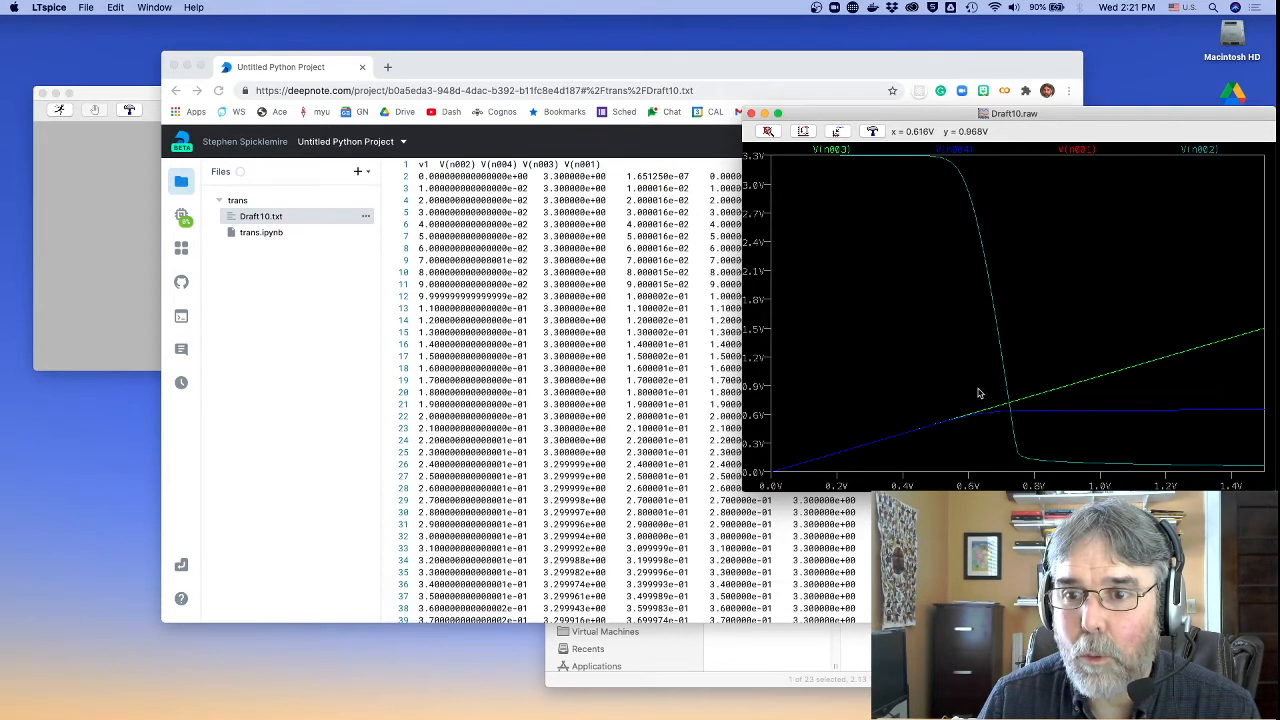
{"action": "mouse_move", "coordinate": [1163, 413]}
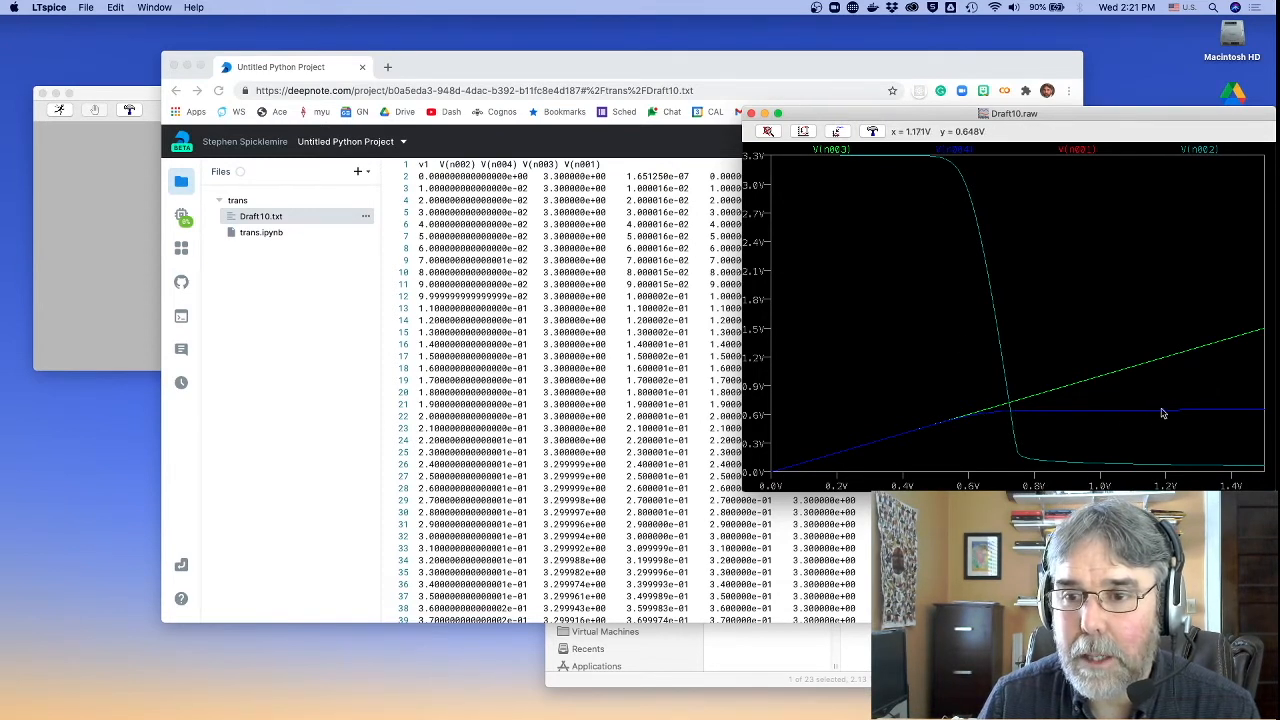
{"action": "mouse_move", "coordinate": [828, 149]}
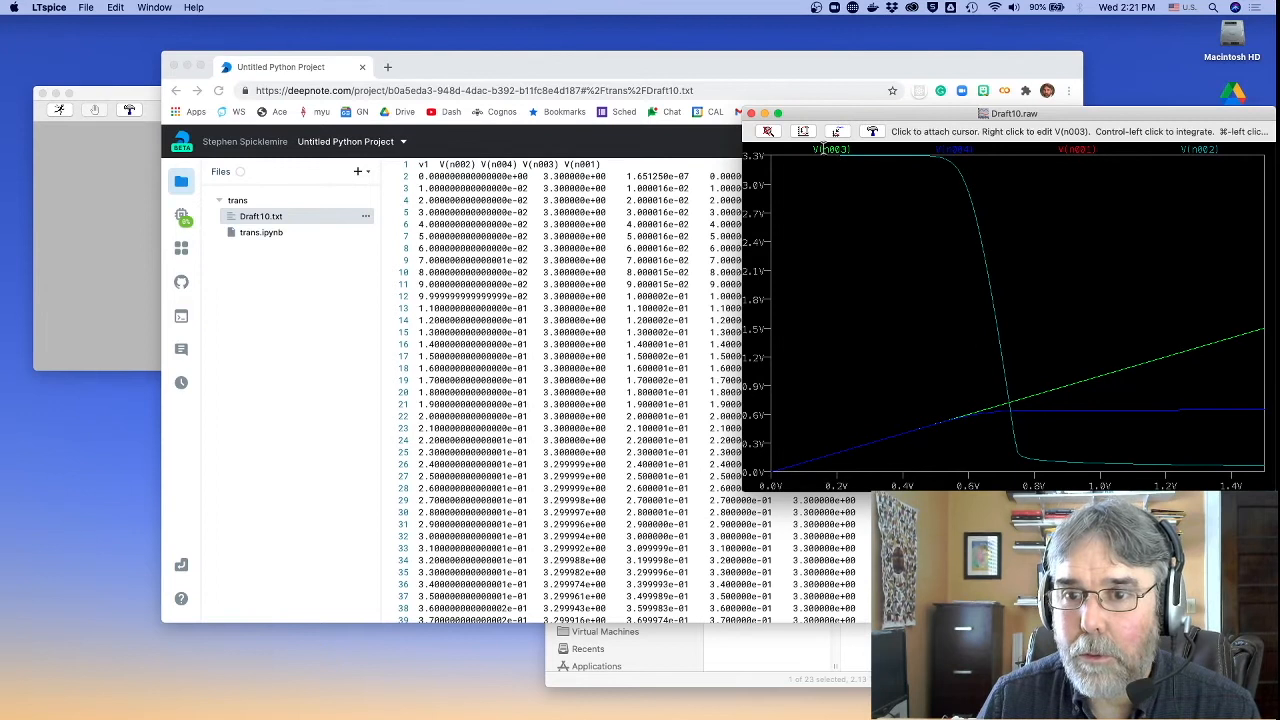
{"action": "mouse_move", "coordinate": [1022, 413]}
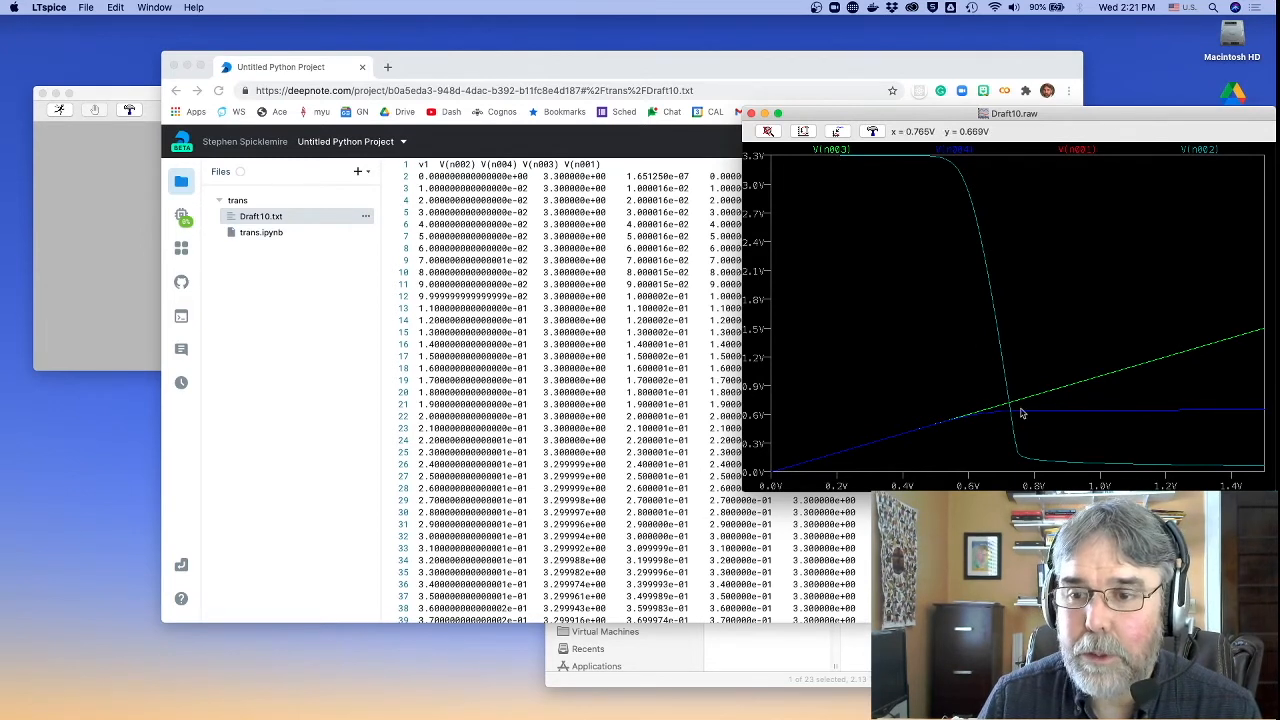
{"action": "mouse_move", "coordinate": [1040, 203]}
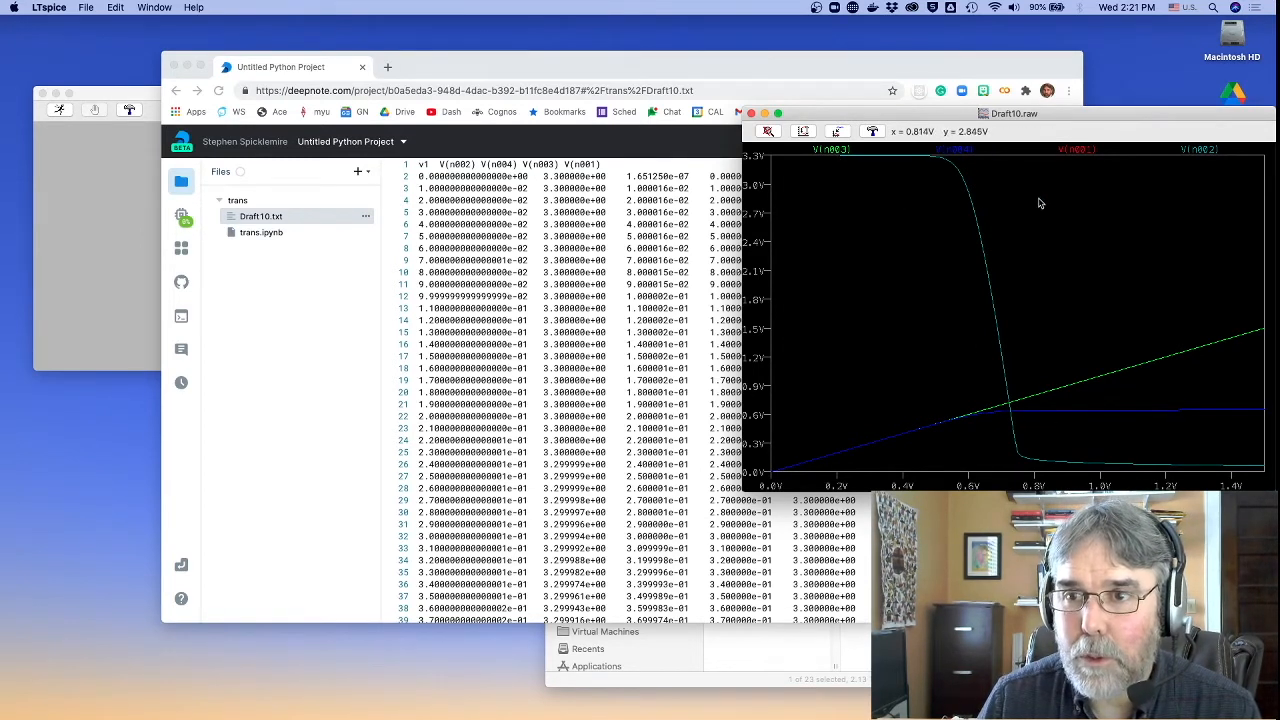
{"action": "mouse_move", "coordinate": [1075, 149]}
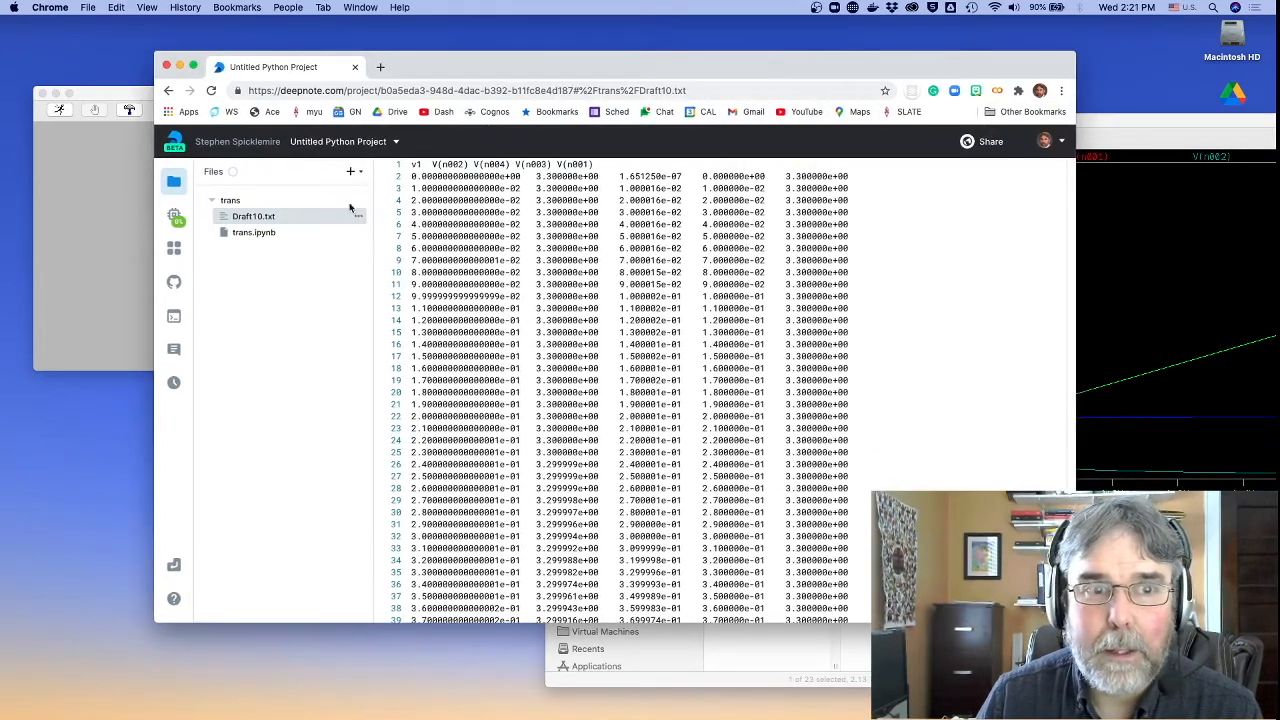
Complete the imports of numpy, pandas and matplotlib.pyplot as plt in trans.ipynb
{"action": "left_click", "coordinate": [253, 232]}
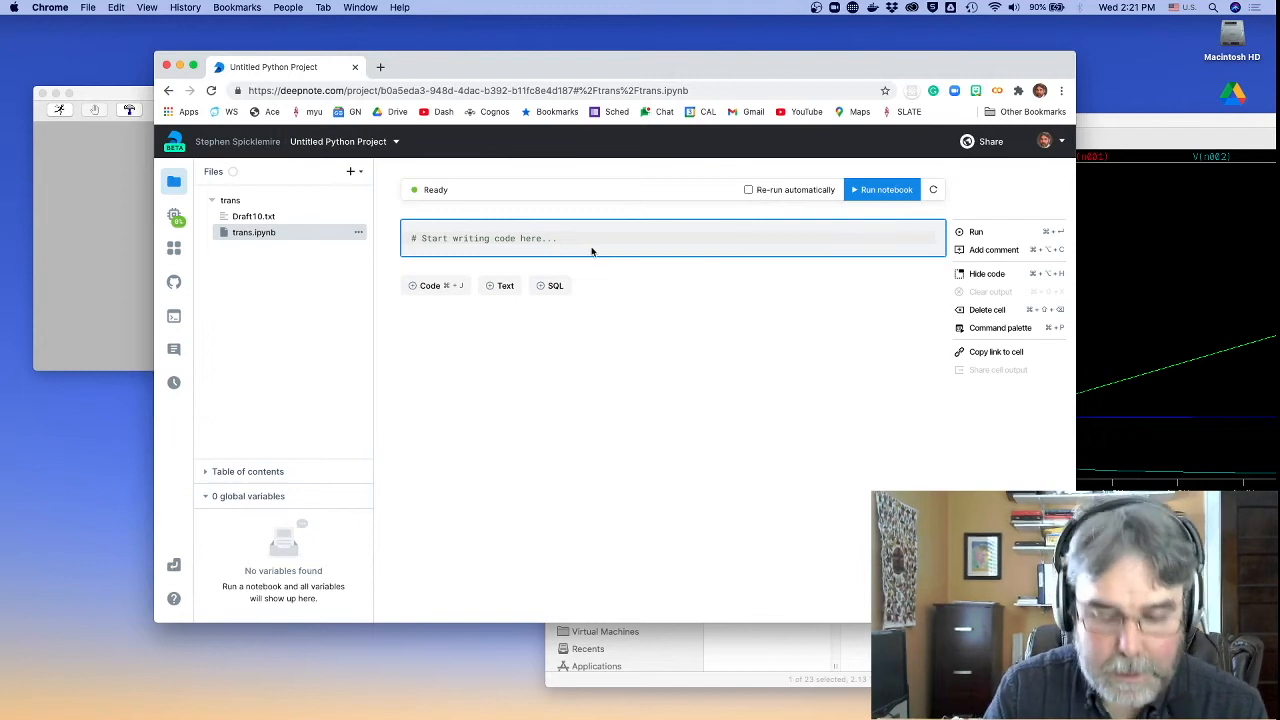
{"action": "type", "text": "in"}
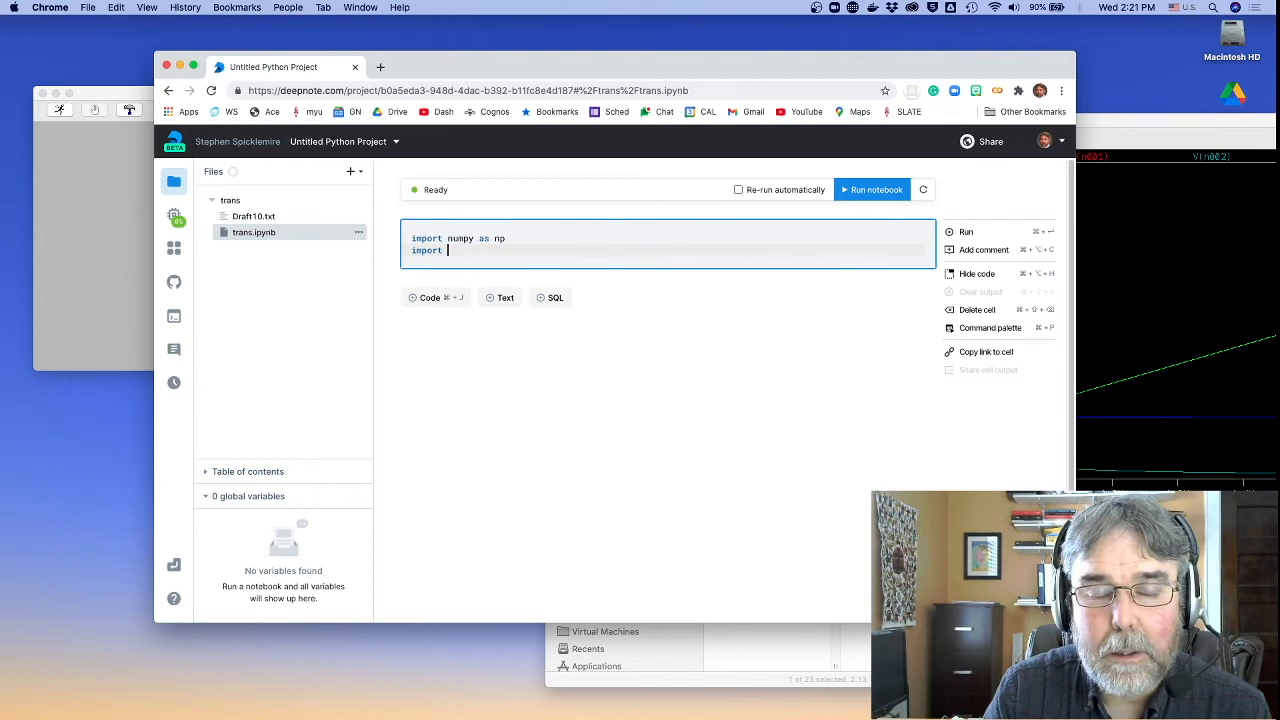
{"action": "type", "text": "pandas as pd"}
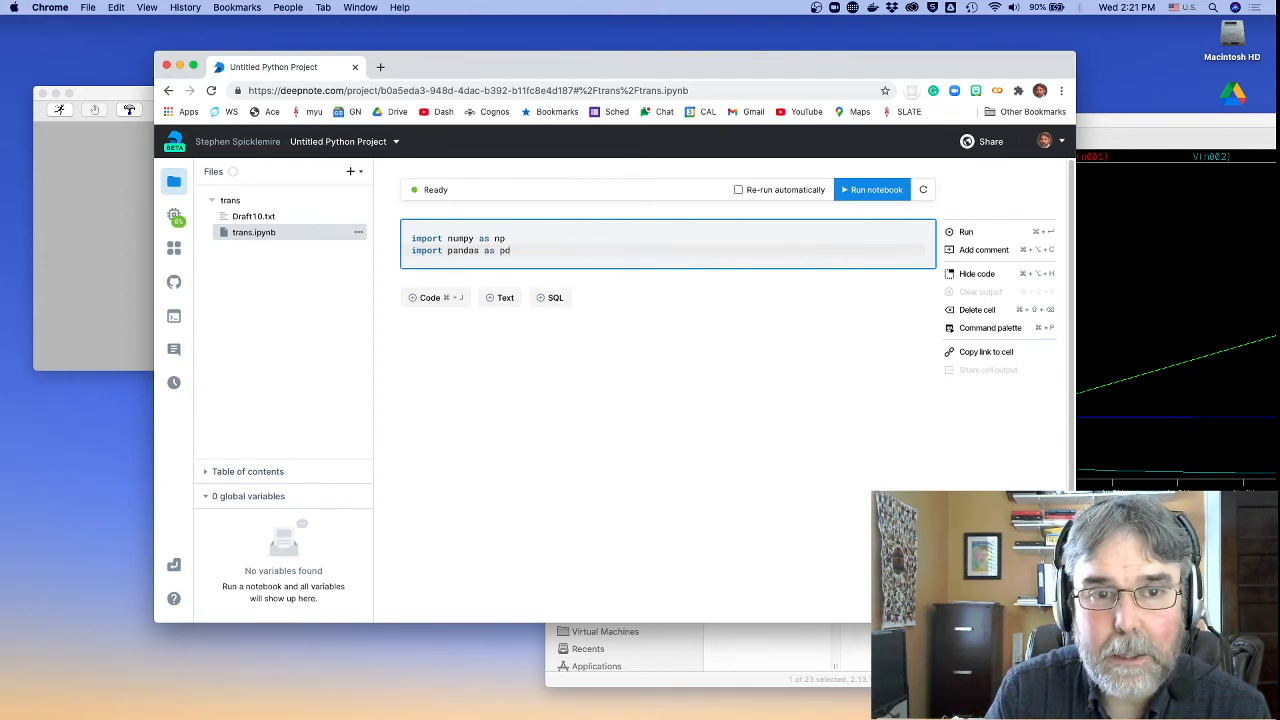
{"action": "type", "text": "import matplotlib.p as"}
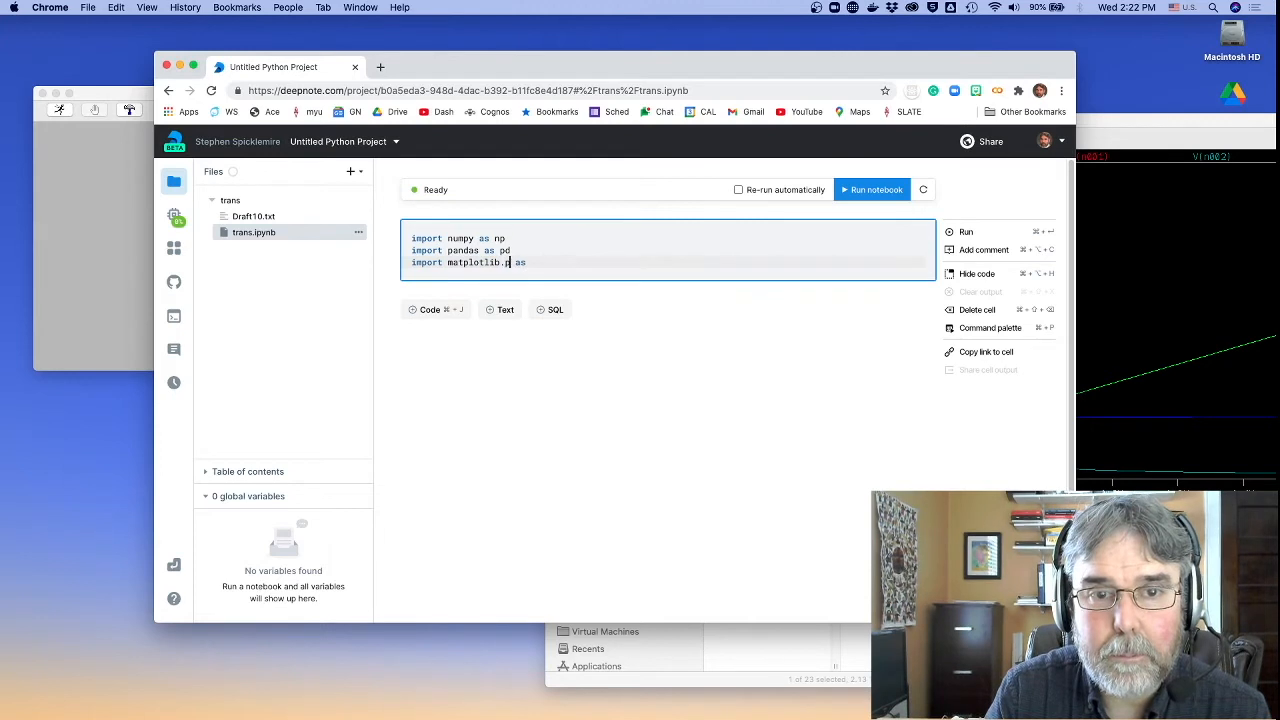
{"action": "type", "text": "yplot as plt"}
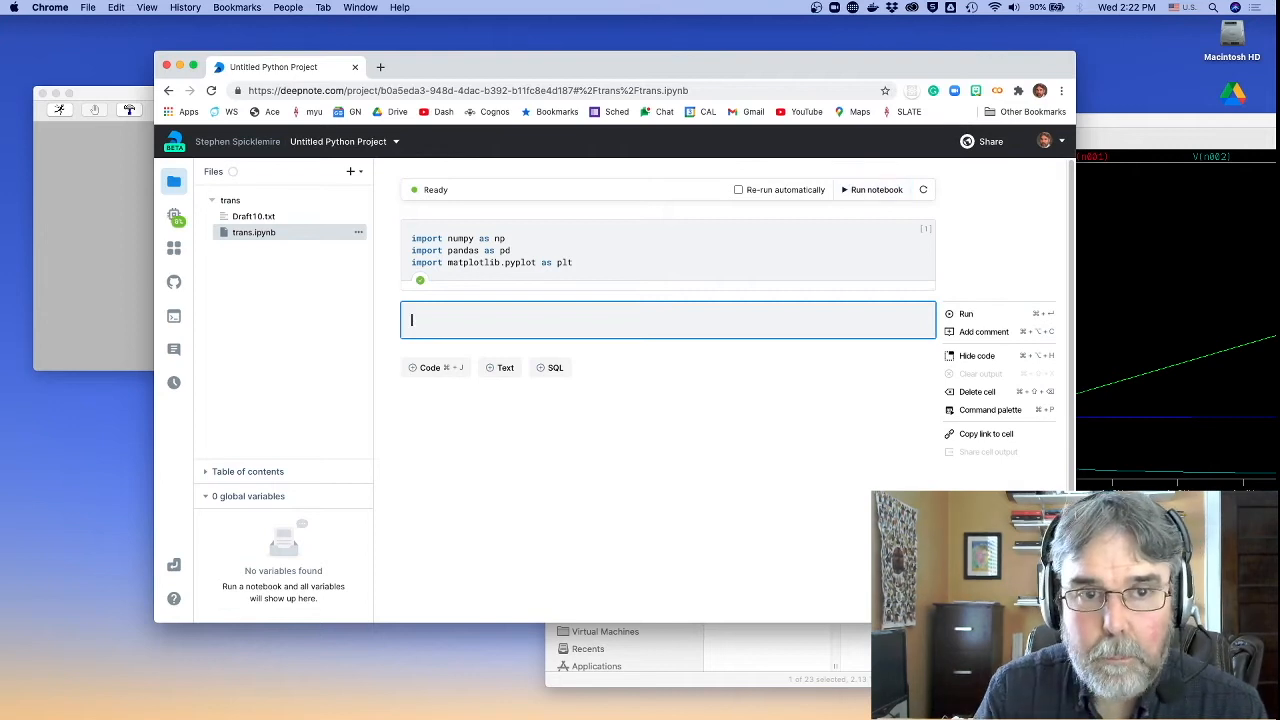
Type df = pd.read_csv('Draft10.txt', delimiter='\t') in a new cell
{"action": "type", "text": "df ="}
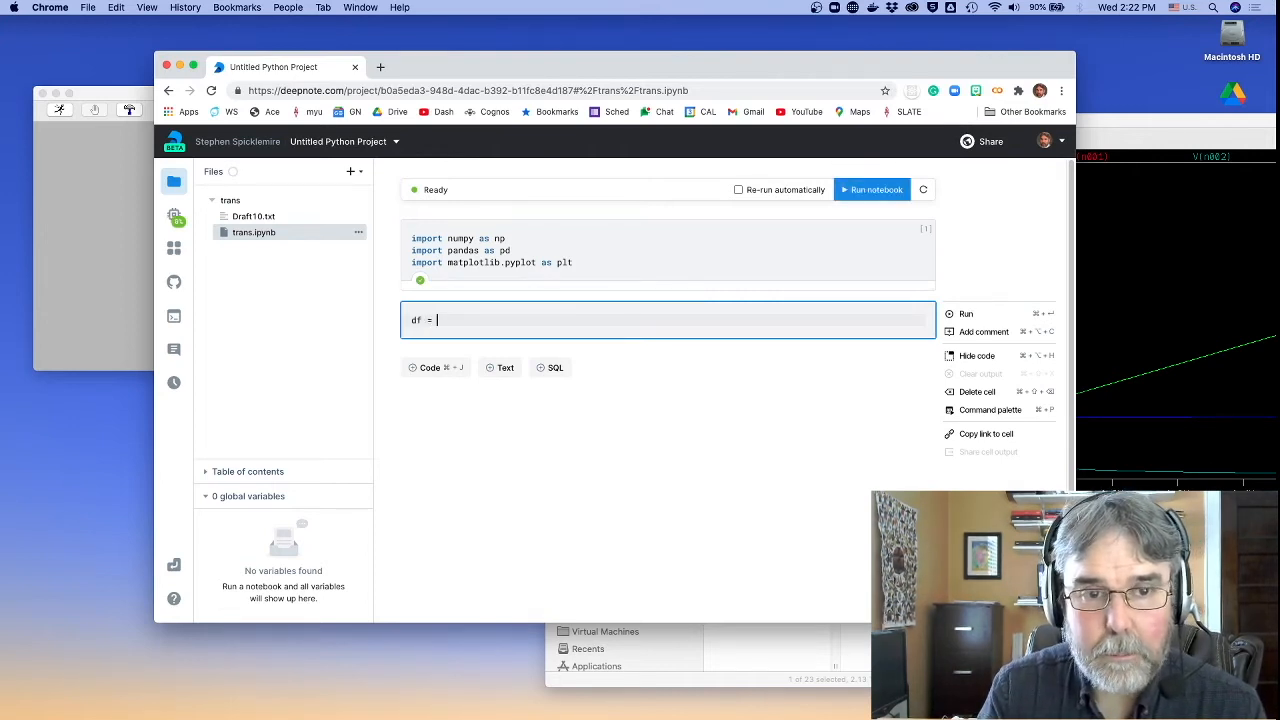
{"action": "type", "text": "pd.,r"}
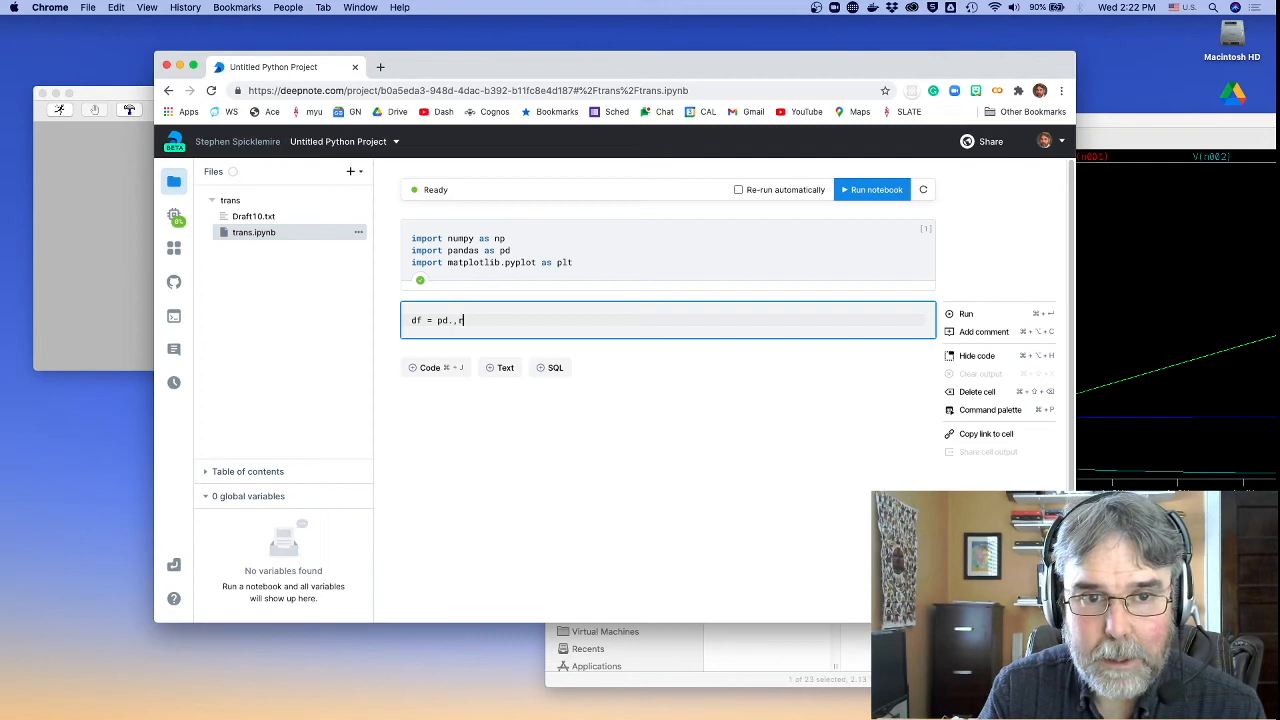
{"action": "type", "text": "ead_clipboard"}
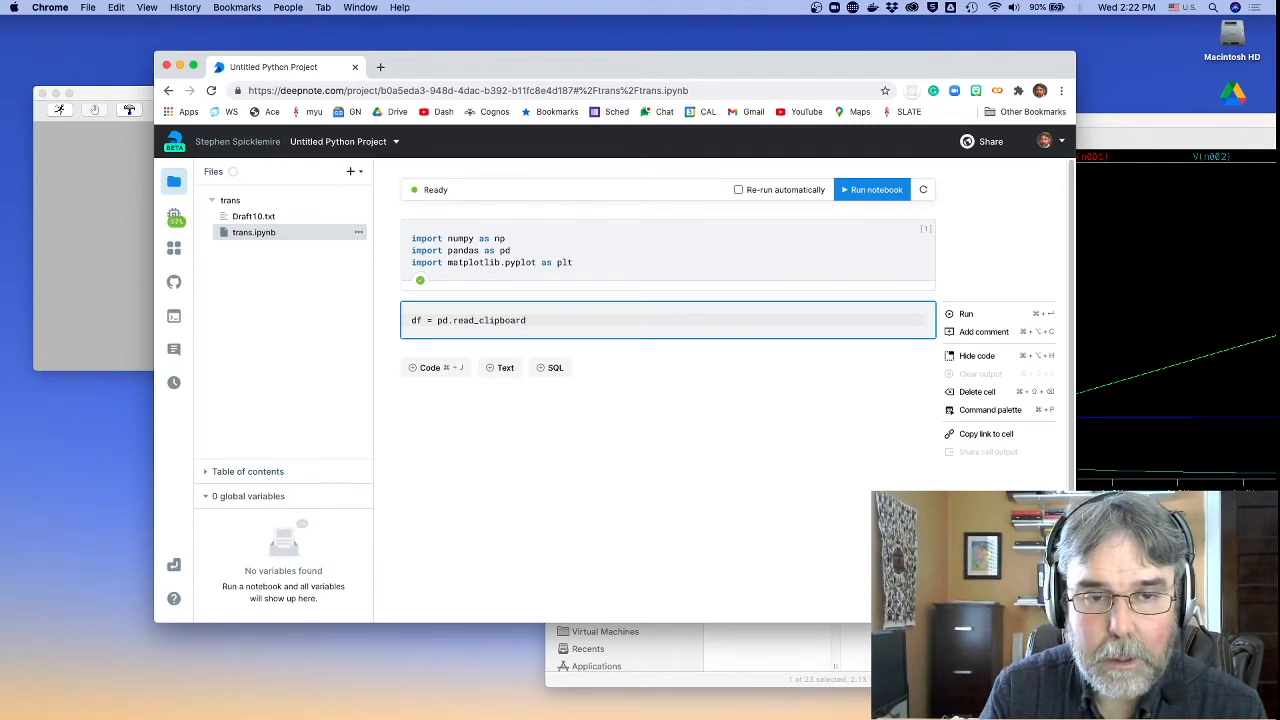
{"action": "type", "text": "sv('"}
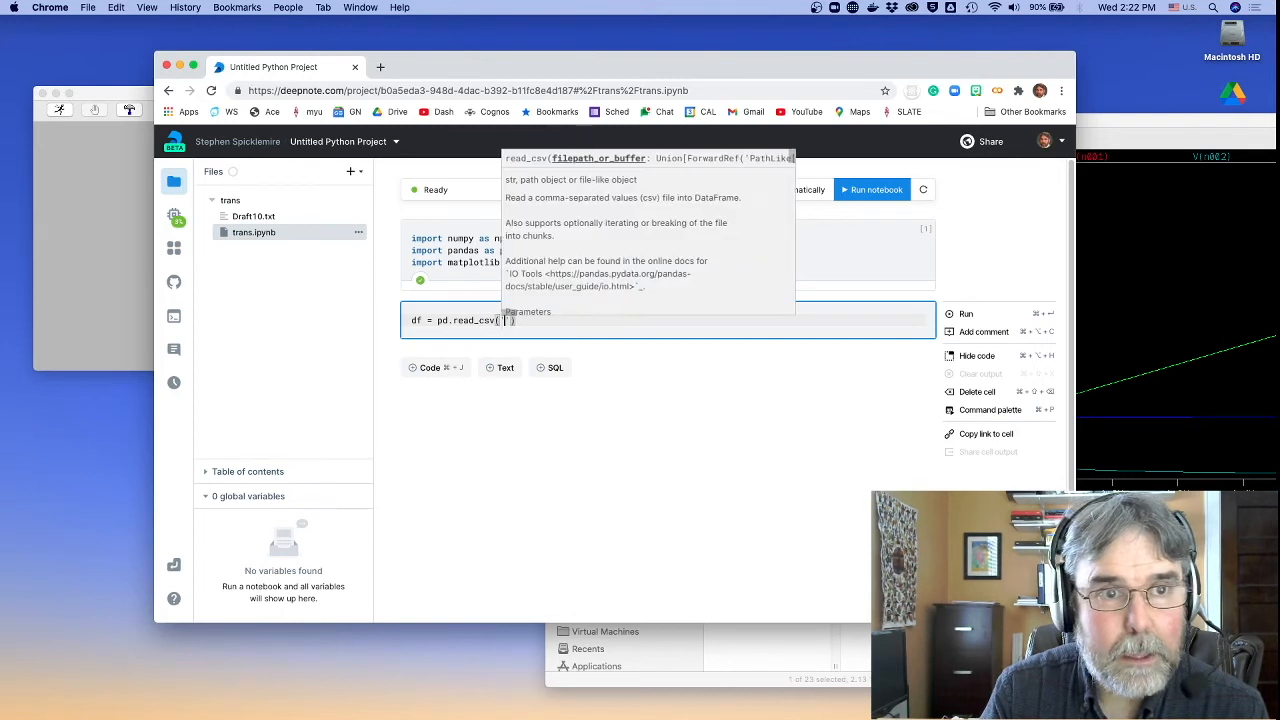
{"action": "type", "text": "'Draft10.txt'"}
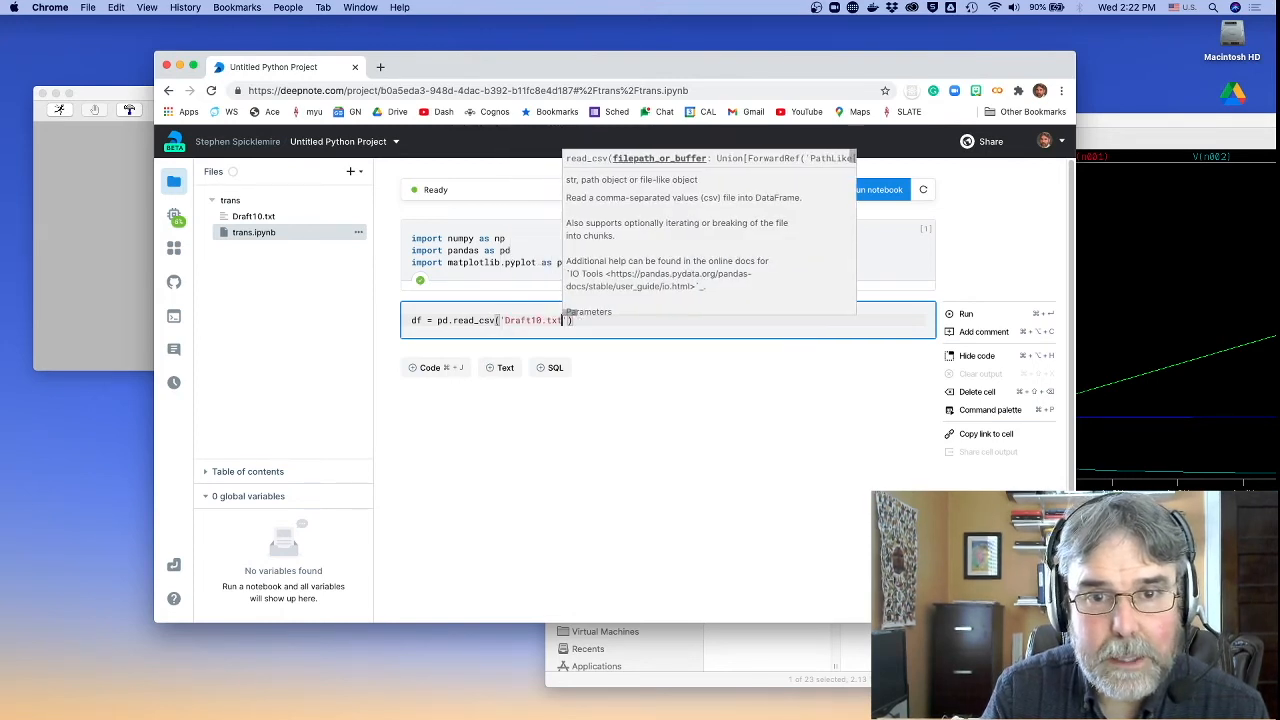
{"action": "type", "text": ","}
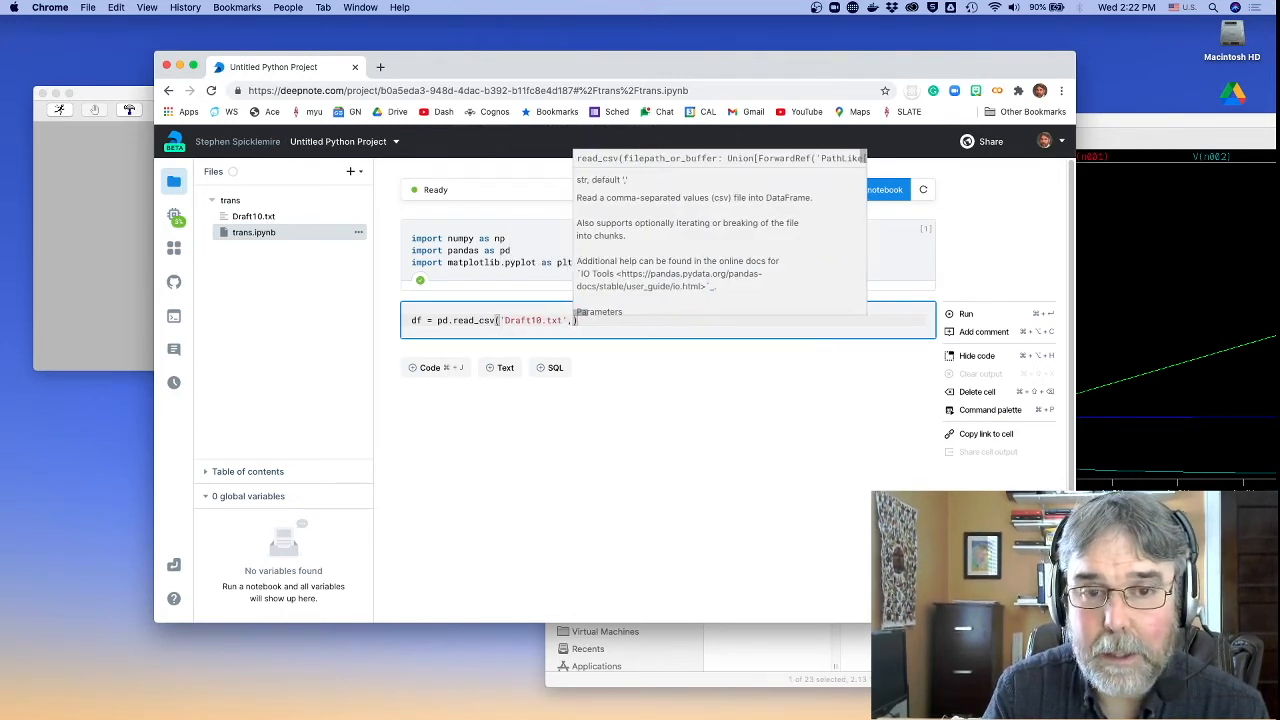
{"action": "type", "text": ",delim_whitespace="}
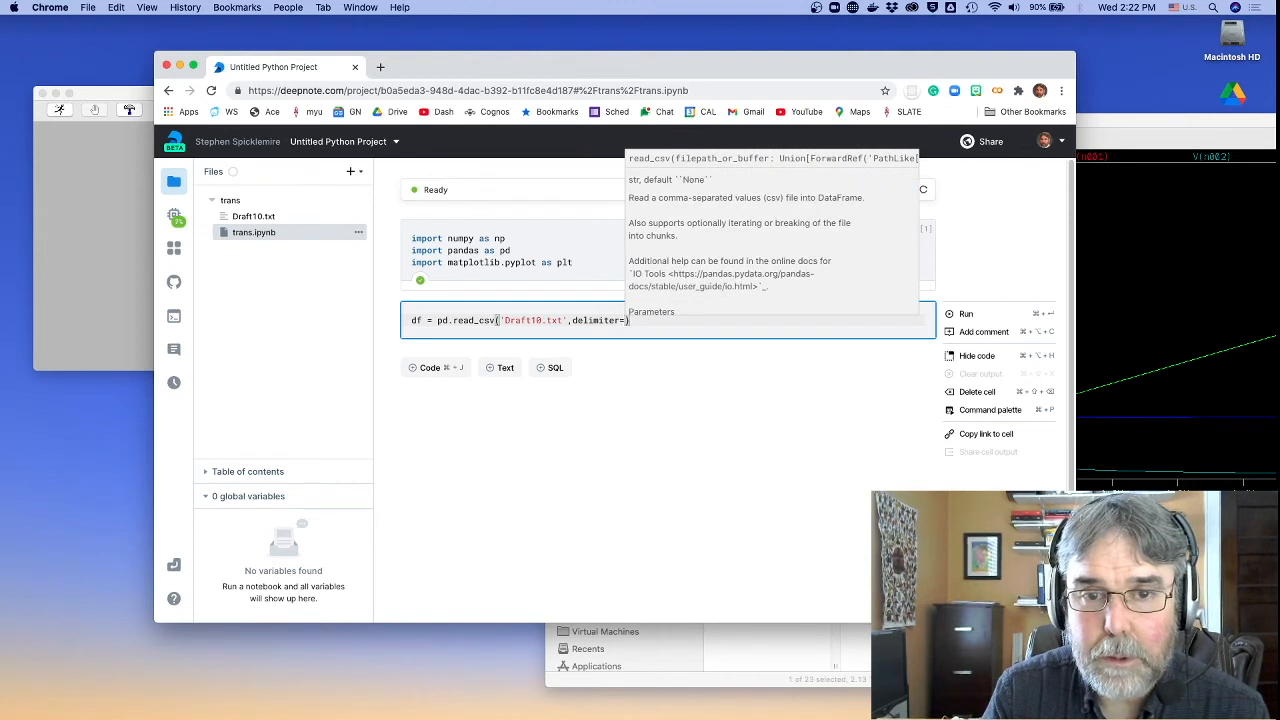
{"action": "type", "text": "'\\t'"}
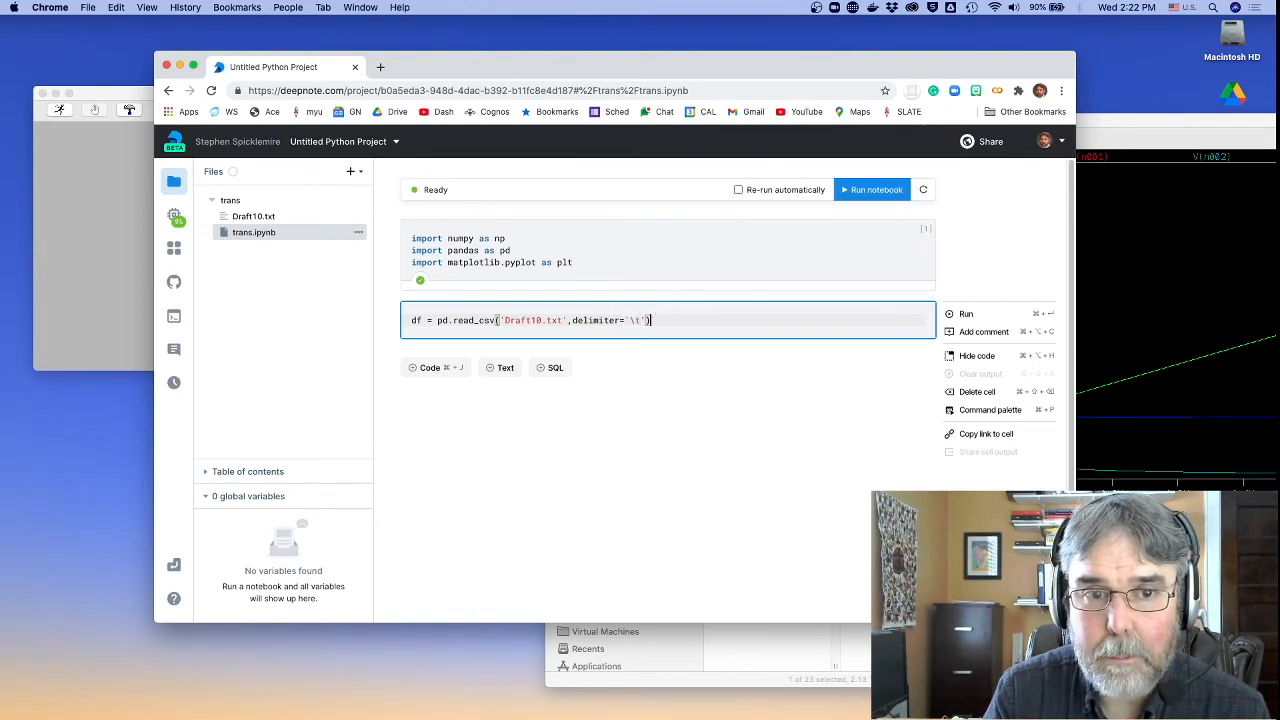
Run the read_csv cell to load Draft10.txt and assign v1 = df.v1
{"action": "left_click", "coordinate": [965, 313]}
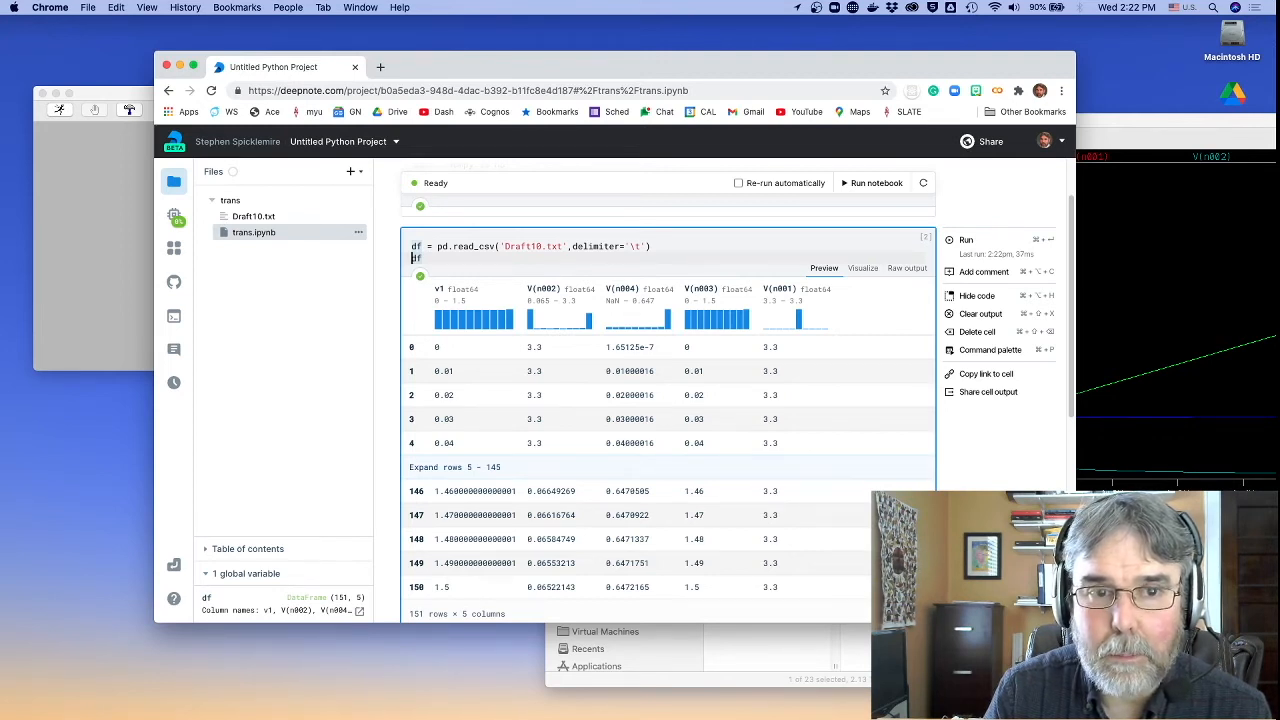
{"action": "type", "text": "v1 ="}
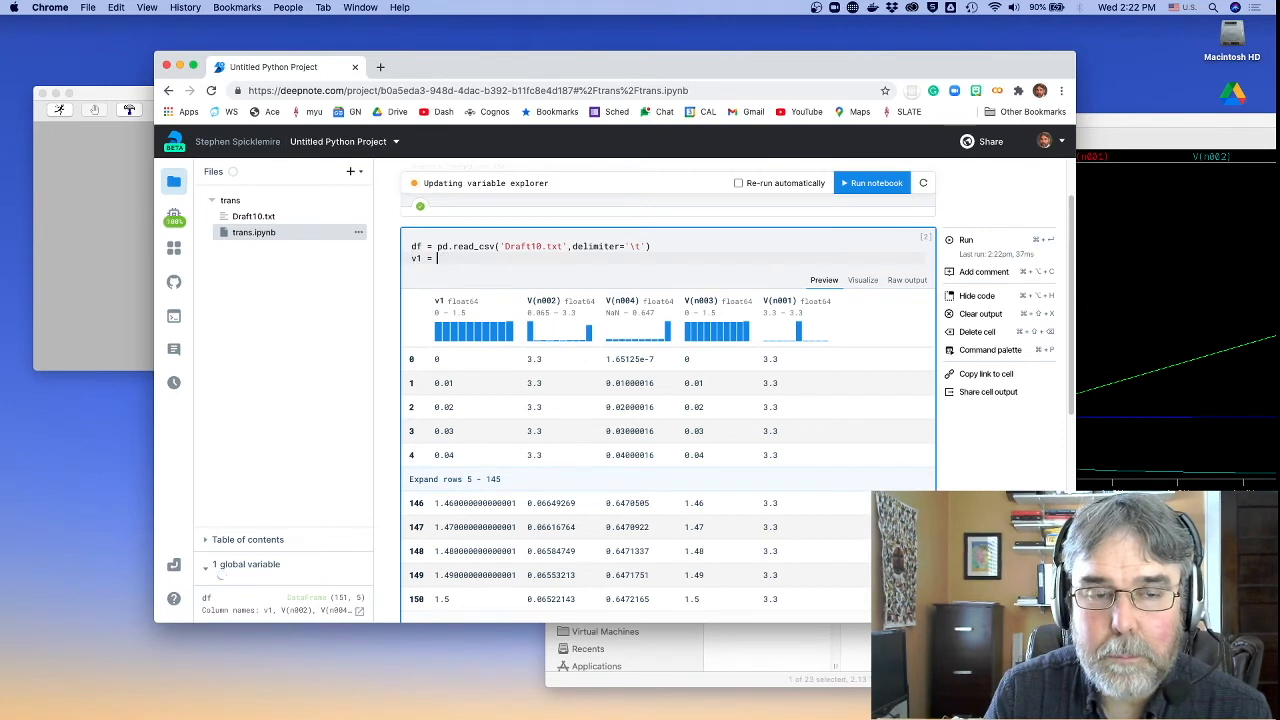
{"action": "type", "text": "df.v"}
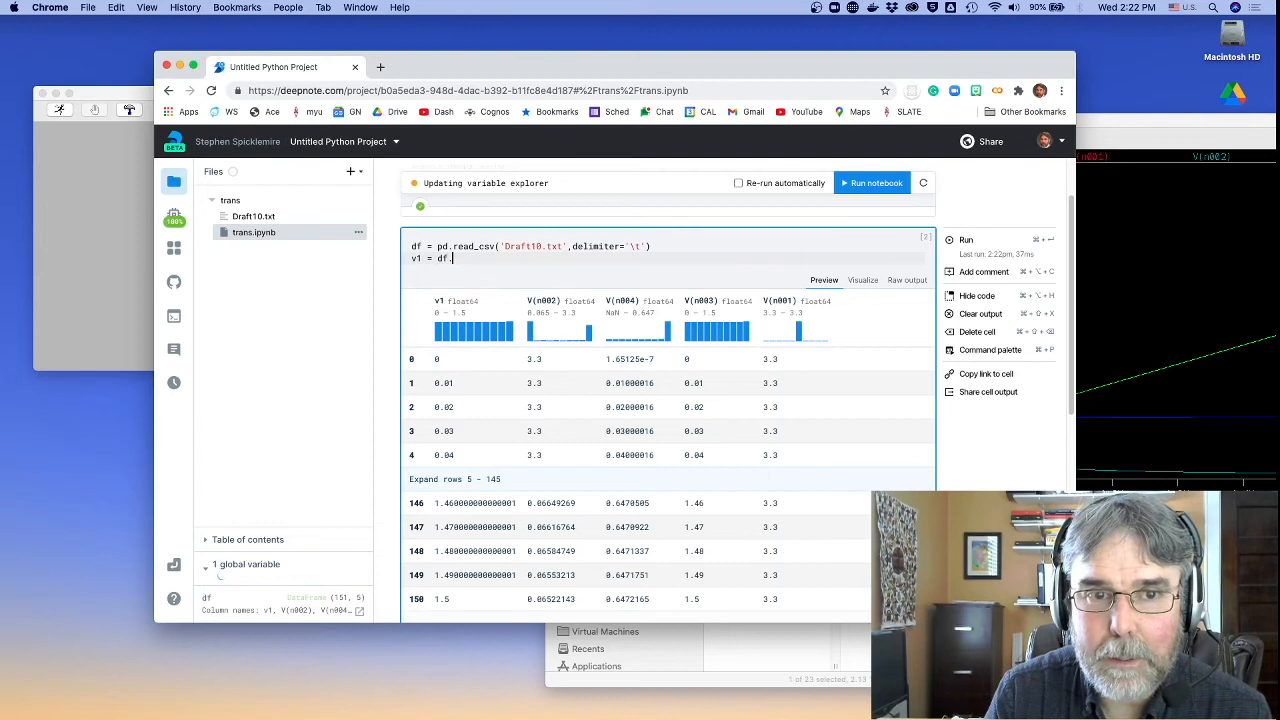
{"action": "type", "text": "v1"}
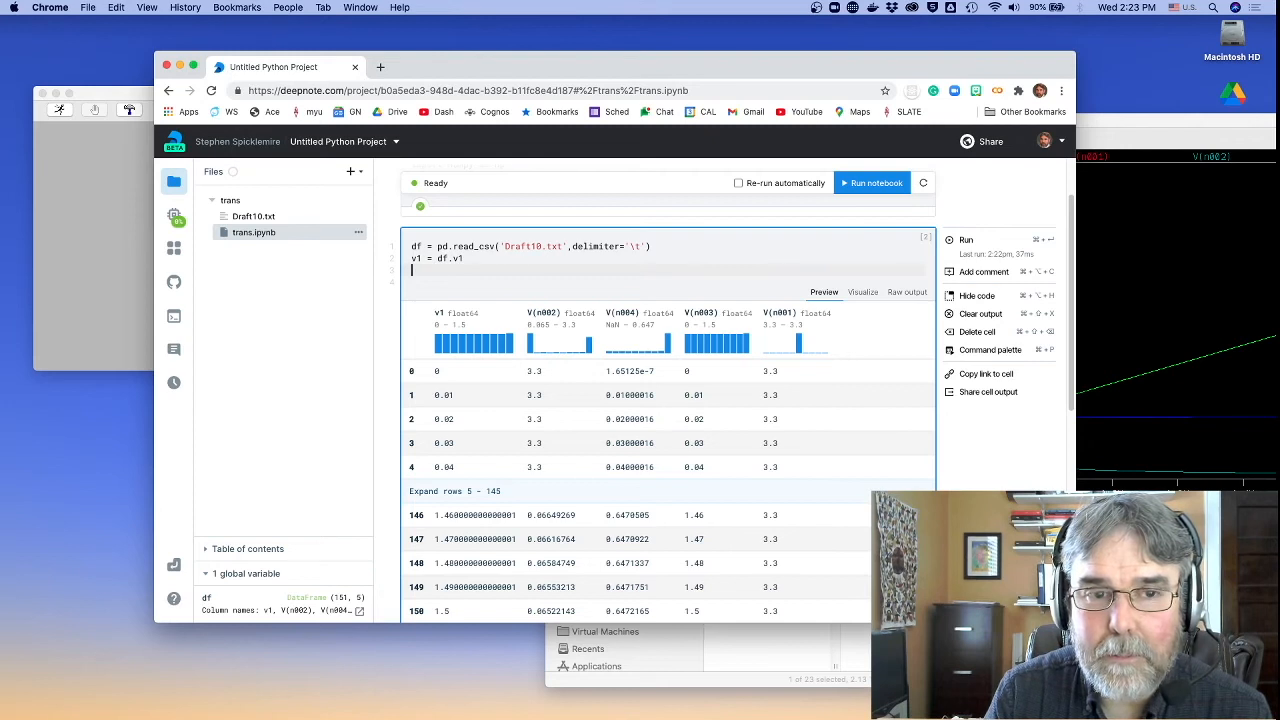
Assign vt, vb and vc from columns V(n003), V(n004) and V(n002), checking node names
{"action": "type", "text": "vt ="}
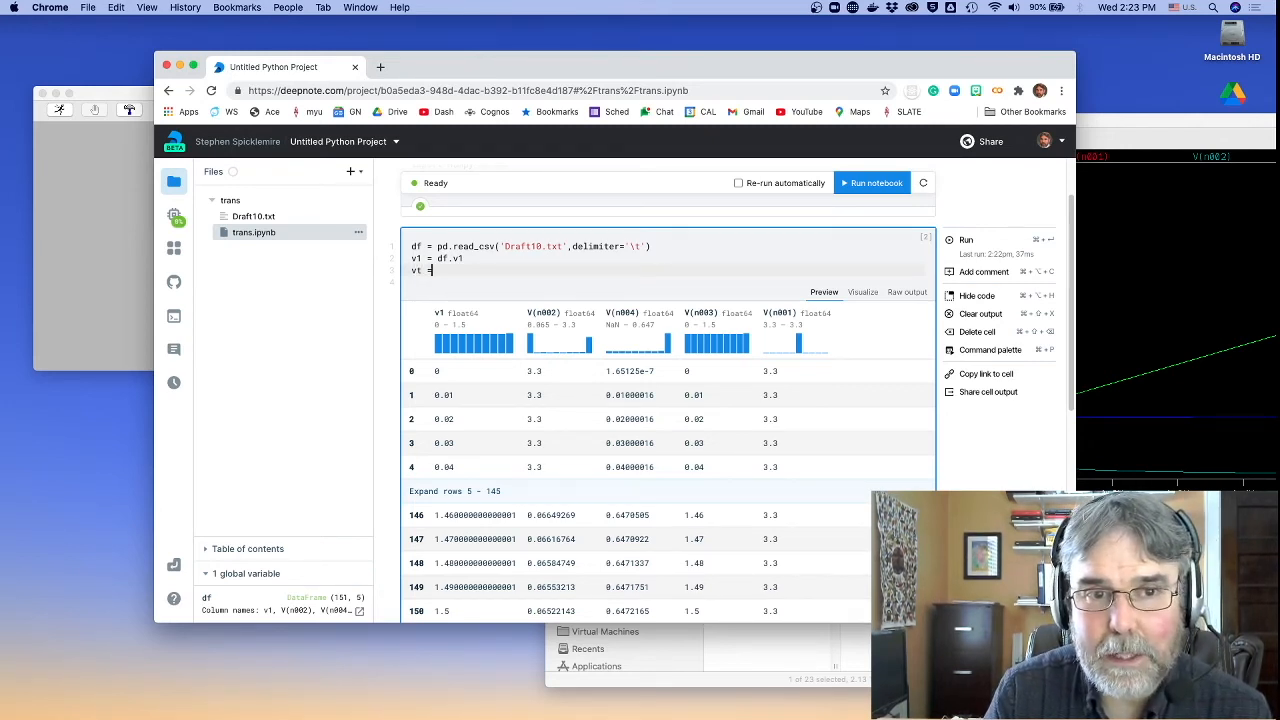
{"action": "type", "text": "df."}
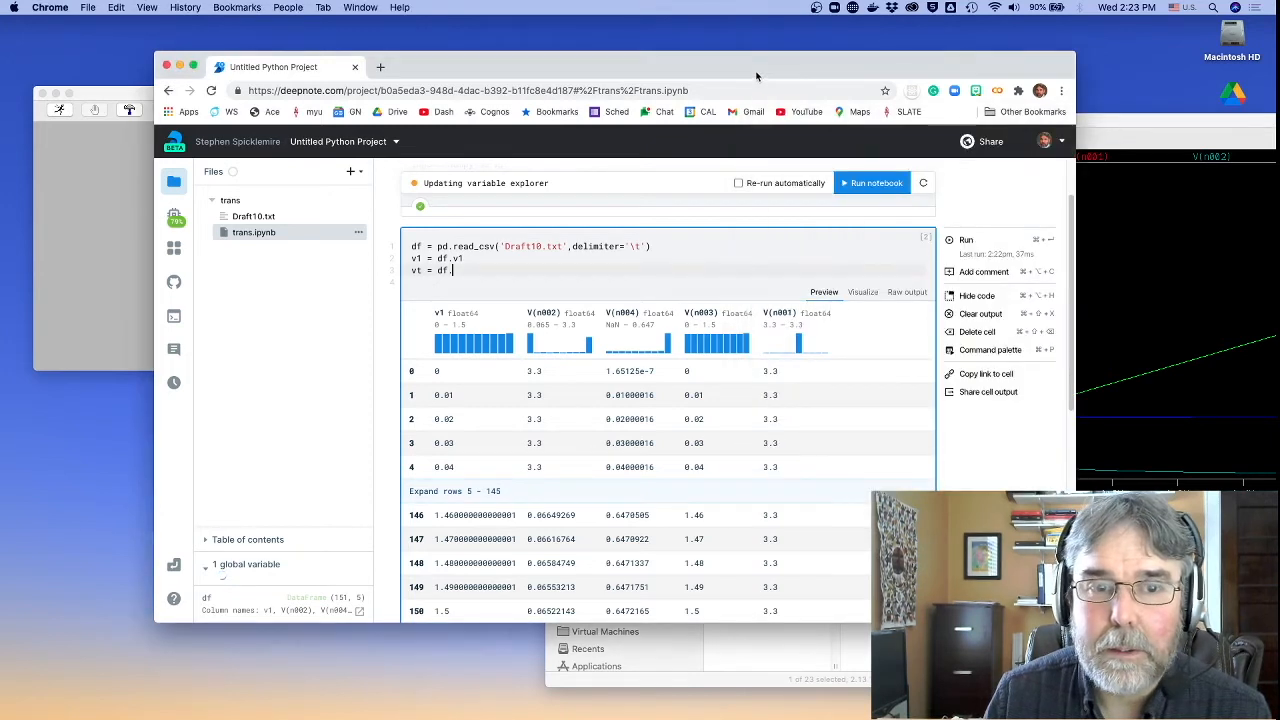
{"action": "type", "text": "V(n"}
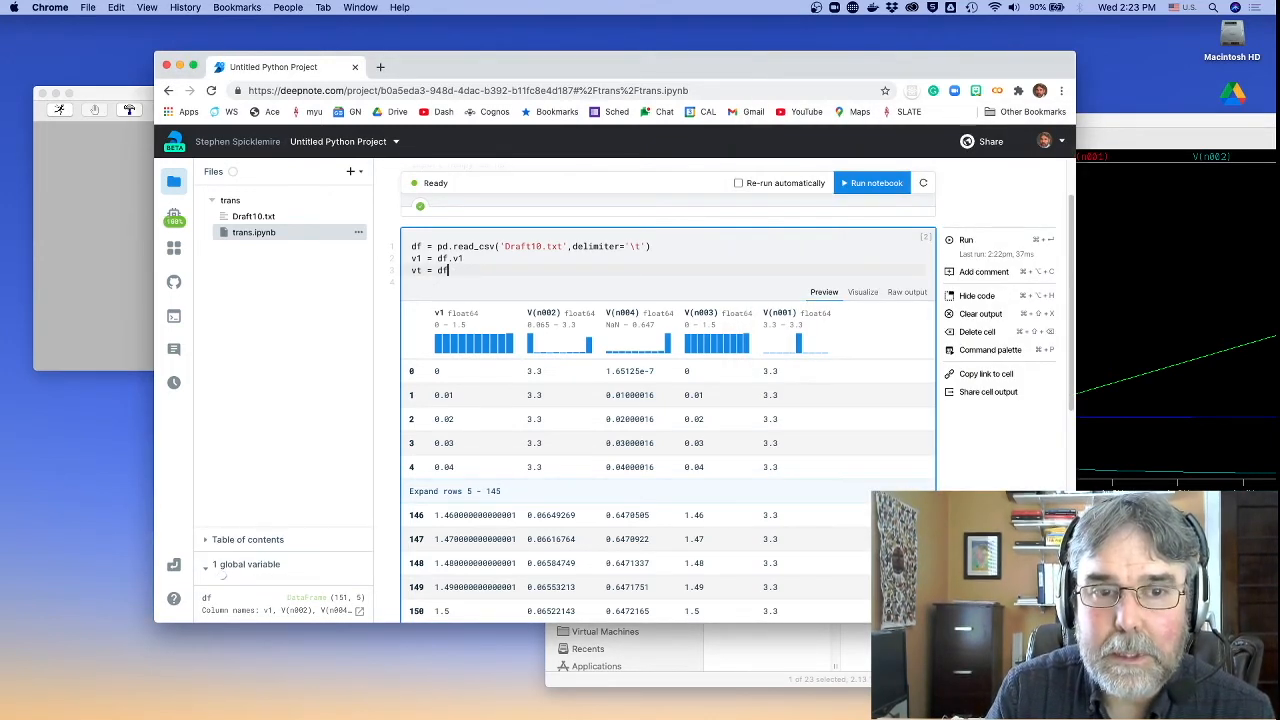
{"action": "type", "text": "['V(n003"}
{"action": "left_click", "coordinate": [667, 282]}
{"action": "type", "text": "vb = df["}
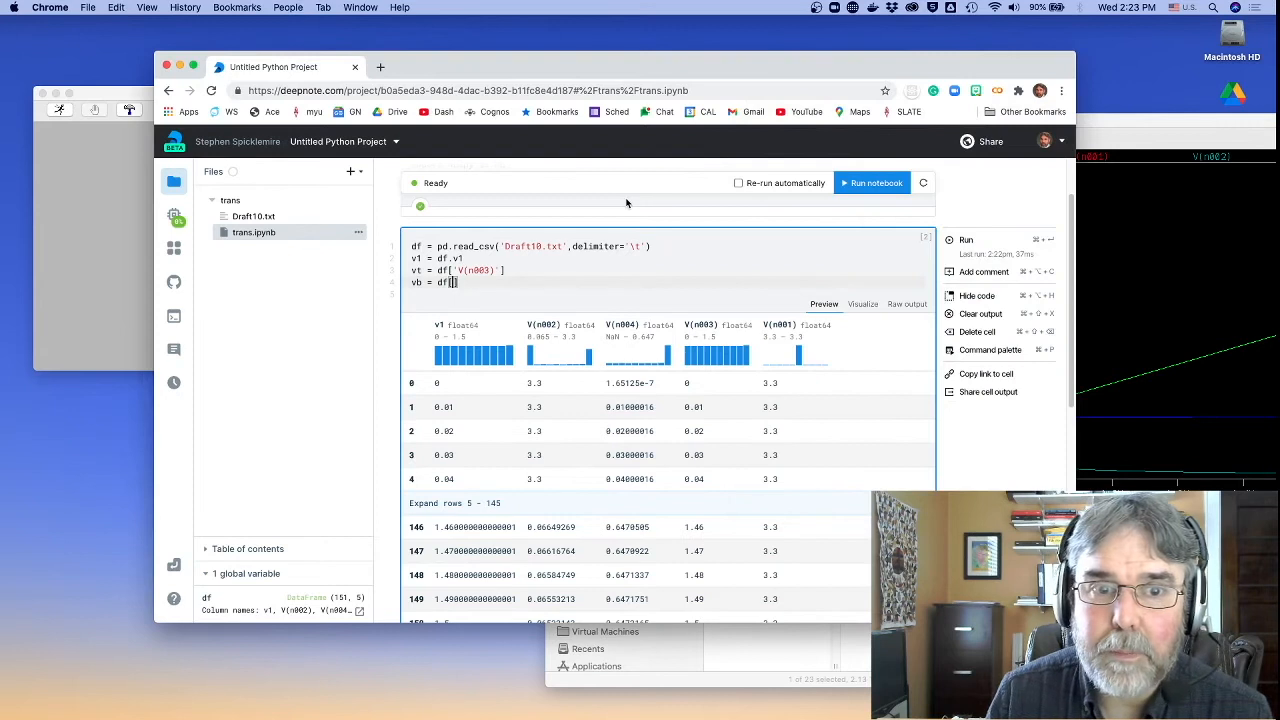
{"action": "type", "text": "V(n004"}
{"action": "type", "text": "b"}
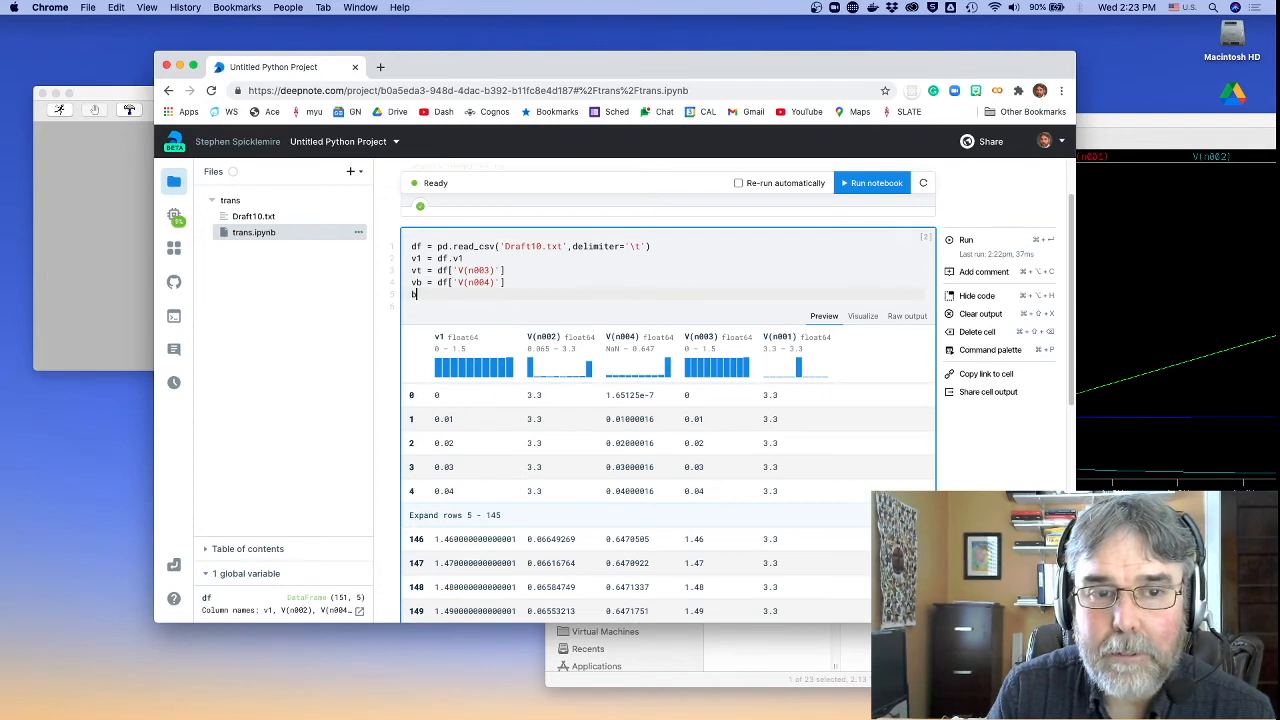
{"action": "type", "text": "vc = df['V('"}
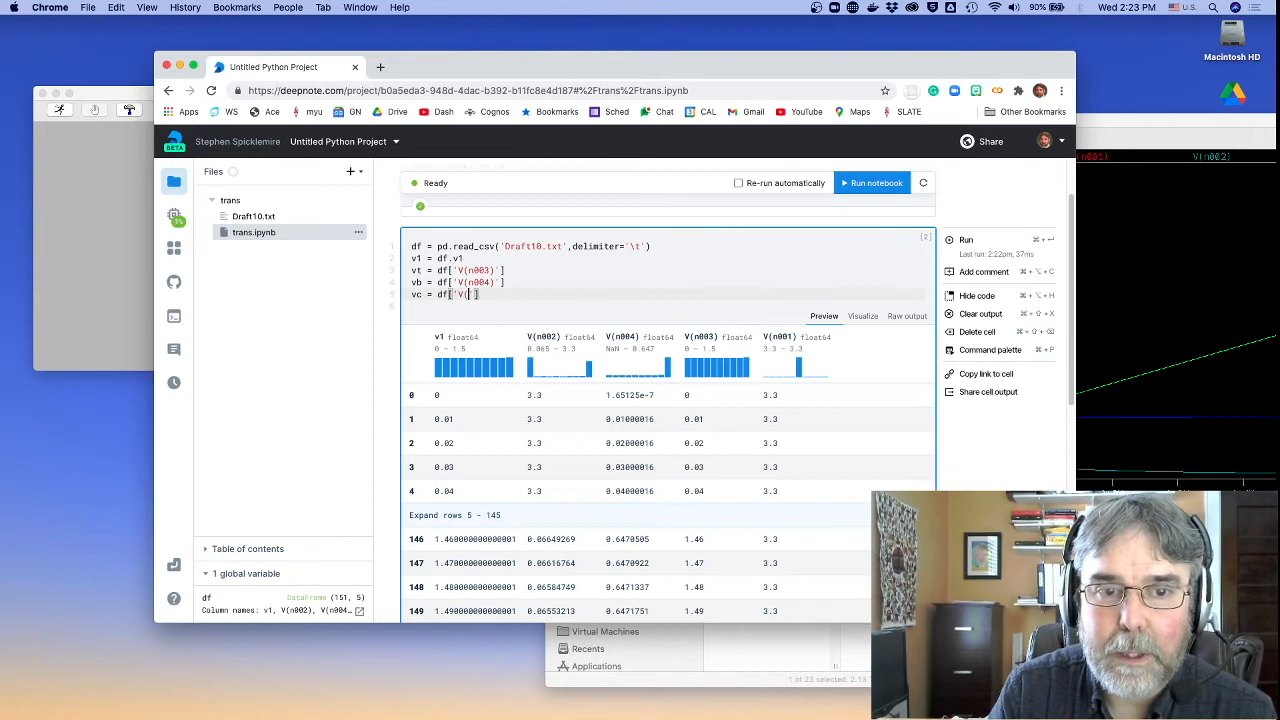
{"action": "type", "text": "V(n002)'"}
{"action": "left_click", "coordinate": [670, 306]}
{"action": "type", "text": "vs = df['']"}
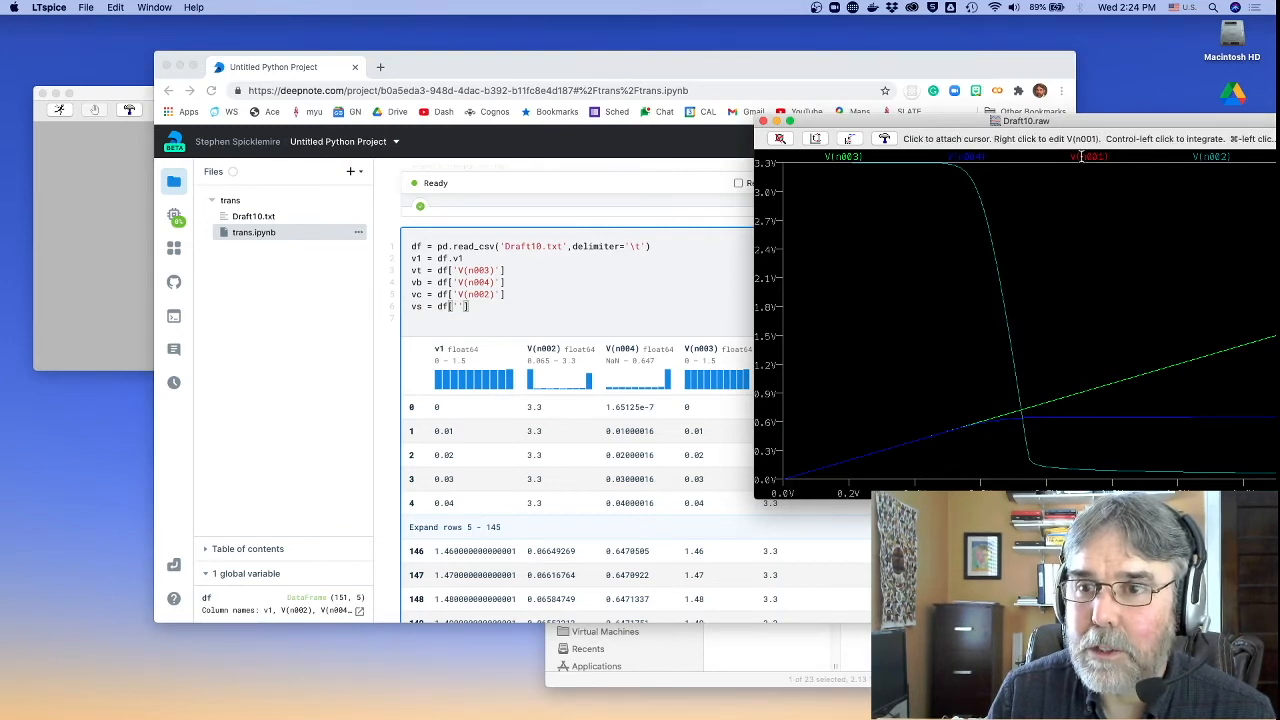
{"action": "left_click", "coordinate": [1025, 200]}
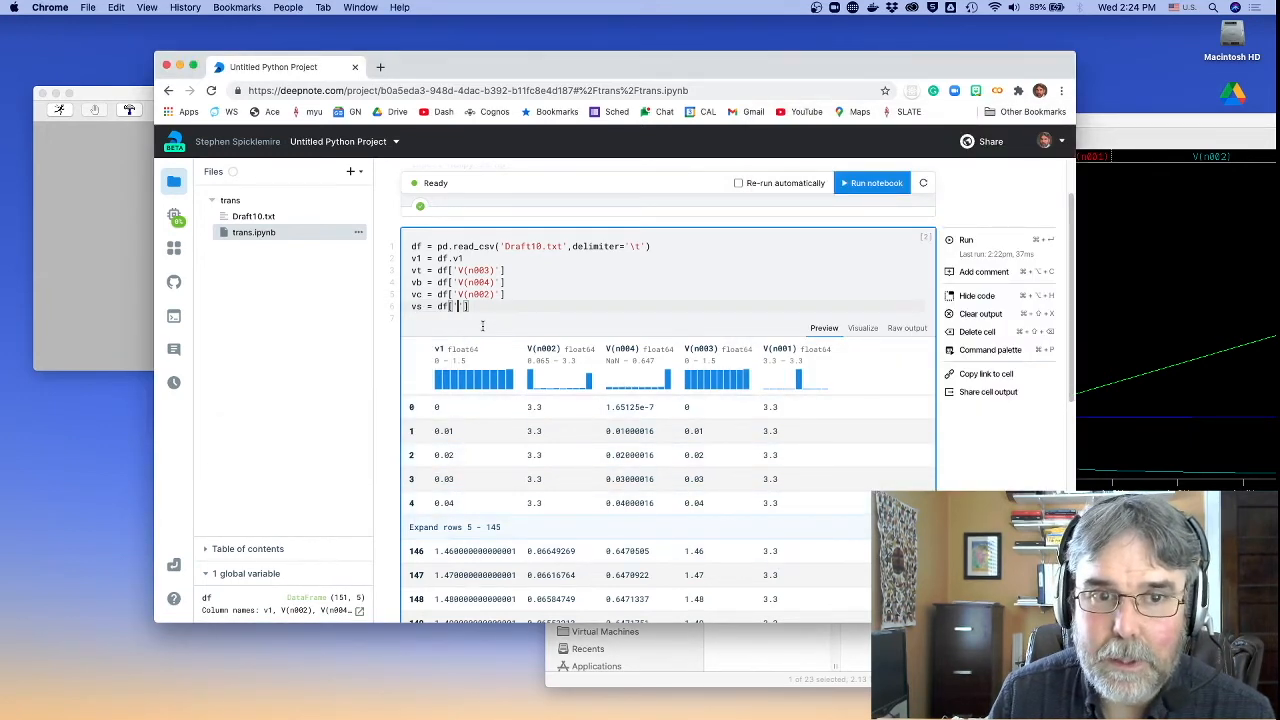
{"action": "type", "text": "V"}
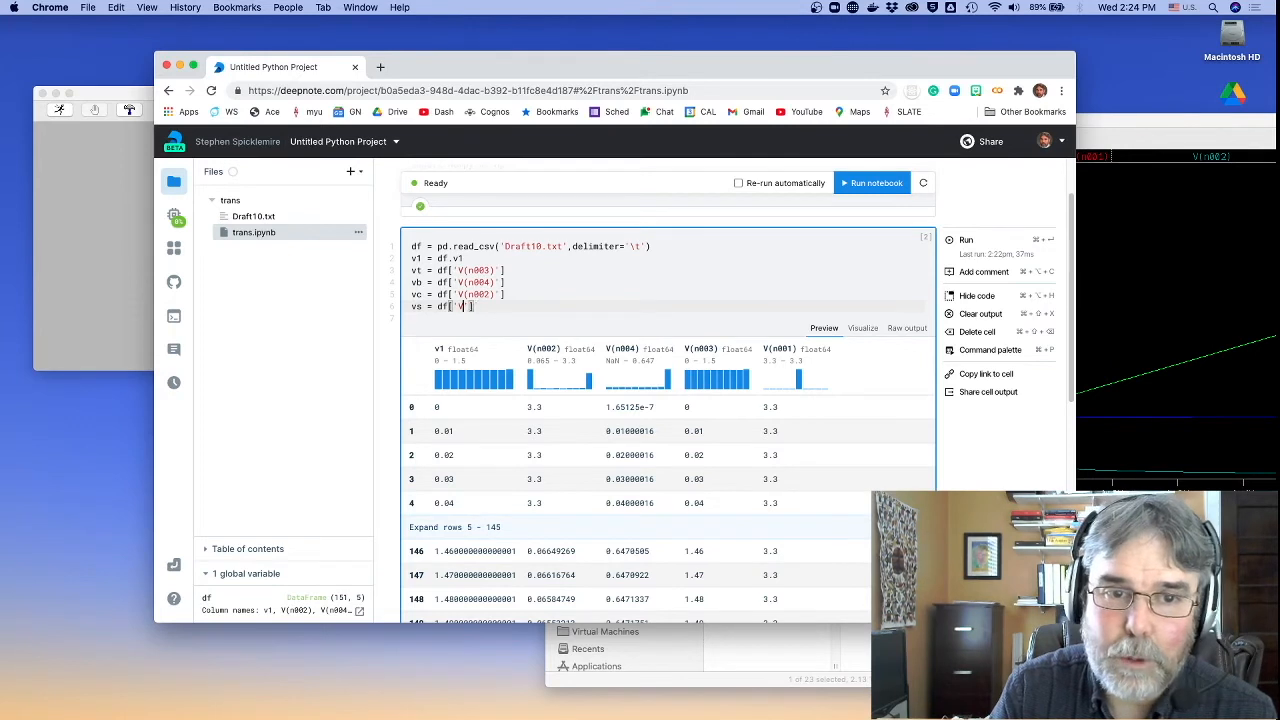
Add vs = df['V(n001)'], Rb = 50e3 and Rc = 5e3, then rerun the cell
{"action": "type", "text": "V('n002')"}
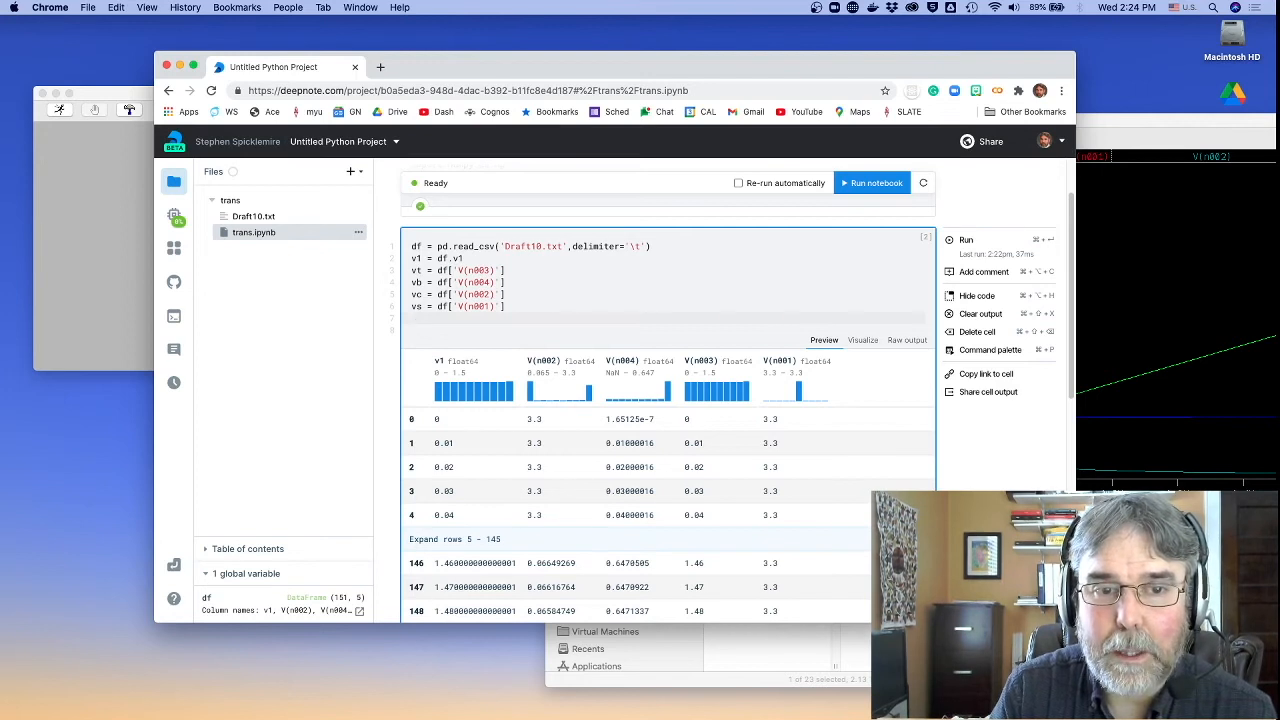
{"action": "type", "text": "Rh"}
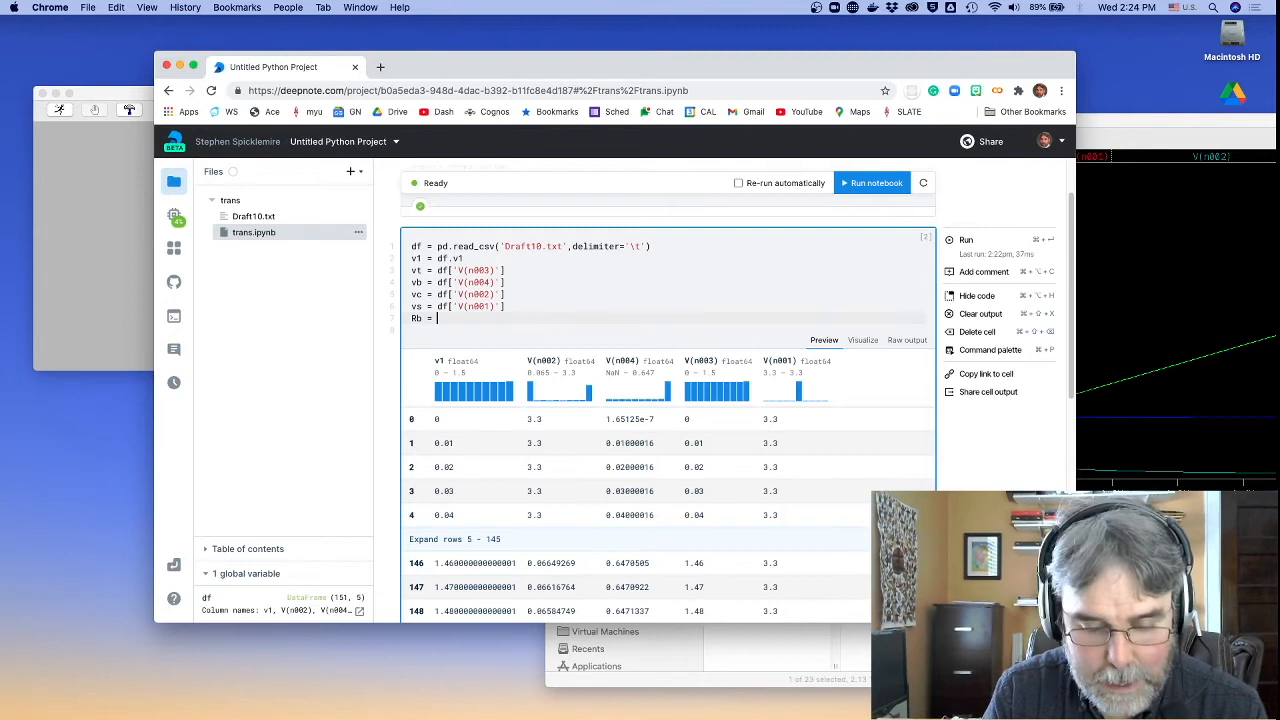
{"action": "type", "text": "50e3"}
{"action": "type", "text": "Rc = 5"}
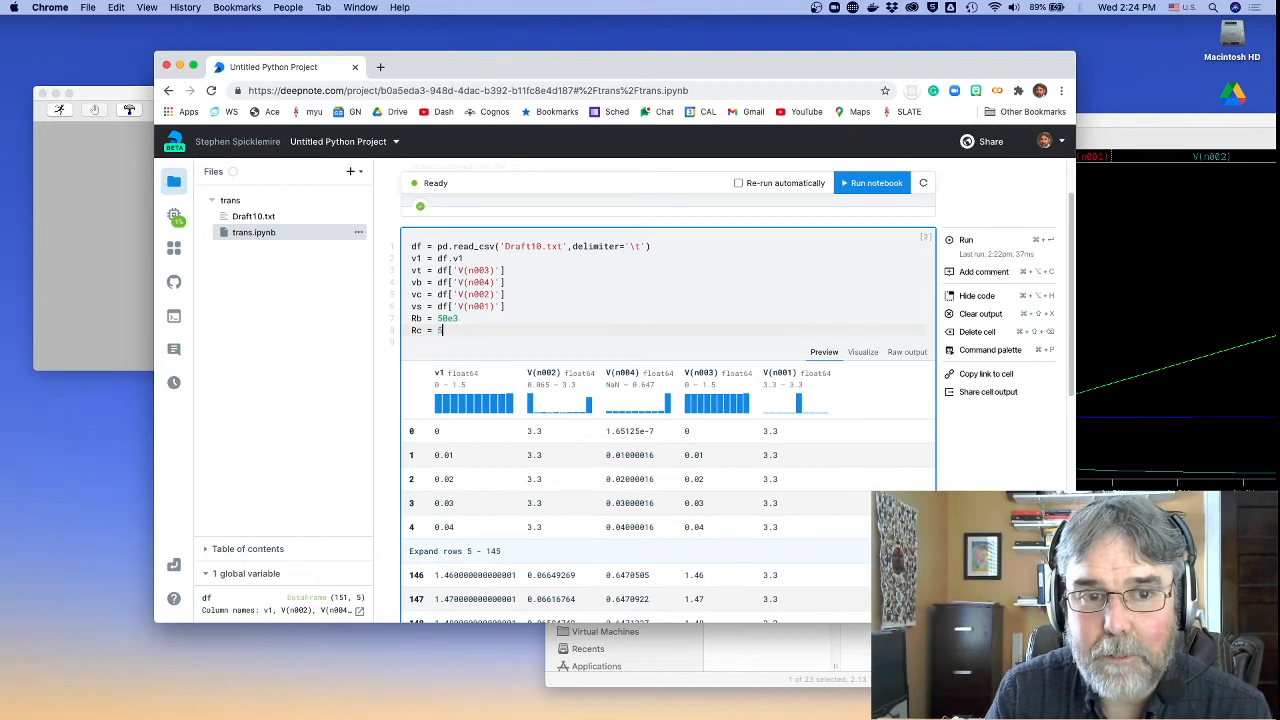
{"action": "left_click", "coordinate": [965, 239]}
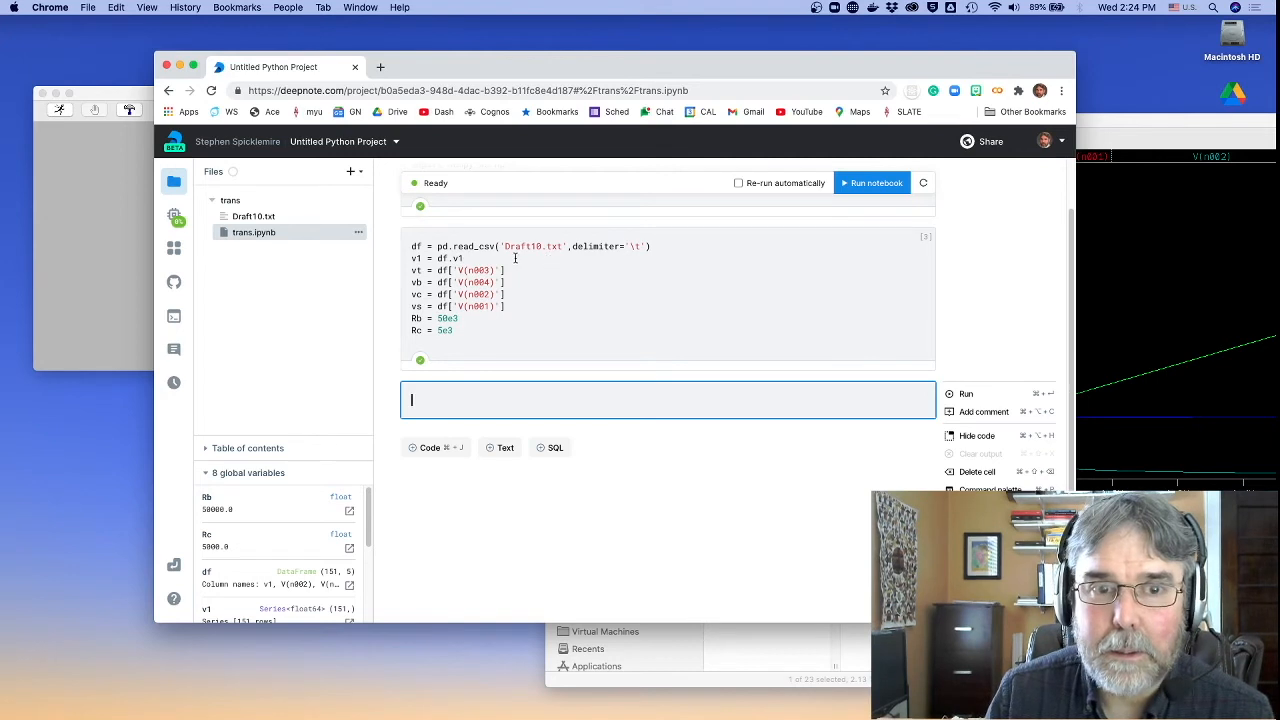
{"action": "mouse_move", "coordinate": [520, 418]}
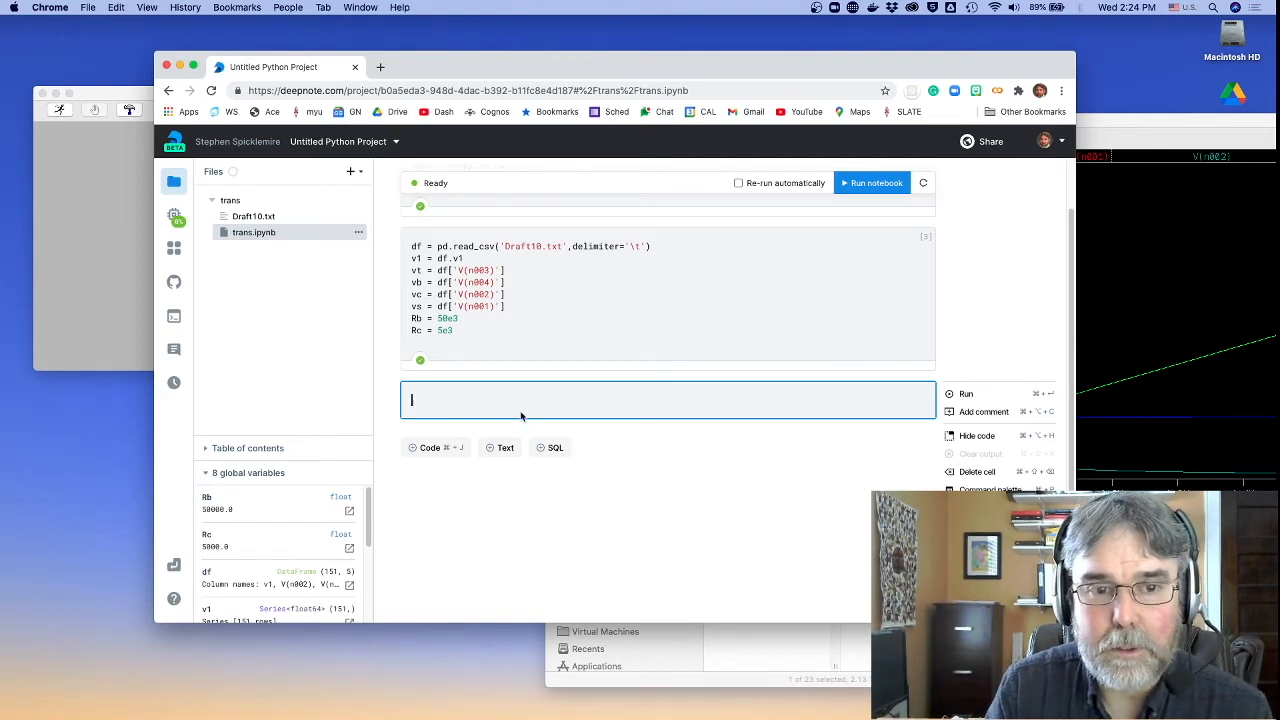
Plot vt, vb and vc against v1 with plt.plot(v1,vt, v1,vb, v1,vc)
{"action": "type", "text": "plt.plot()"}
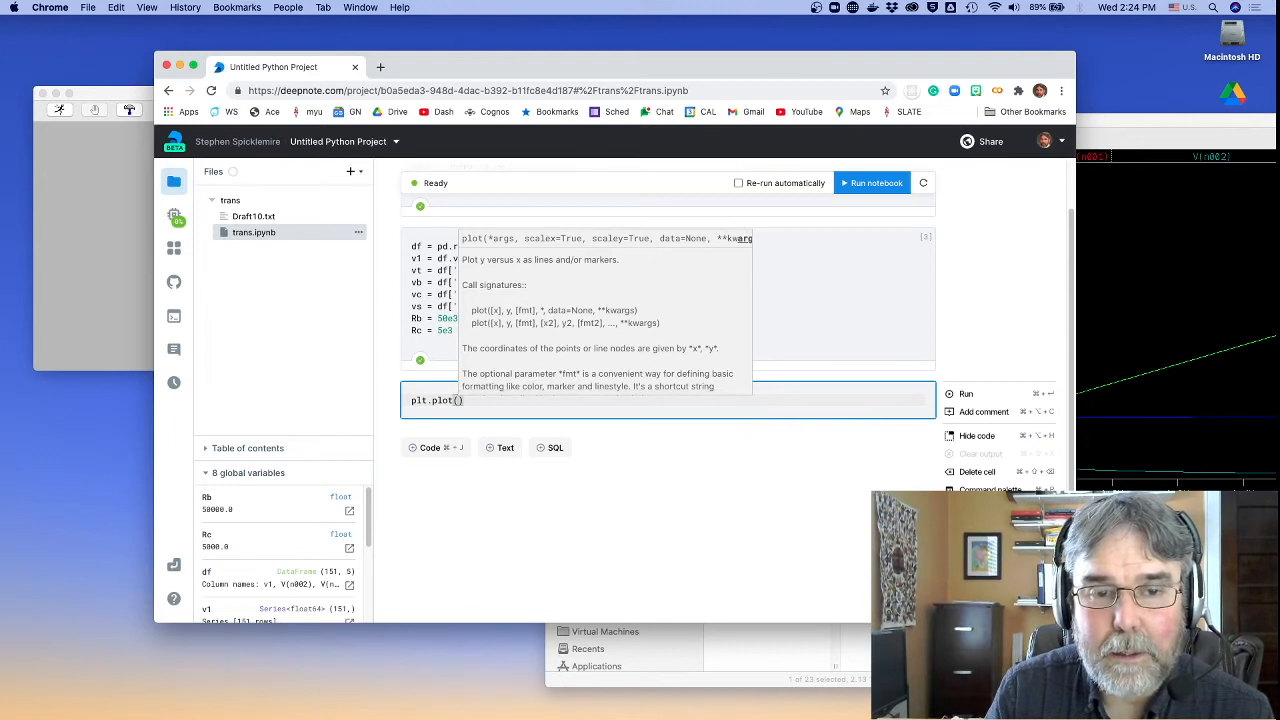
{"action": "type", "text": "v1,"}
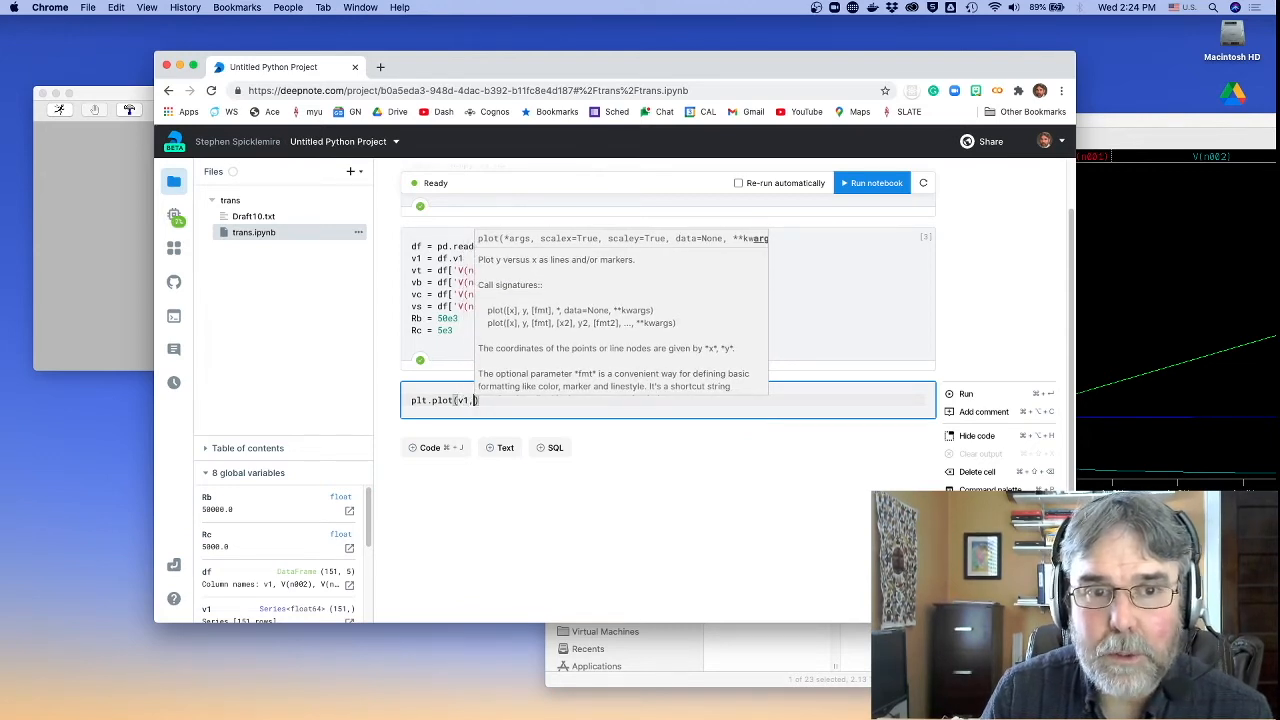
{"action": "type", "text": "v"}
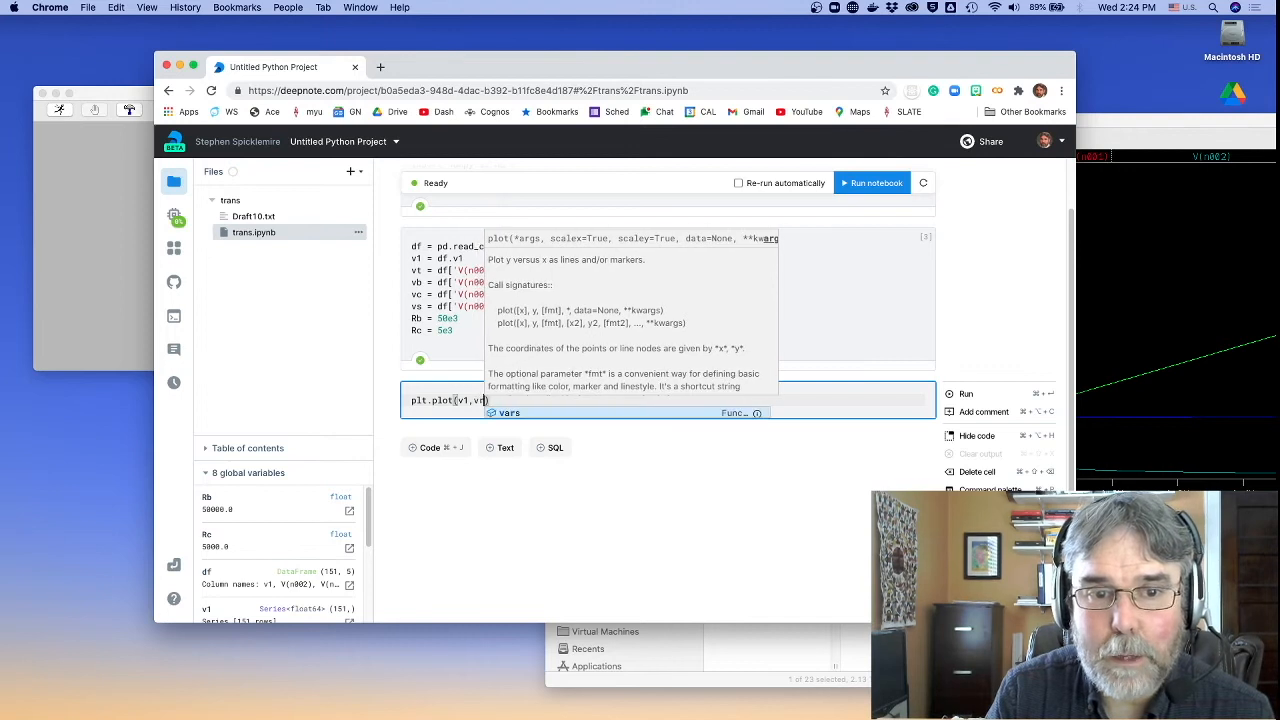
{"action": "type", "text": "t, v1,vb, v1,v"}
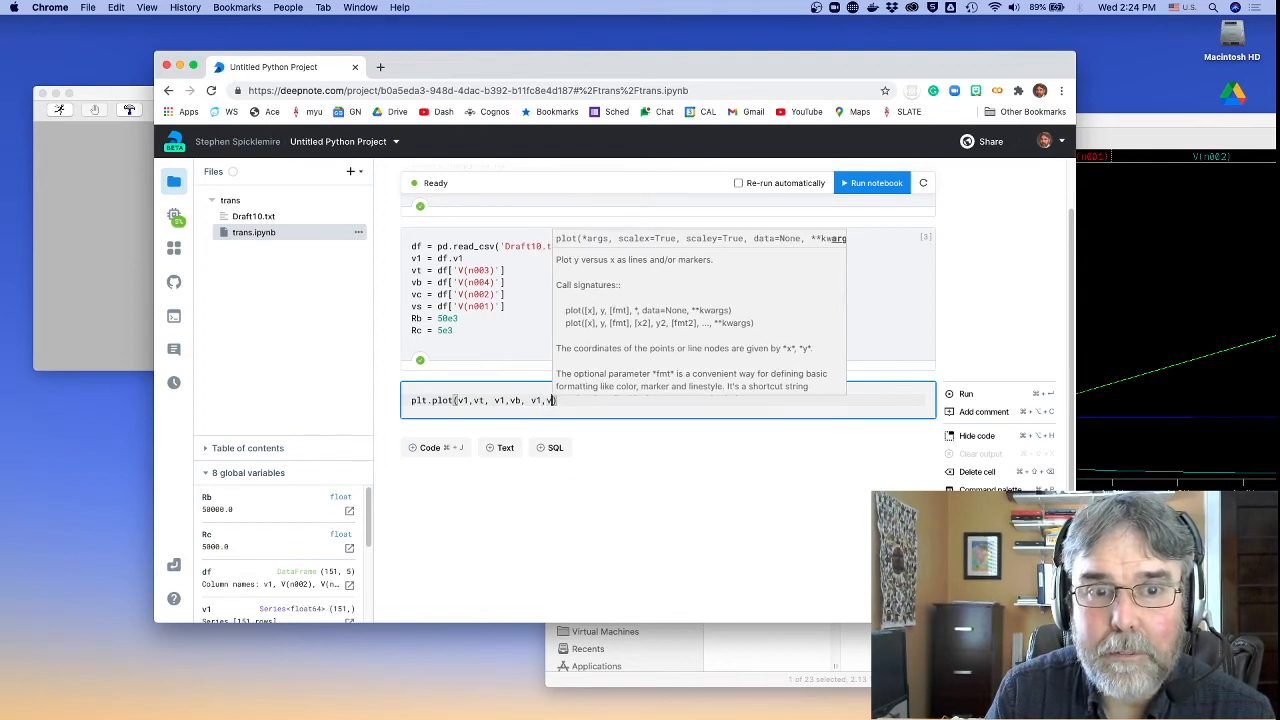
{"action": "type", "text": "c"}
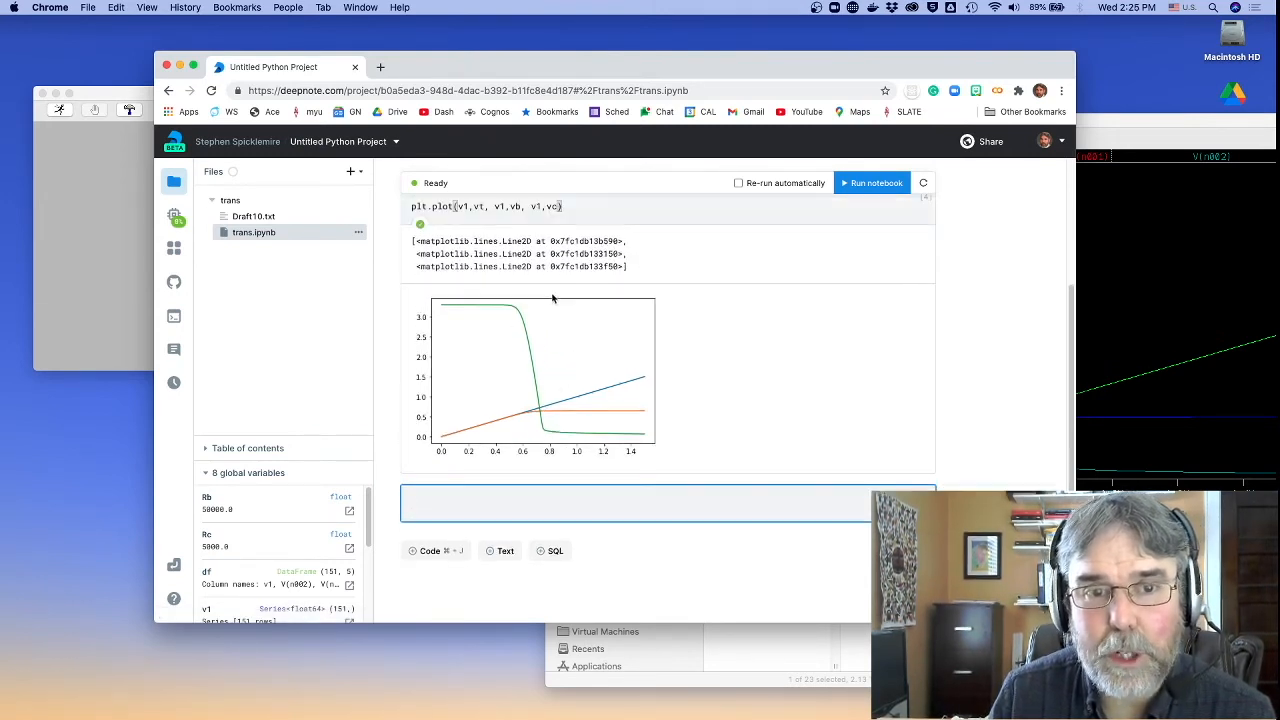
Add plt.grid() and the title 'Voltage Check' to the plotting cell
{"action": "left_click", "coordinate": [925, 197]}
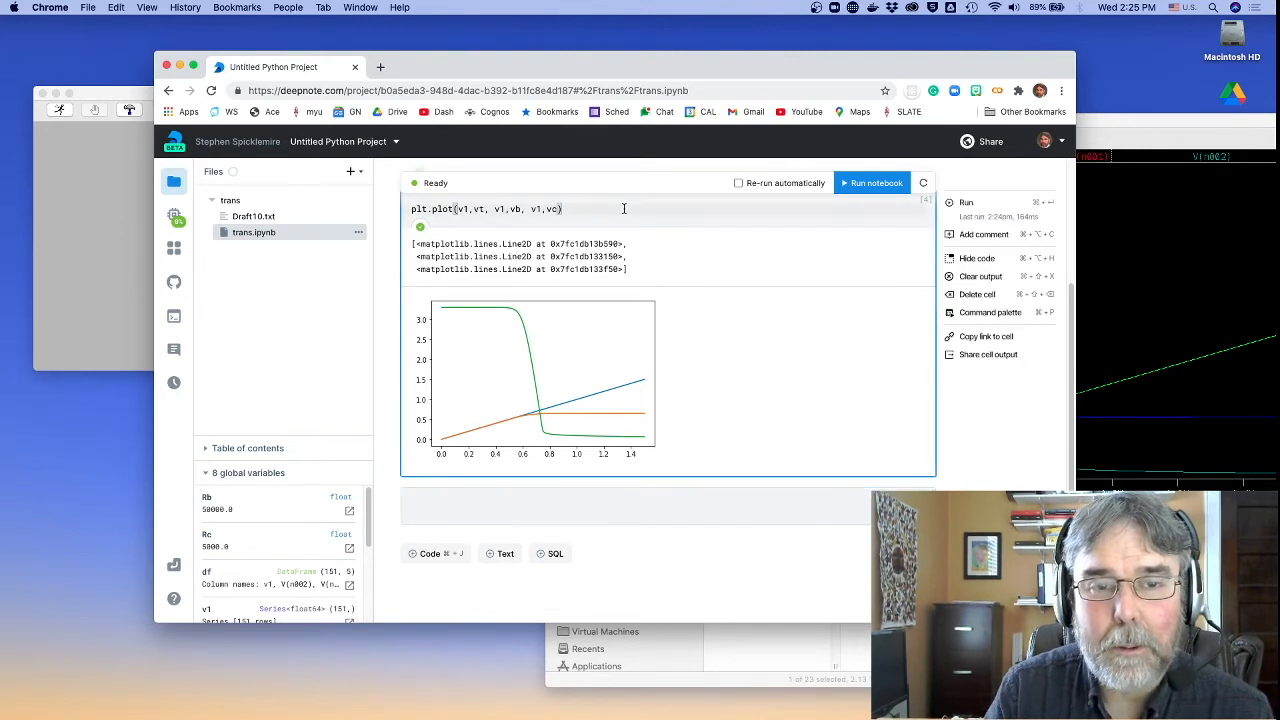
{"action": "type", "text": "plt."}
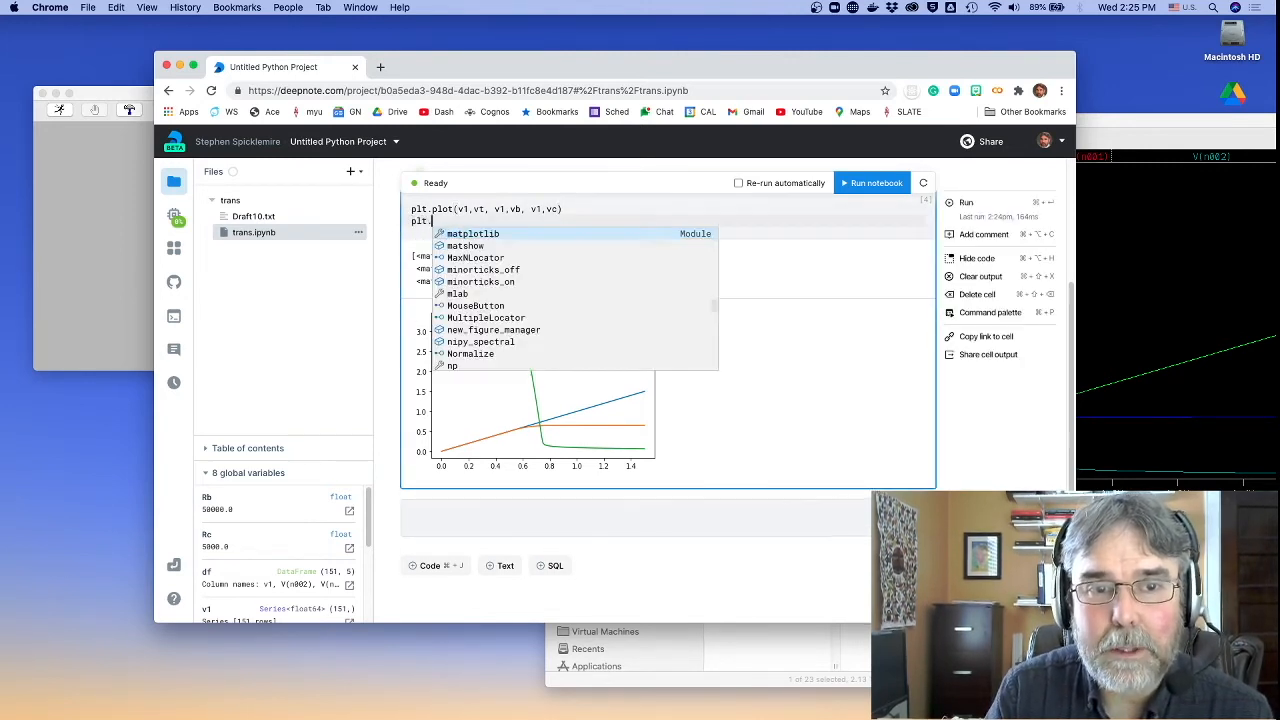
{"action": "type", "text": "grid("}
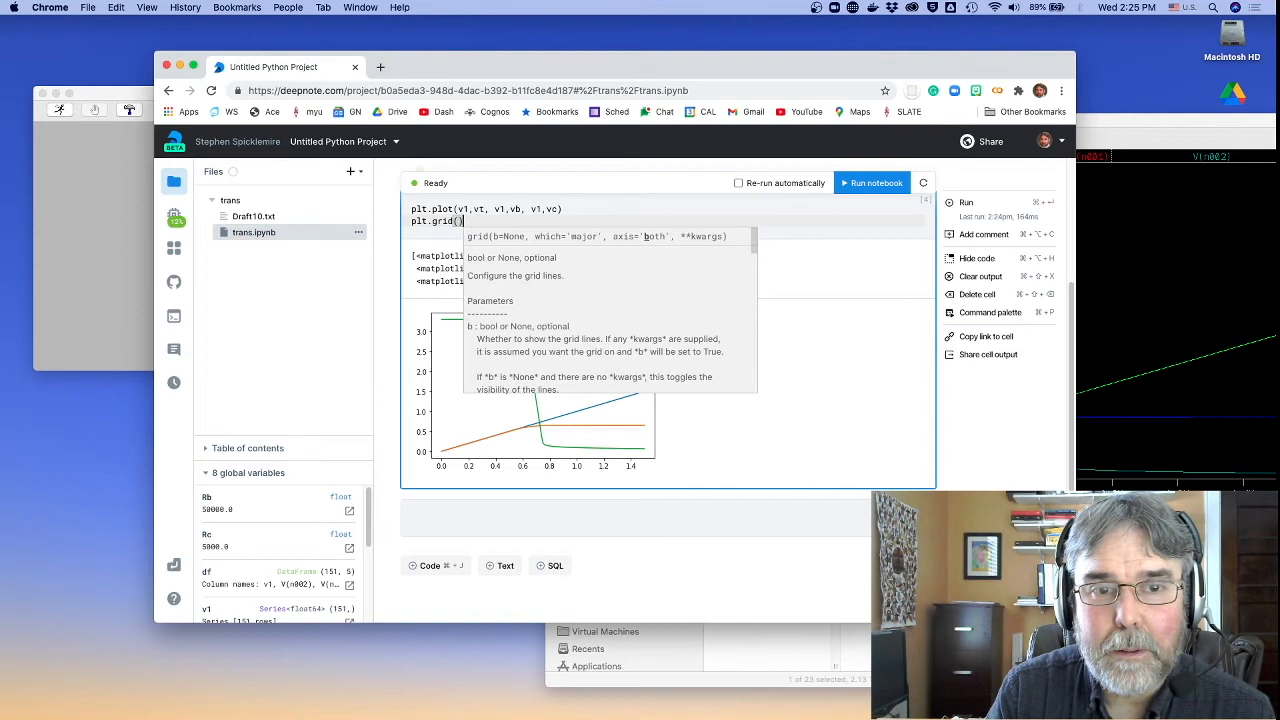
{"action": "type", "text": "plt.t"}
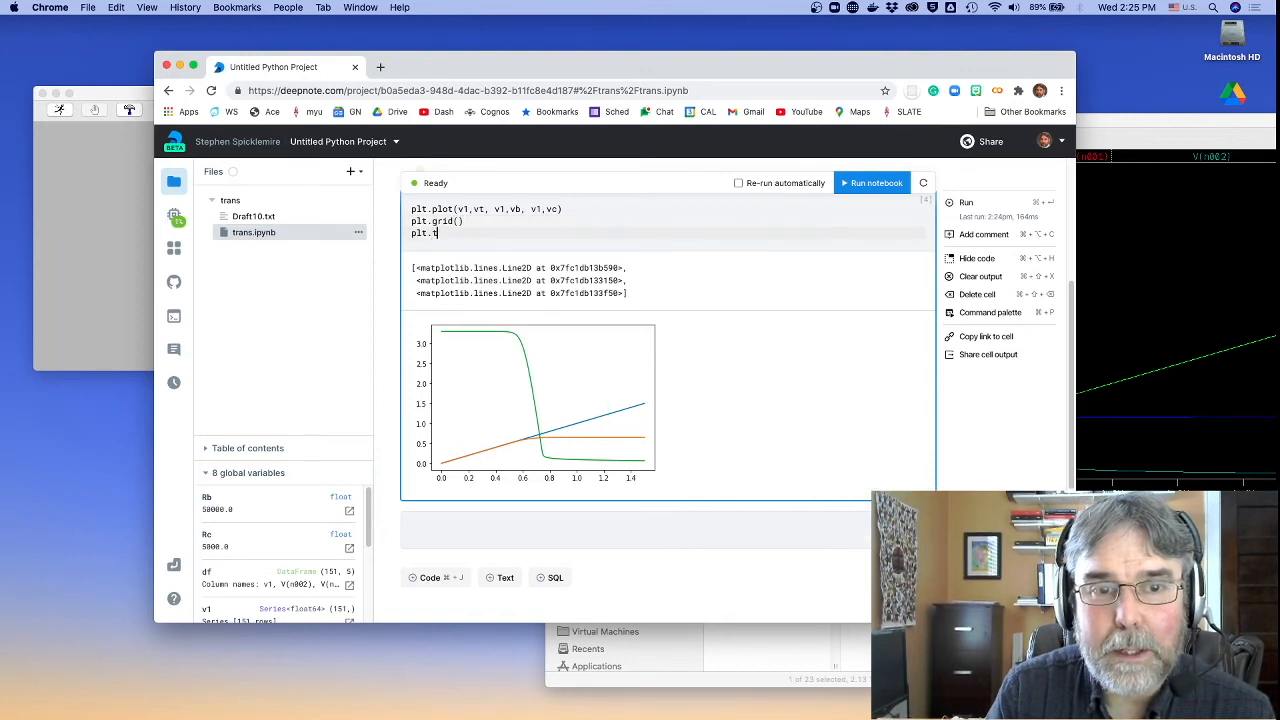
{"action": "type", "text": "itle('C'"}
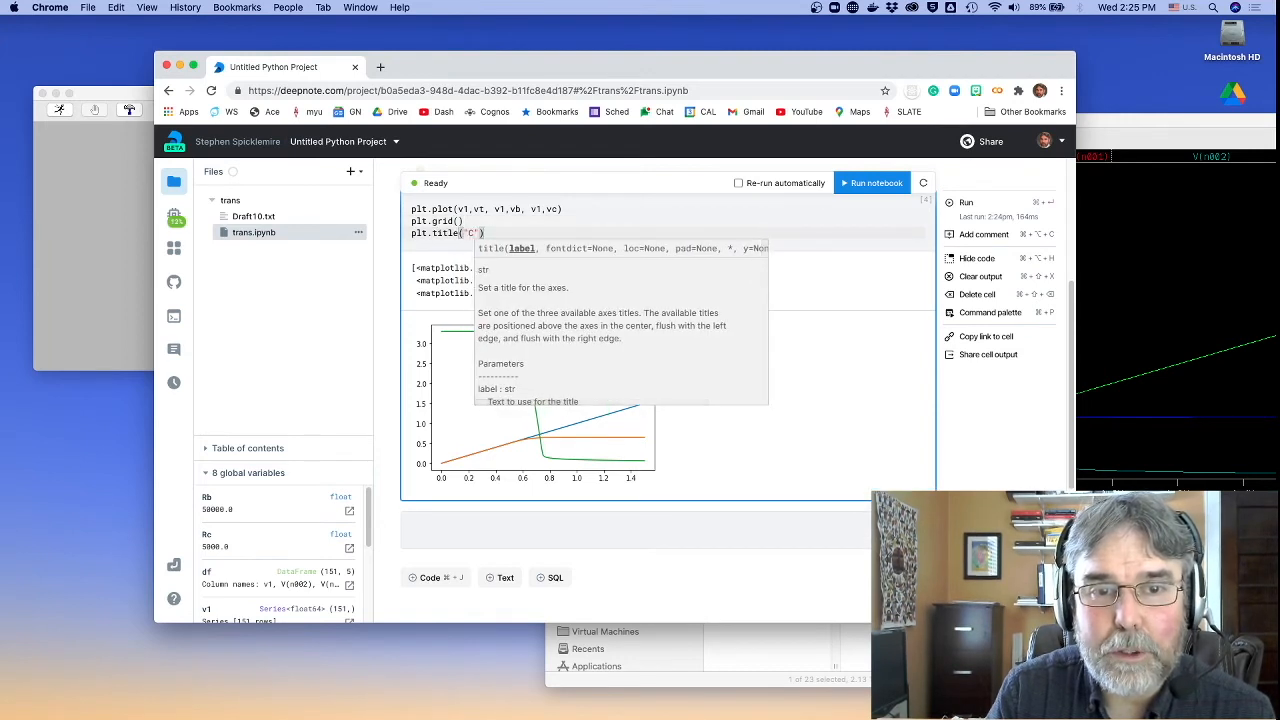
{"action": "type", "text": "Vc"}
{"action": "type", "text": "plt"}
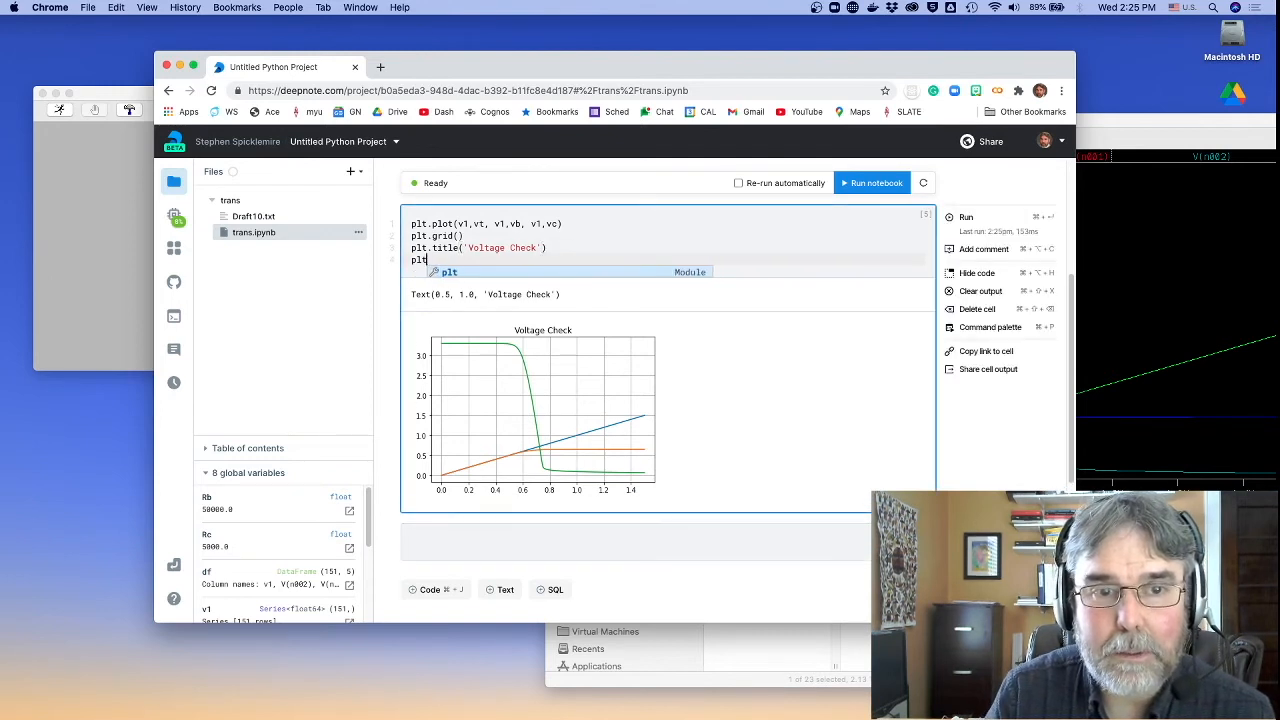
Label the axes 'V1 (drive) (V)' and 'Test points (V)'
{"action": "type", "text": "xlabel('V1 (drive) (V"}
{"action": "type", "text": "plt.ylabel('"}
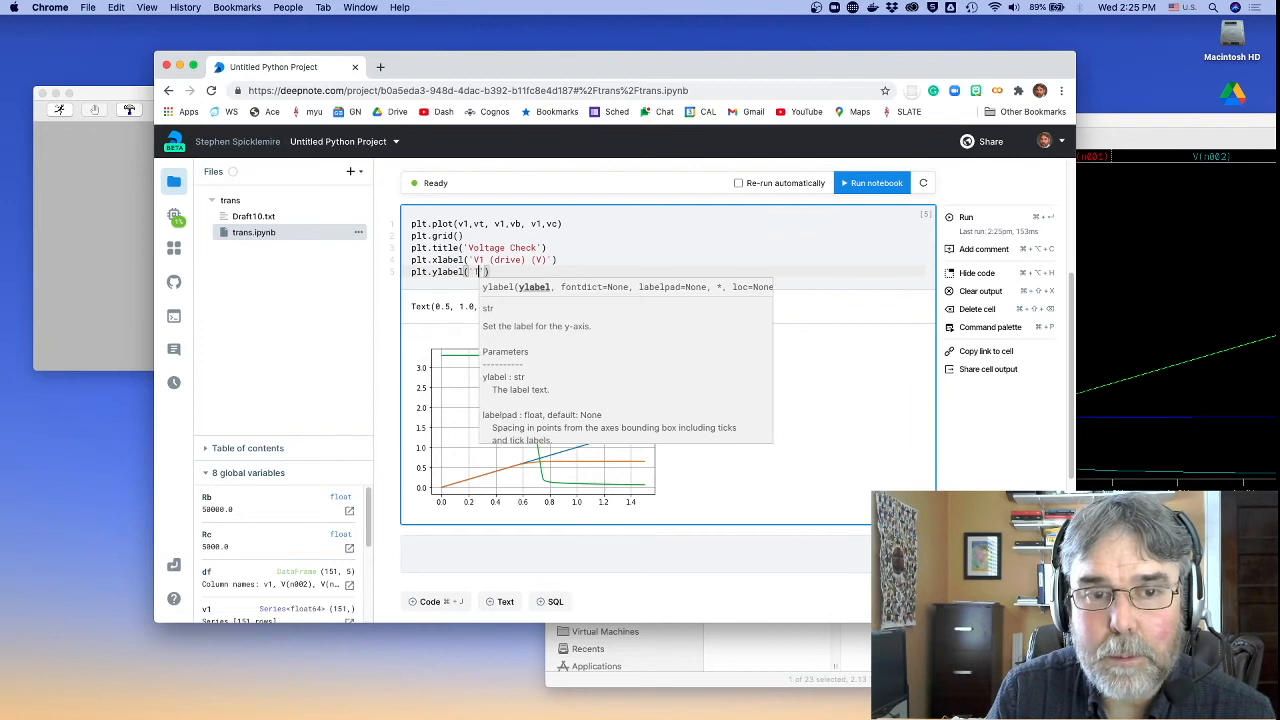
{"action": "type", "text": "Test points (V"}
{"action": "left_click", "coordinate": [670, 223]}
{"action": "type", "text": "label='v"}
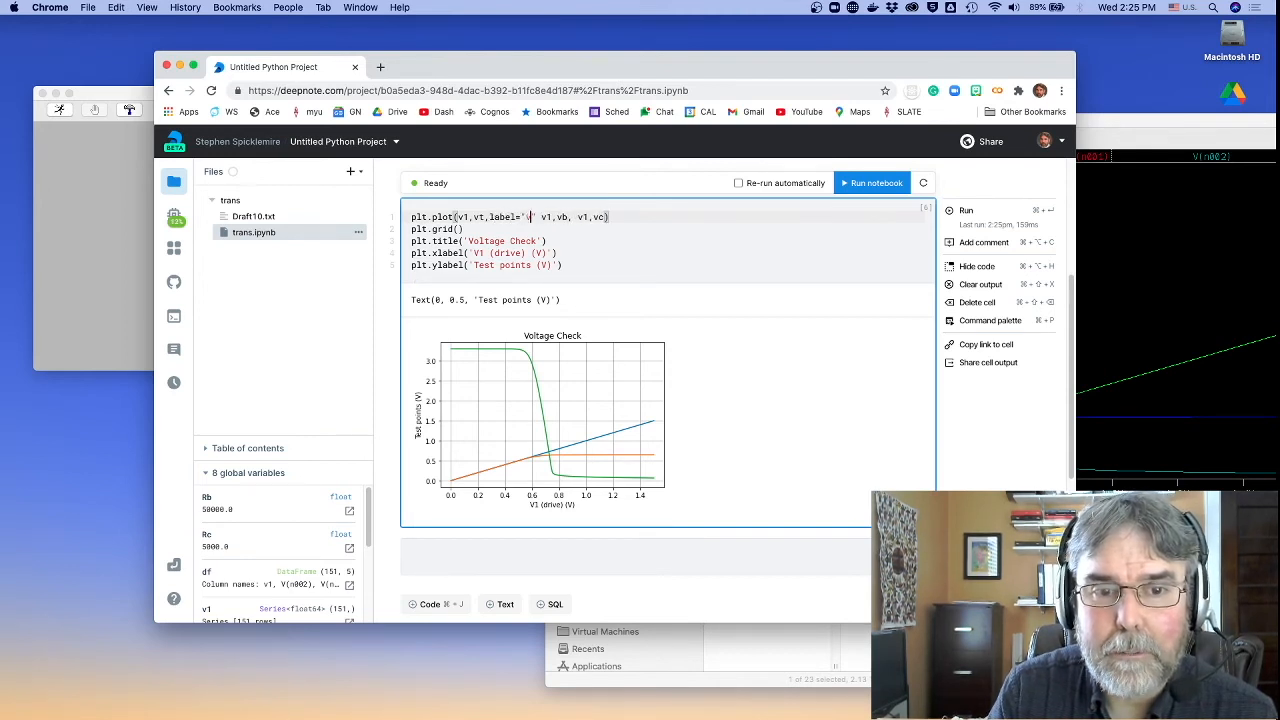
{"action": "type", "text": "va"}
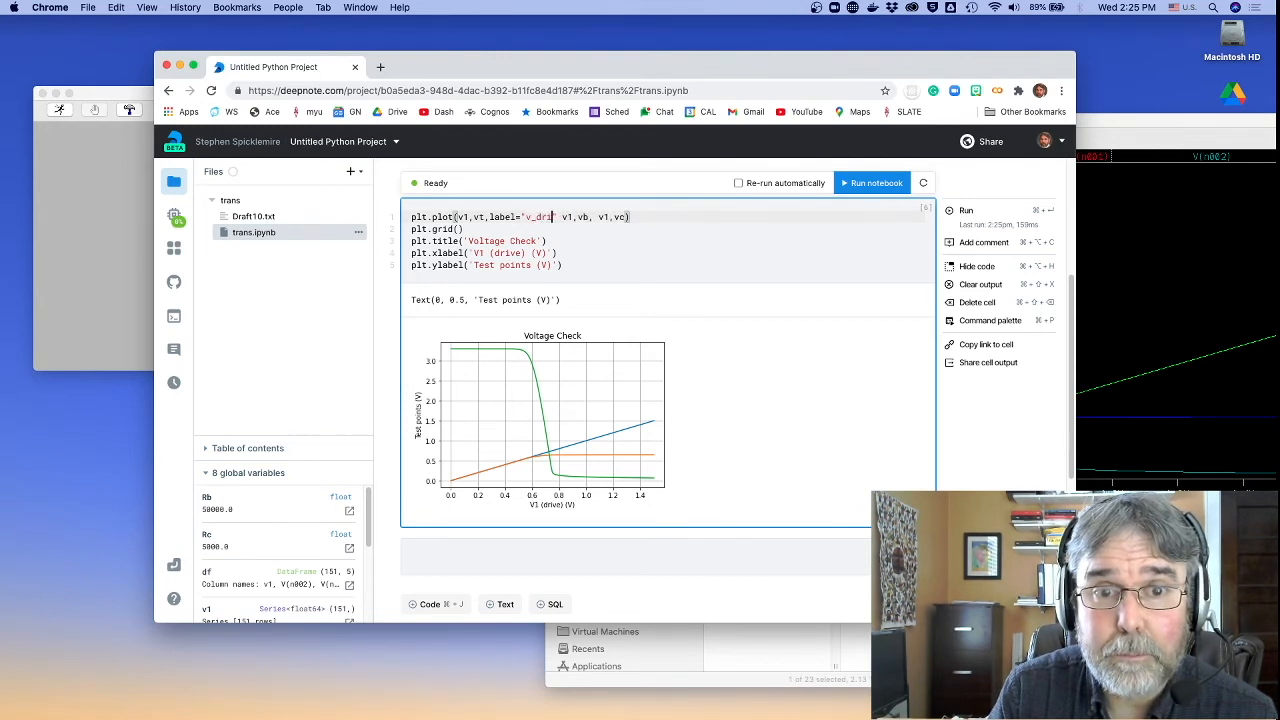
{"action": "type", "text": "e"}
{"action": "key", "text": "enter"}
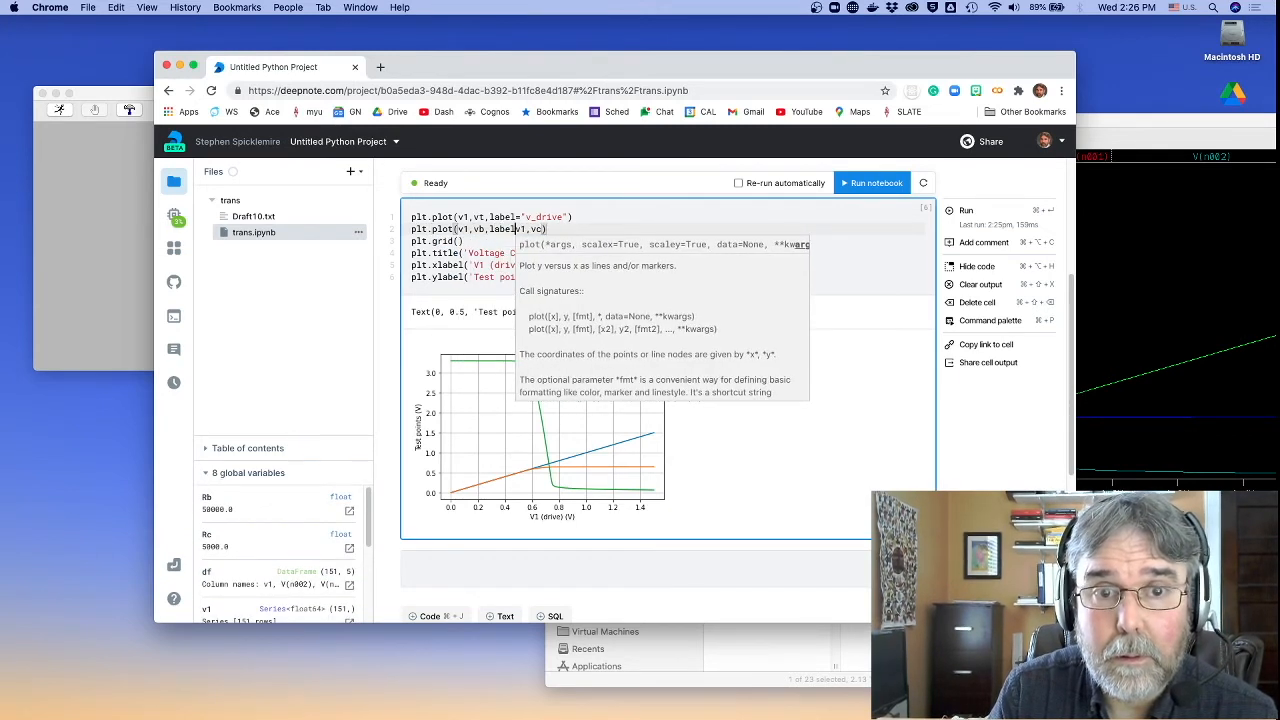
Label the curves v_drive, base and collector, add plt.legend(), and fix the parenthesis error
{"action": "type", "text": "base'"}
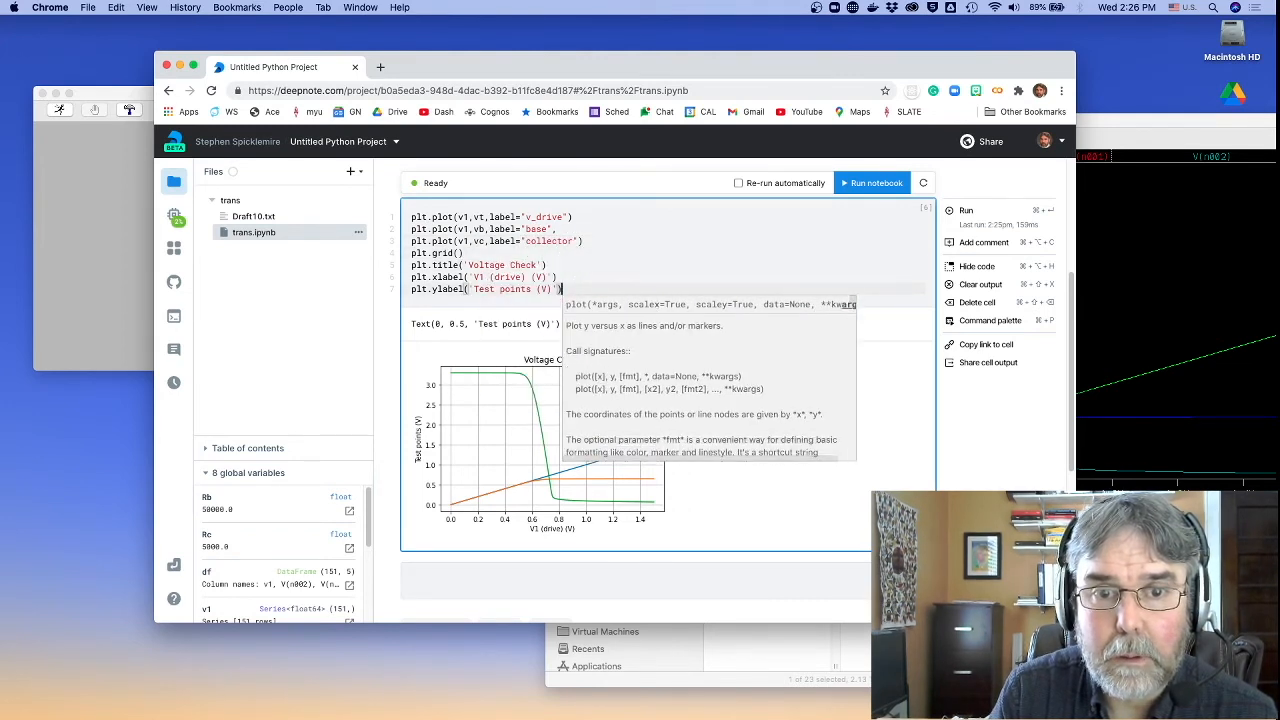
{"action": "type", "text": "plt.legend"}
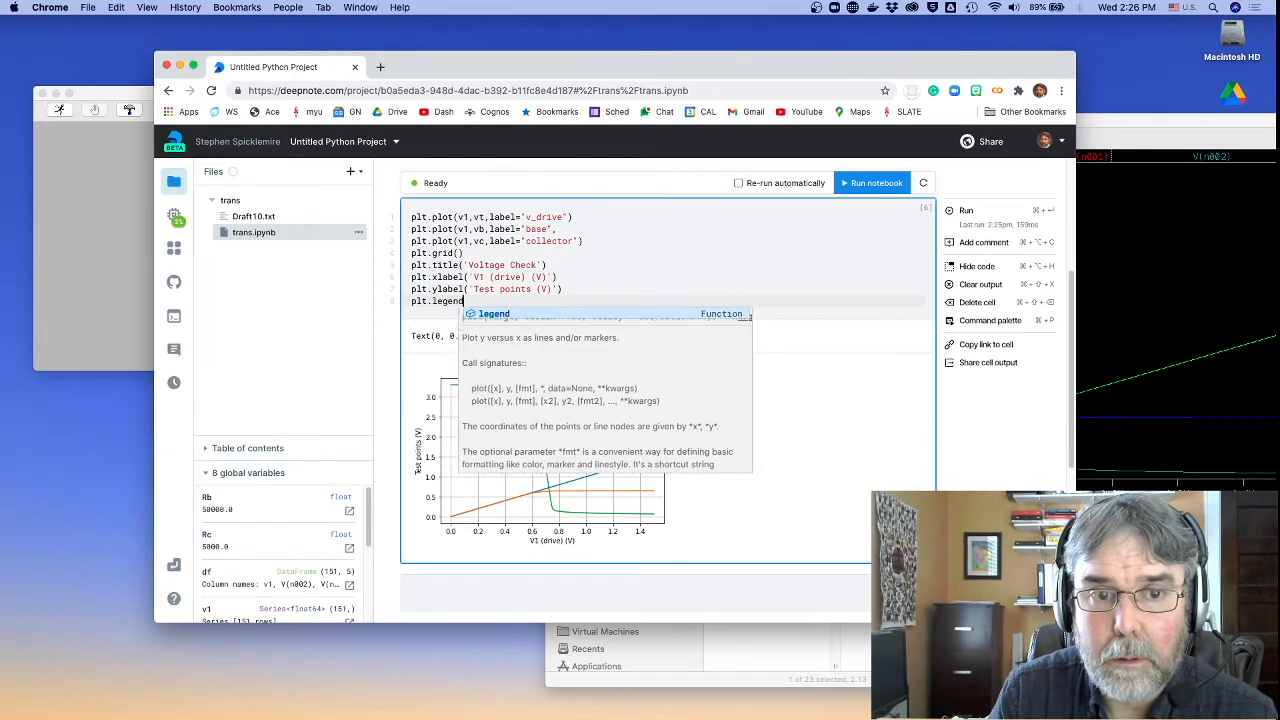
{"action": "left_click", "coordinate": [871, 182]}
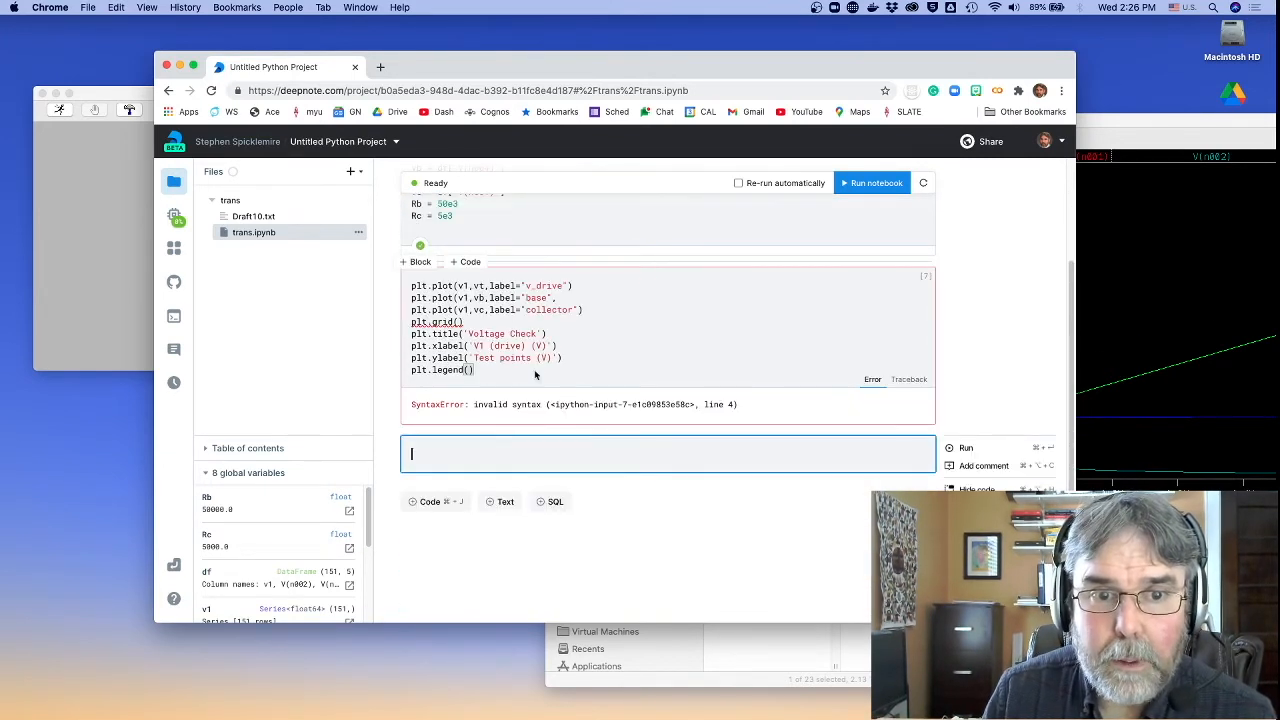
{"action": "left_click", "coordinate": [614, 309]}
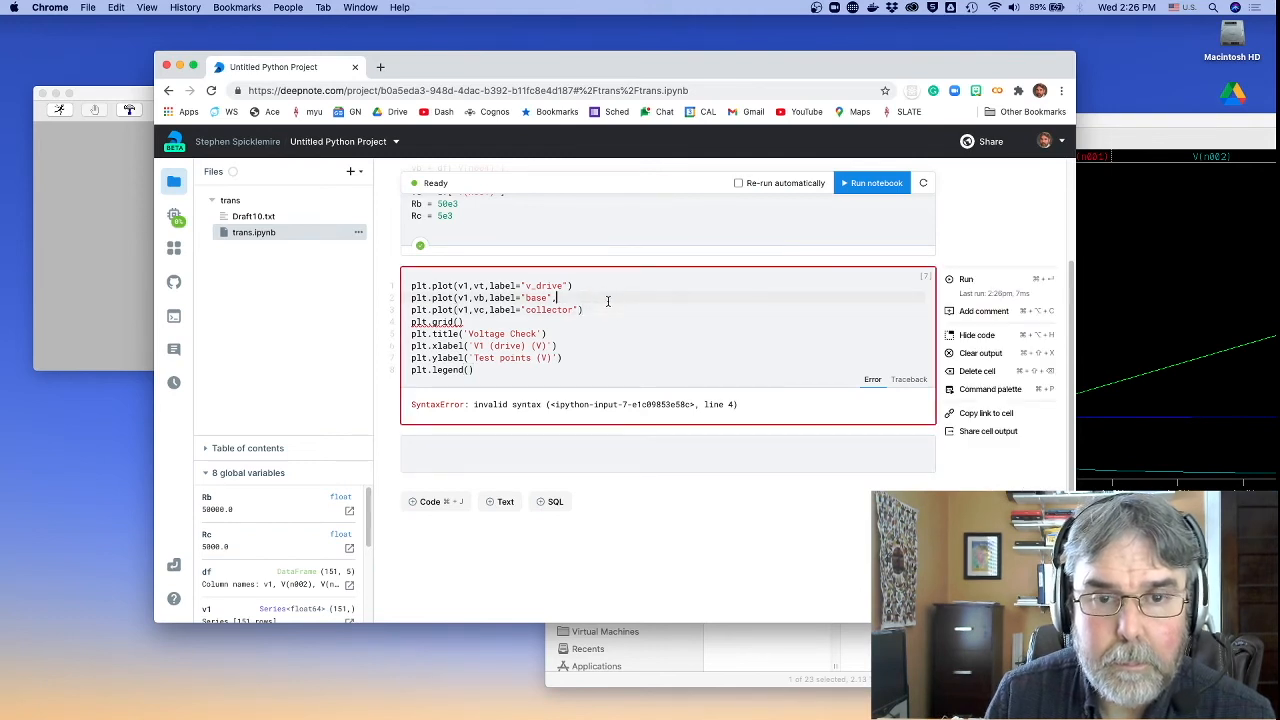
{"action": "left_click", "coordinate": [871, 183]}
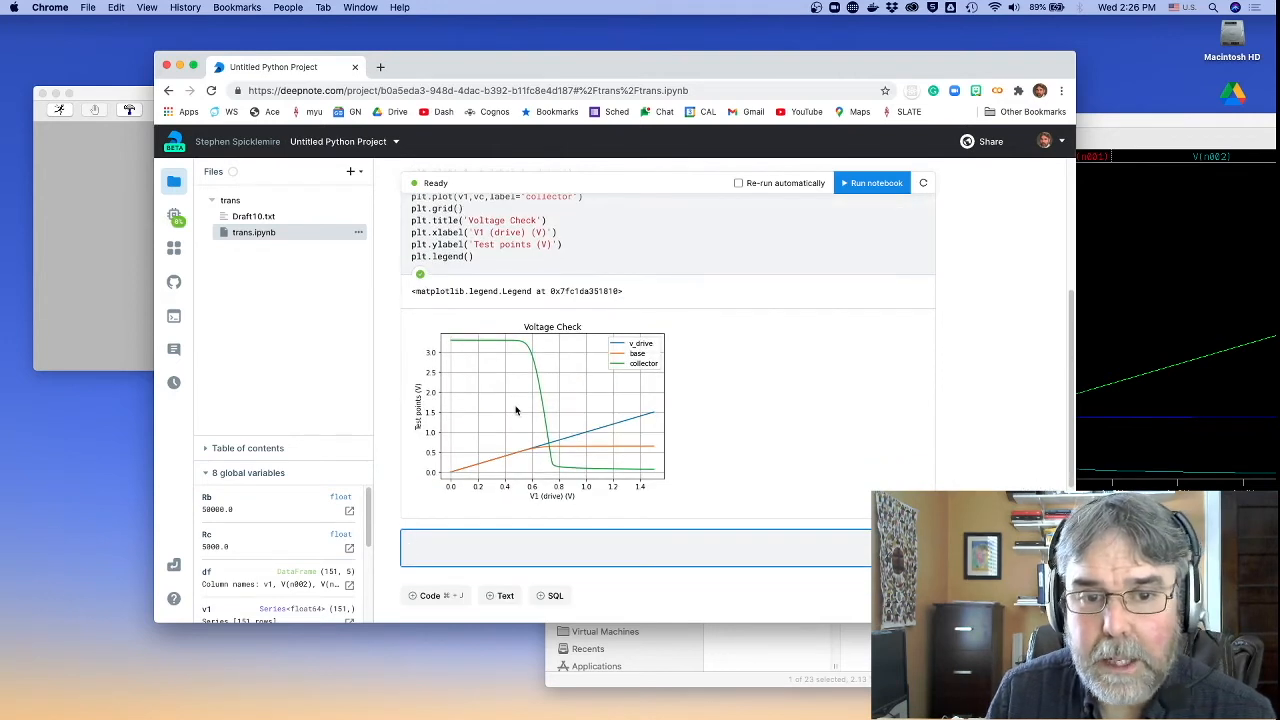
Dismiss the suggestions and return to the data cell to index v1 as df.v1[]
{"action": "type", "text": "c"}
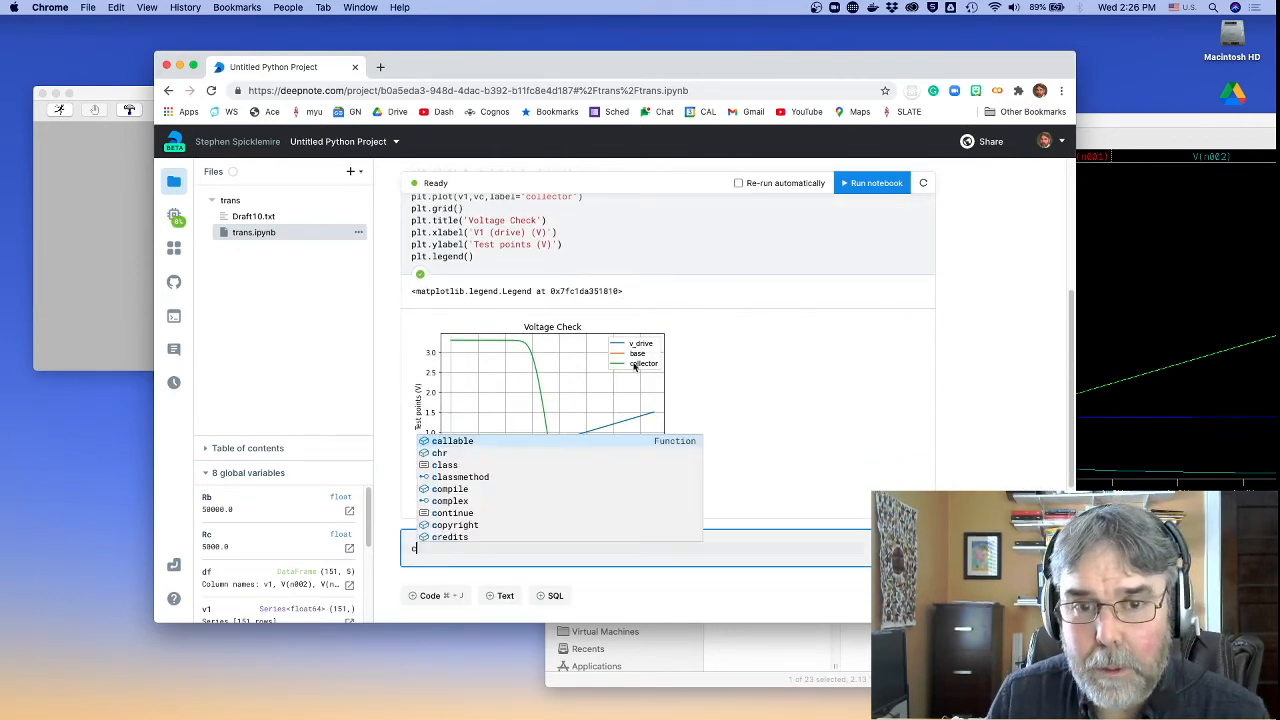
{"action": "mouse_move", "coordinate": [737, 365]}
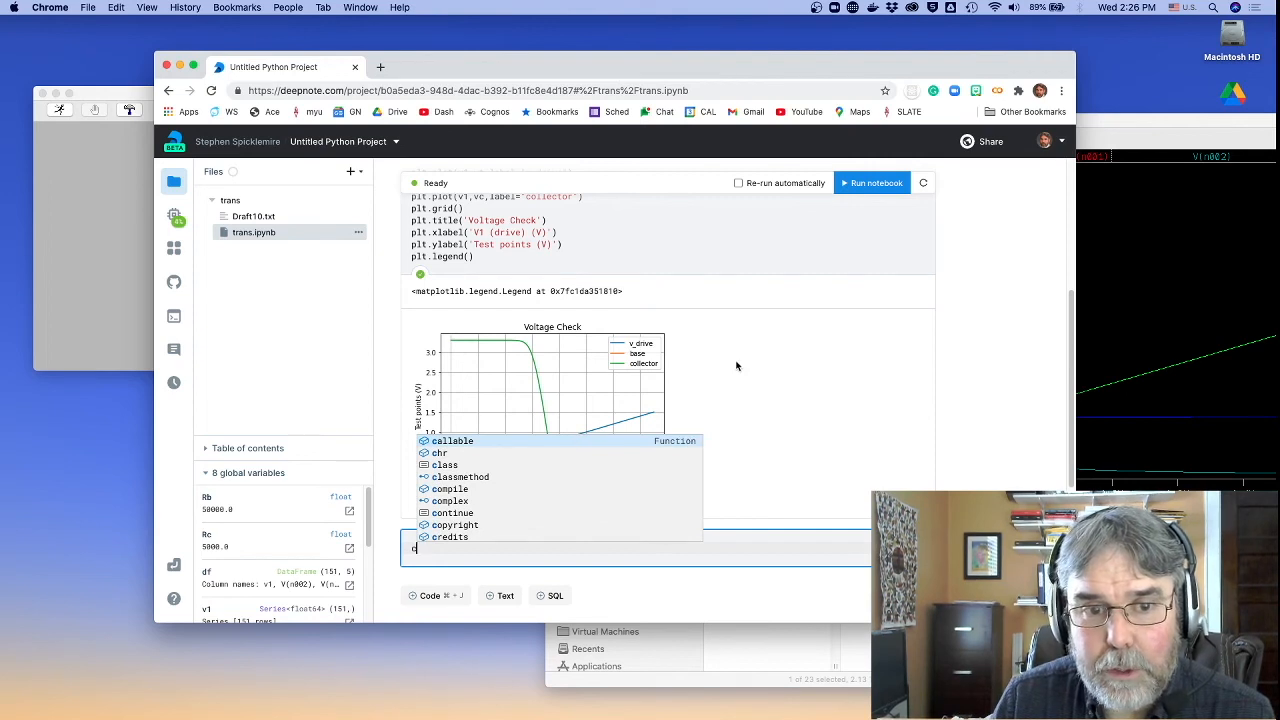
{"action": "key", "text": "Escape"}
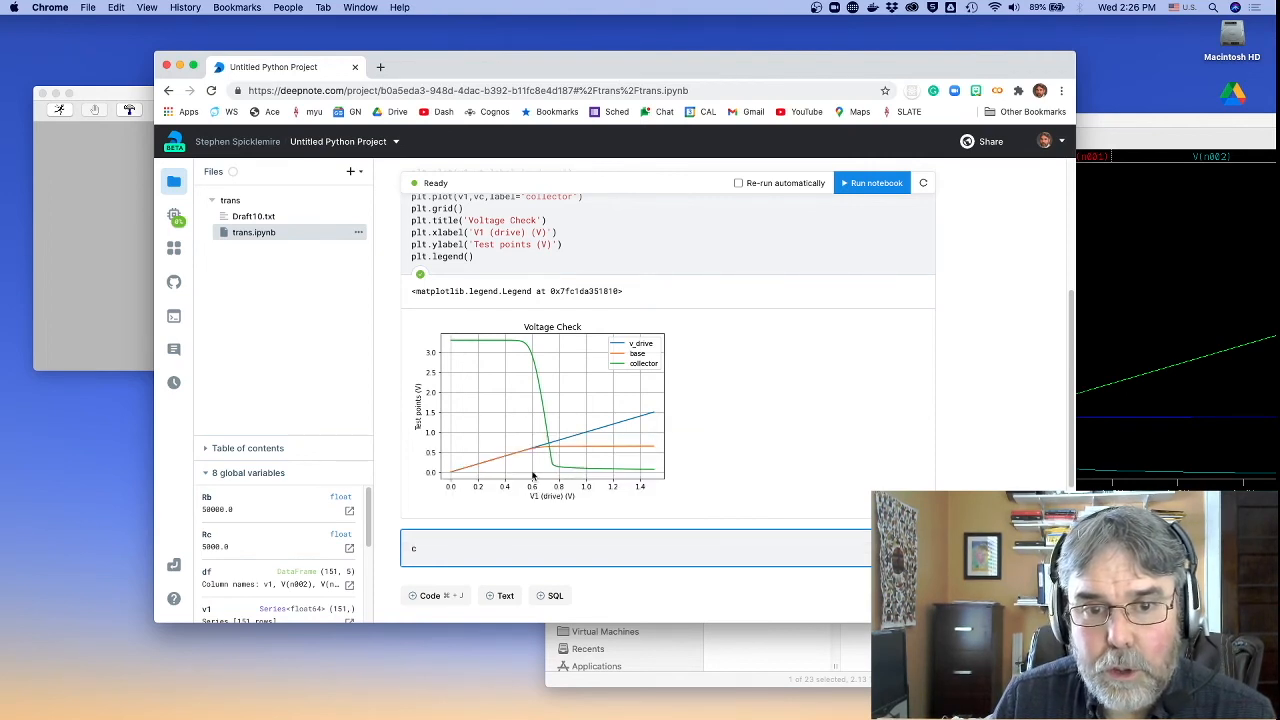
{"action": "mouse_move", "coordinate": [656, 448]}
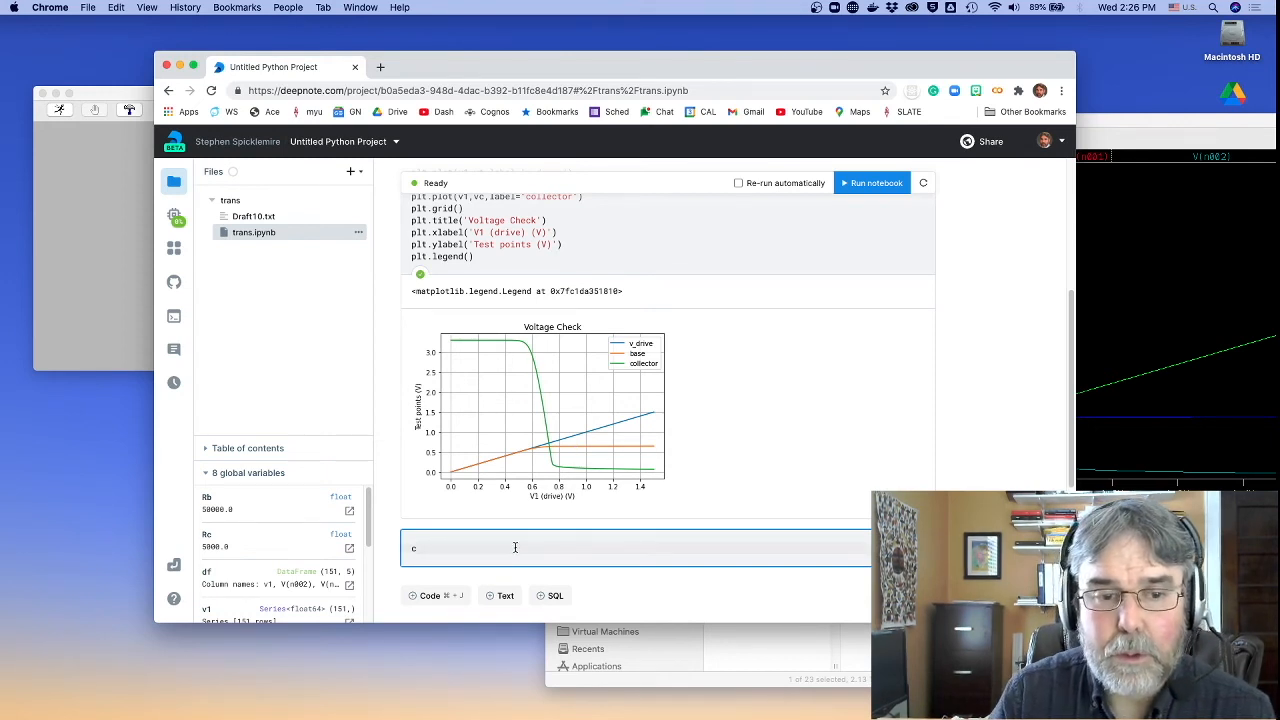
{"action": "key", "text": "backspace"}
{"action": "type", "text": "v1 = df.v1[]"}
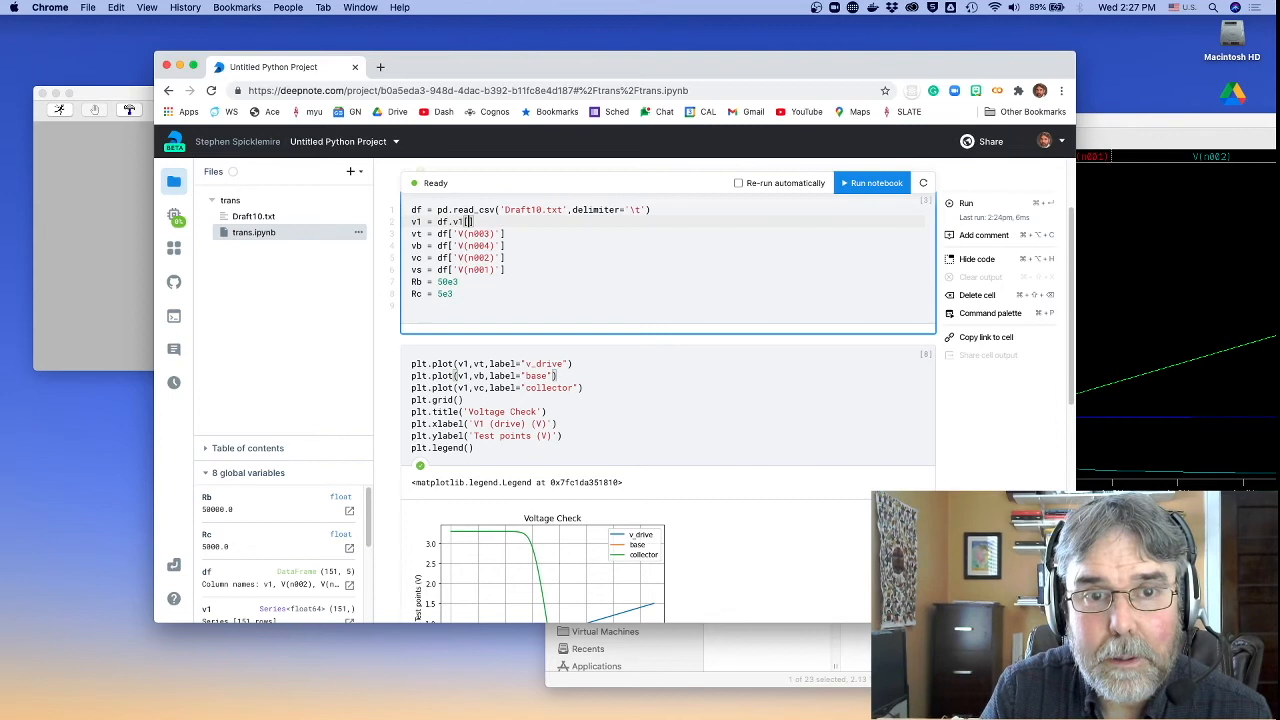
Define a mask 'interesting' selecting v1 between 0.5 and 0.75
{"action": "key", "text": "Return"}
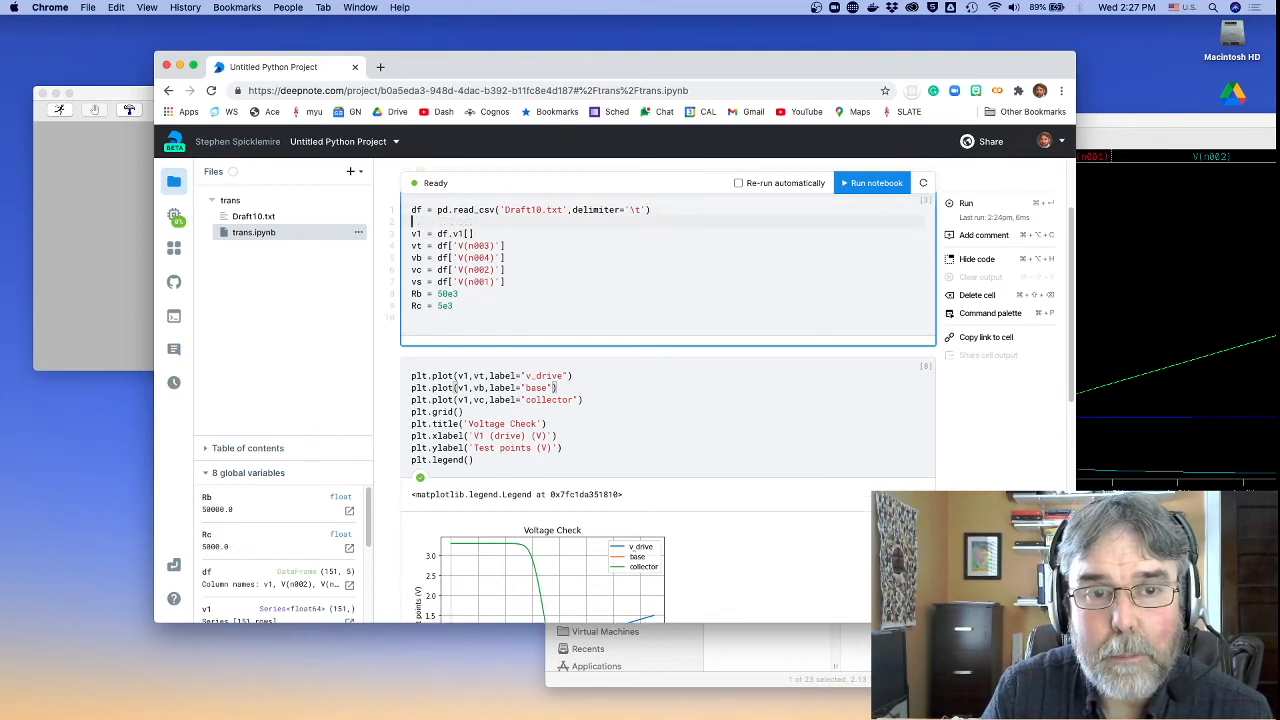
{"action": "type", "text": "interesting"}
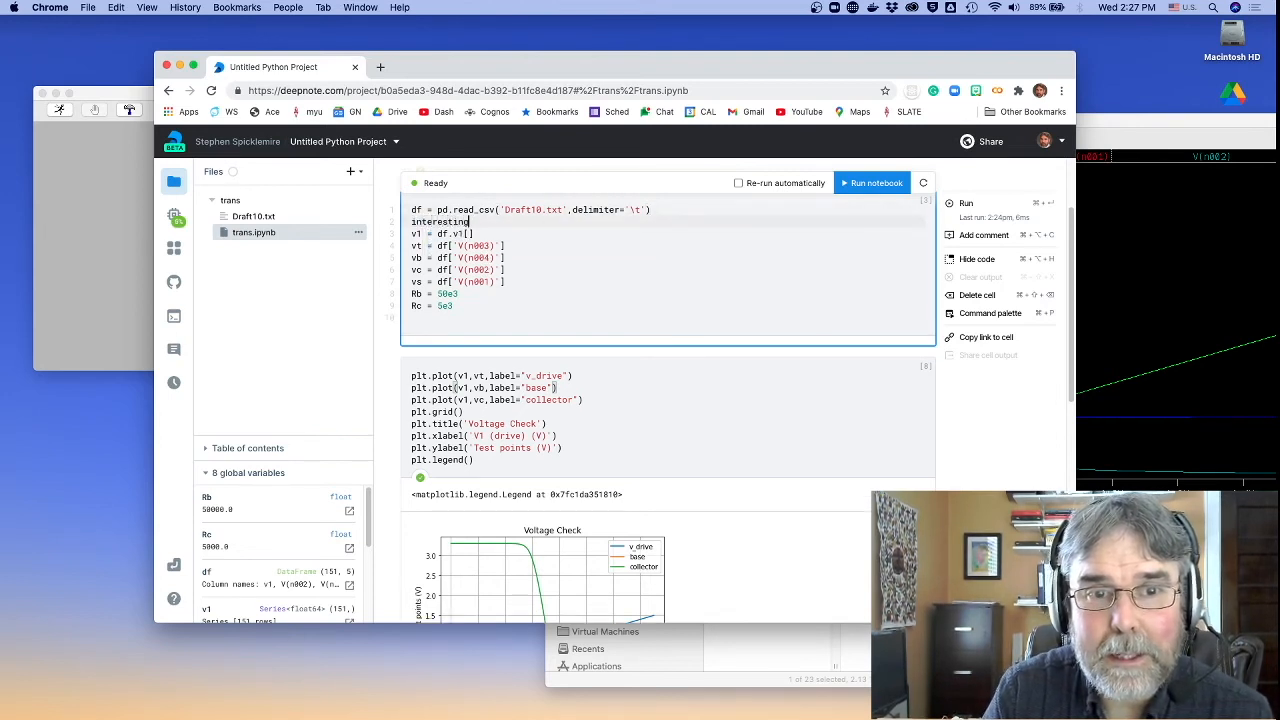
{"action": "type", "text": "= (df.v1 > 0.5"}
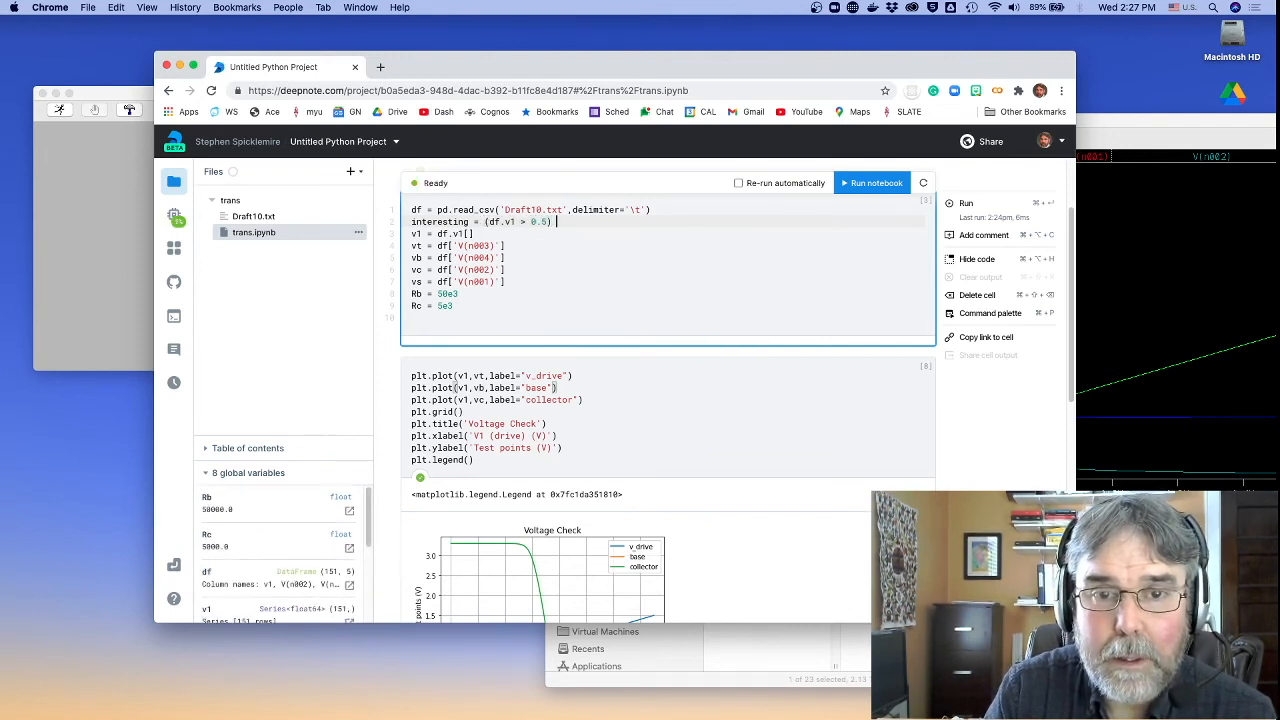
{"action": "type", "text": "& (df.v1 <"}
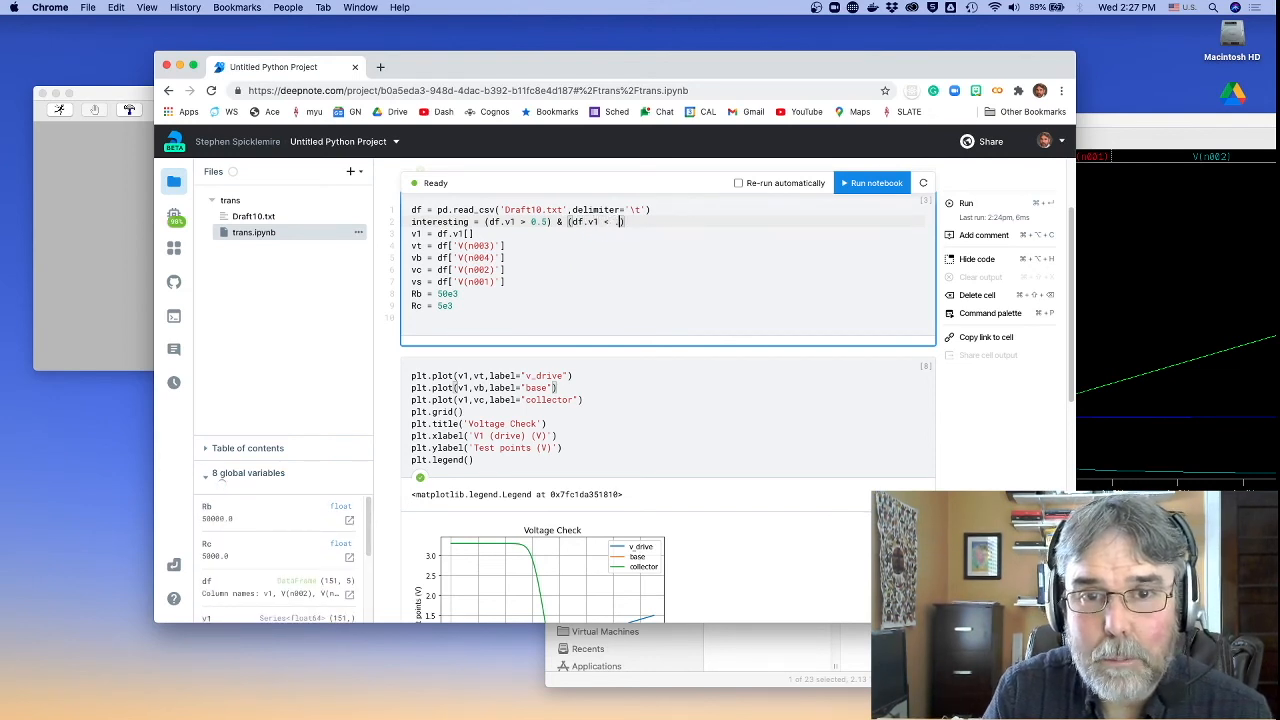
{"action": "type", "text": ".75"}
{"action": "left_click", "coordinate": [667, 234]}
{"action": "type", "text": "interesting"}
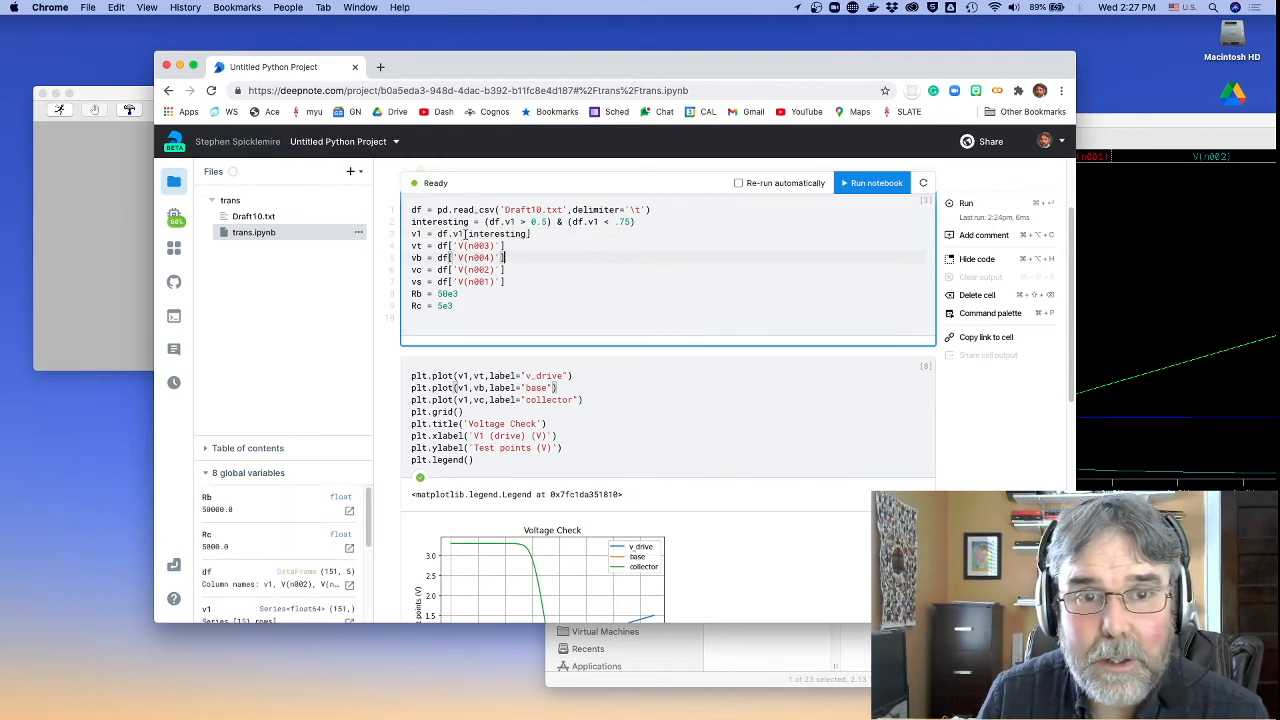
Apply [interesting] to the voltage series to filter them
{"action": "double_click", "coordinate": [493, 234]}
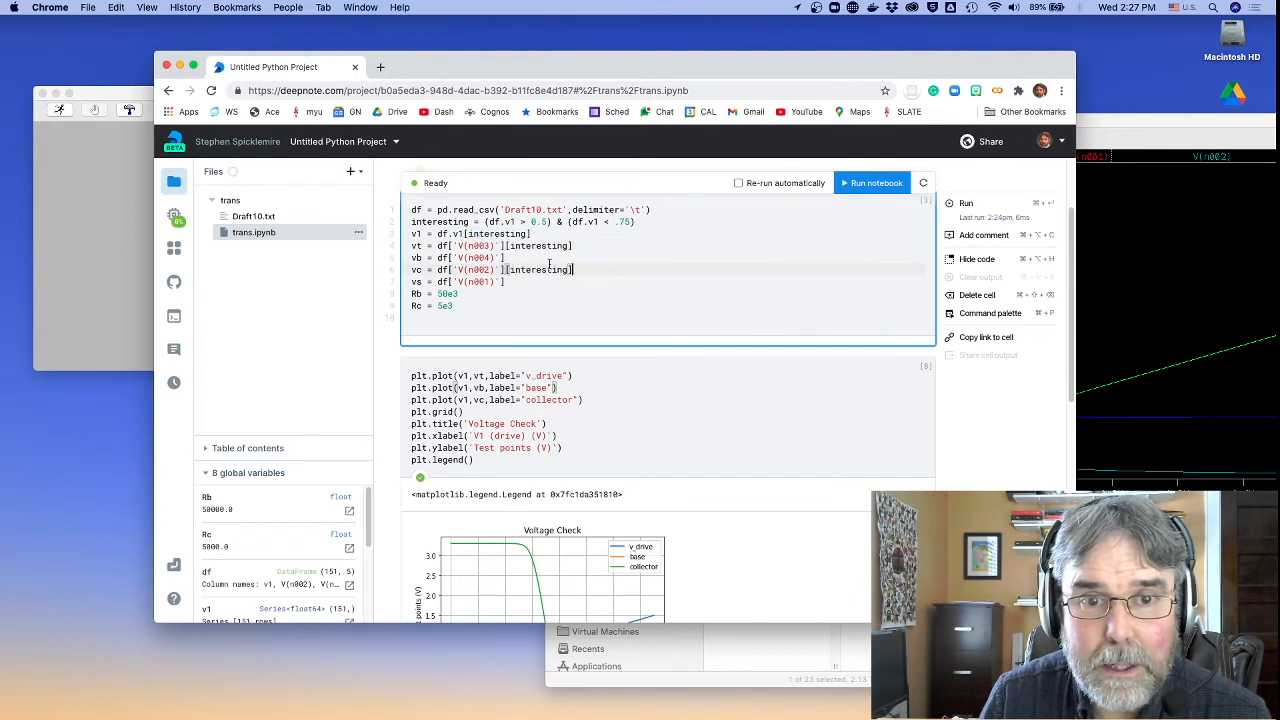
{"action": "type", "text": "[interesting]"}
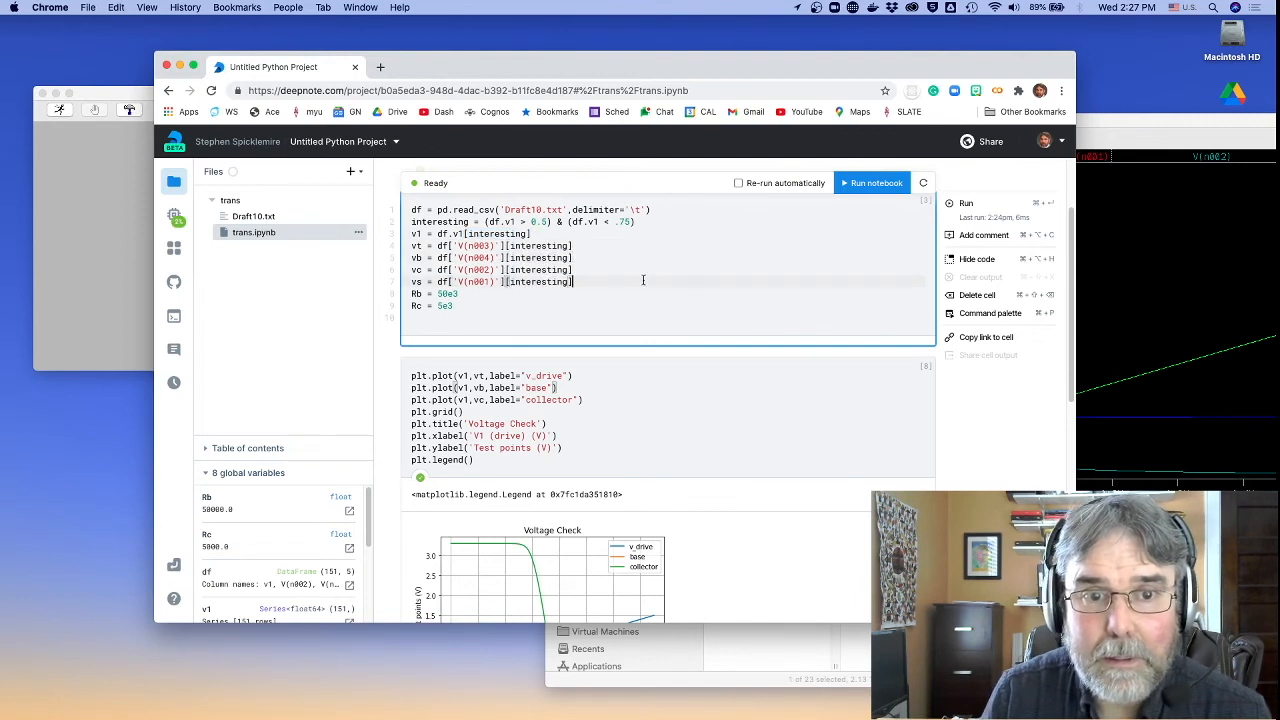
{"action": "scroll", "scroll_direction": "down", "scroll_amount": 3}
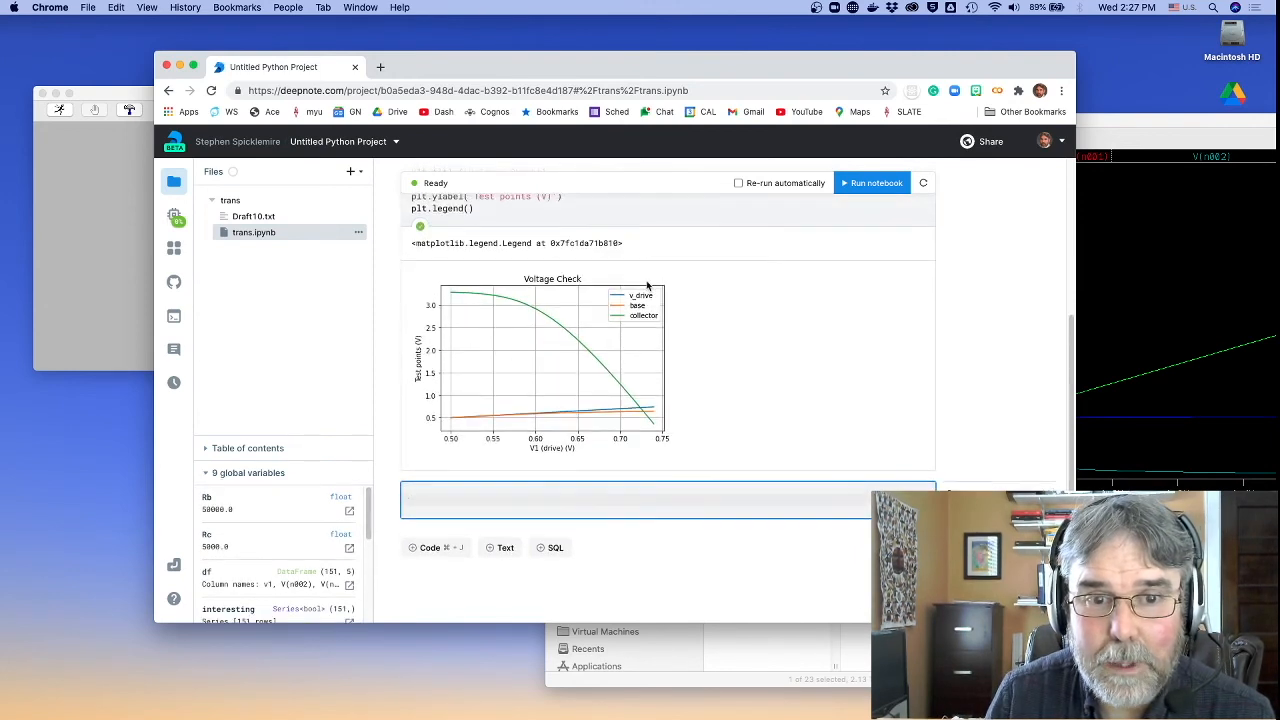
Scroll back up to the data cell's filter to set its lower bound to 0.55
{"action": "scroll", "scroll_direction": "up", "scroll_amount": 3}
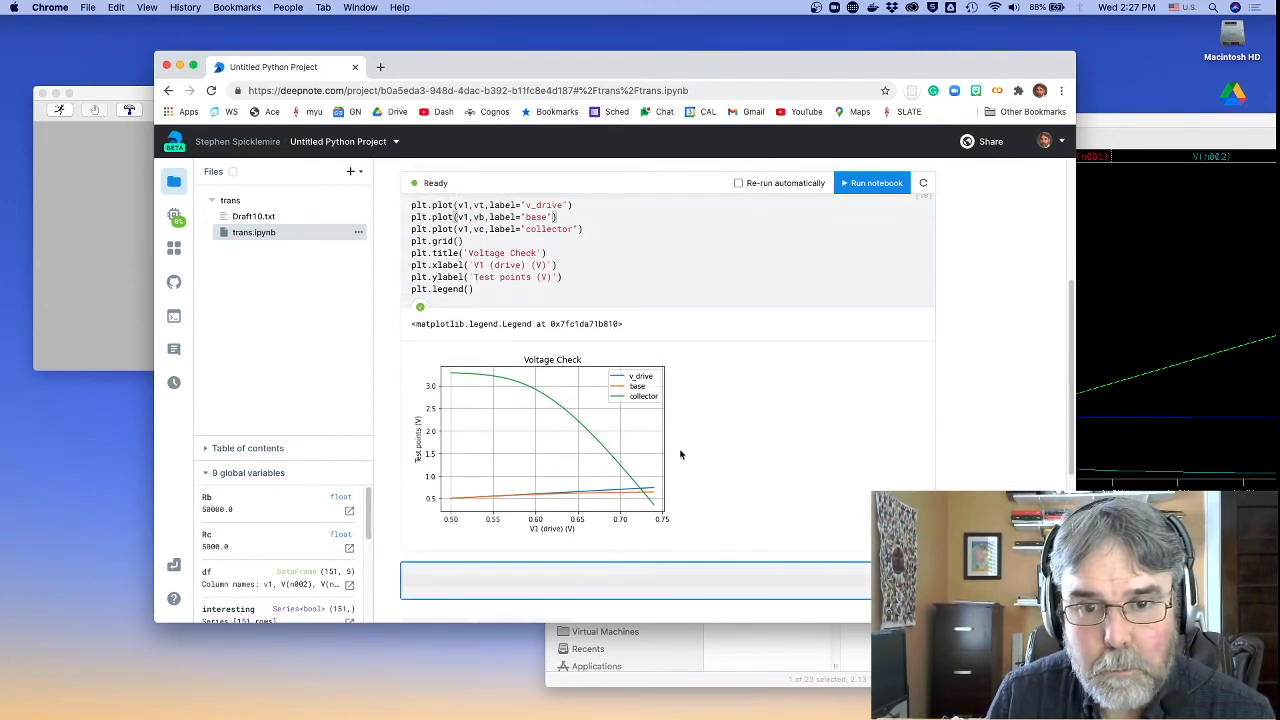
{"action": "mouse_move", "coordinate": [660, 458]}
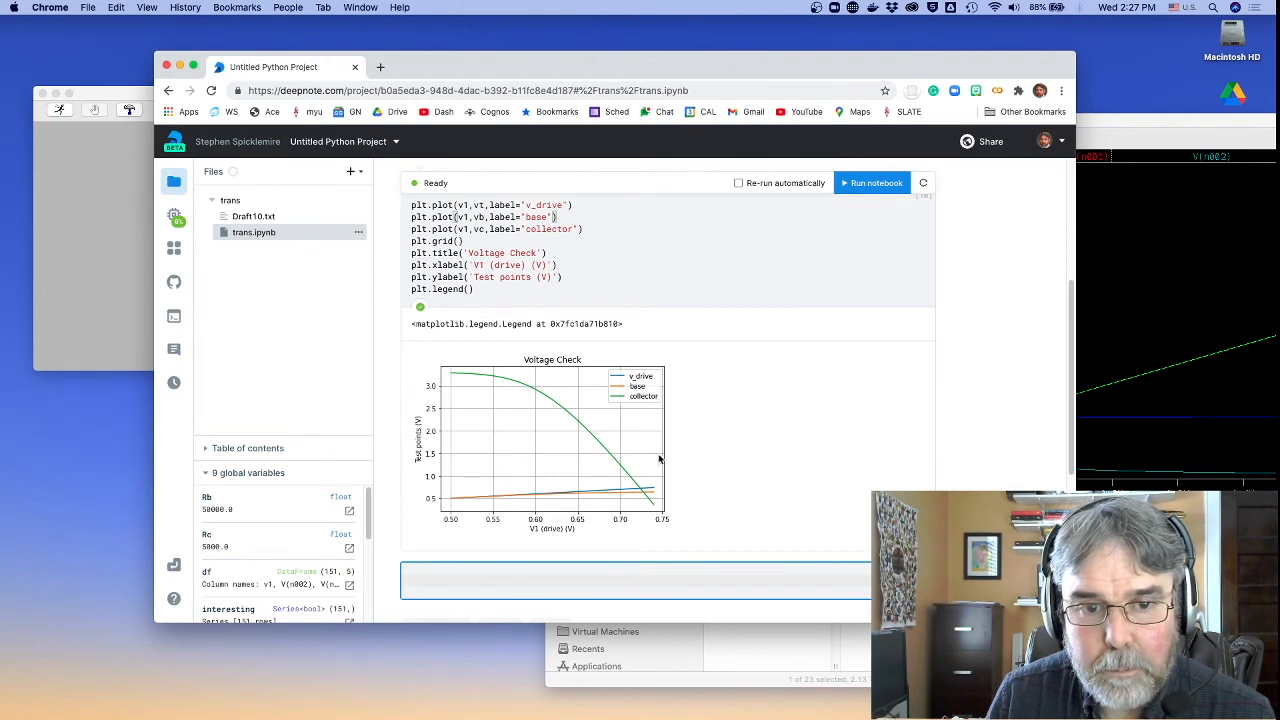
{"action": "mouse_move", "coordinate": [650, 502]}
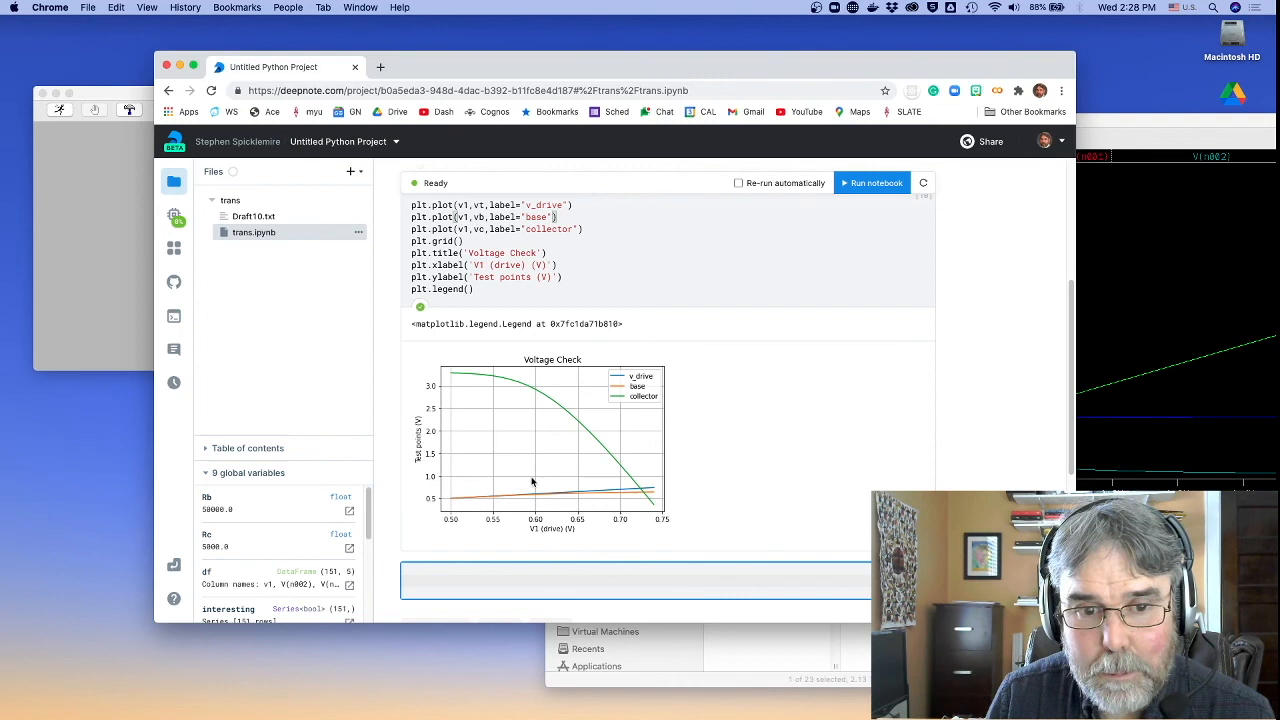
{"action": "scroll", "scroll_direction": "up", "scroll_amount": 3}
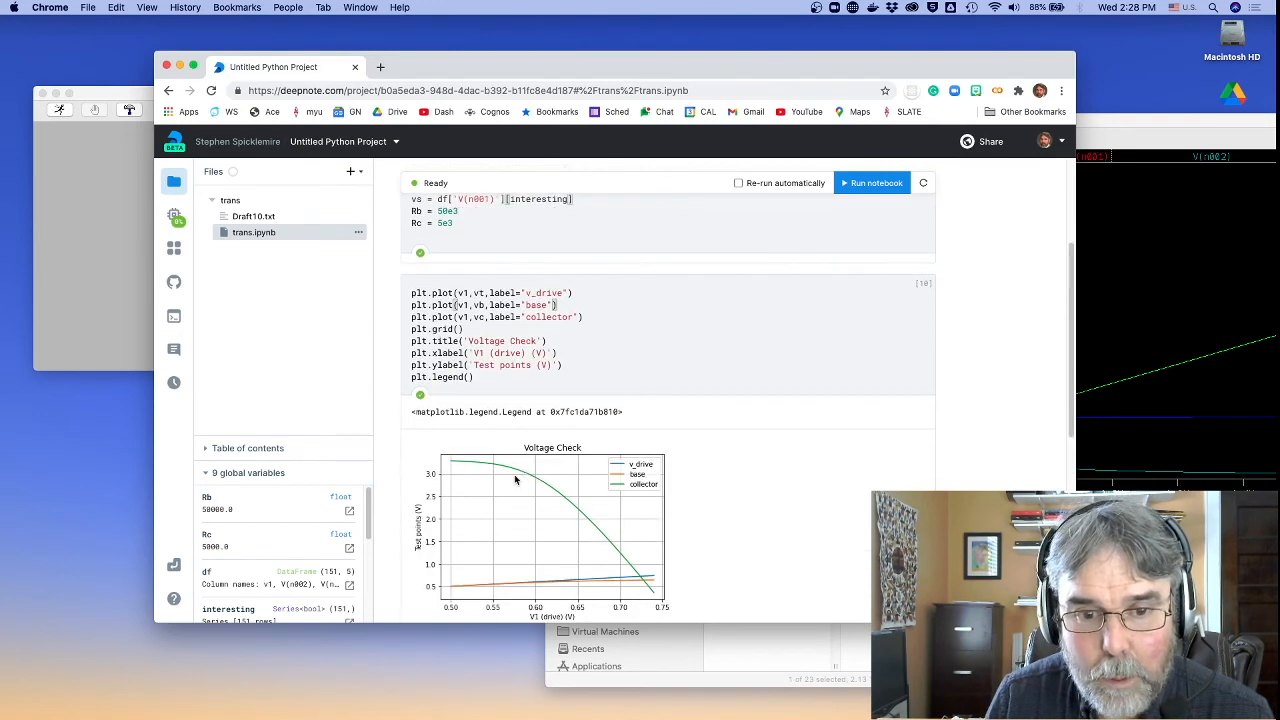
{"action": "scroll", "scroll_direction": "up", "scroll_amount": 3}
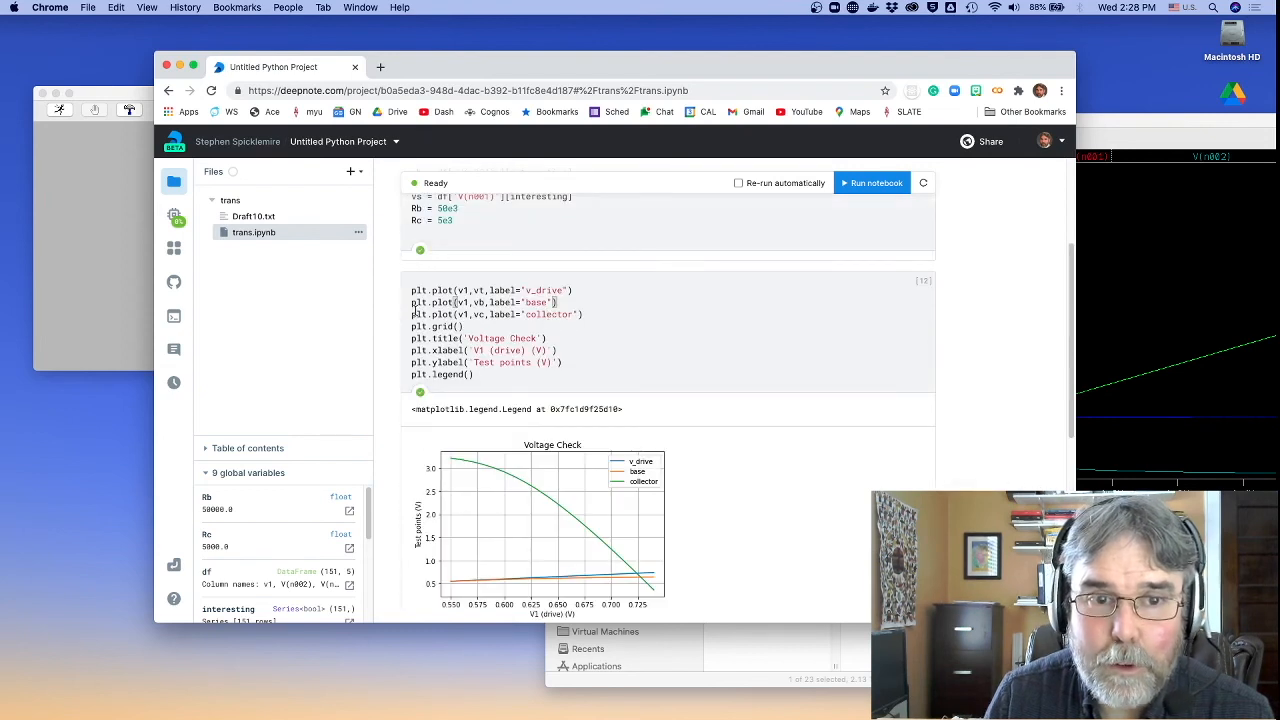
{"action": "scroll", "scroll_direction": "up", "scroll_amount": 3}
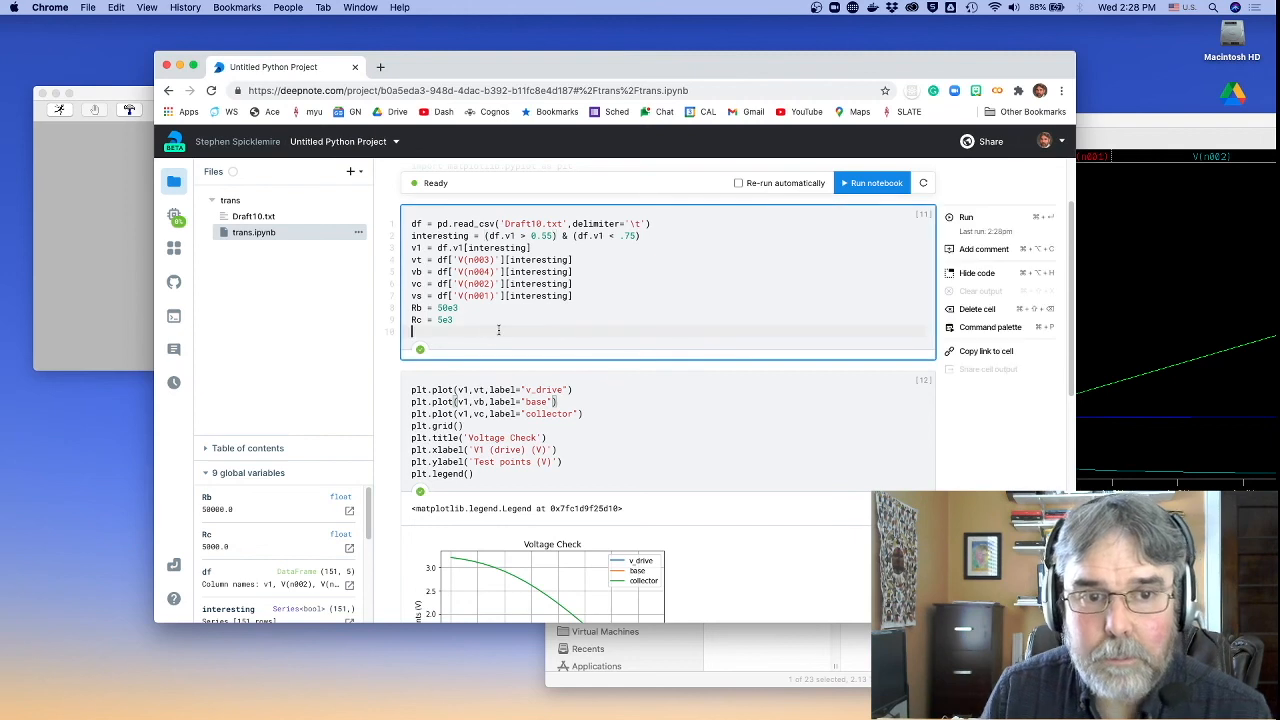
Compute collector current Ic = (vs - vc)/Rc in the data cell
{"action": "type", "text": "Ic ="}
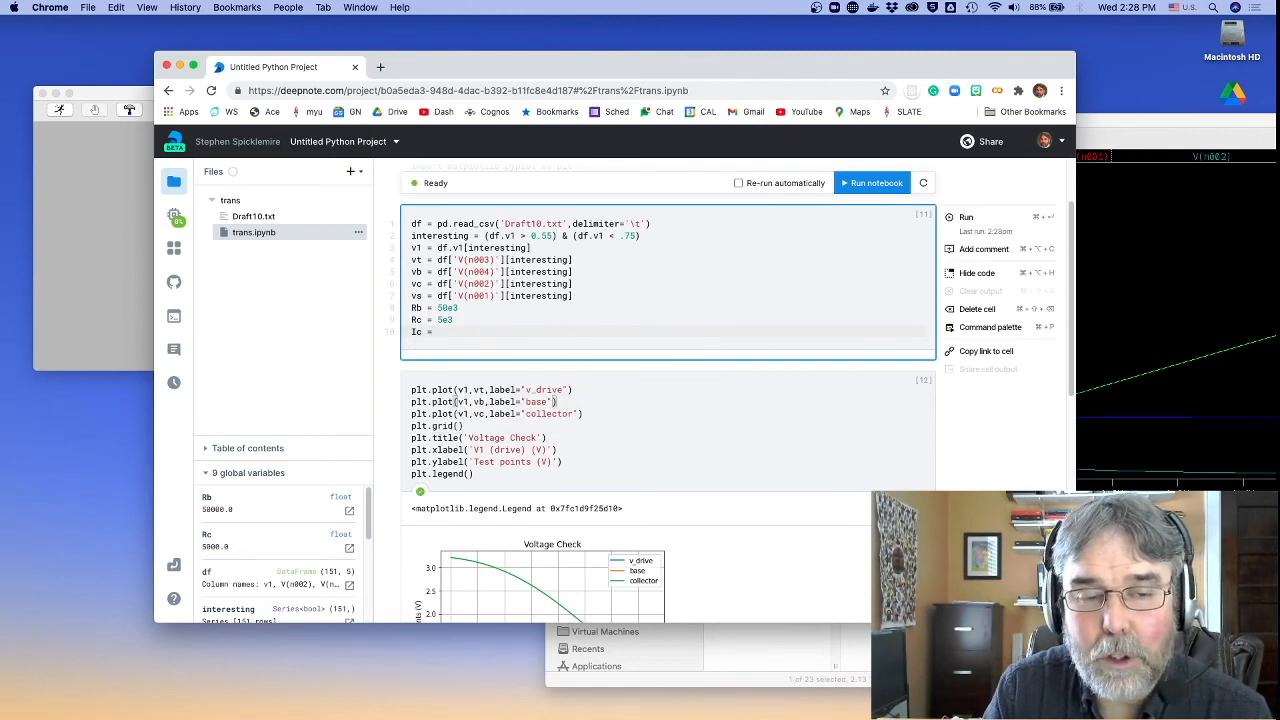
{"action": "type", "text": "()"}
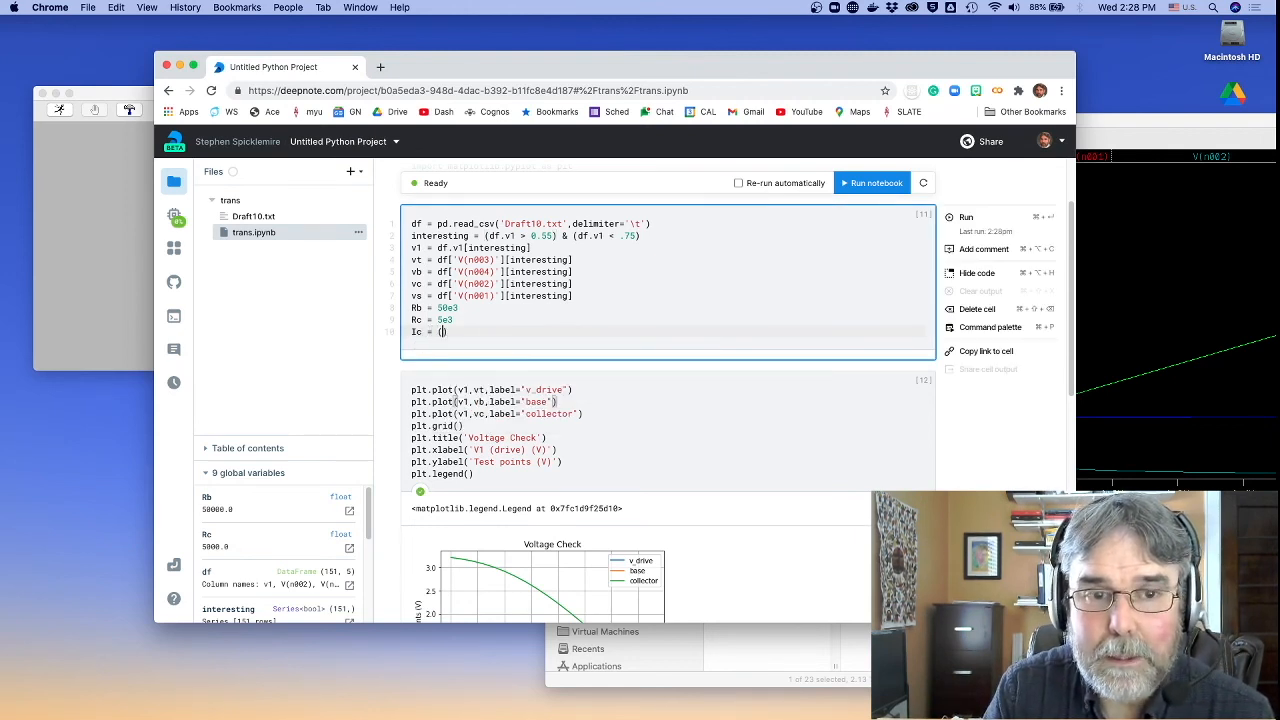
{"action": "type", "text": "vs"}
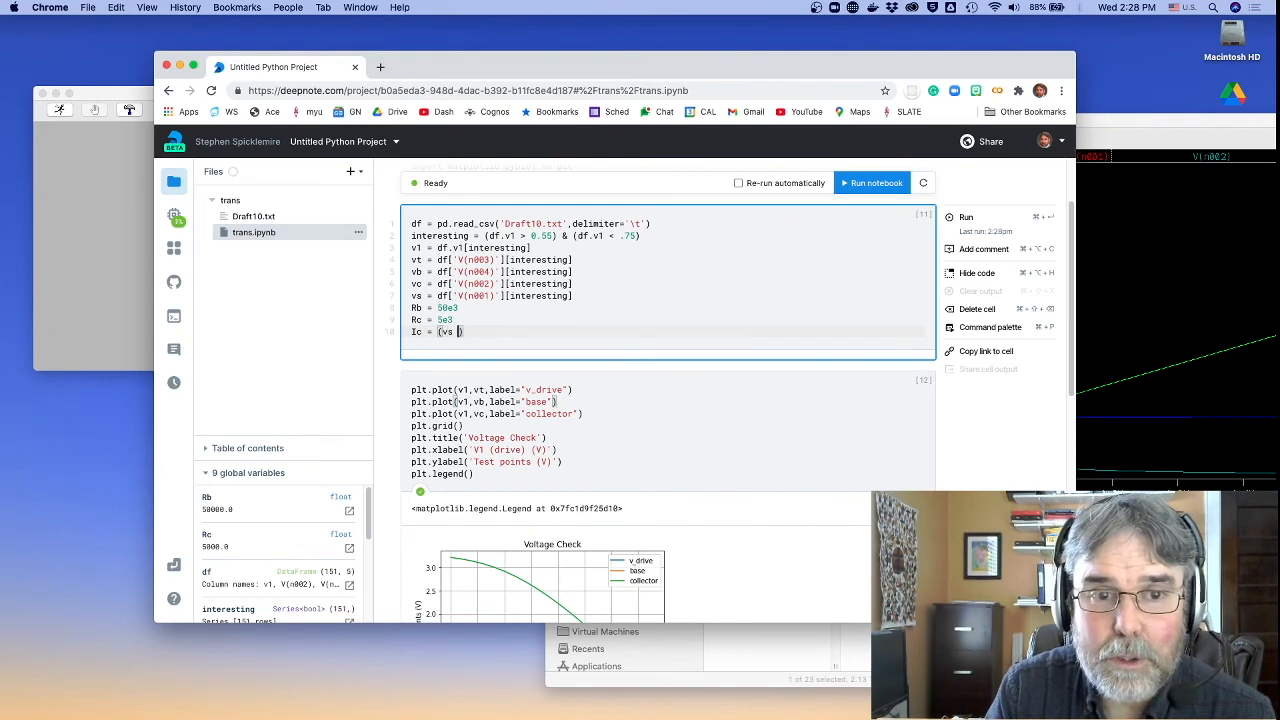
{"action": "type", "text": "- vc)"}
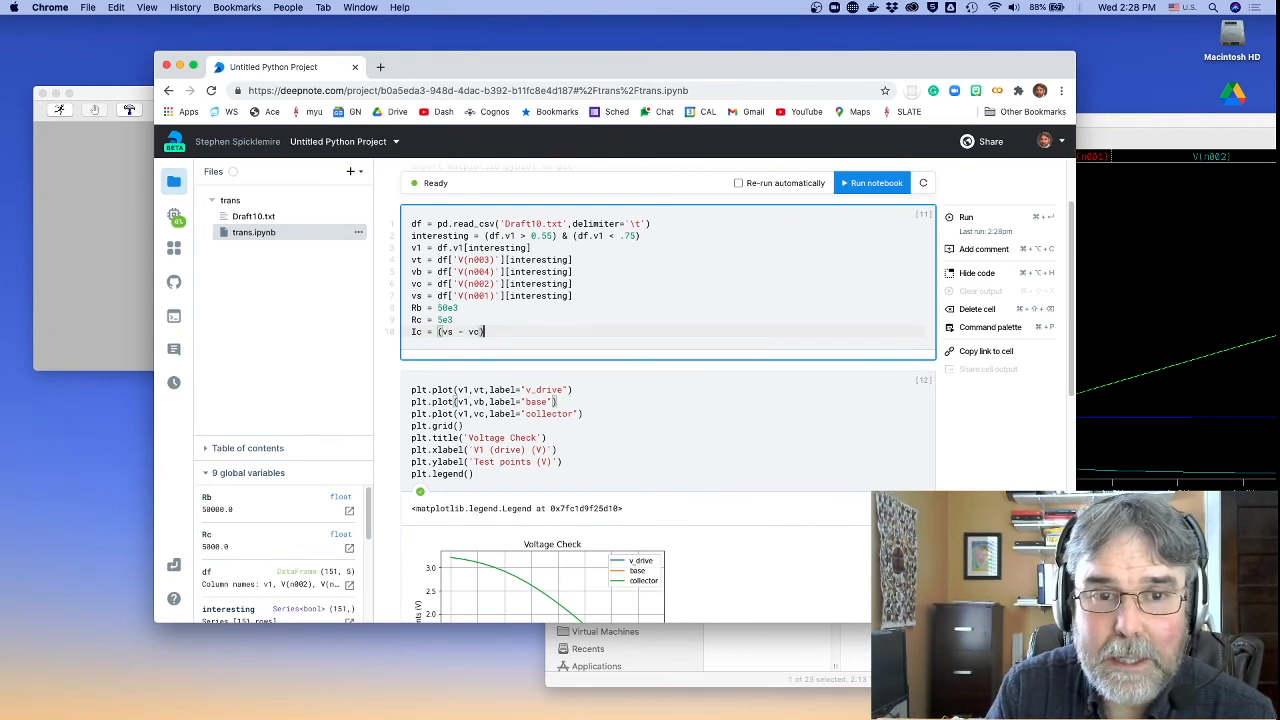
{"action": "type", "text": "/Rc"}
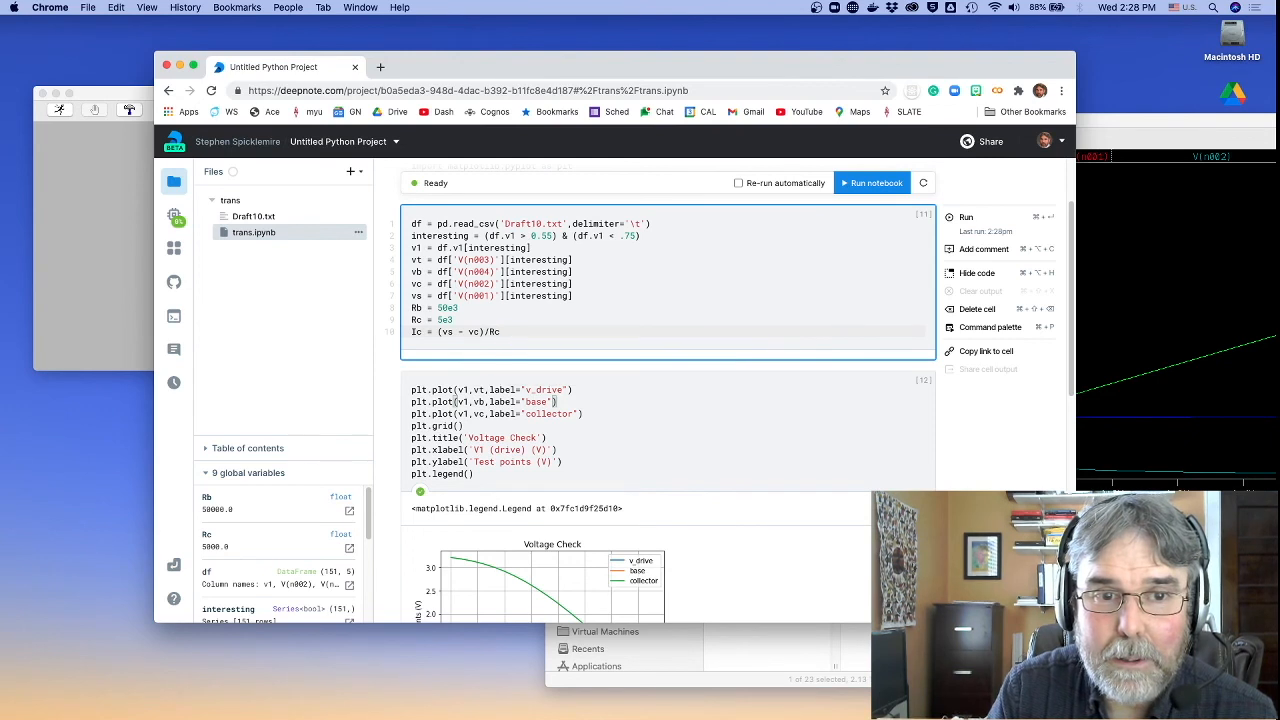
Compute base current Ib = (vt - vb)/Rb
{"action": "type", "text": "Ib = ()"}
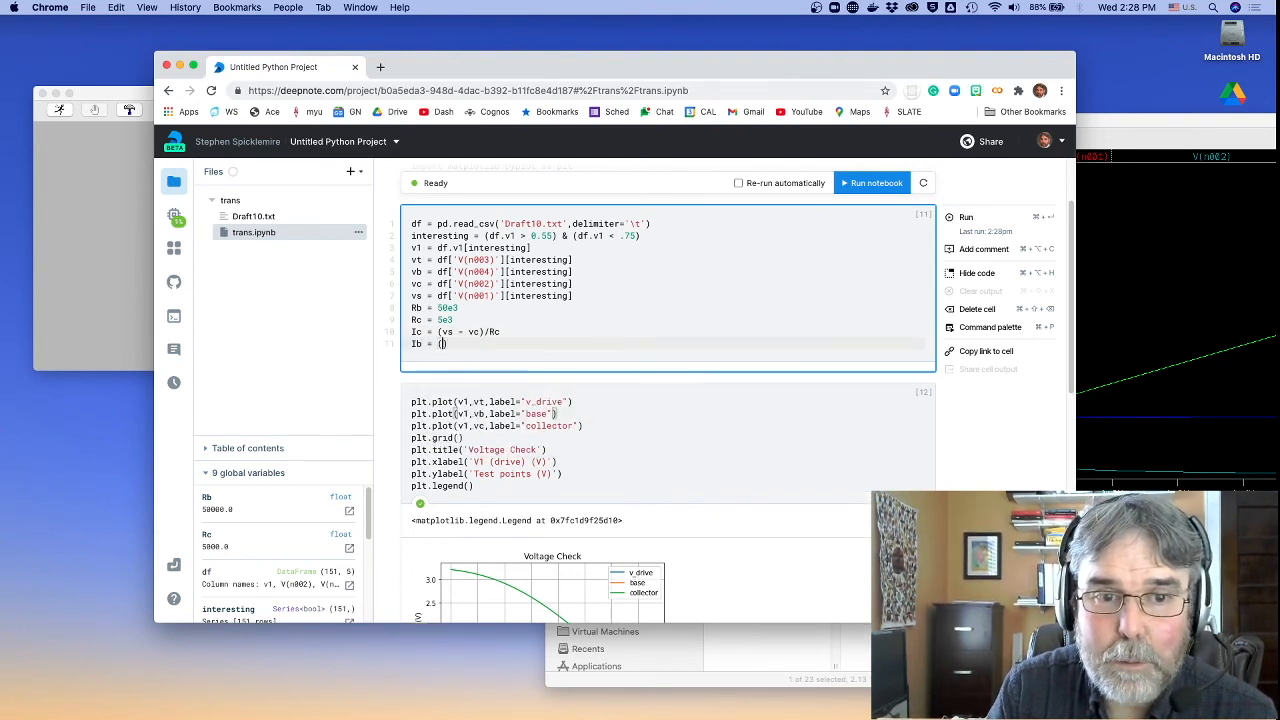
{"action": "type", "text": "vt"}
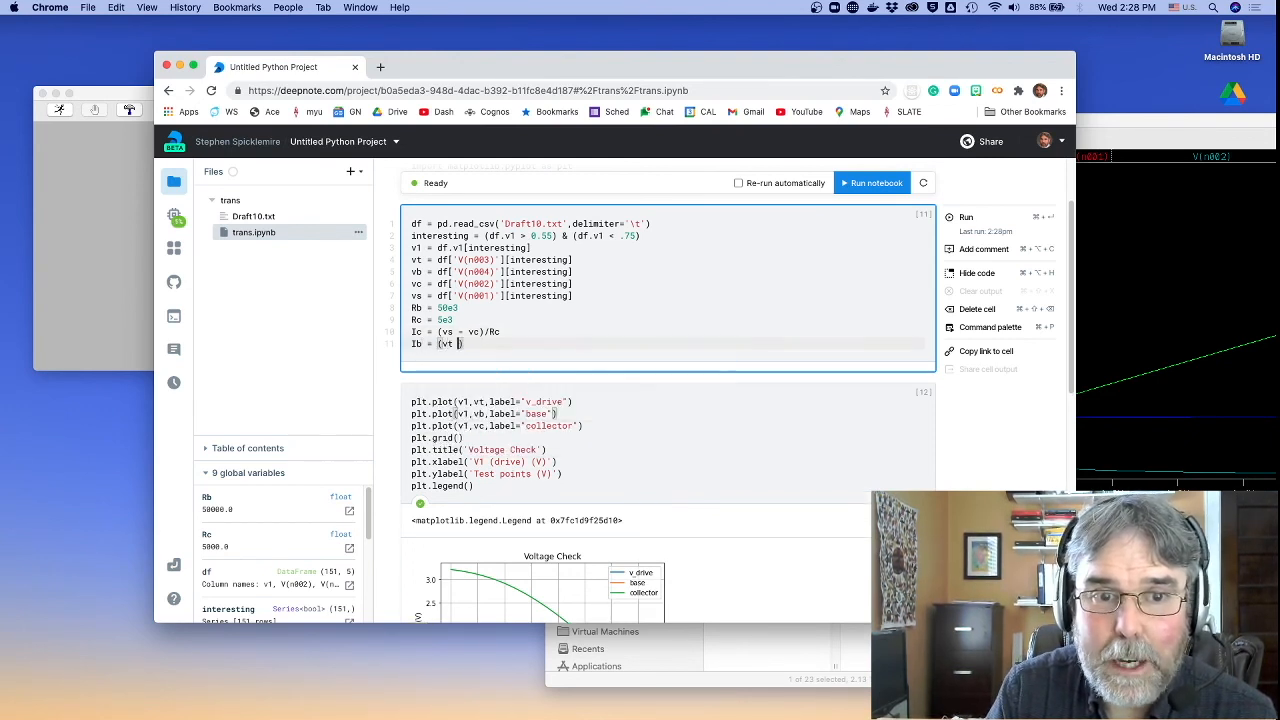
{"action": "type", "text": "- vb)/"}
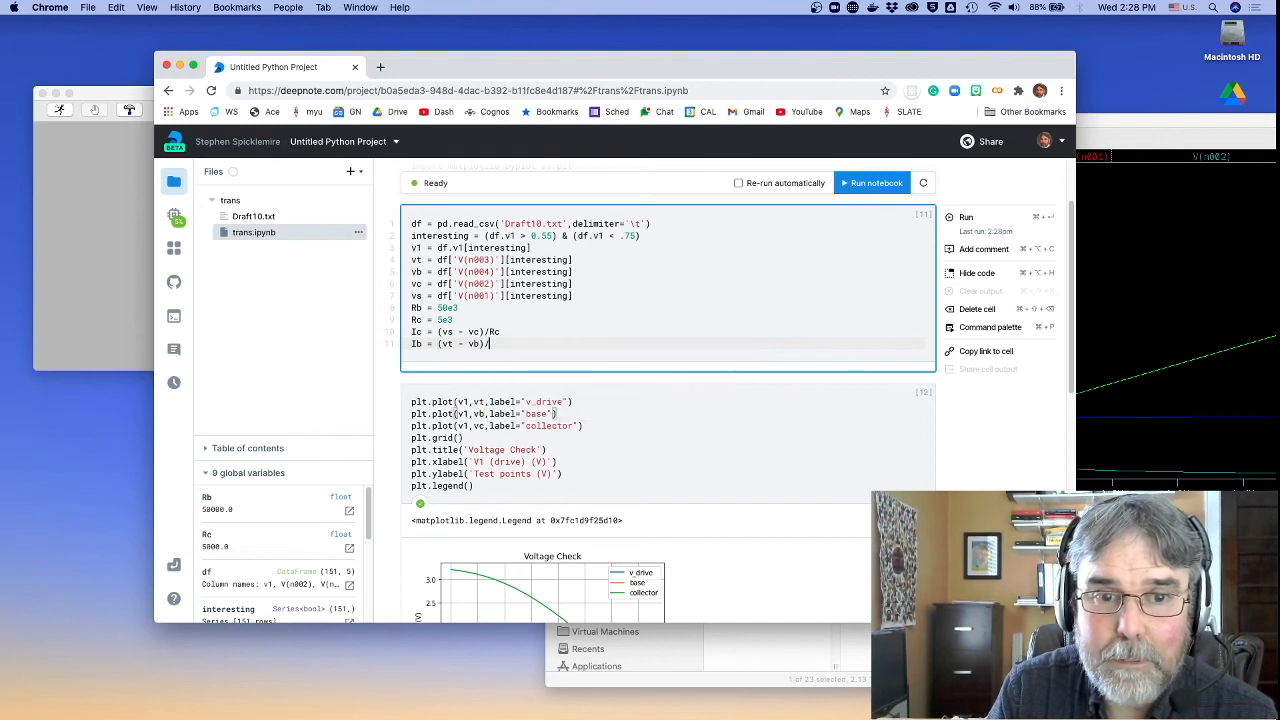
{"action": "type", "text": "Rb"}
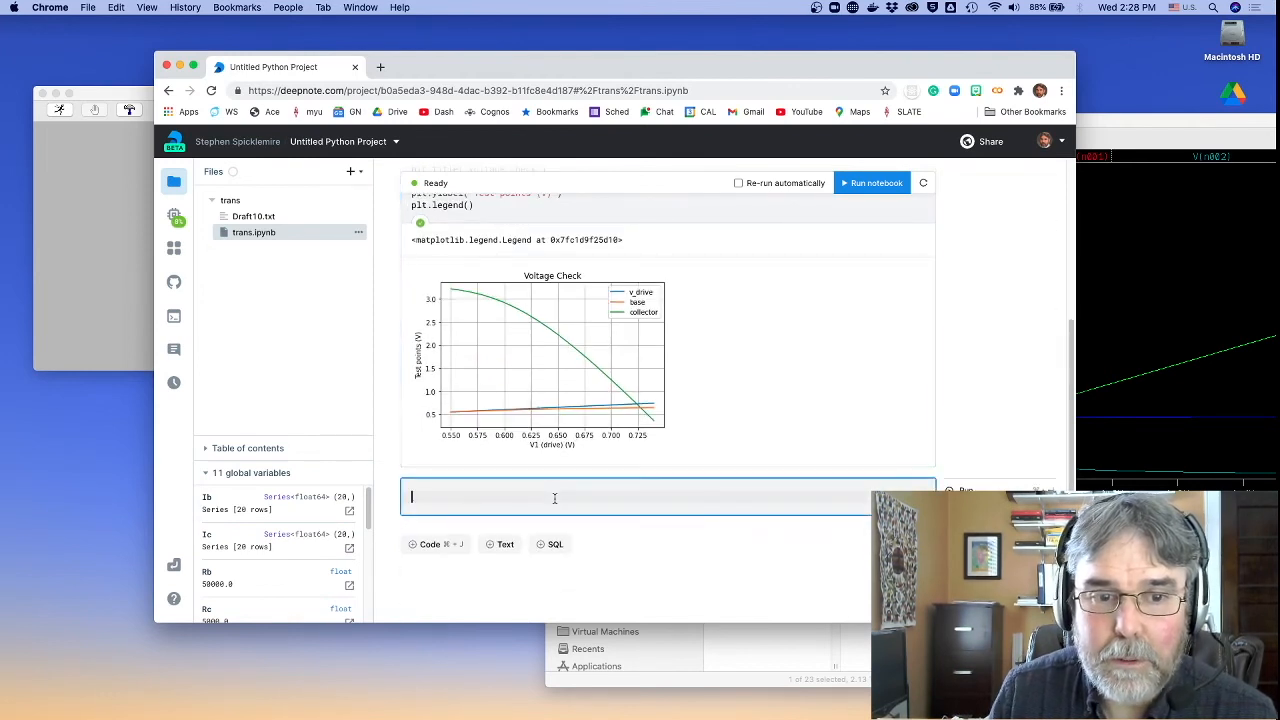
In a new cell, plot Ic against Ib as blue dots with plt.plot(Ib, Ic, 'b.')
{"action": "type", "text": "plt."}
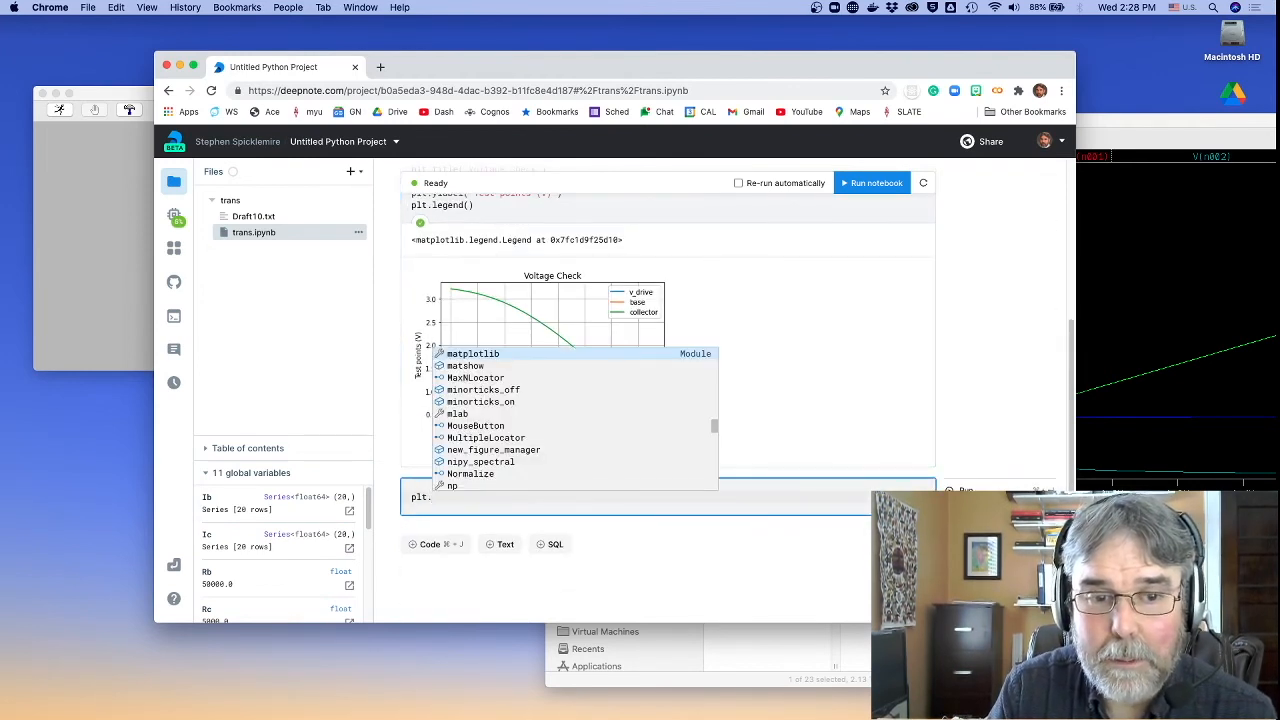
{"action": "type", "text": "plot(Ib)"}
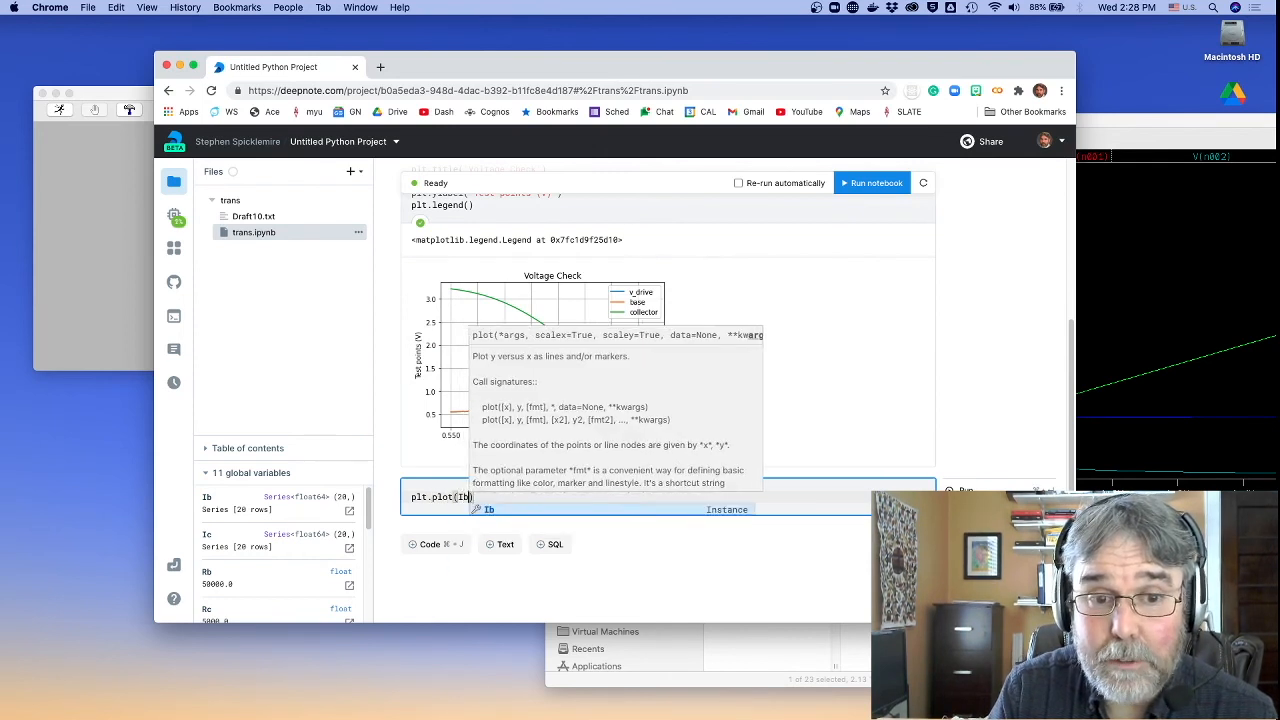
{"action": "type", "text": ","}
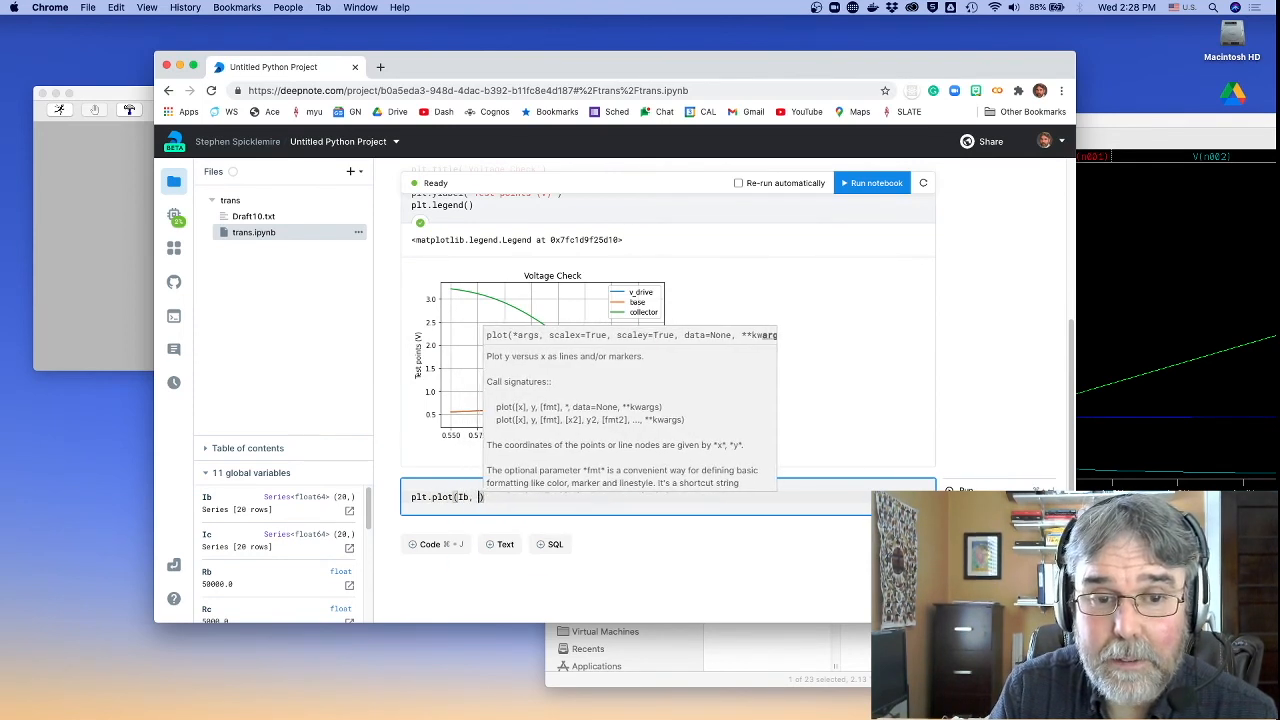
{"action": "type", "text": "Ic, 'b."}
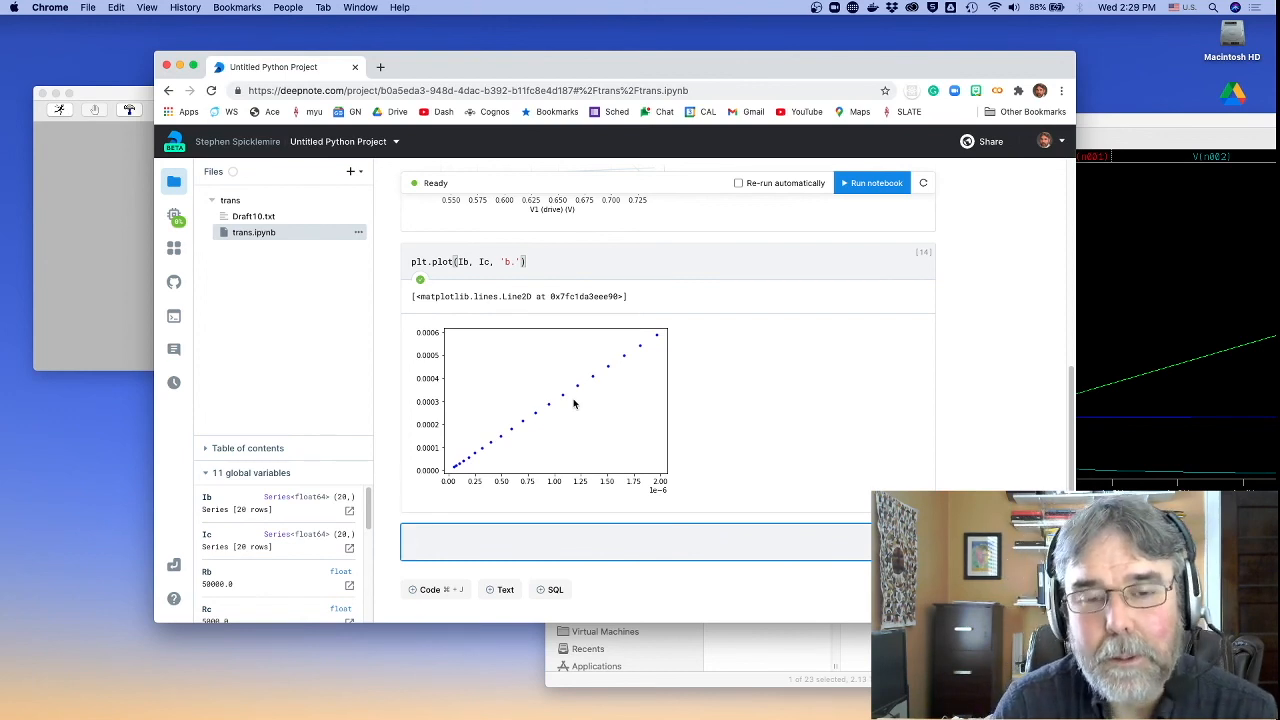
{"action": "mouse_move", "coordinate": [594, 347]}
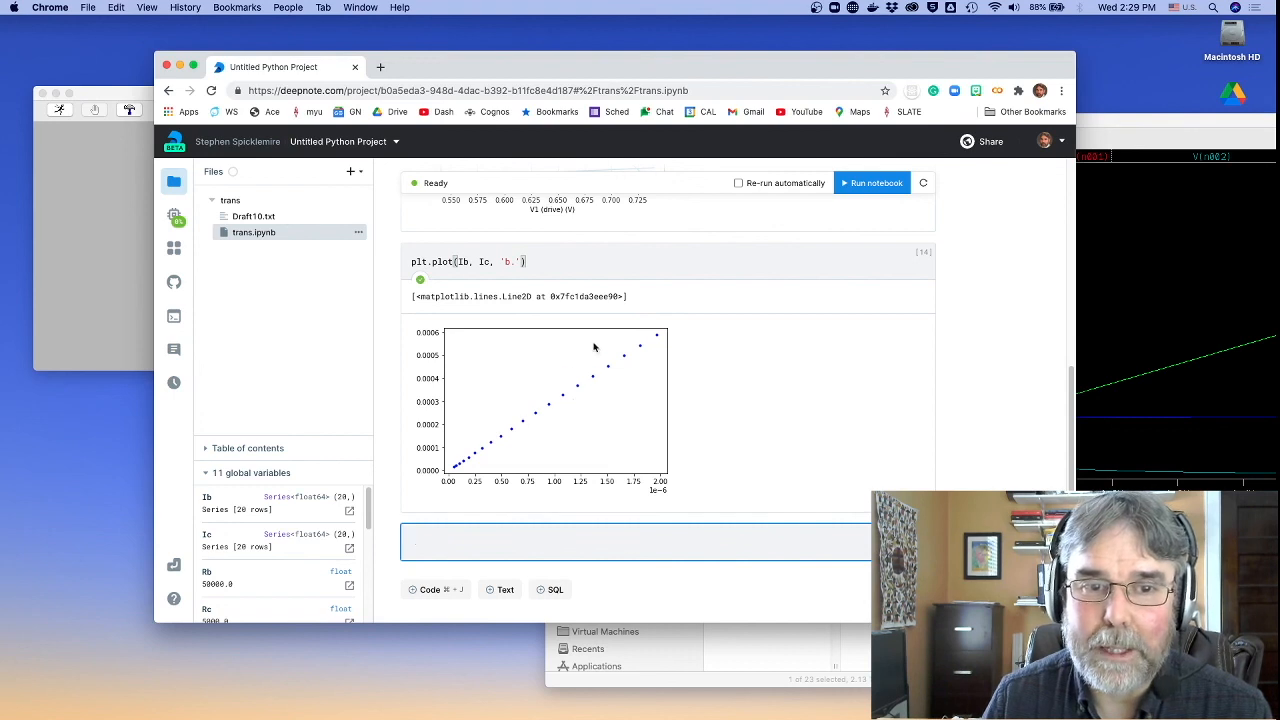
{"action": "mouse_move", "coordinate": [587, 358]}
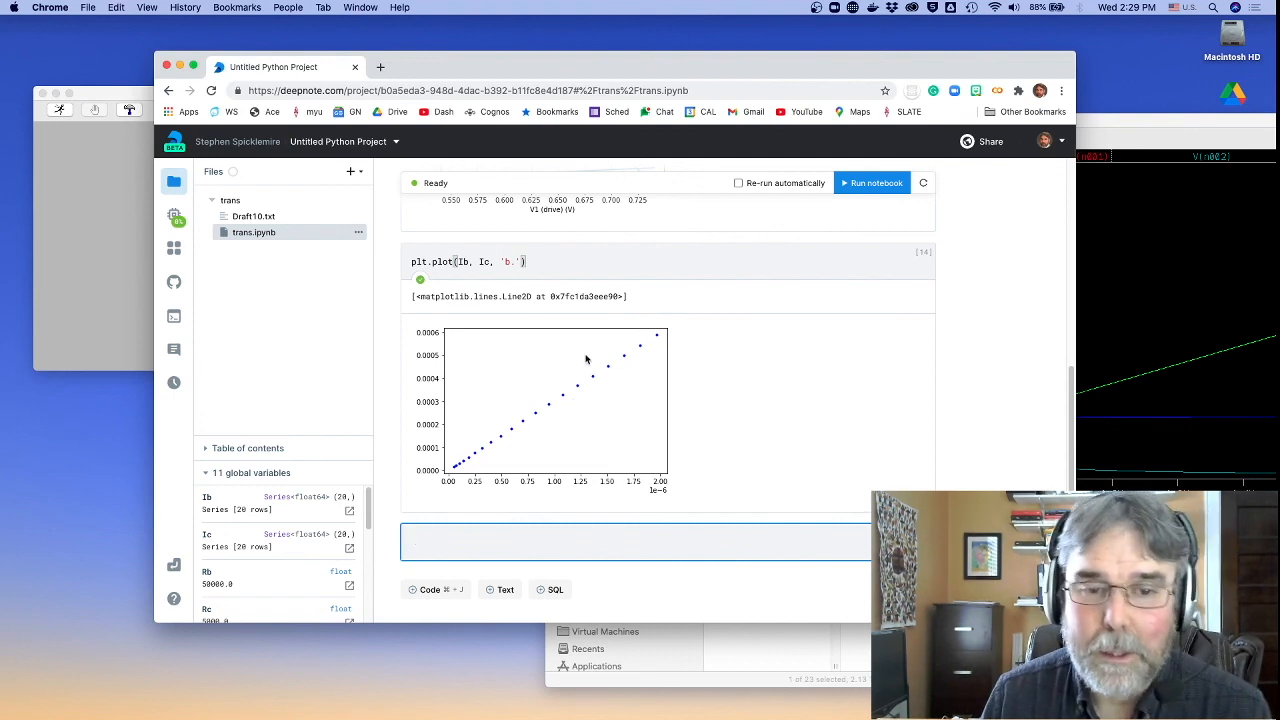
{"action": "mouse_move", "coordinate": [604, 389]}
{"action": "type", "text": "plt.grid()"}
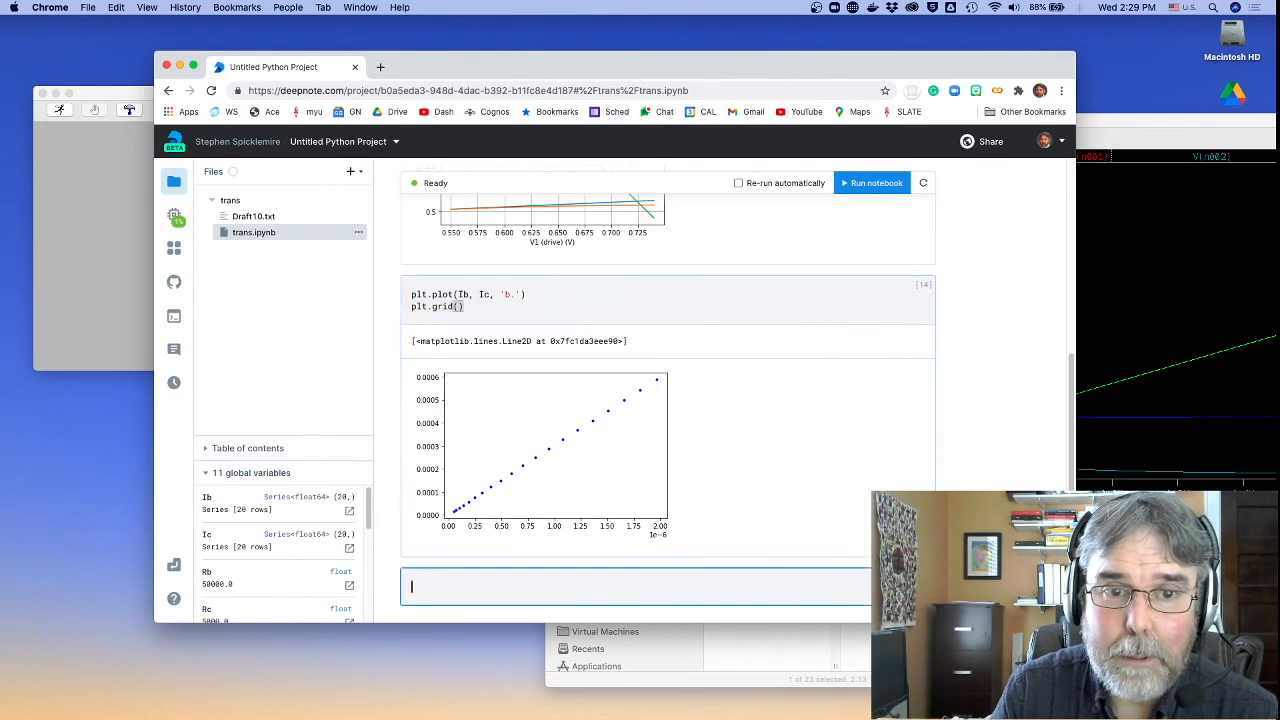
Rerun the Ib-versus-Ic cell with plt.grid(), then scroll up and back to review
{"action": "left_click", "coordinate": [871, 182]}
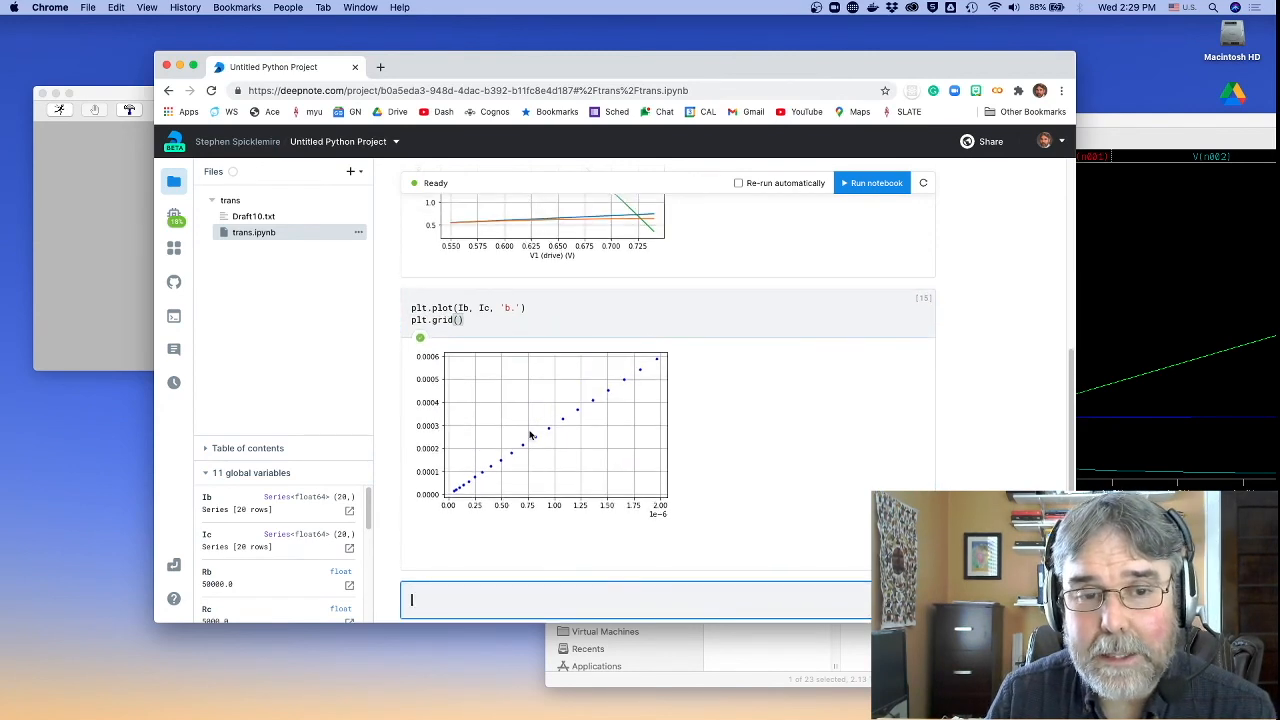
{"action": "scroll", "scroll_direction": "up", "scroll_amount": 3}
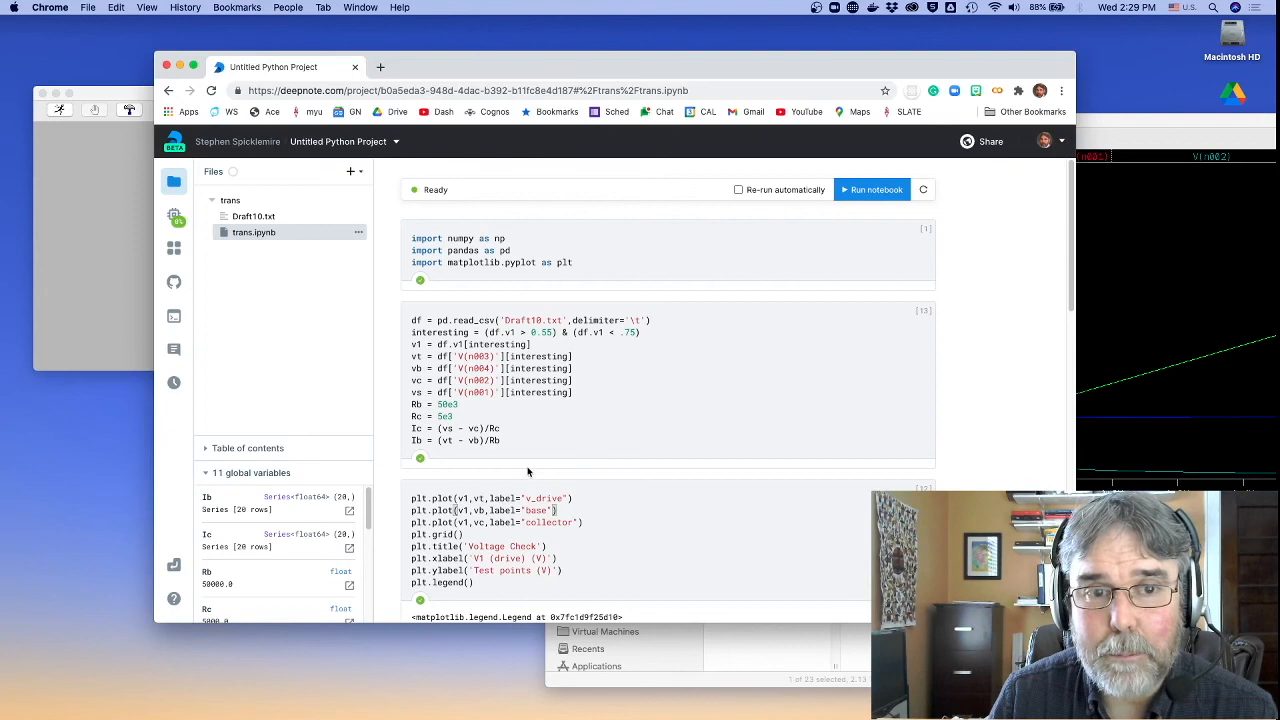
{"action": "scroll", "scroll_direction": "down", "scroll_amount": 3}
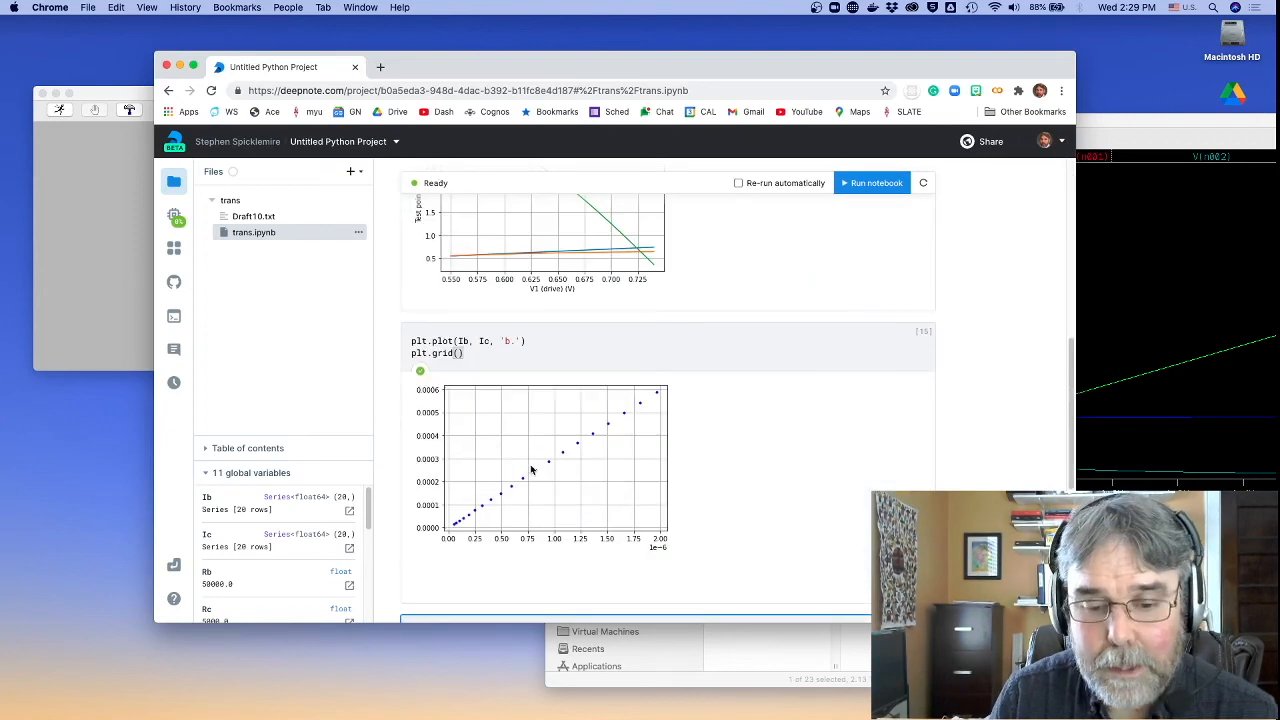